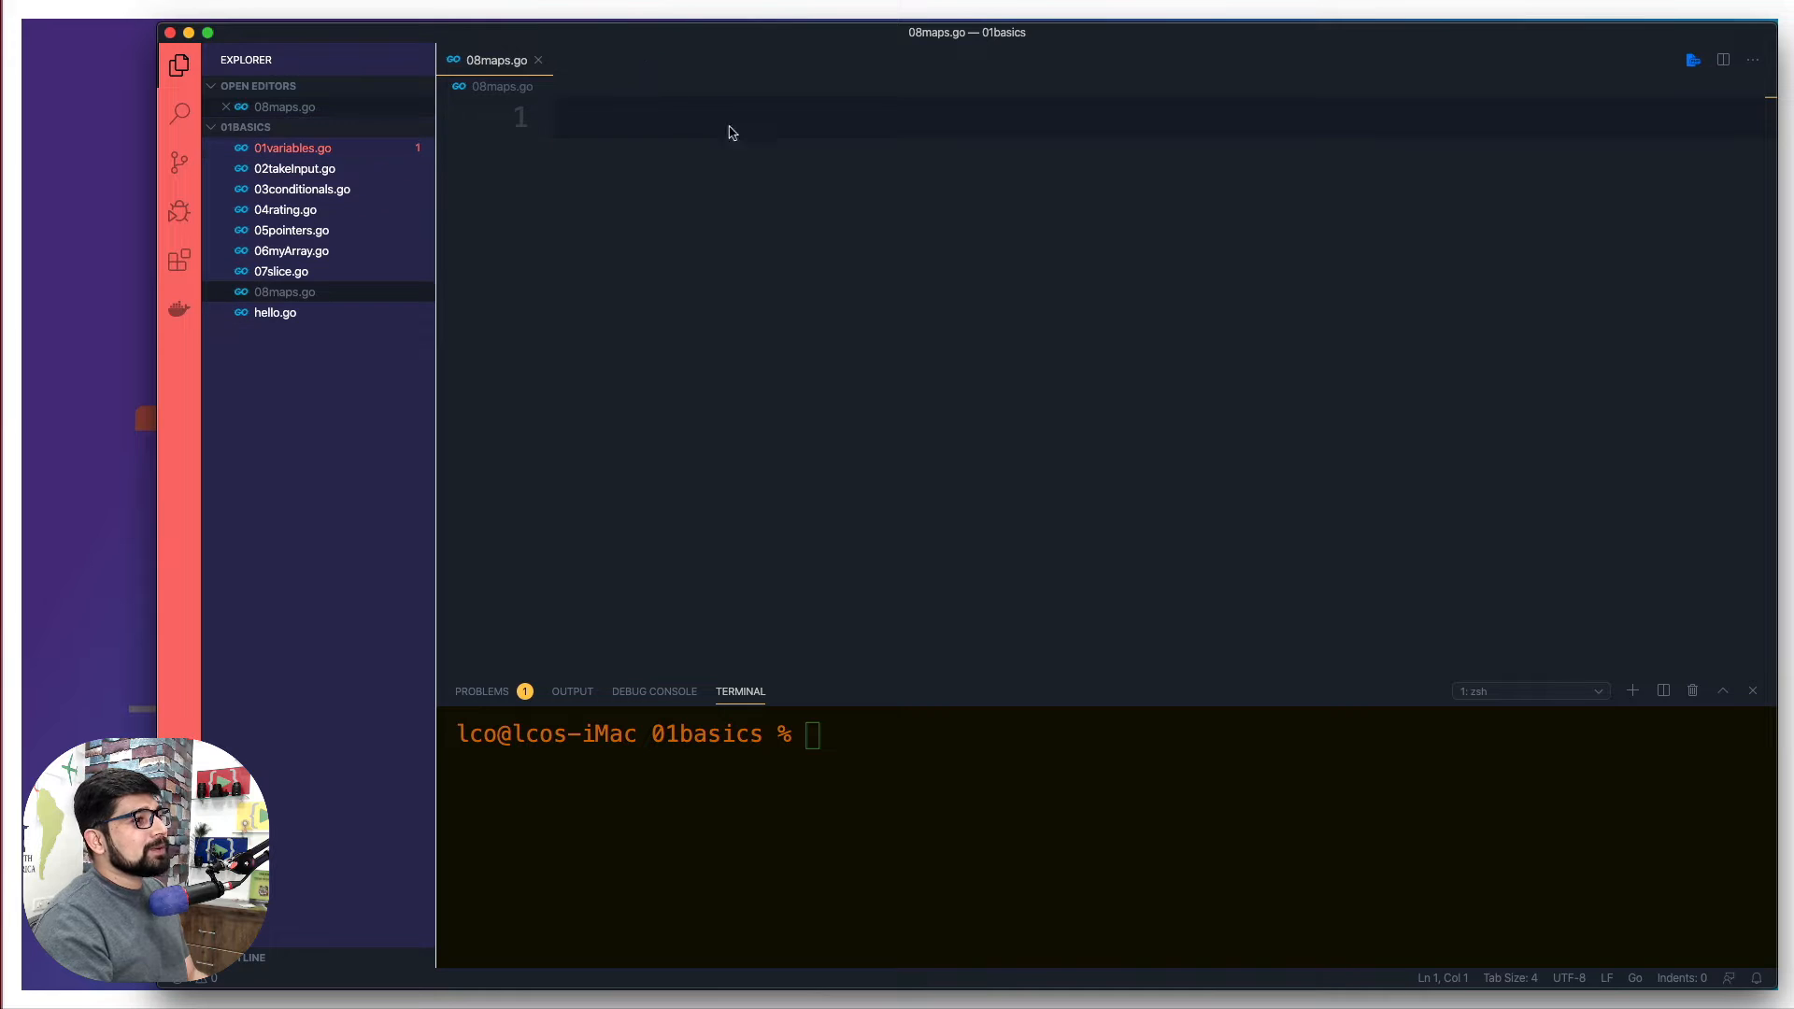
{"action": "mouse_move", "coordinate": [964, 257]}
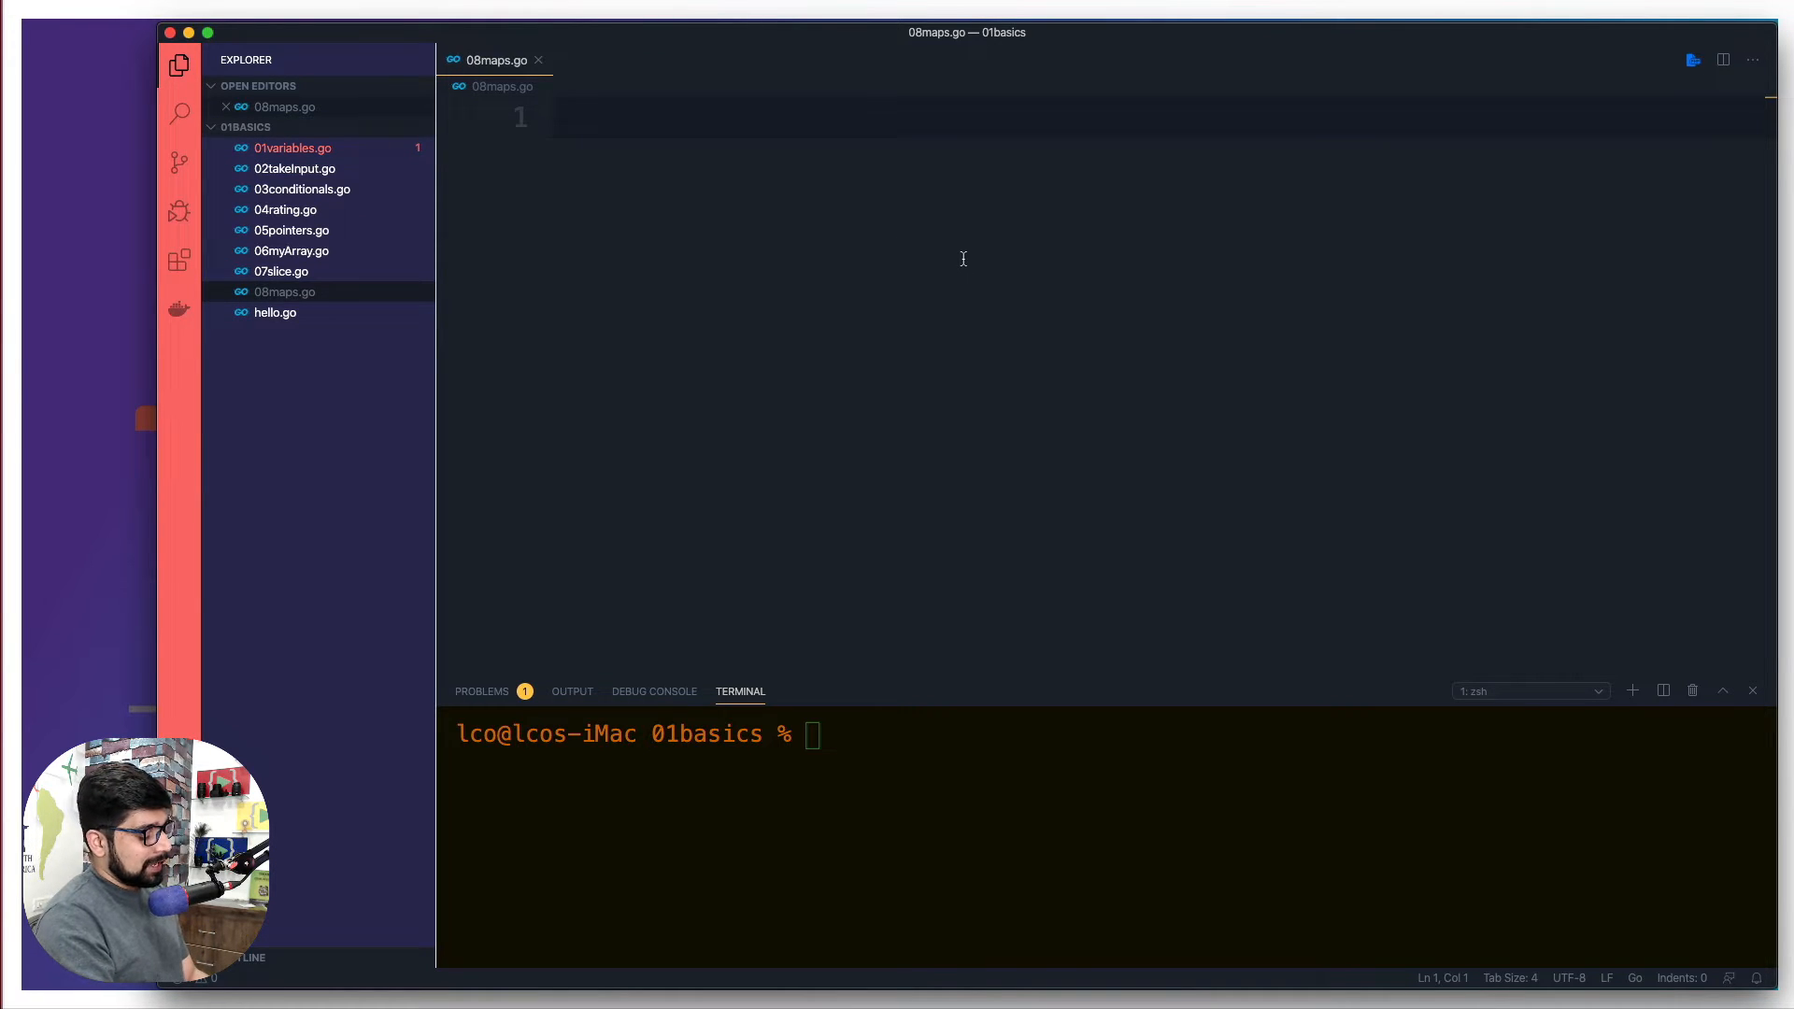
- Insert the gomain snippet giving 08maps.go package main, an fmt import and an empty main
{"action": "type", "text": "gomai"}
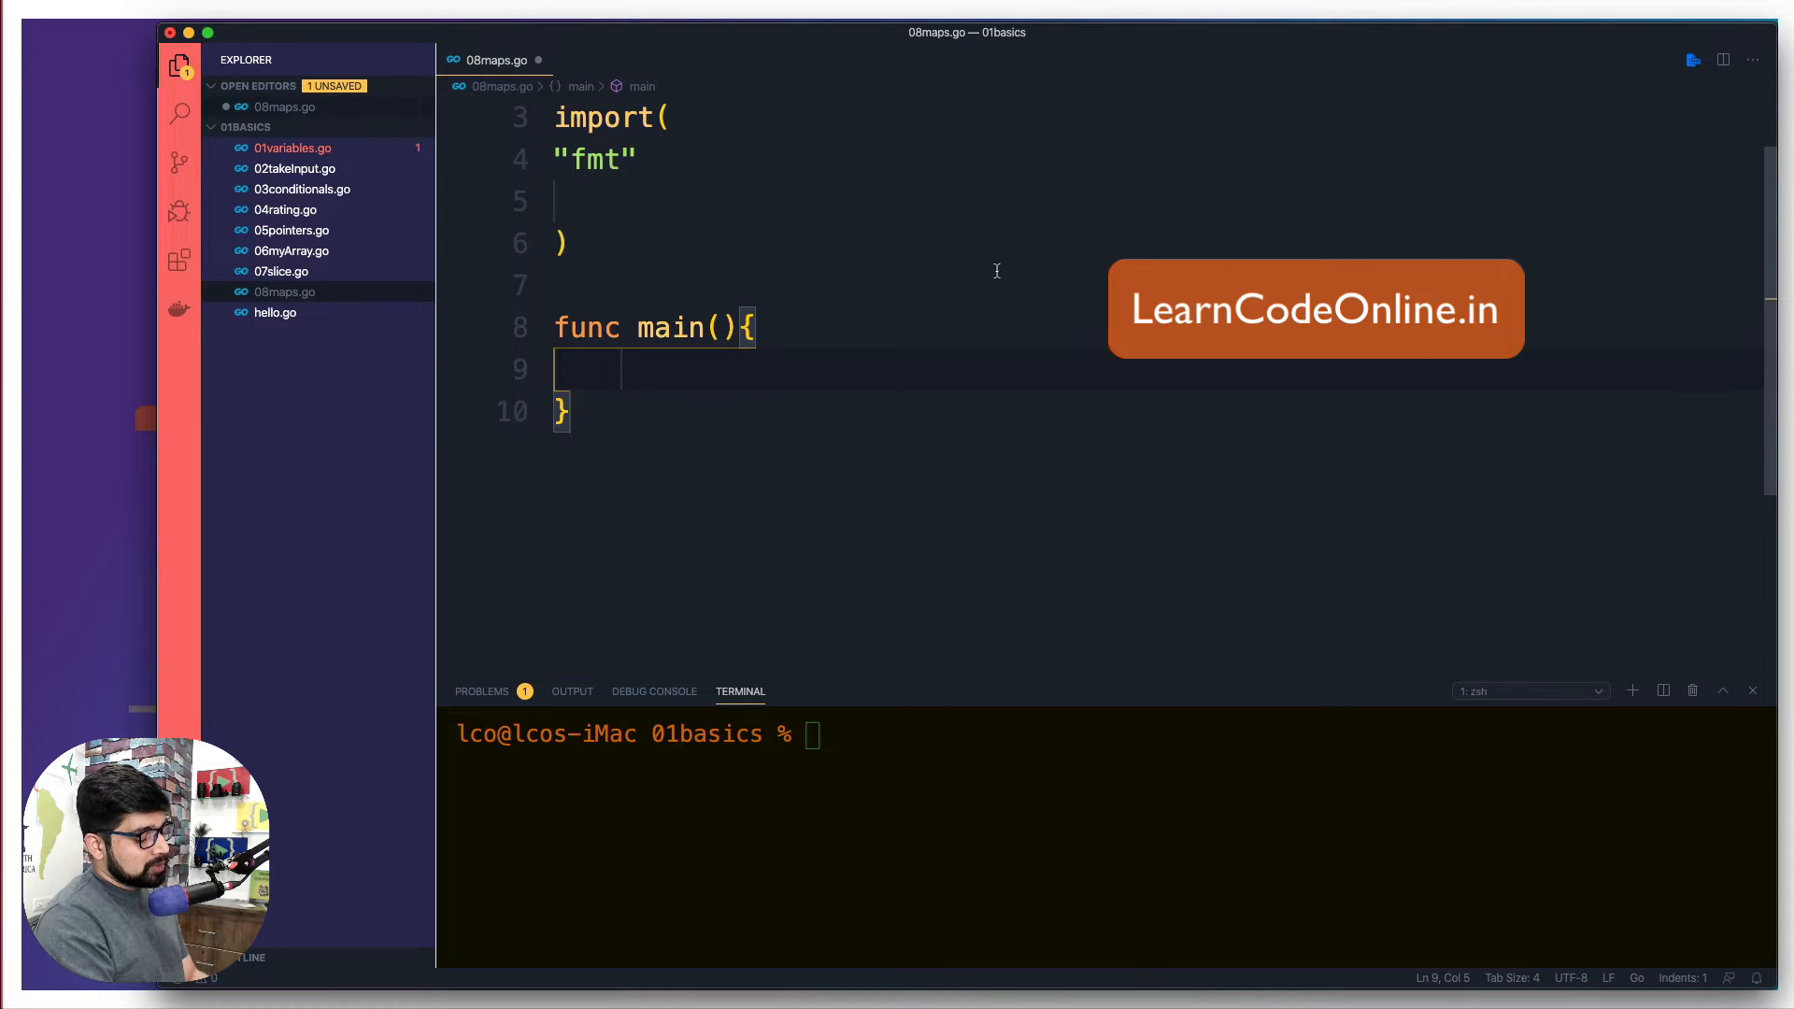
- Note 'make new' and 'new - only allocates - no init of memory' inside main
{"action": "type", "text": "make new"}
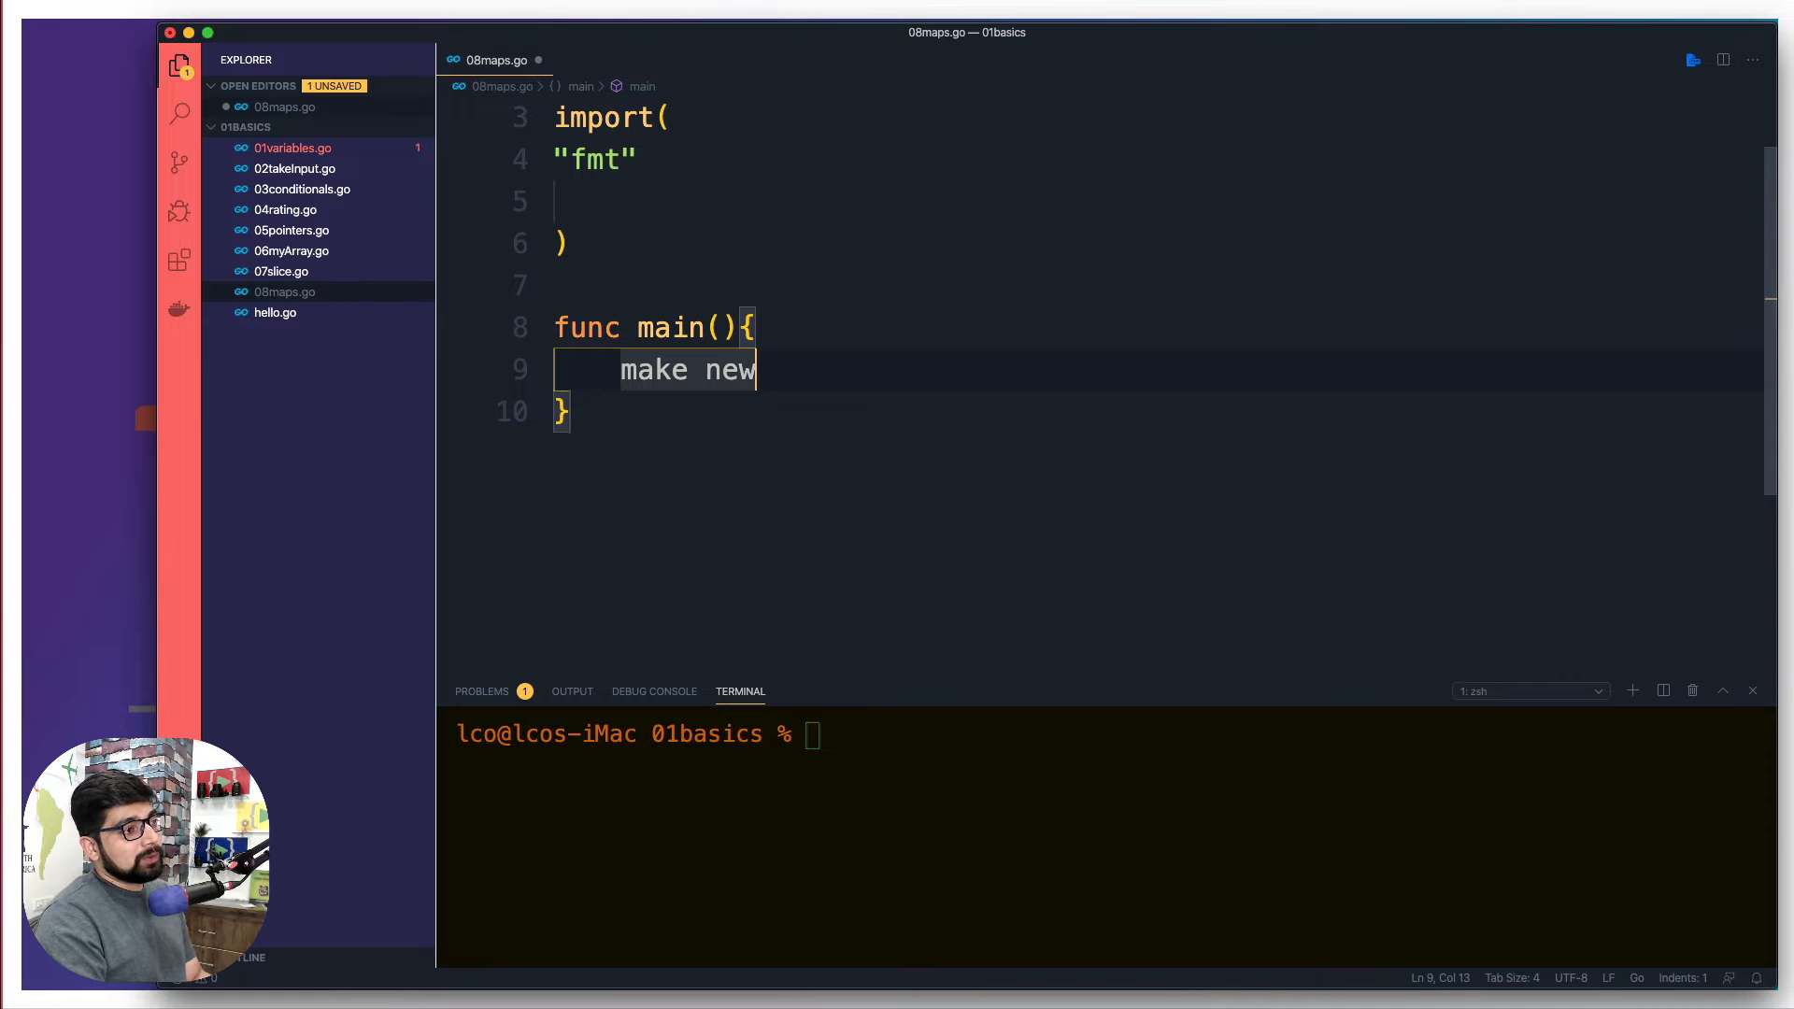
{"action": "key", "text": "enter"}
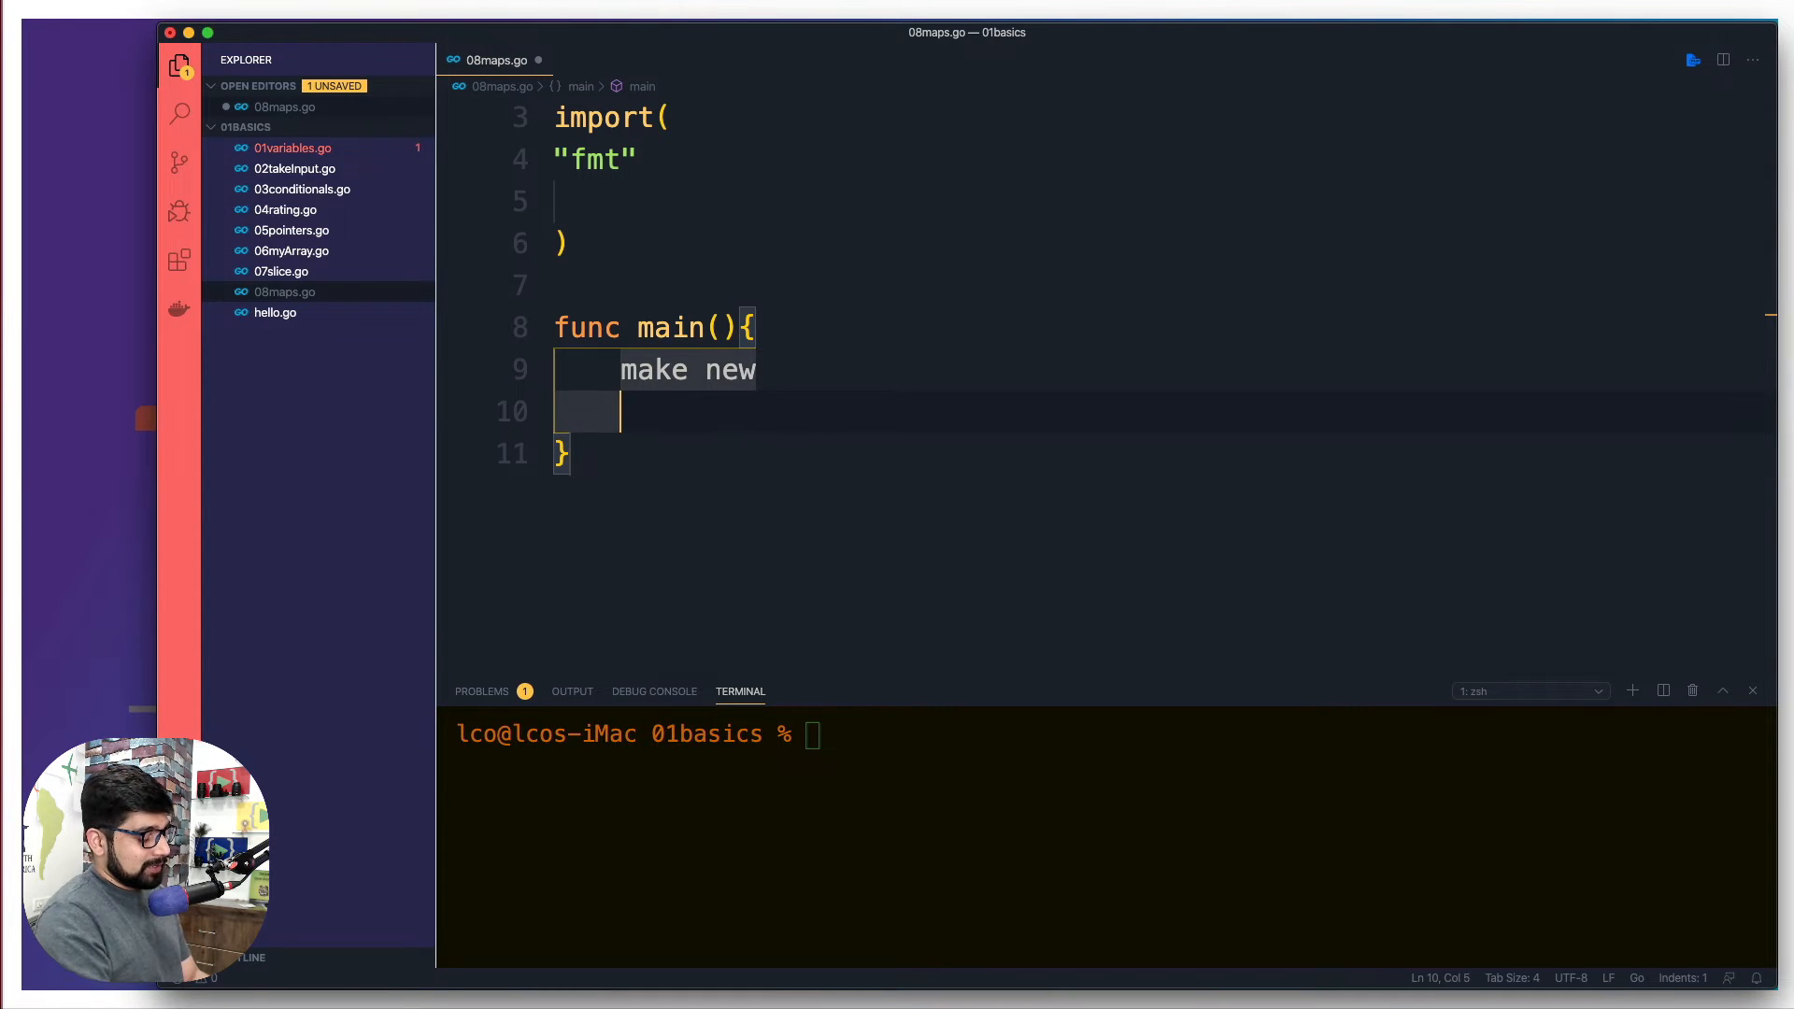
{"action": "type", "text": "new  -"}
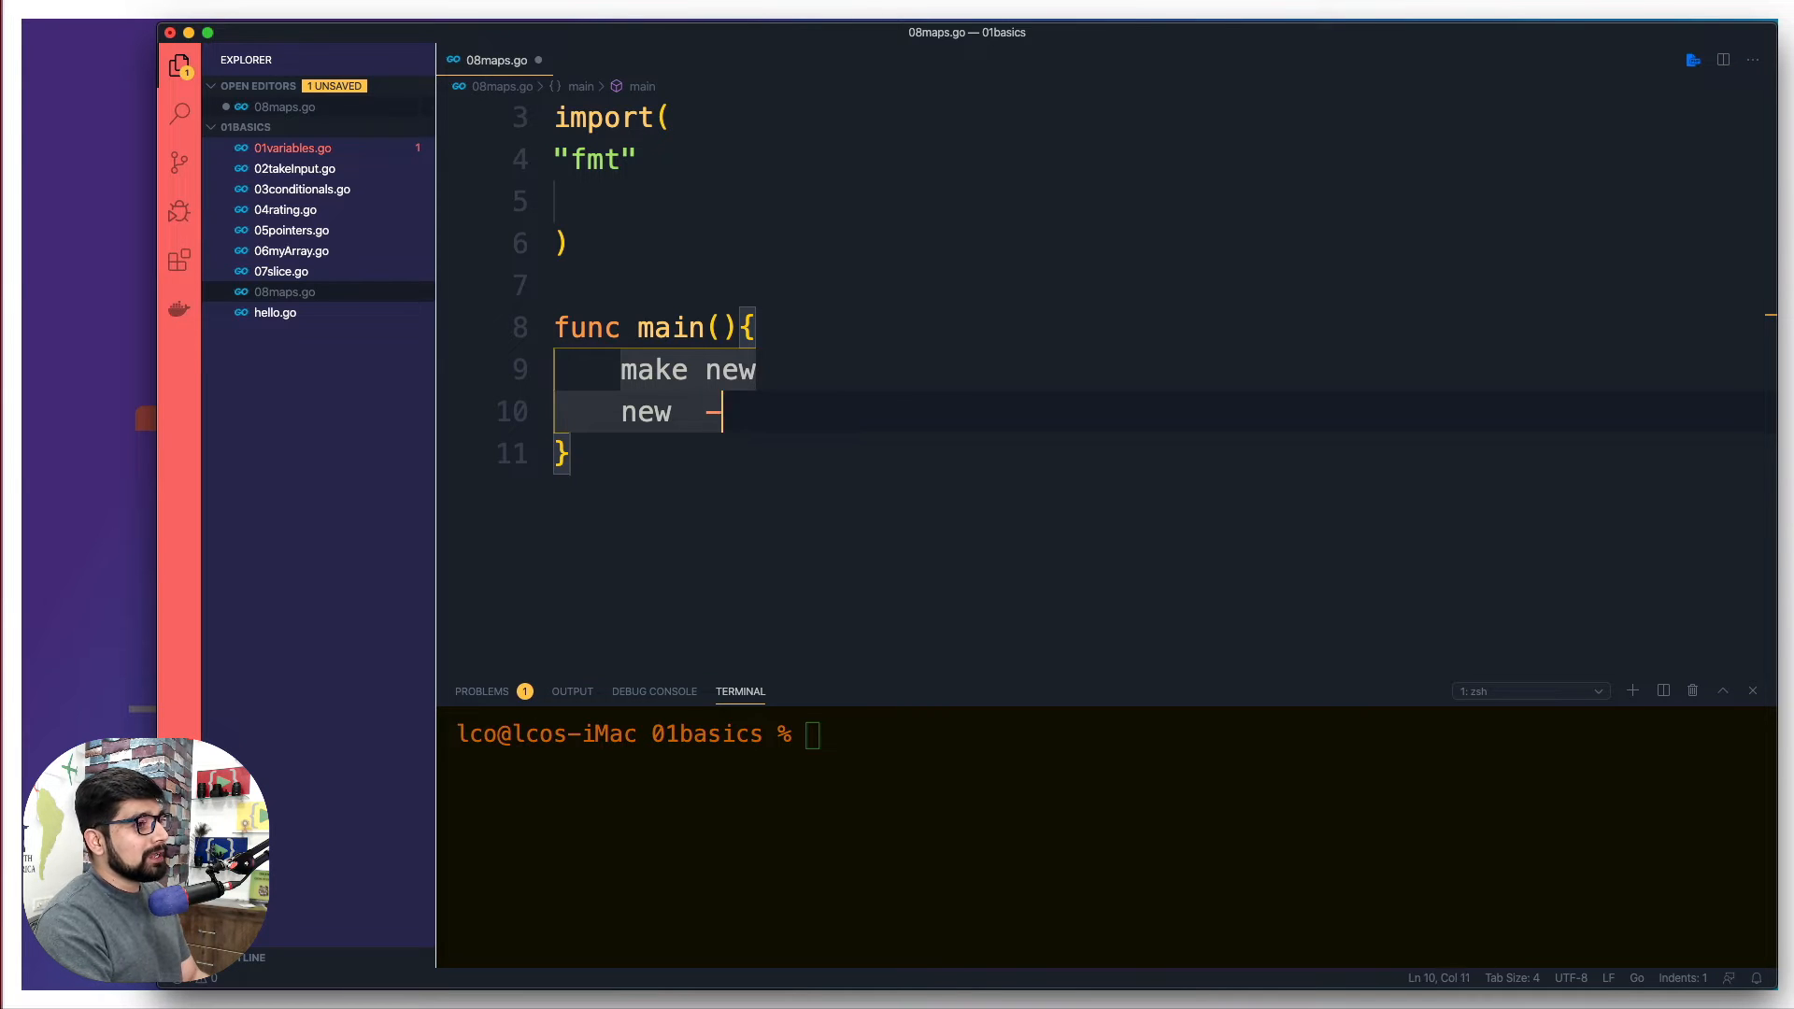
{"action": "type", "text": "only allocates - no init of m"}
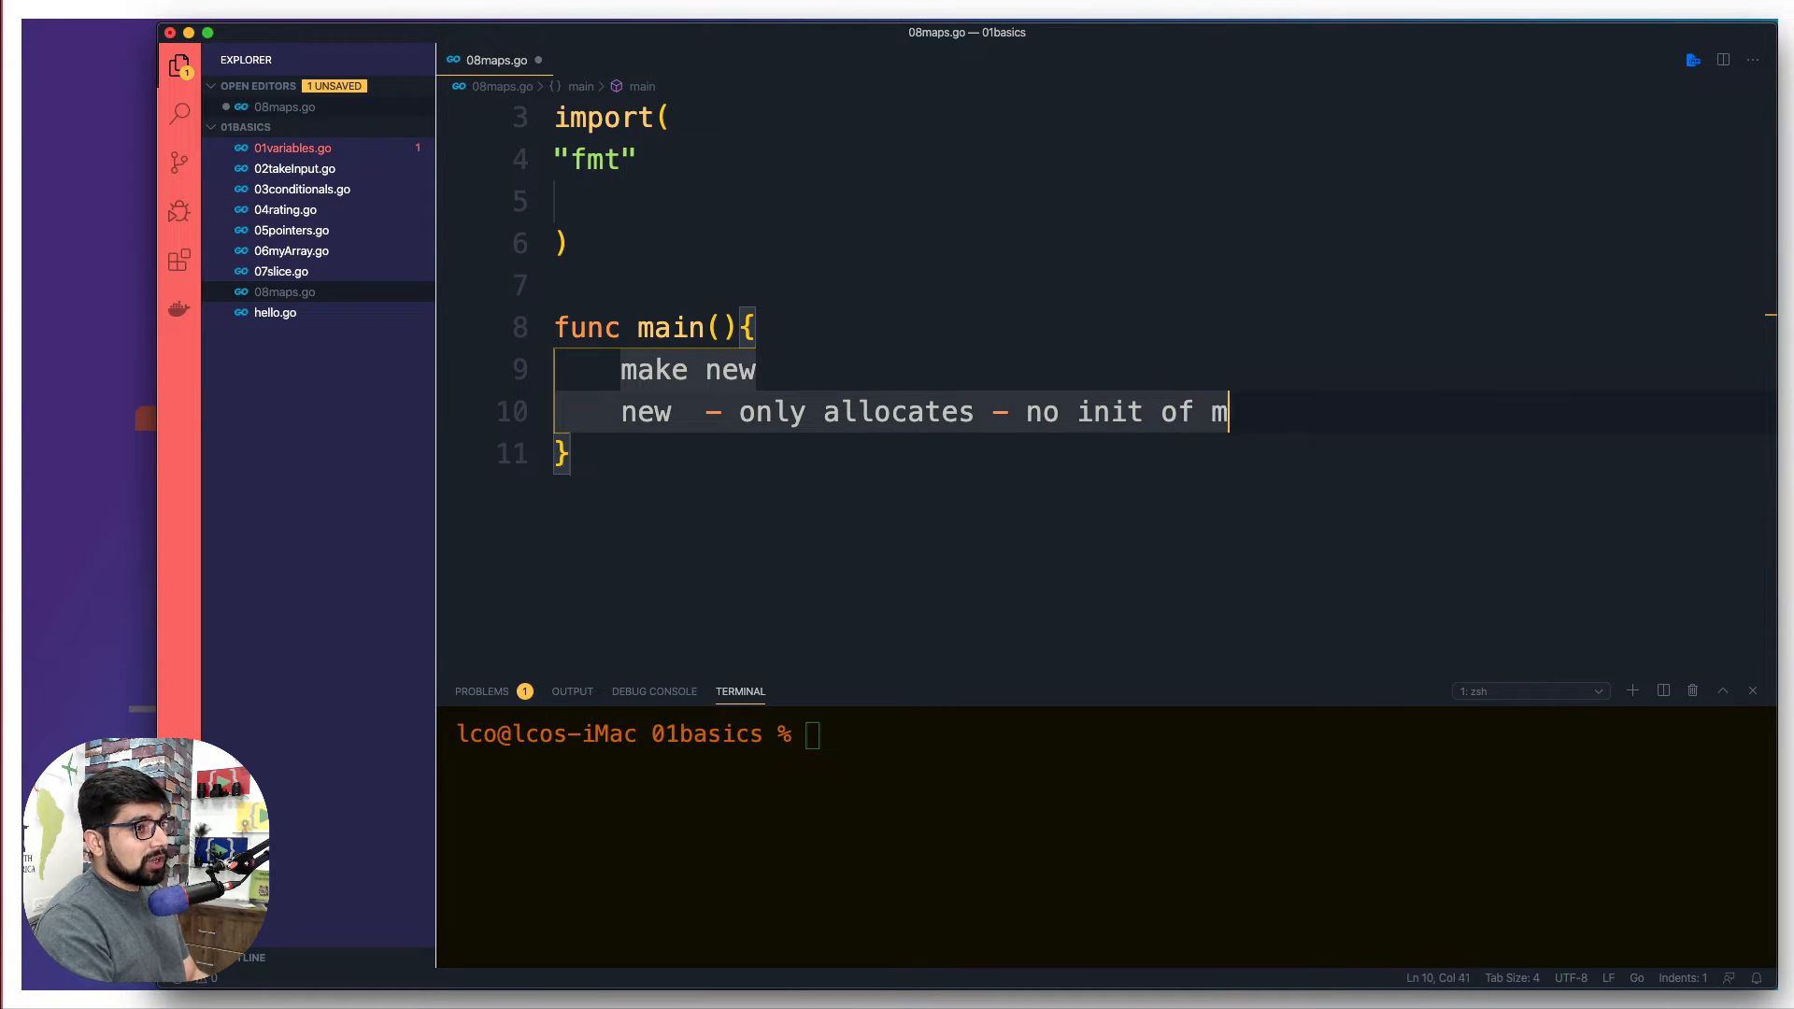
{"action": "type", "text": "emory"}
{"action": "type", "text": "make  - a"}
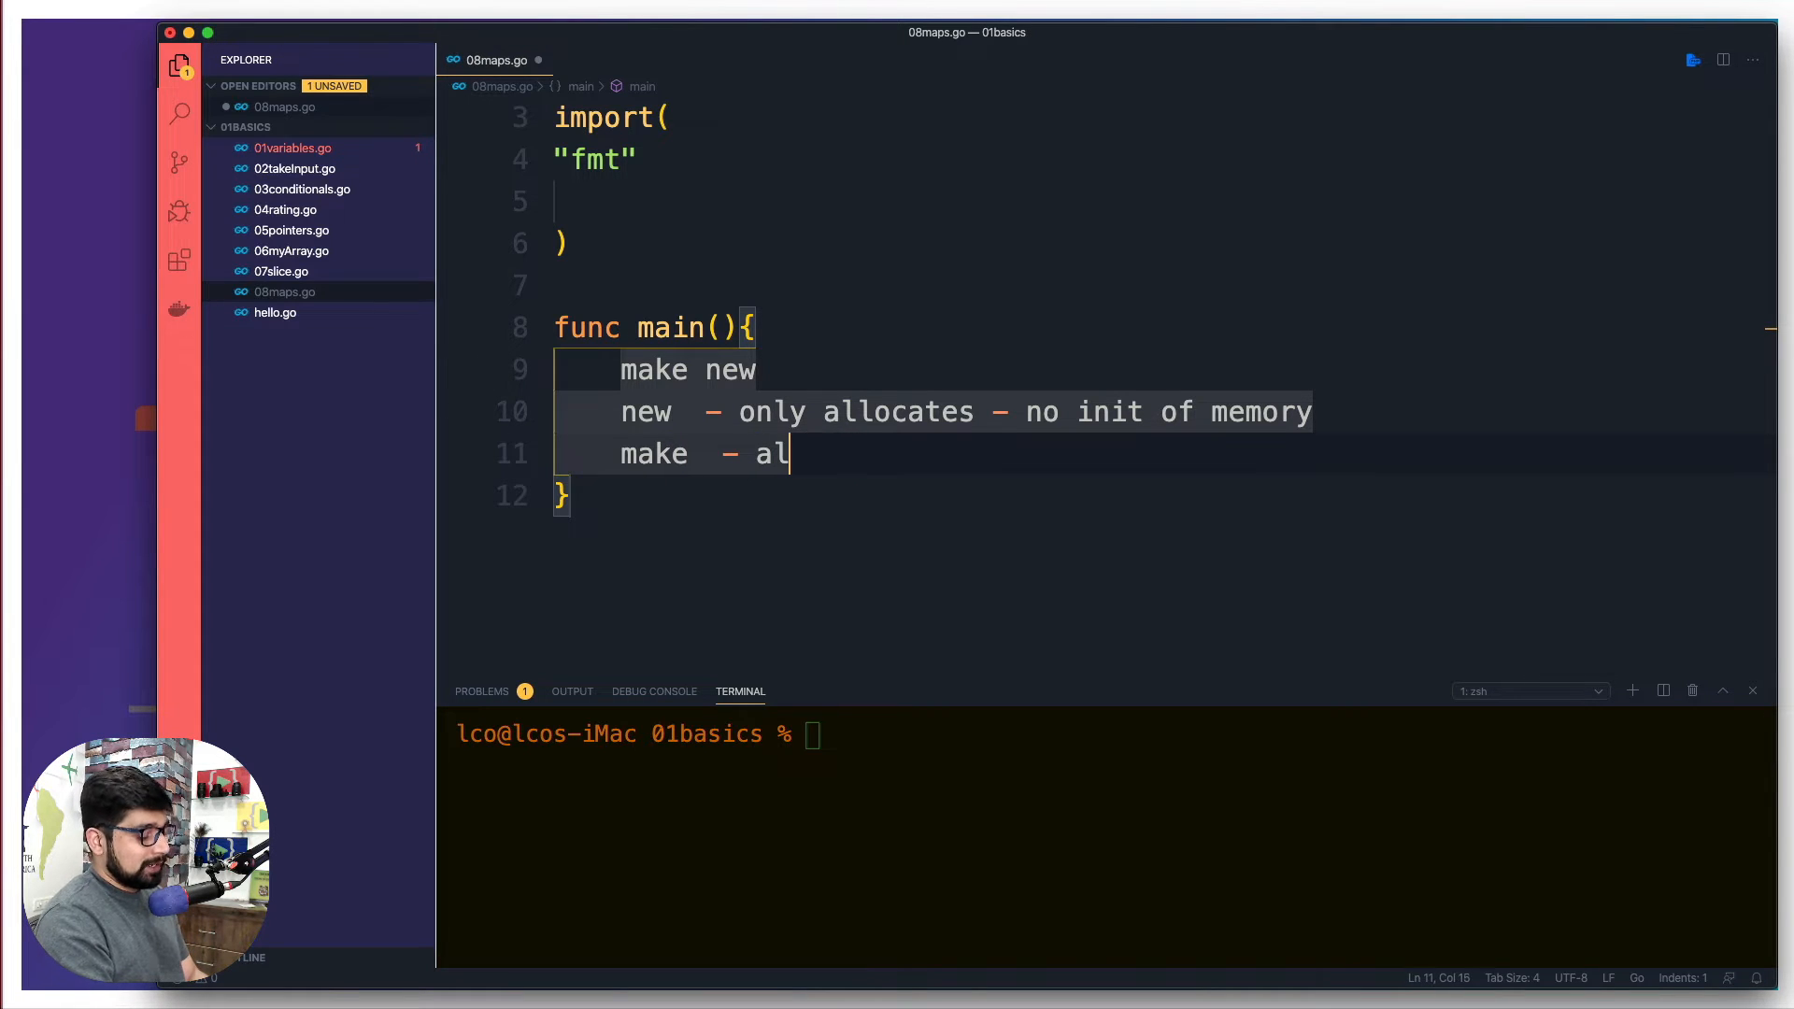
- Note 'make - allocate and init - non zeored storage' on the next line
{"action": "type", "text": "locate"}
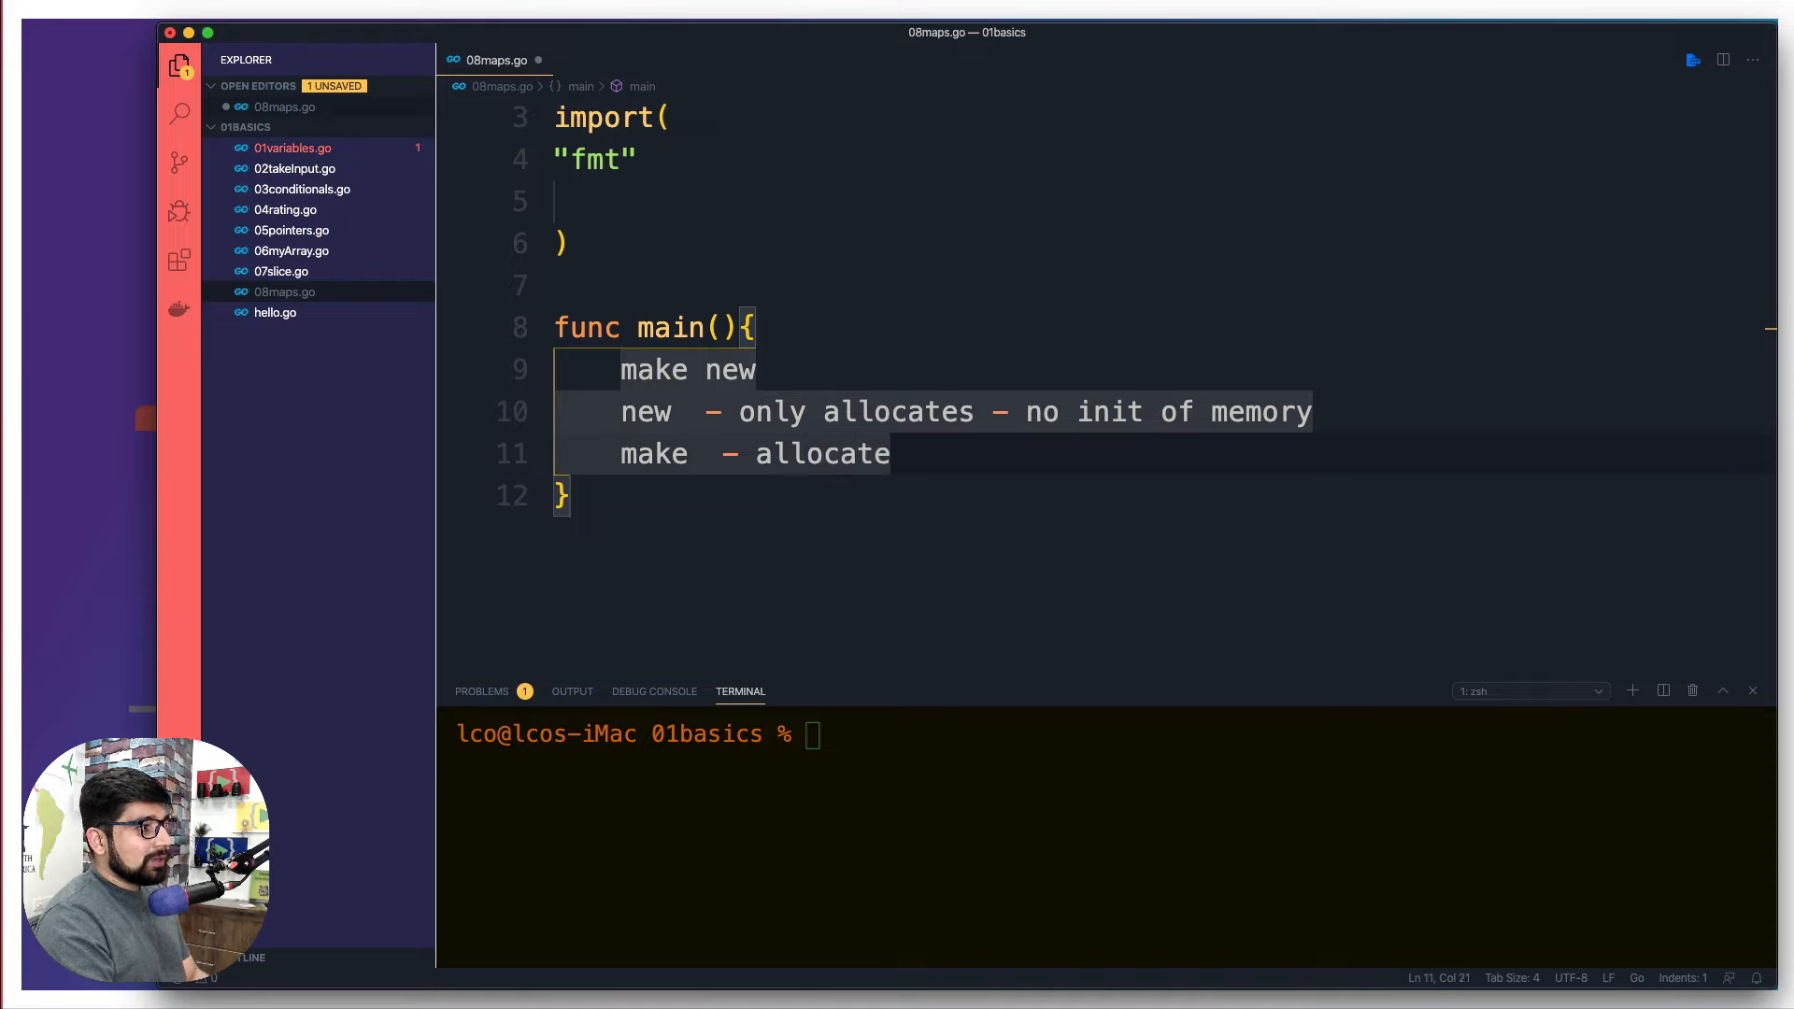
{"action": "type", "text": "and inint"}
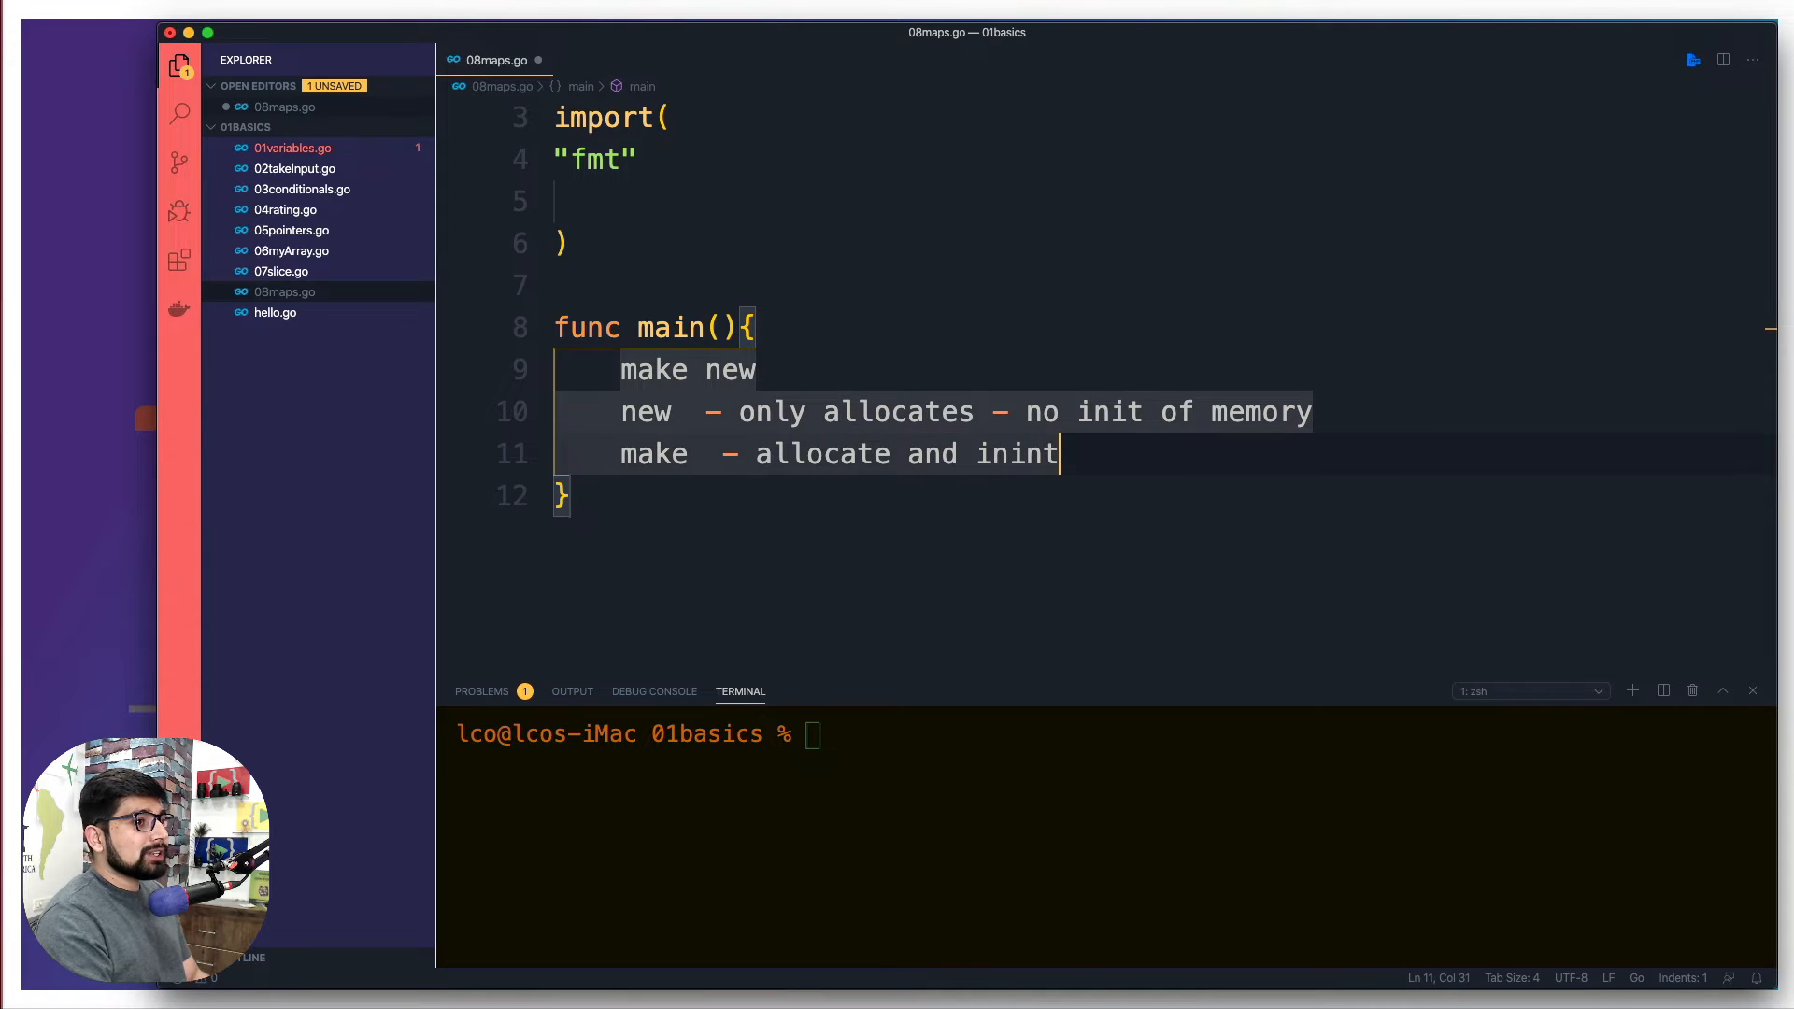
{"action": "key", "text": "Backspace"}
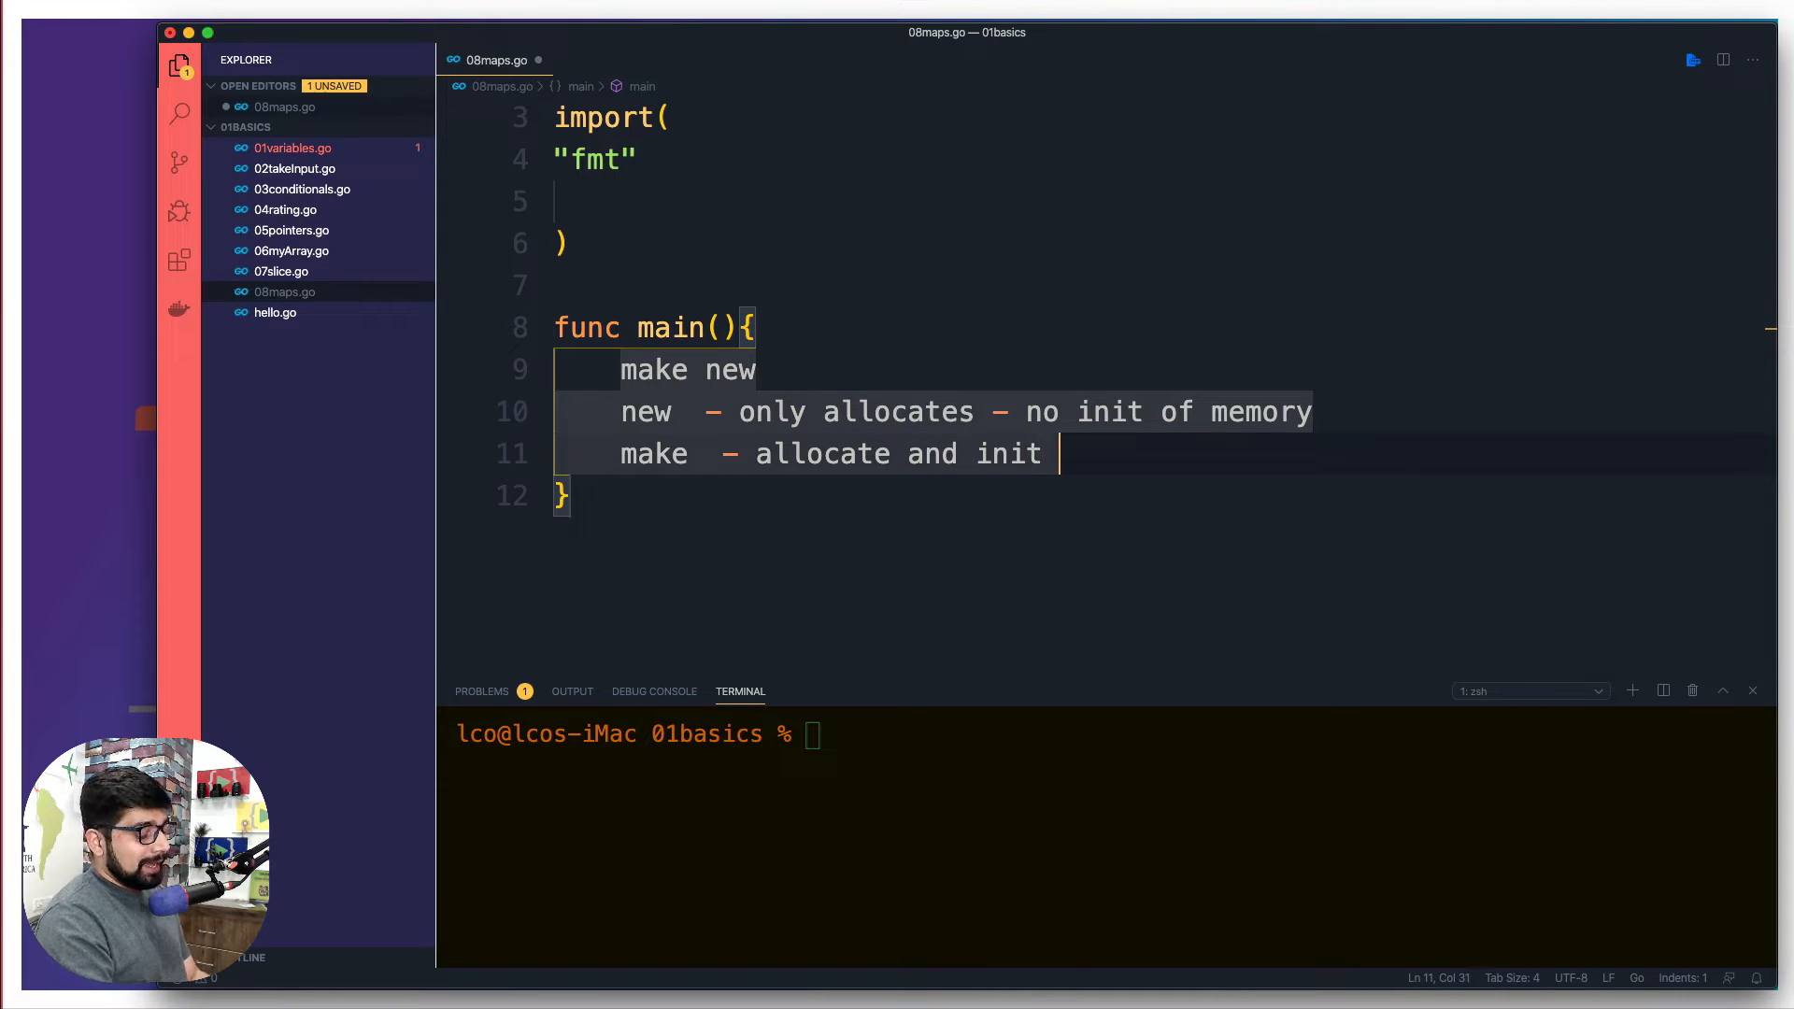
{"action": "type", "text": "- non"}
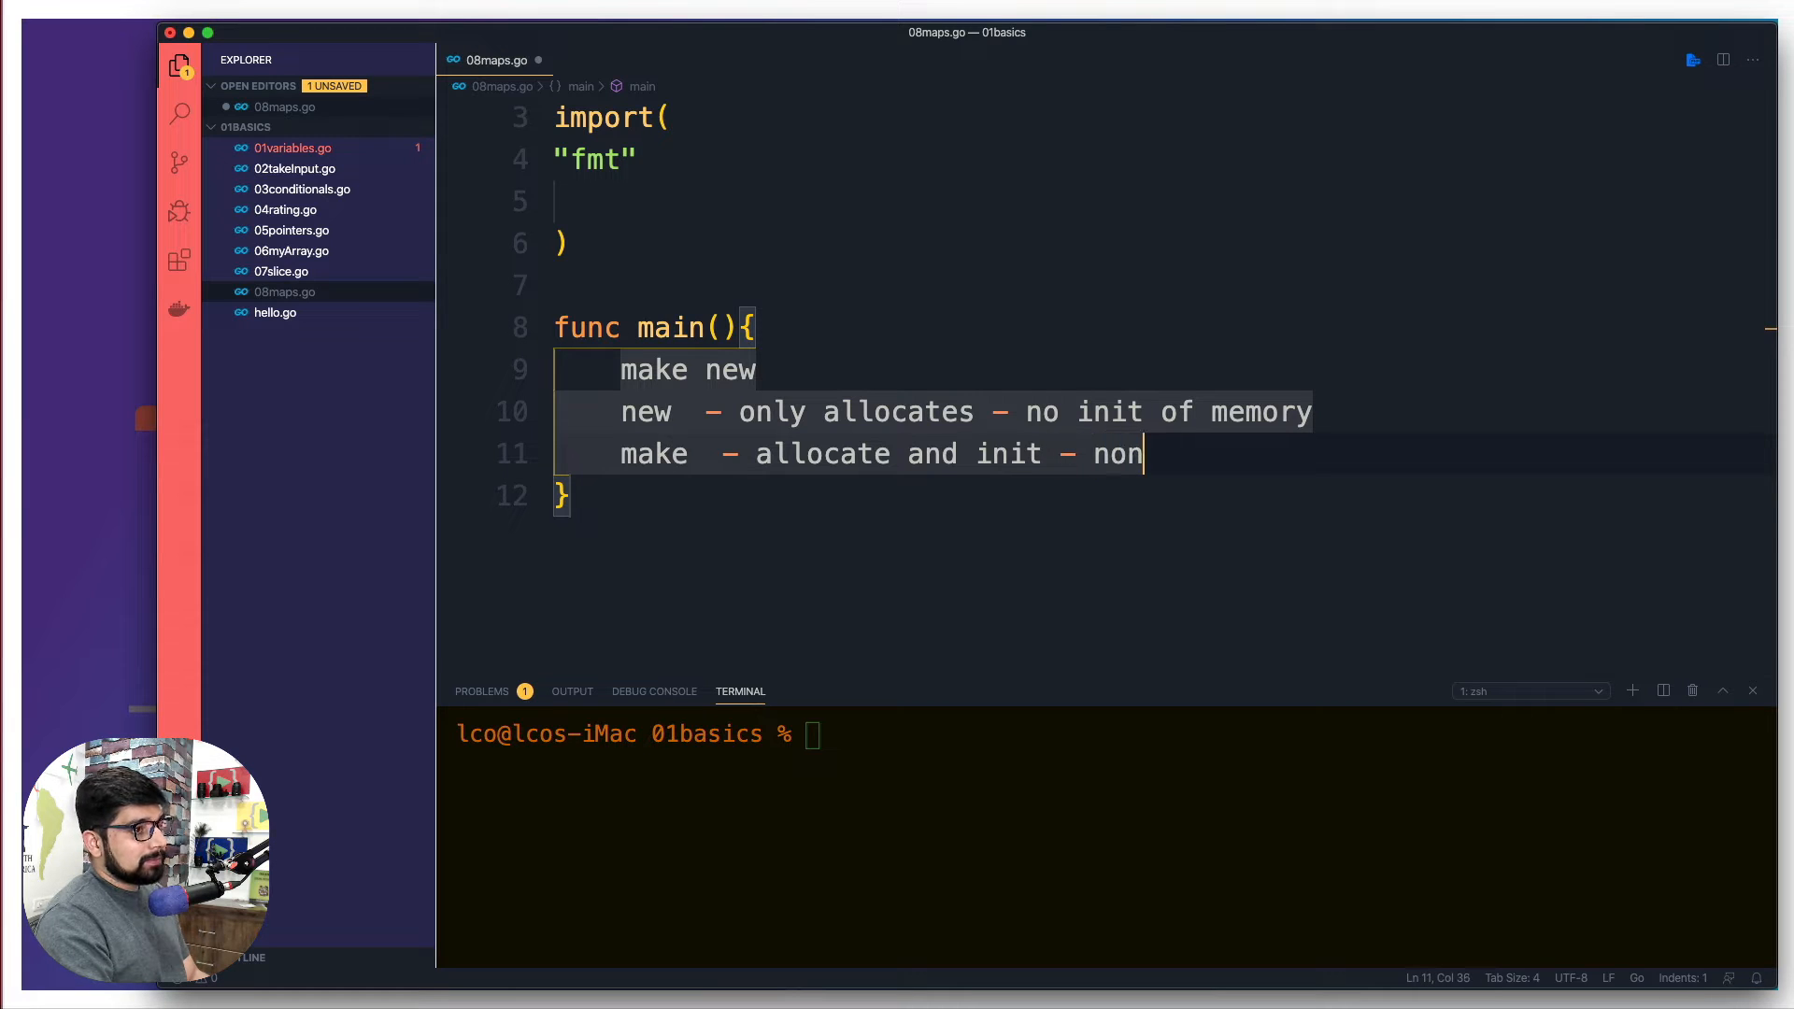
{"action": "type", "text": "zeored sto"}
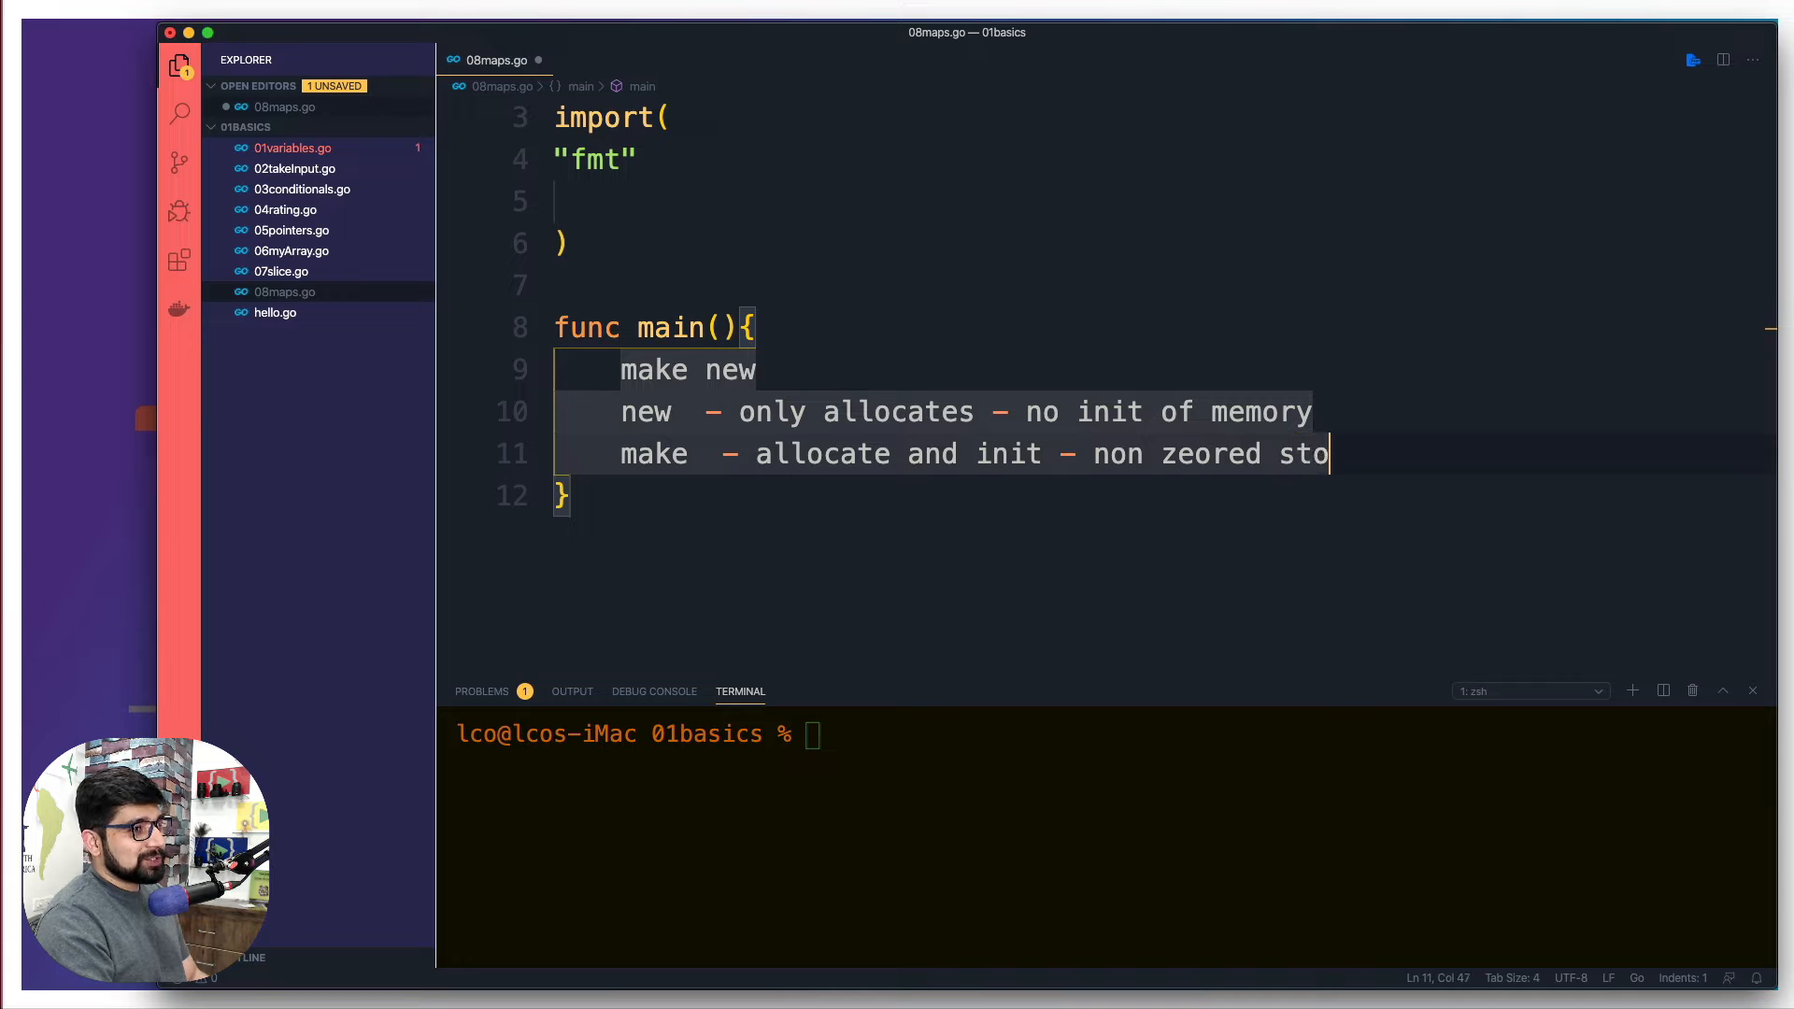
{"action": "type", "text": "rage"}
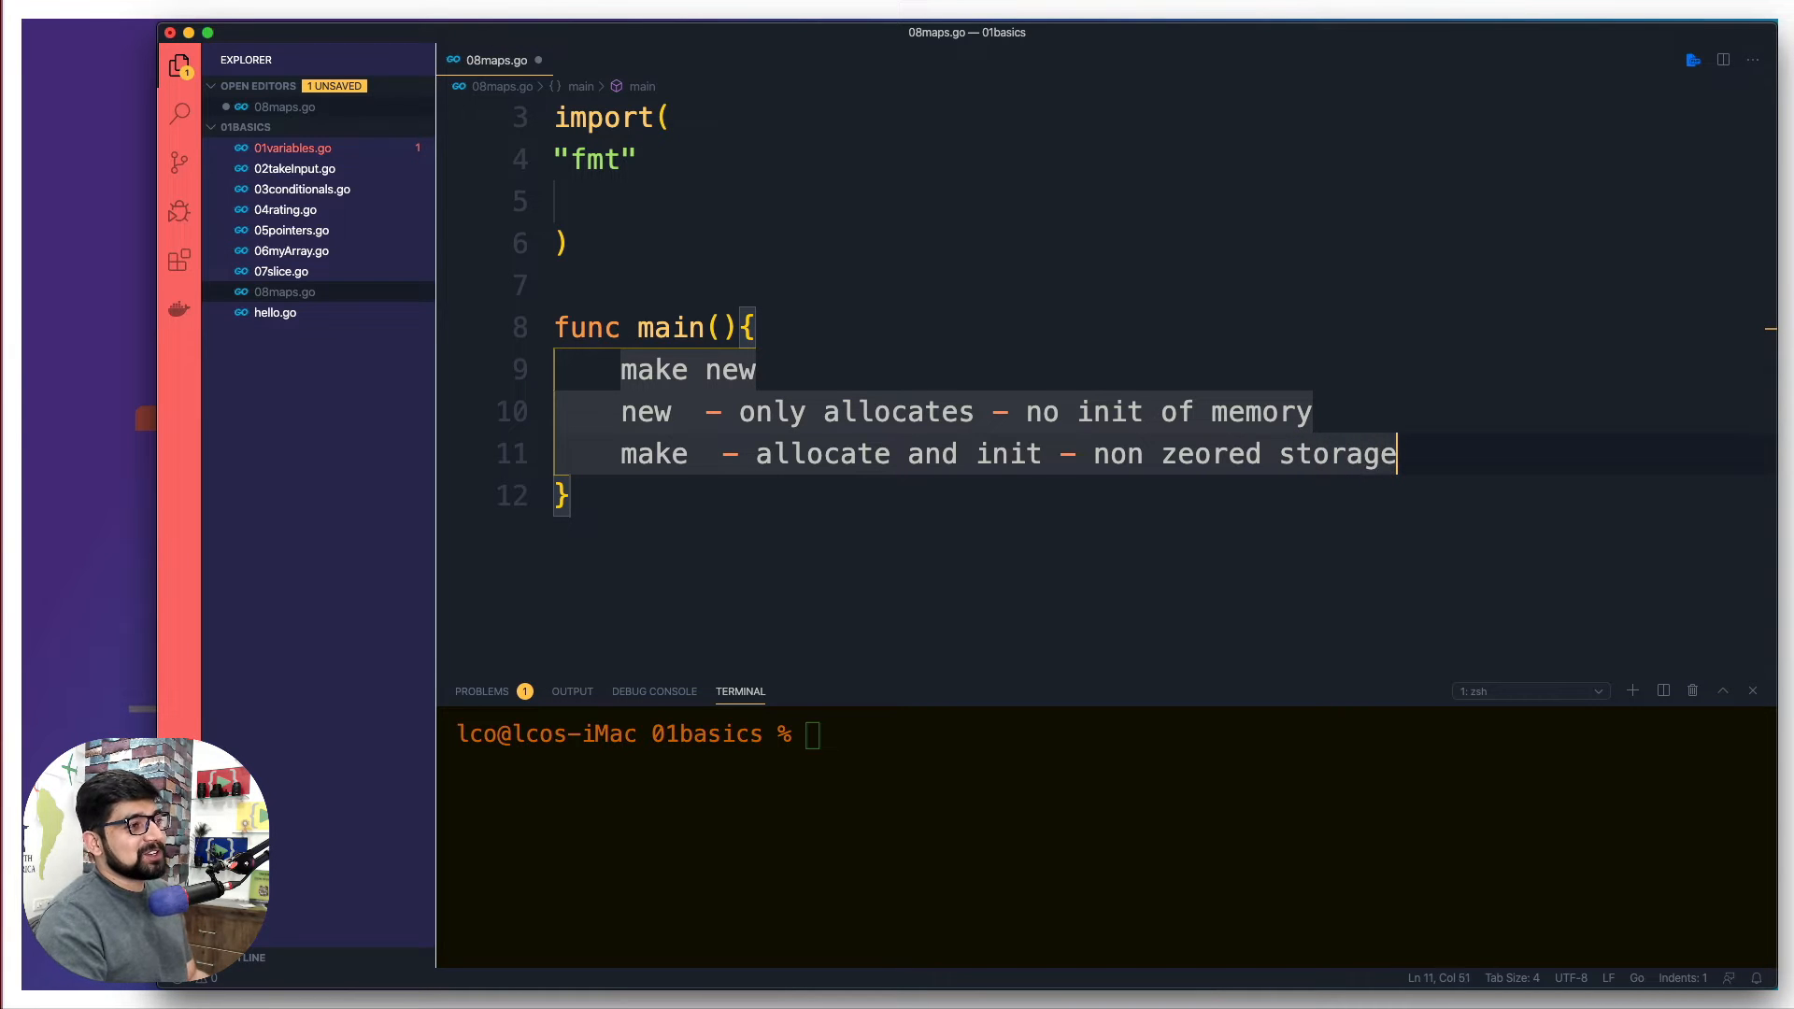
{"action": "scroll", "scroll_direction": "down", "scroll_amount": 3}
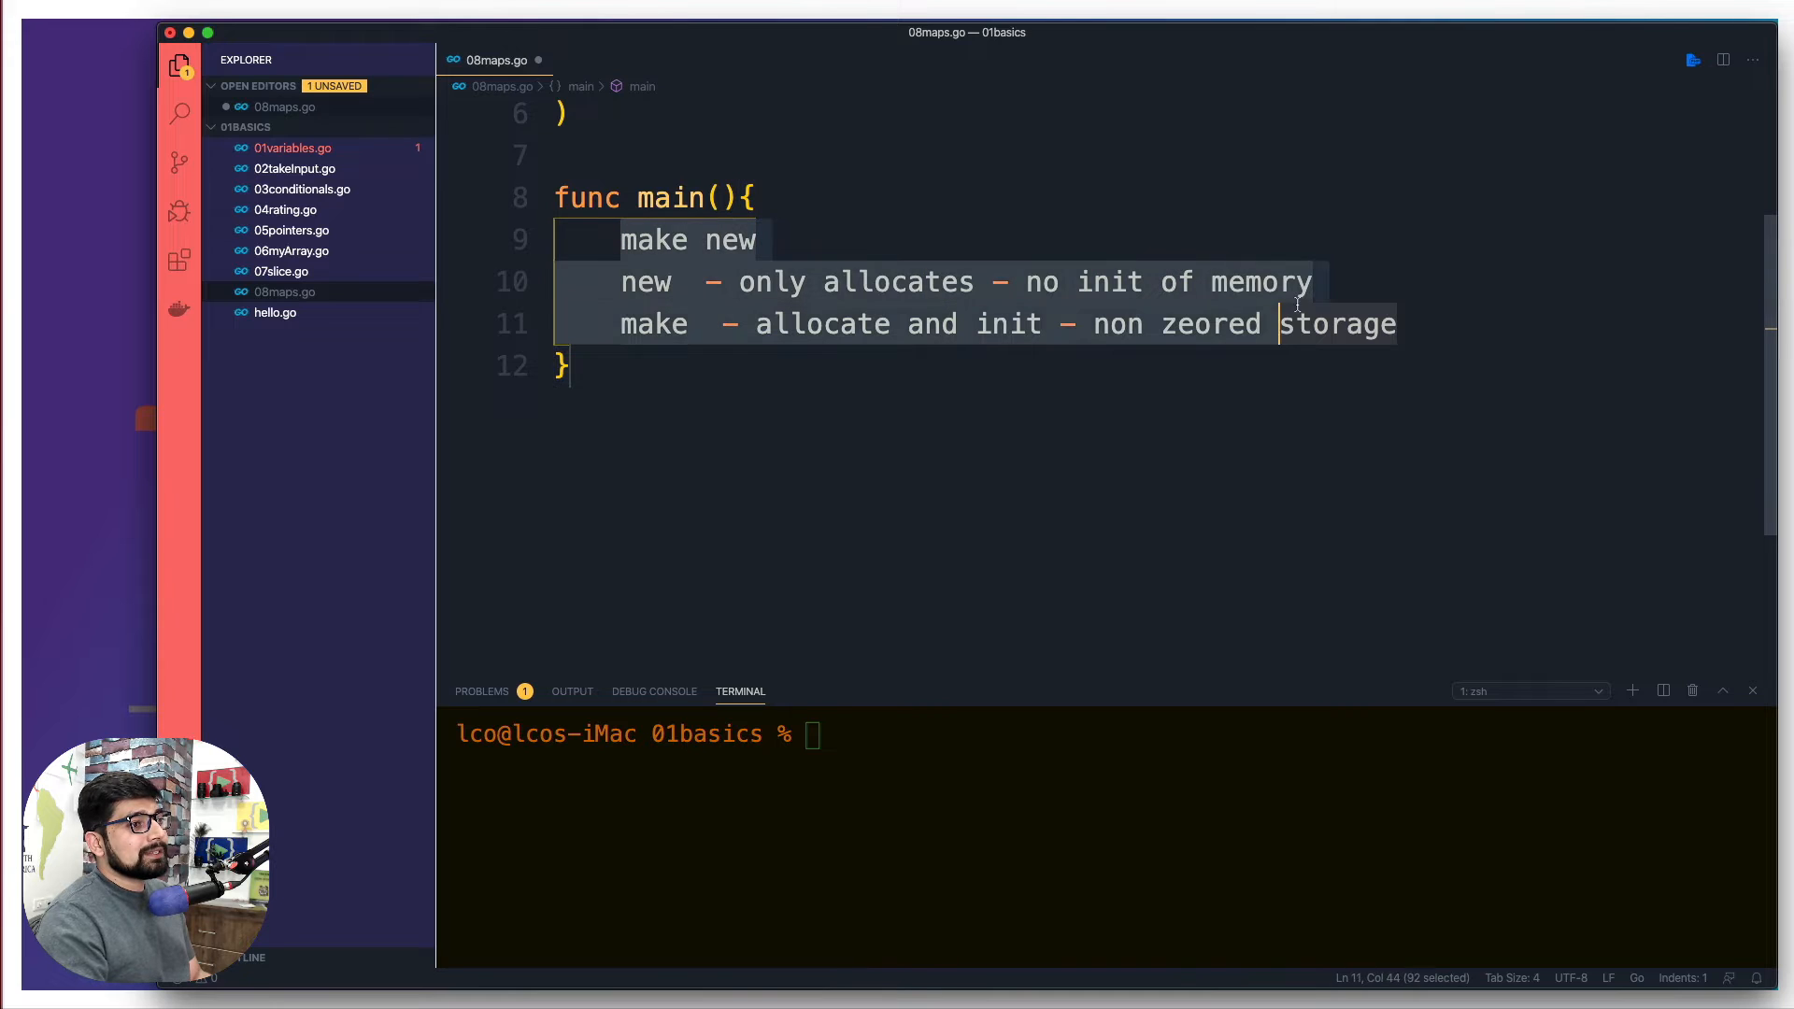
- Comment out the three note lines with Cmd+/ and add two blank lines below them
{"action": "key", "text": "Cmd+/"}
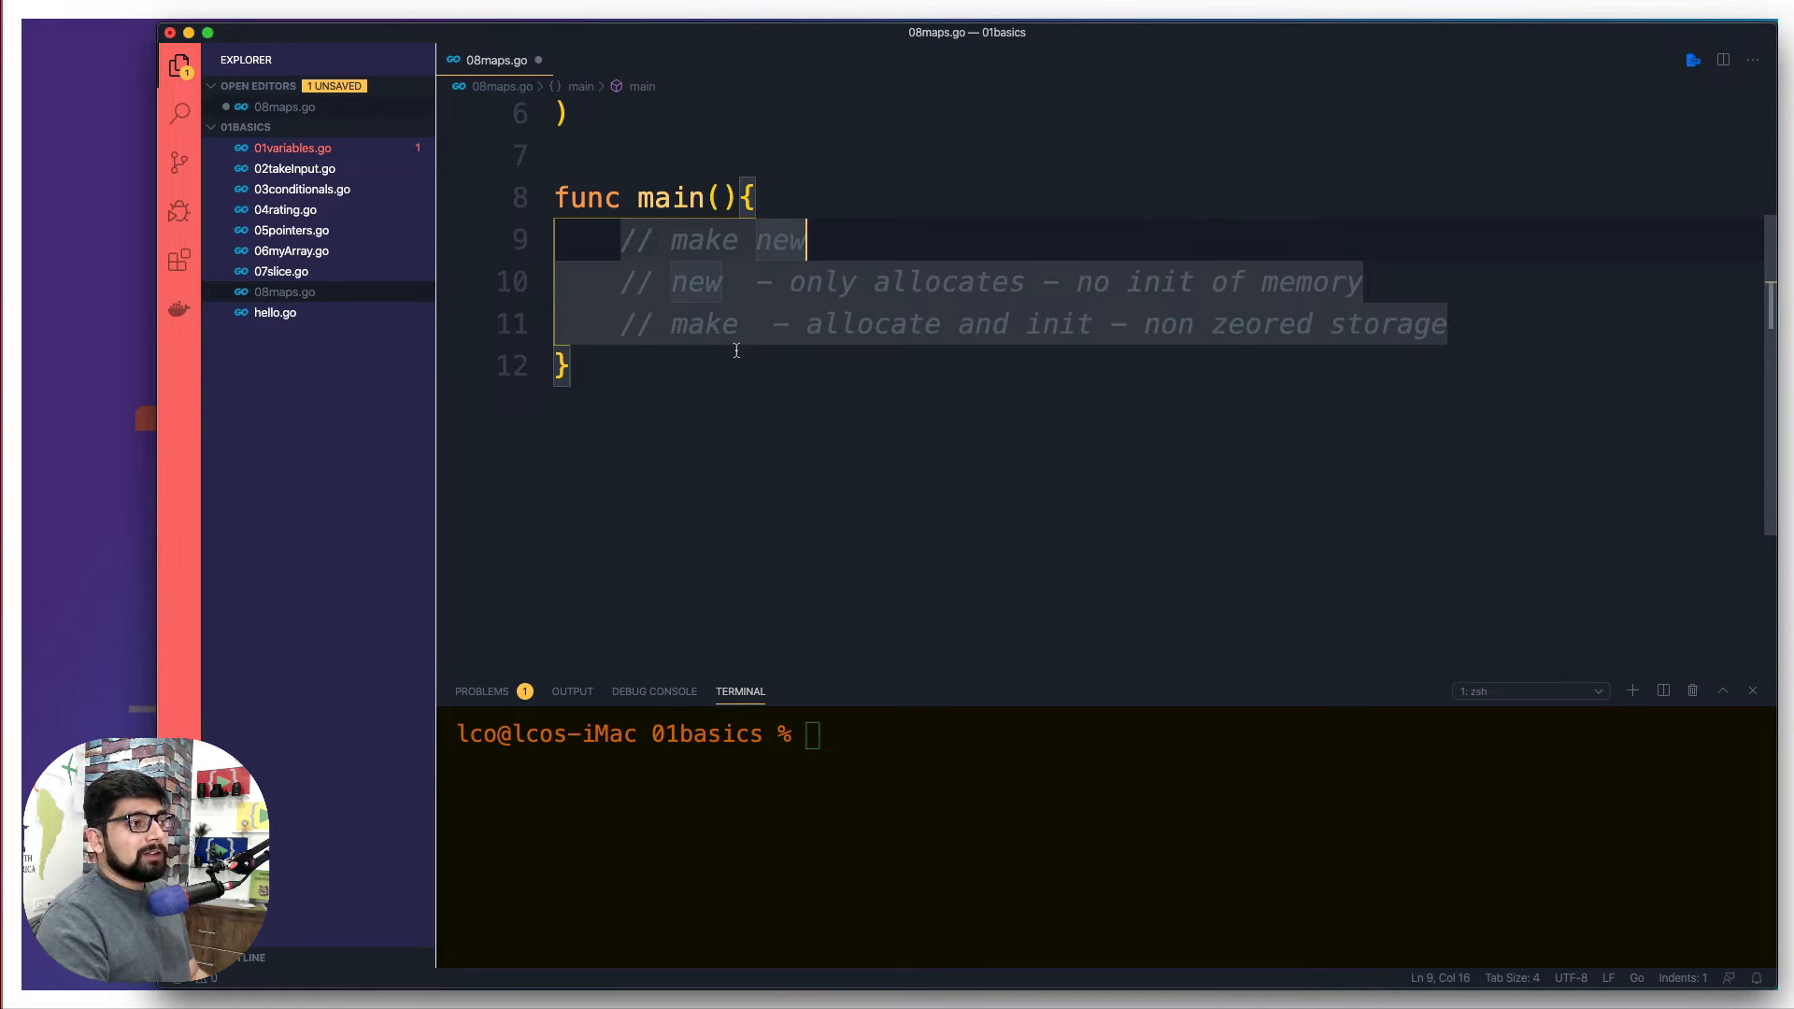
{"action": "left_click", "coordinate": [786, 366]}
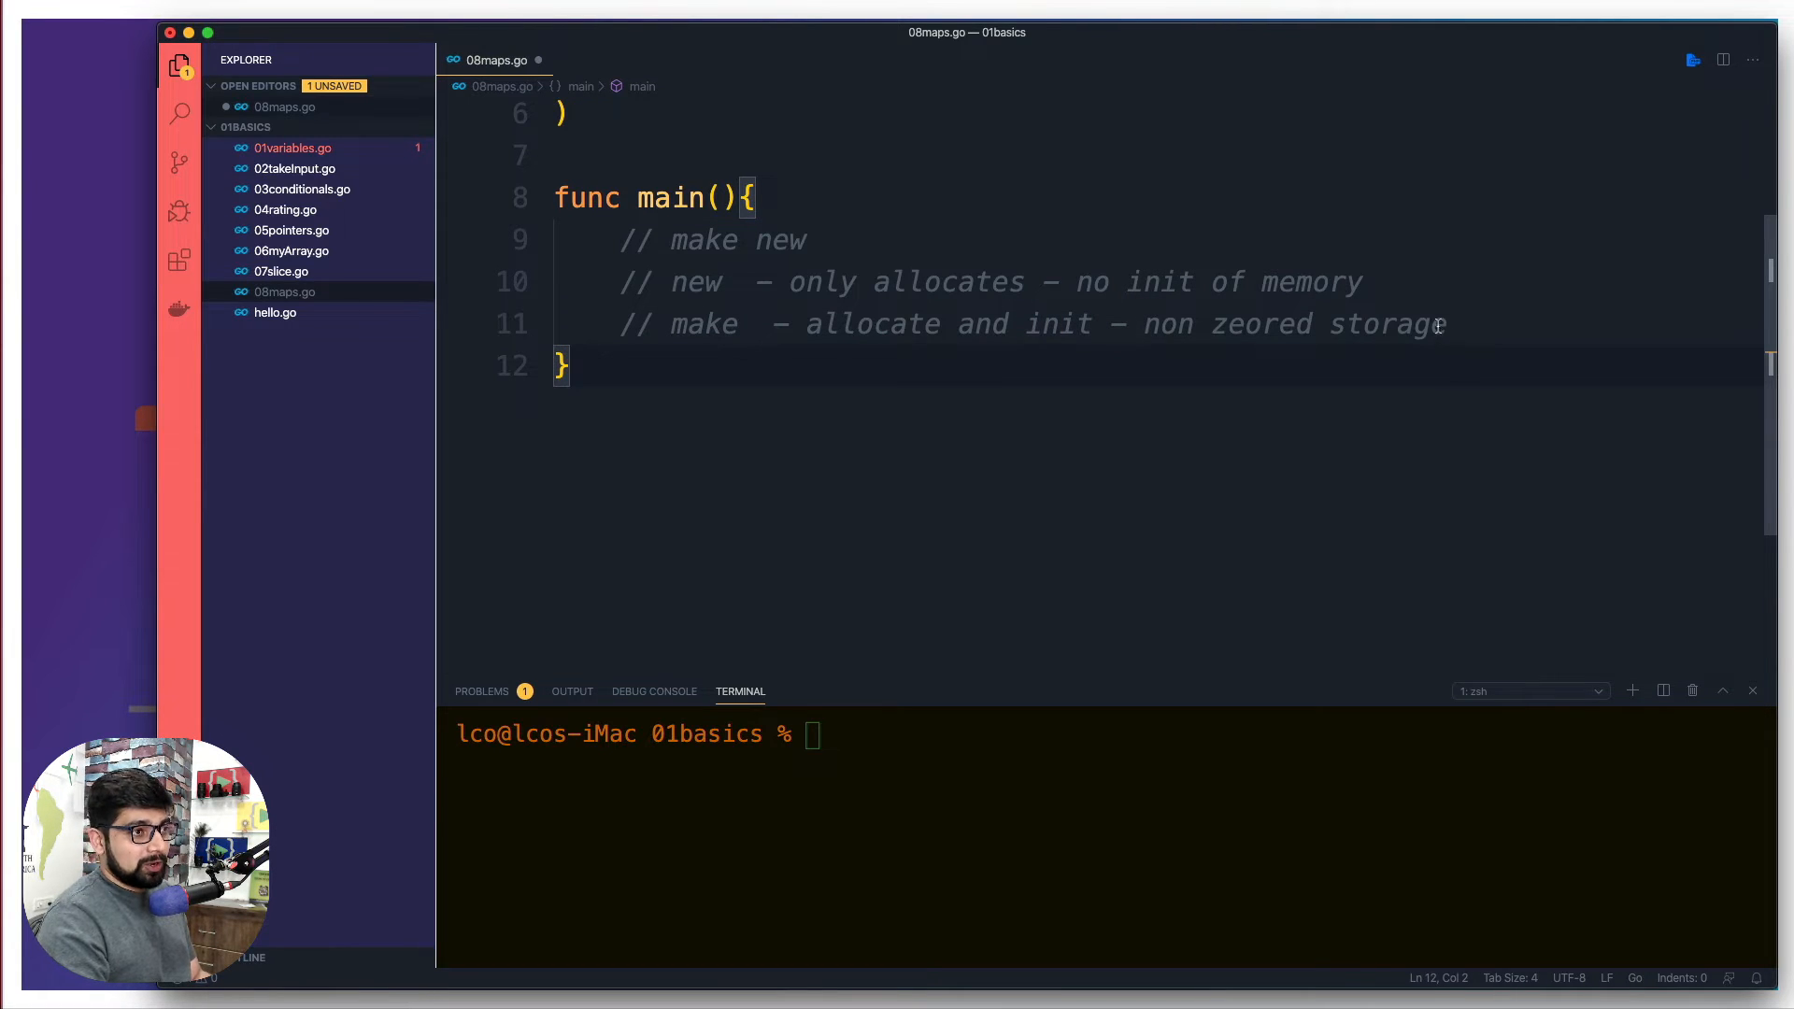
{"action": "key", "text": "Enter"}
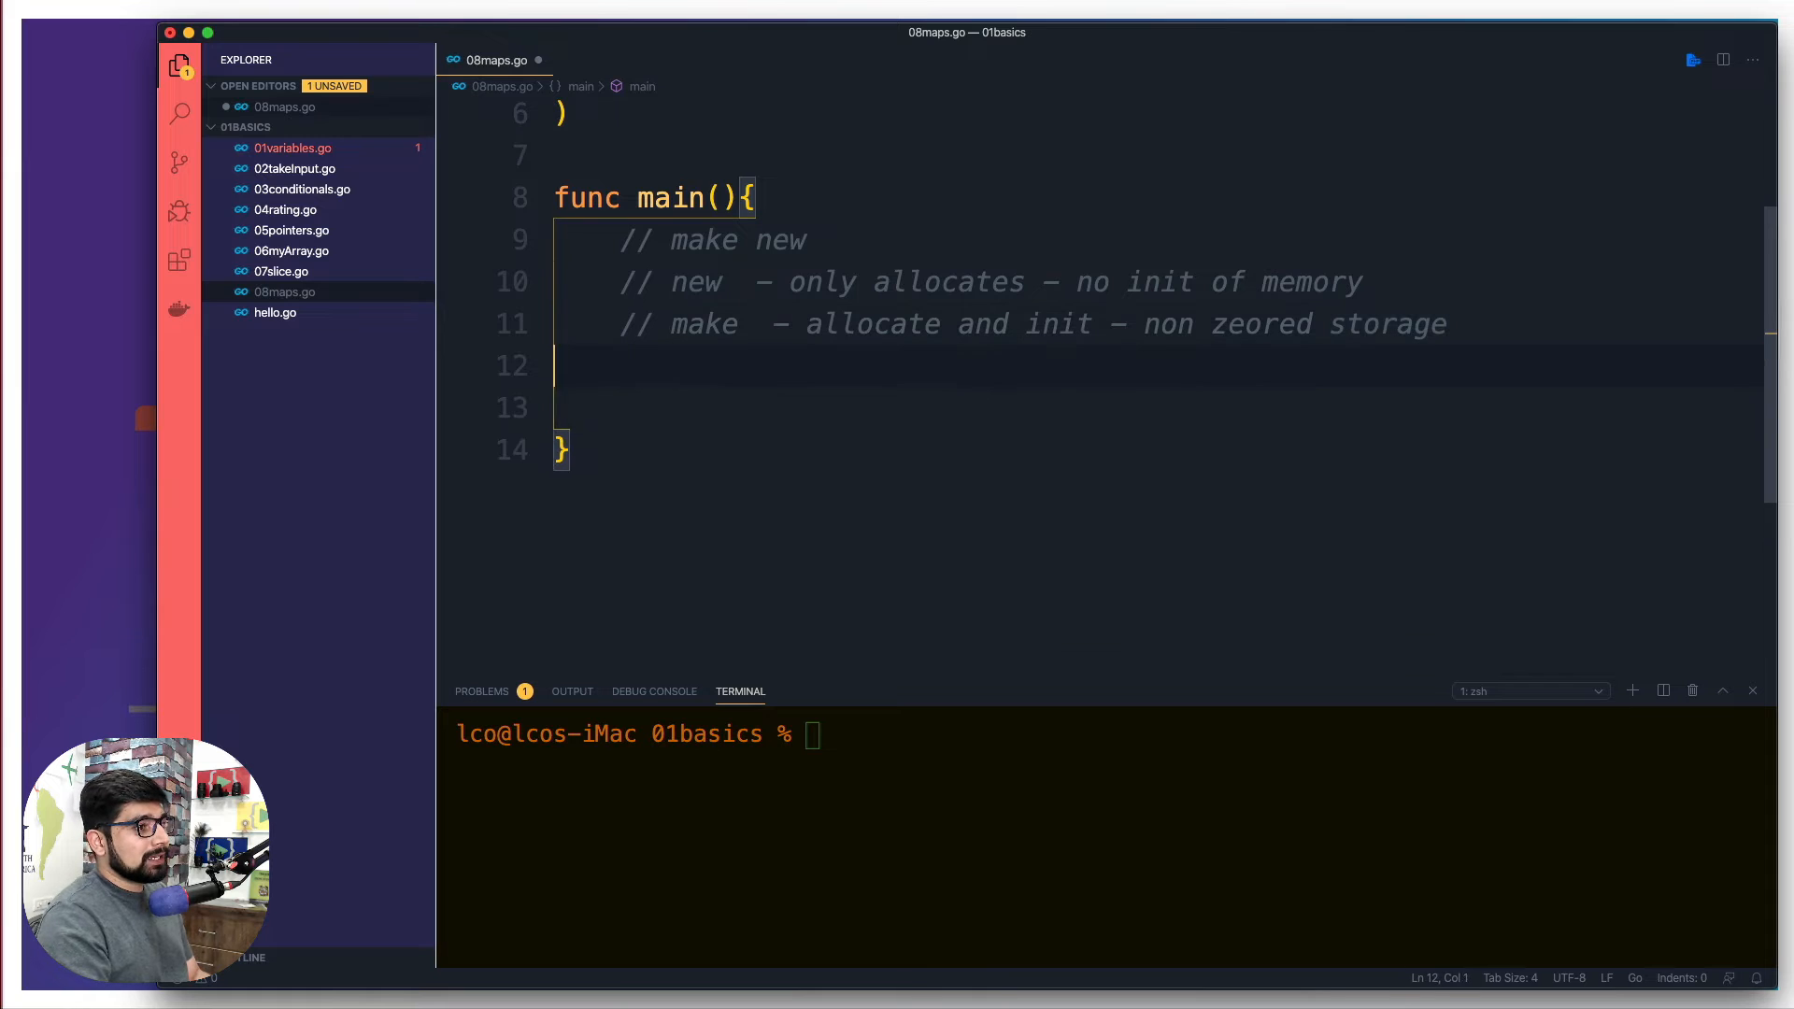
{"action": "key", "text": "enter"}
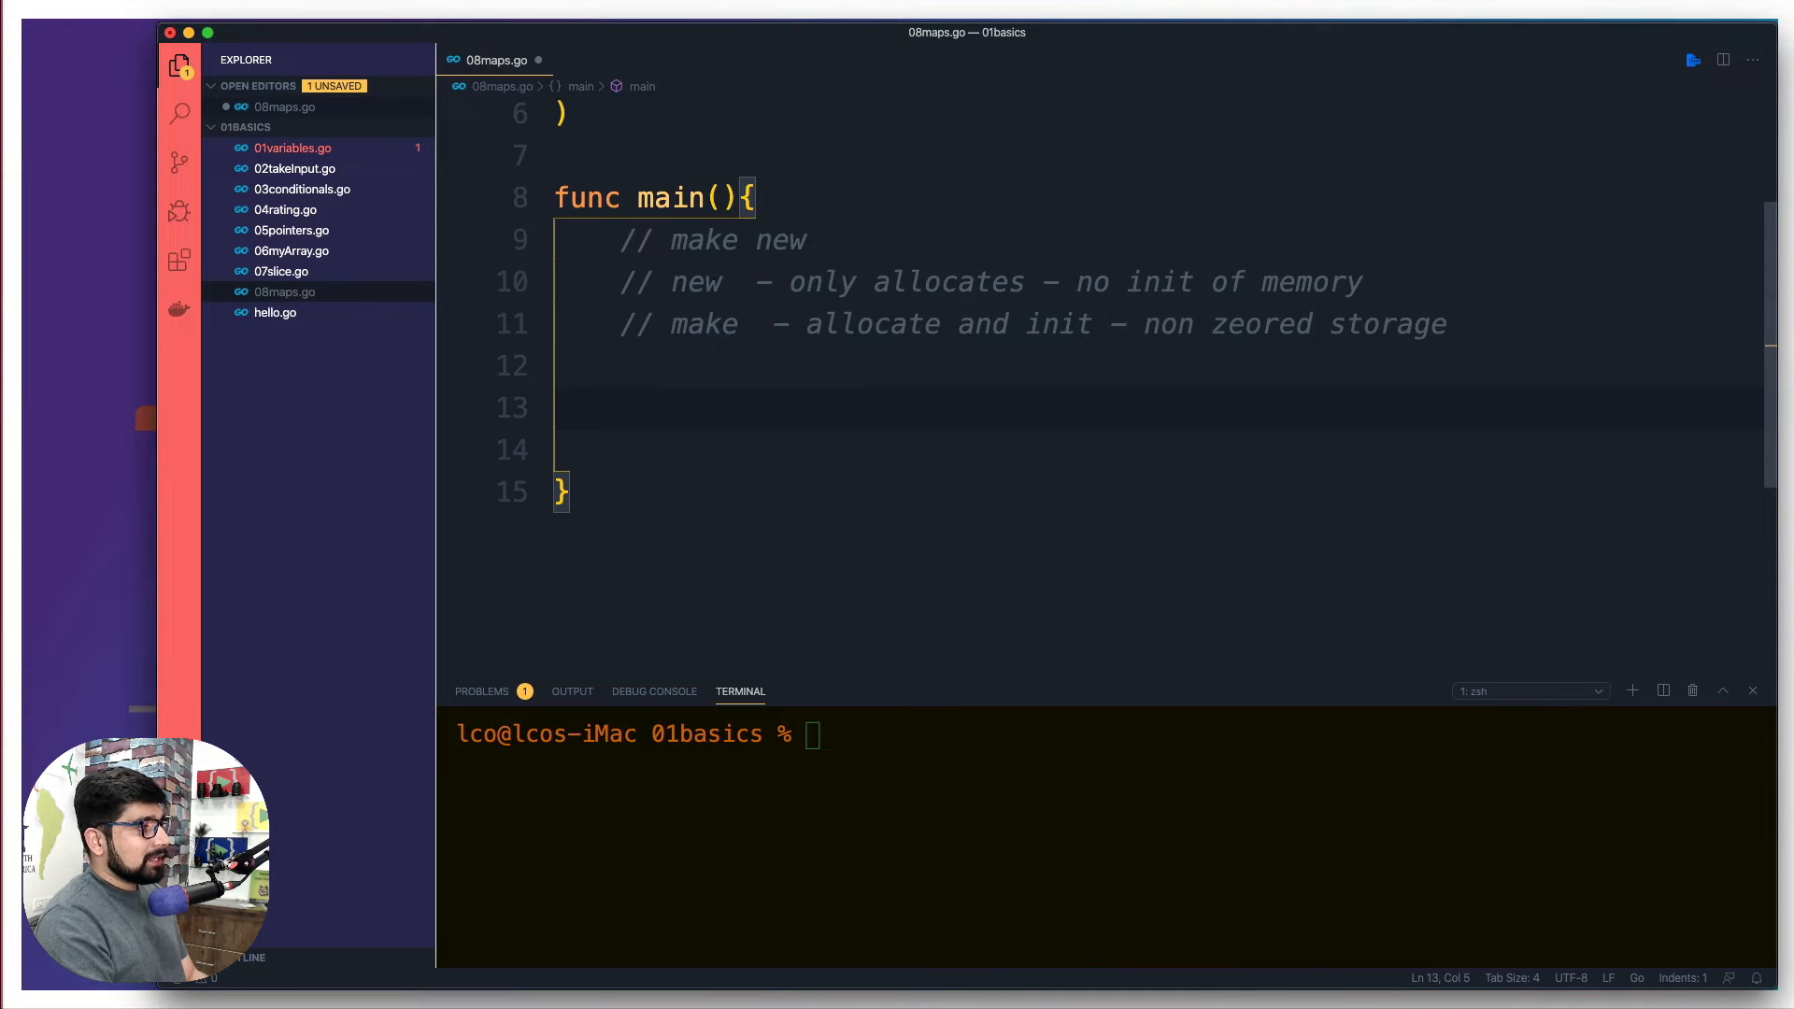
- Declare var score map[string]int inside main, leaving empty lines beneath it
{"action": "type", "text": "var sc"}
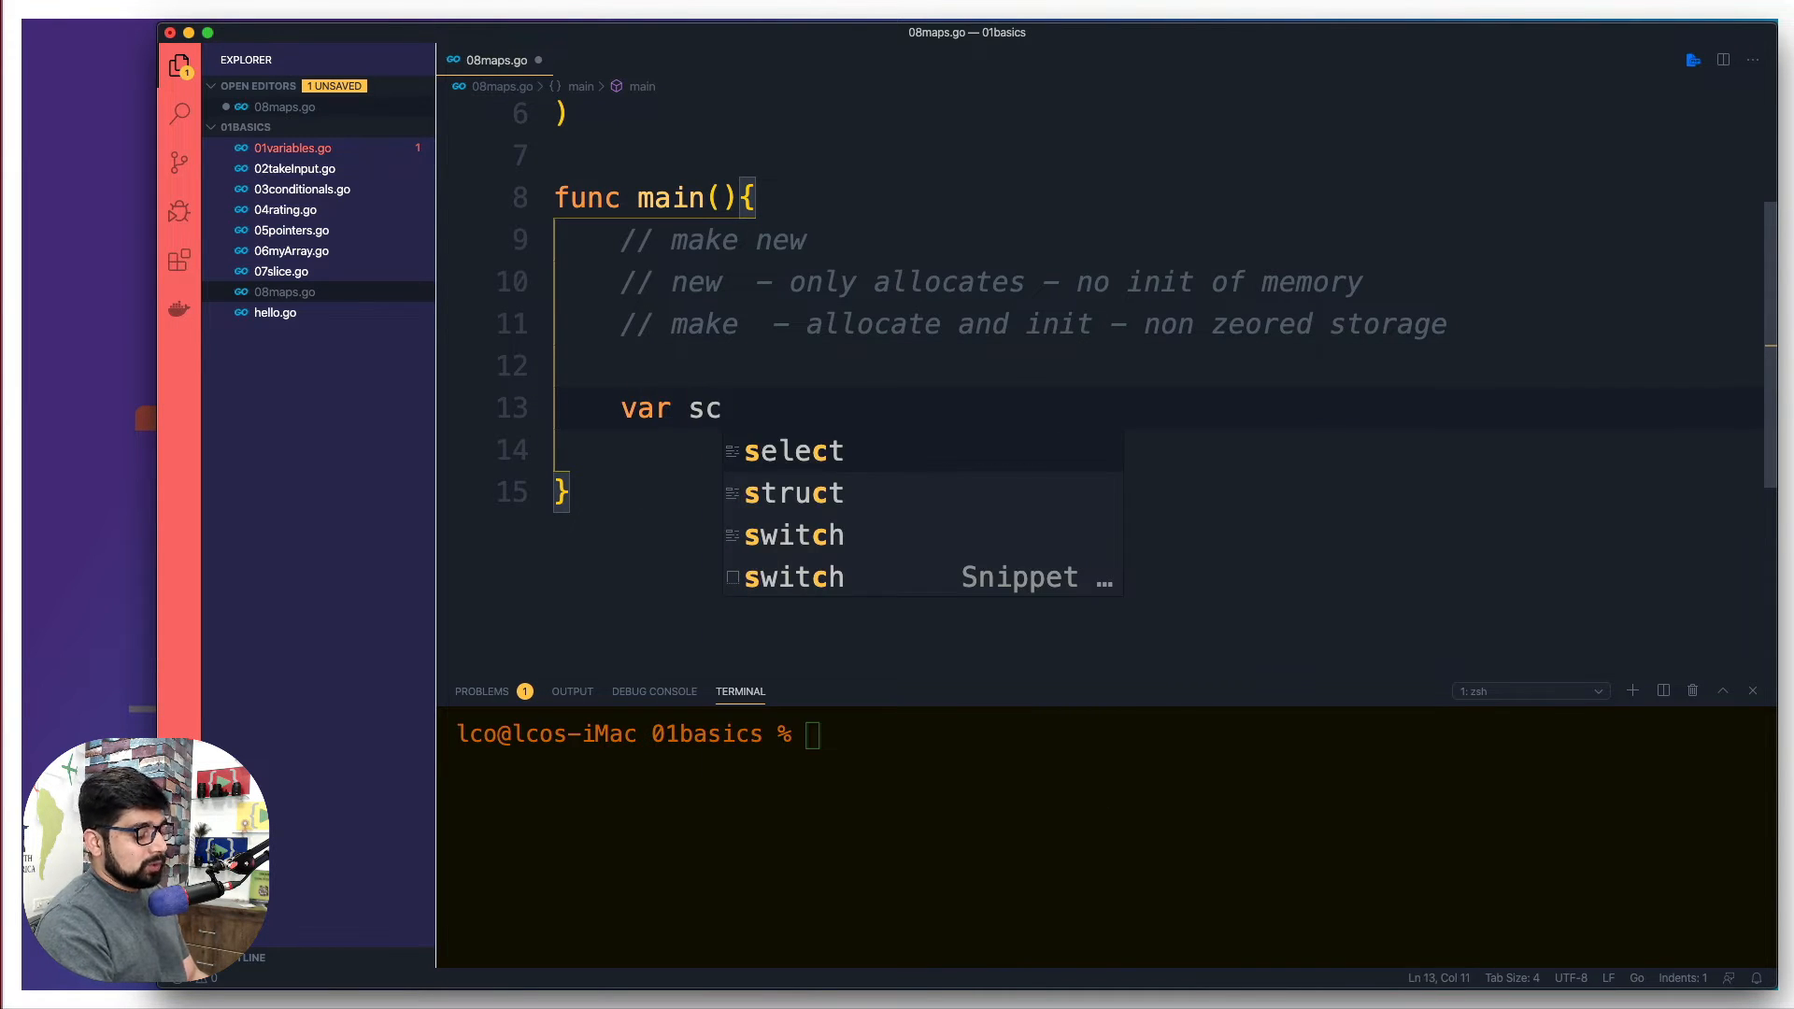
{"action": "type", "text": "ore"}
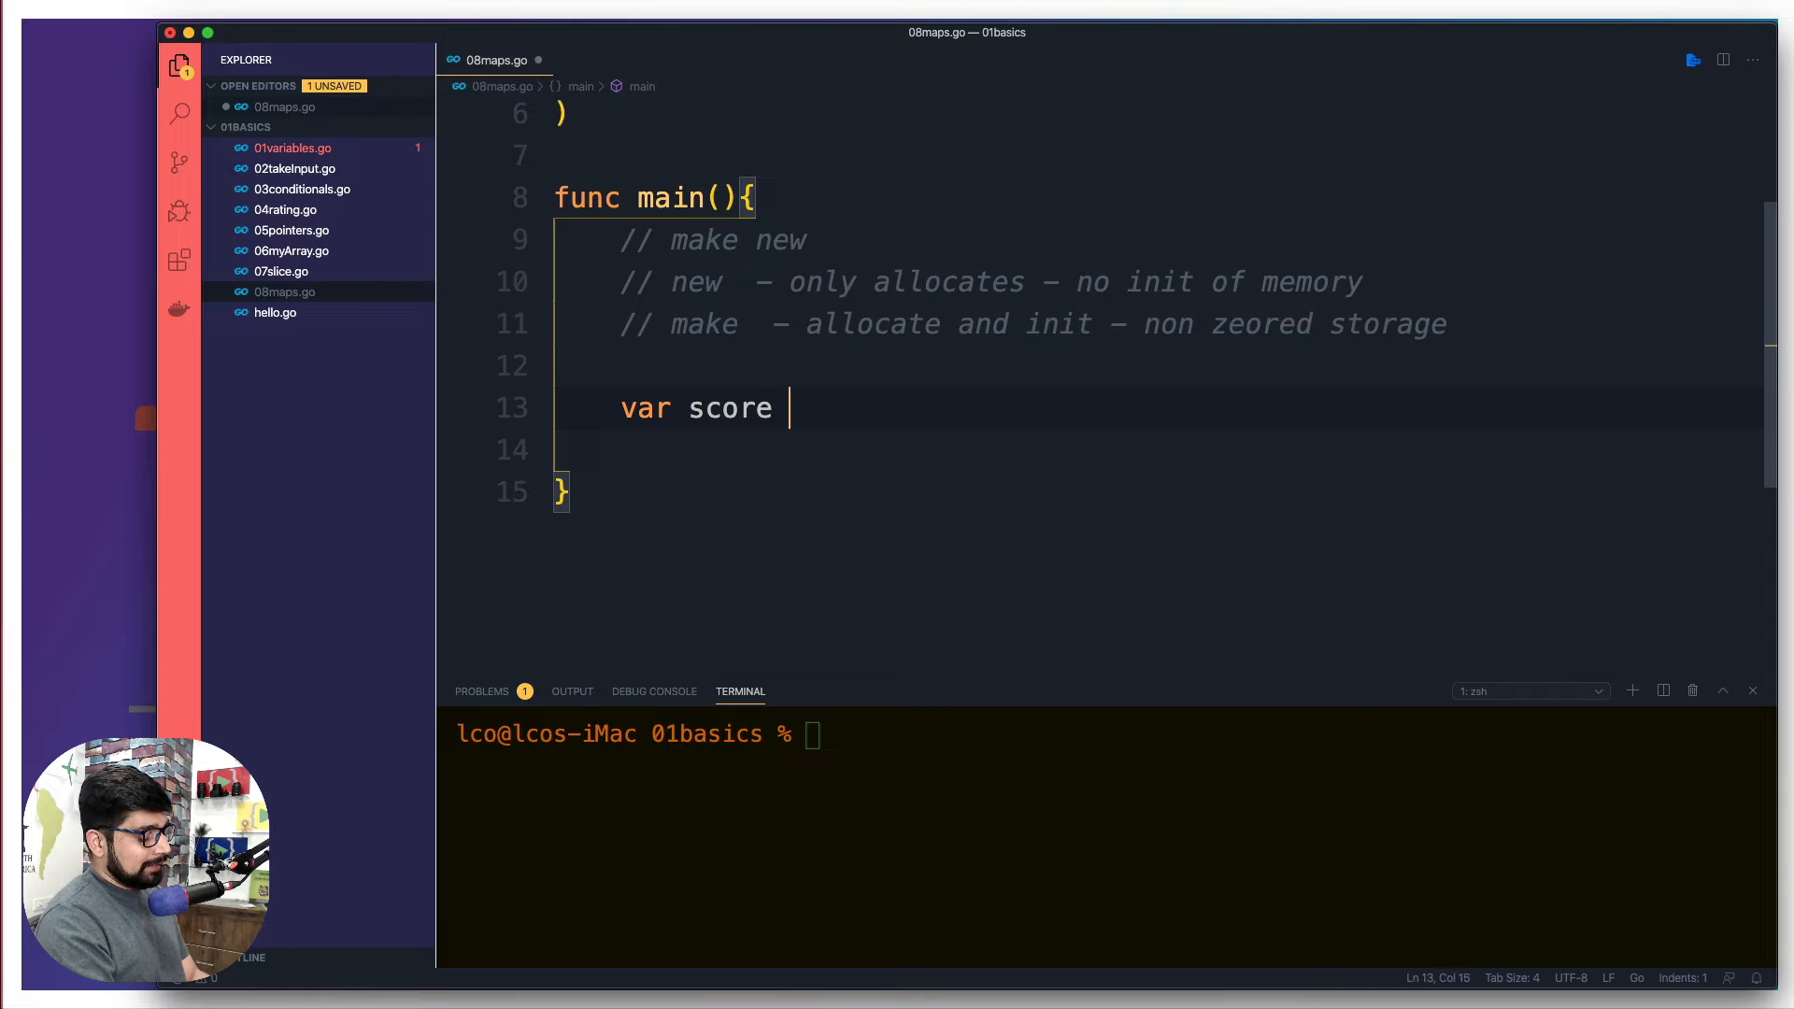
{"action": "type", "text": "map"}
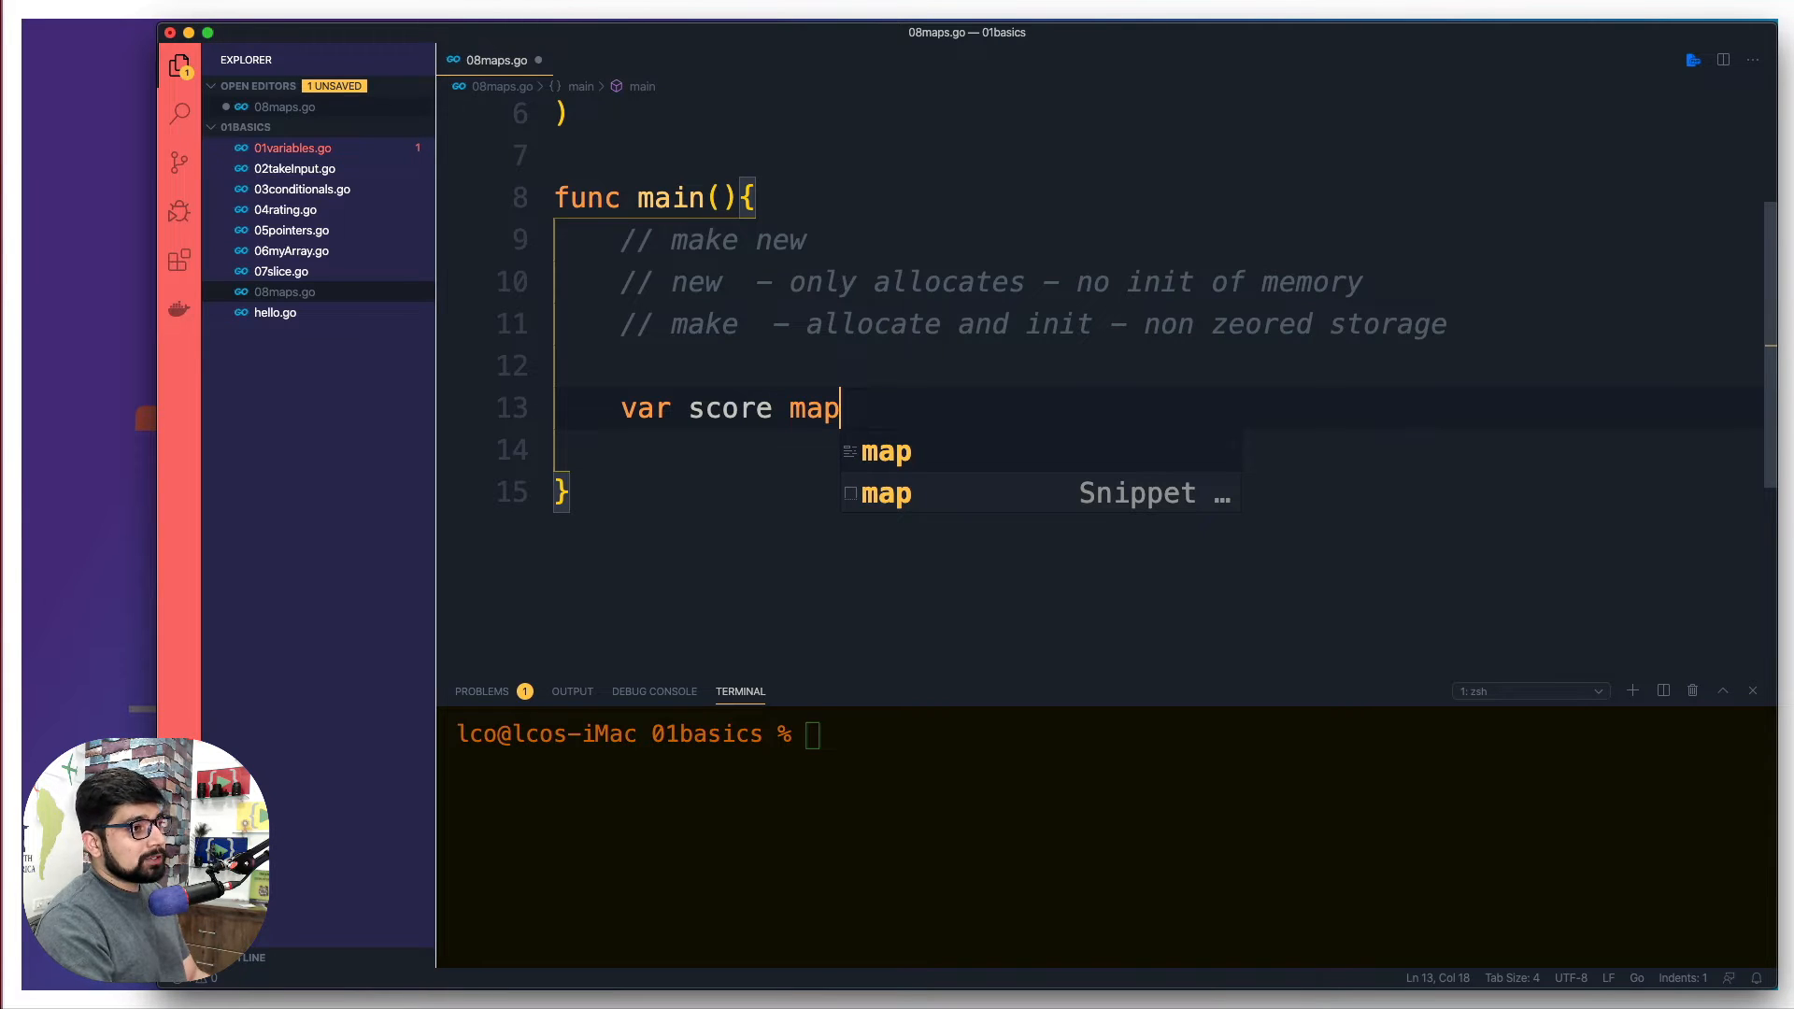
{"action": "type", "text": "[s]"}
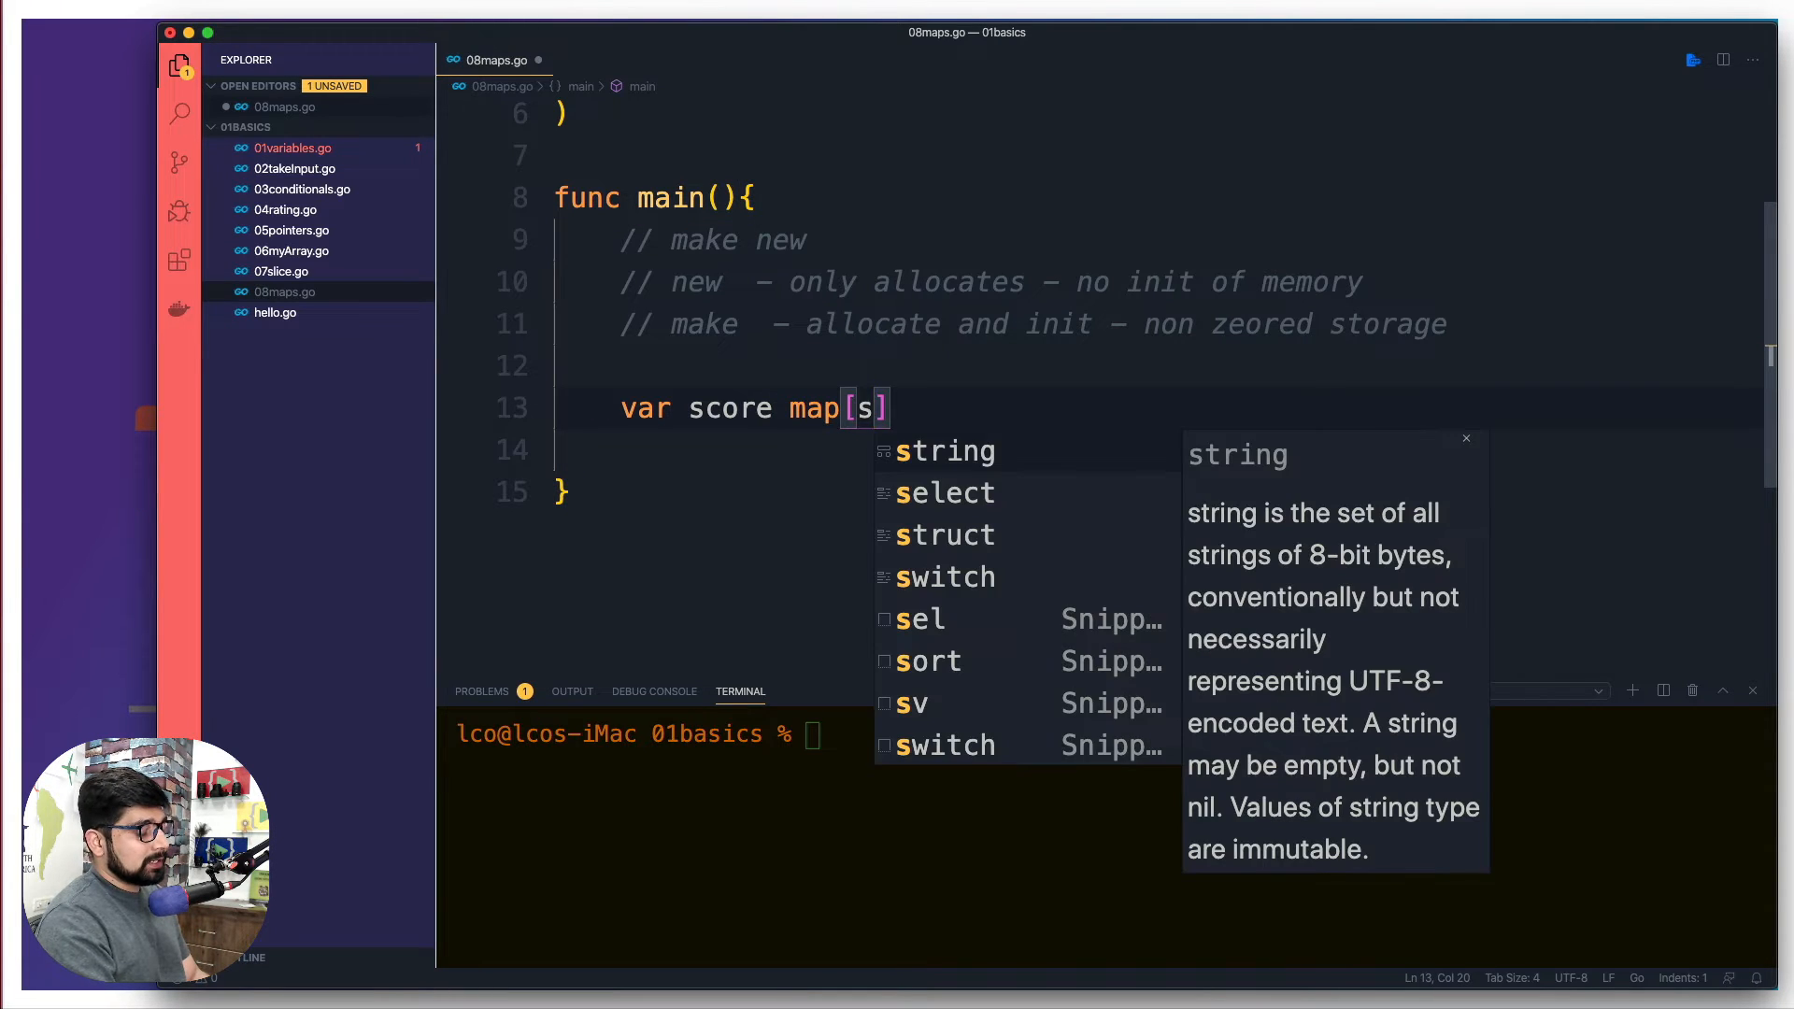
{"action": "left_click", "coordinate": [941, 451]}
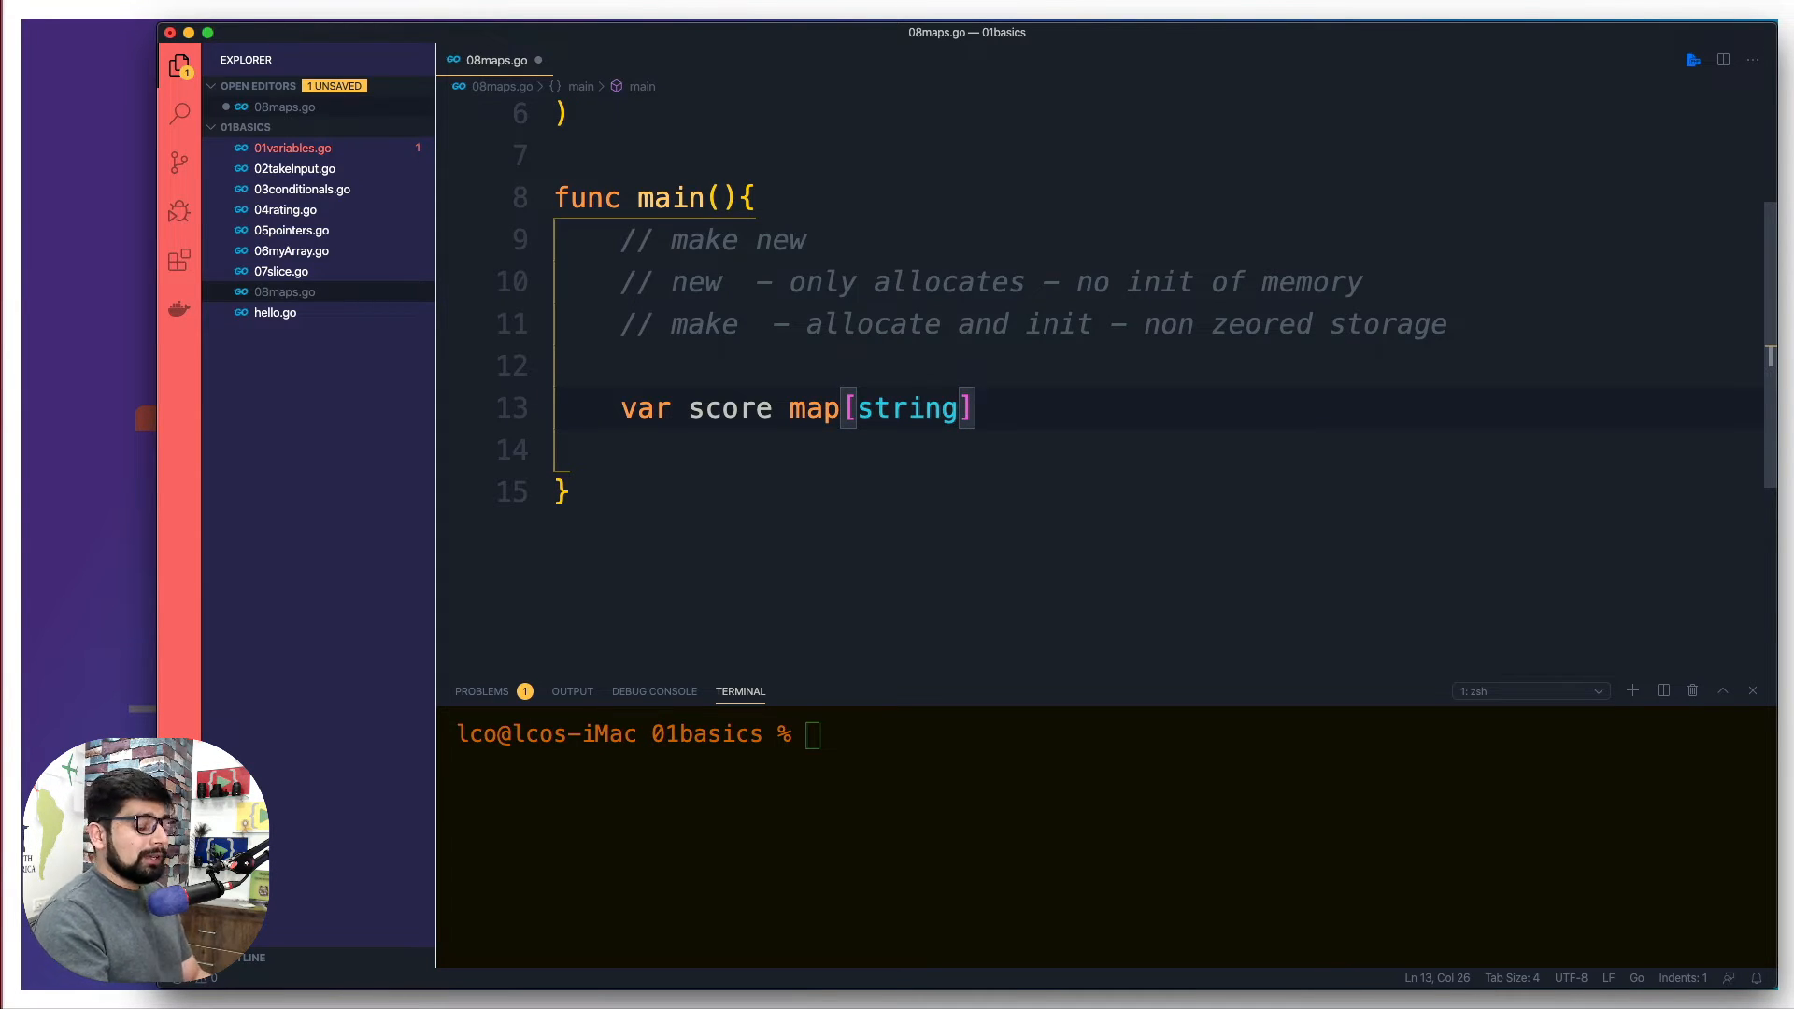
{"action": "type", "text": "in"}
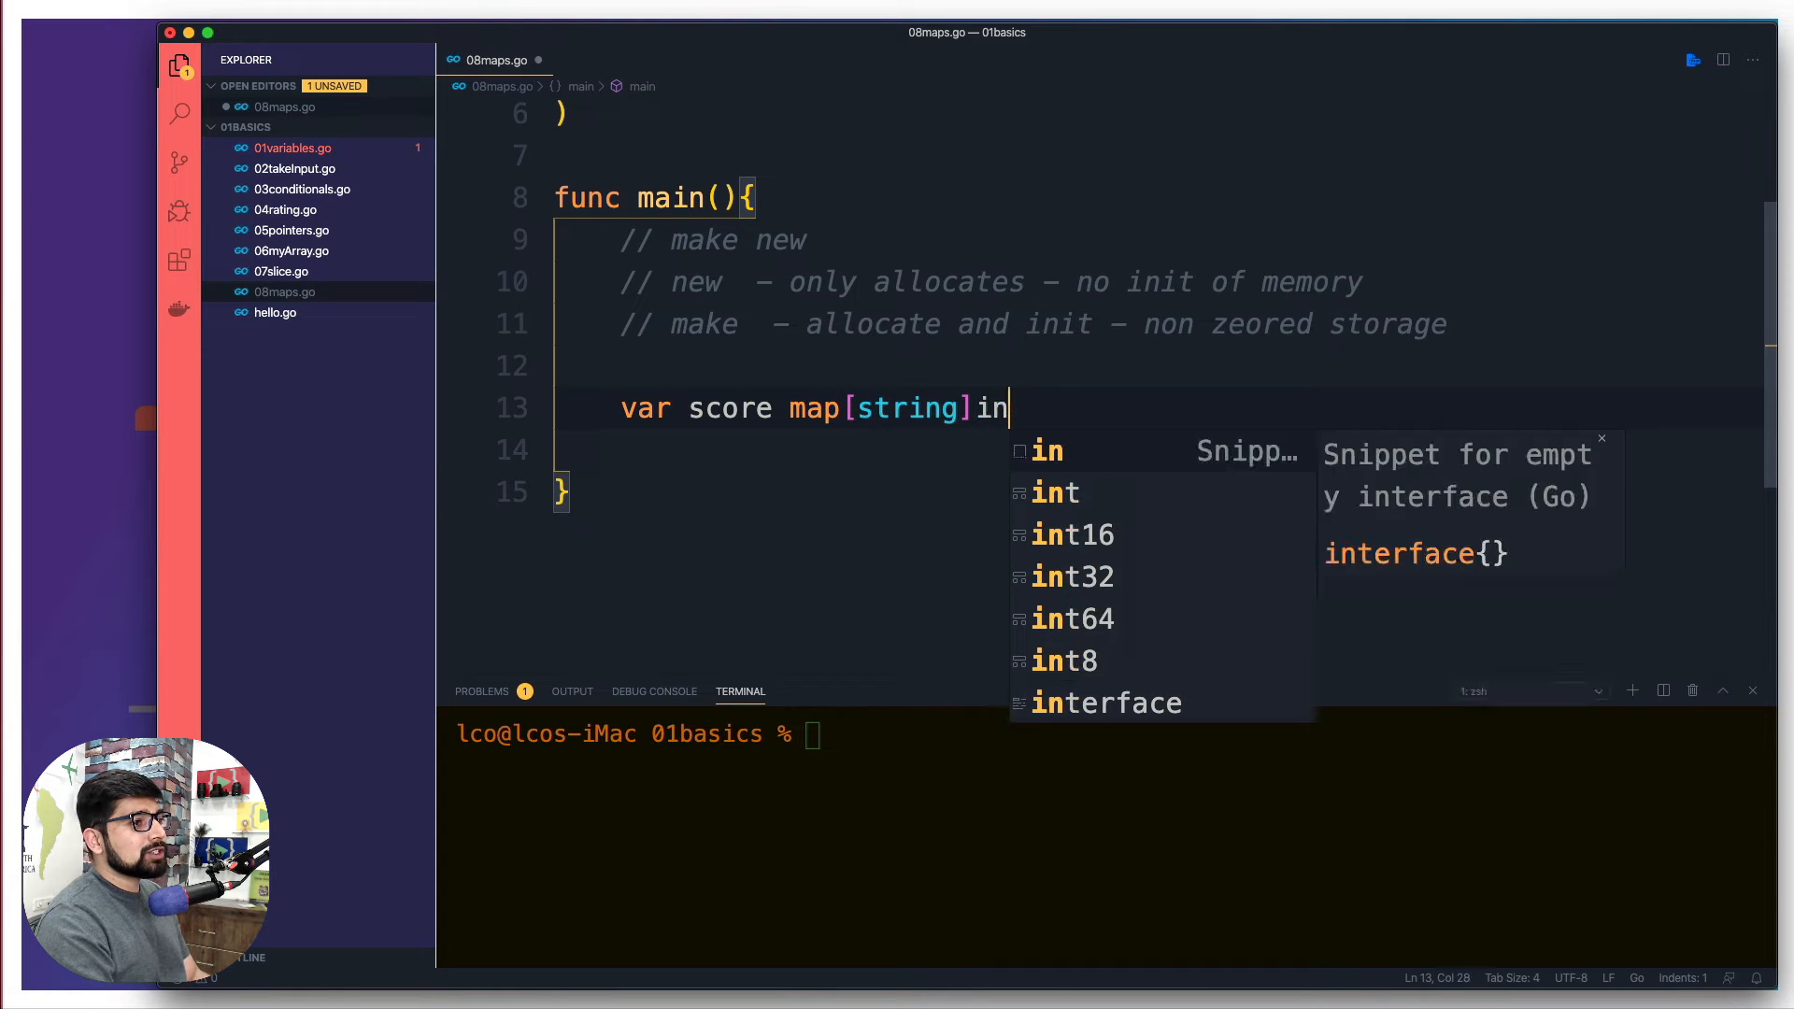
{"action": "type", "text": "string"}
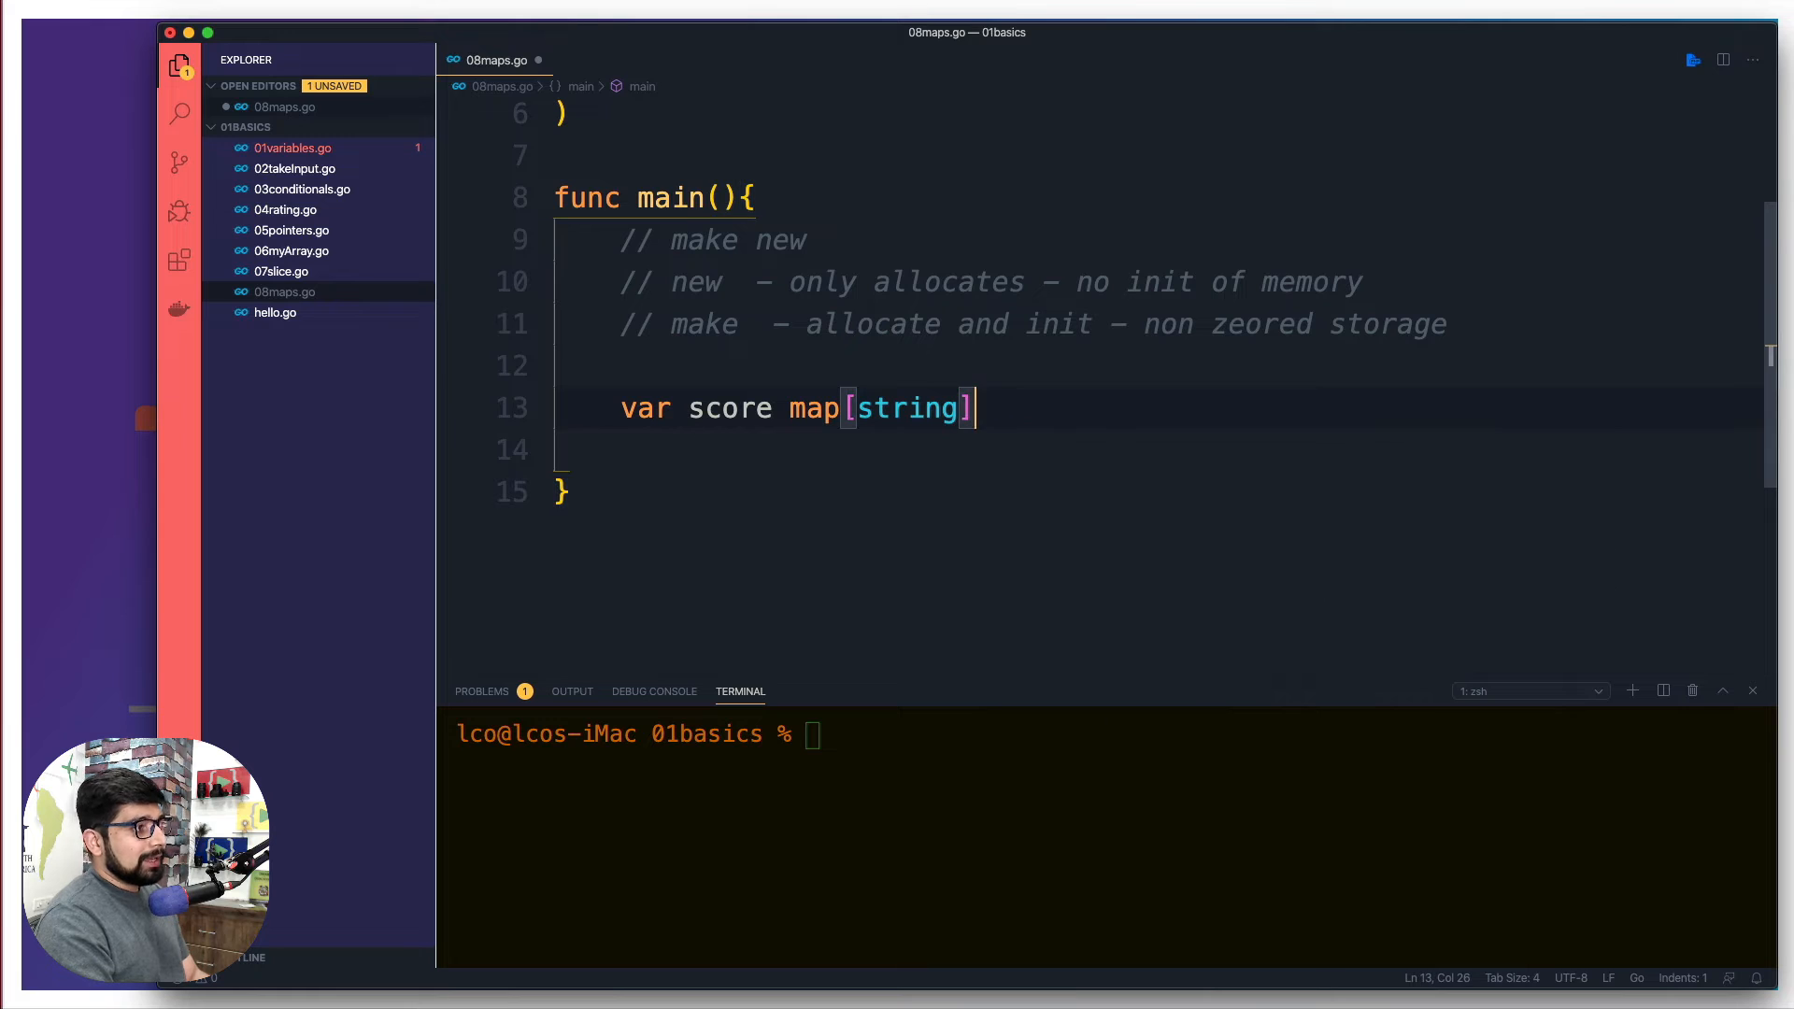
{"action": "type", "text": "int"}
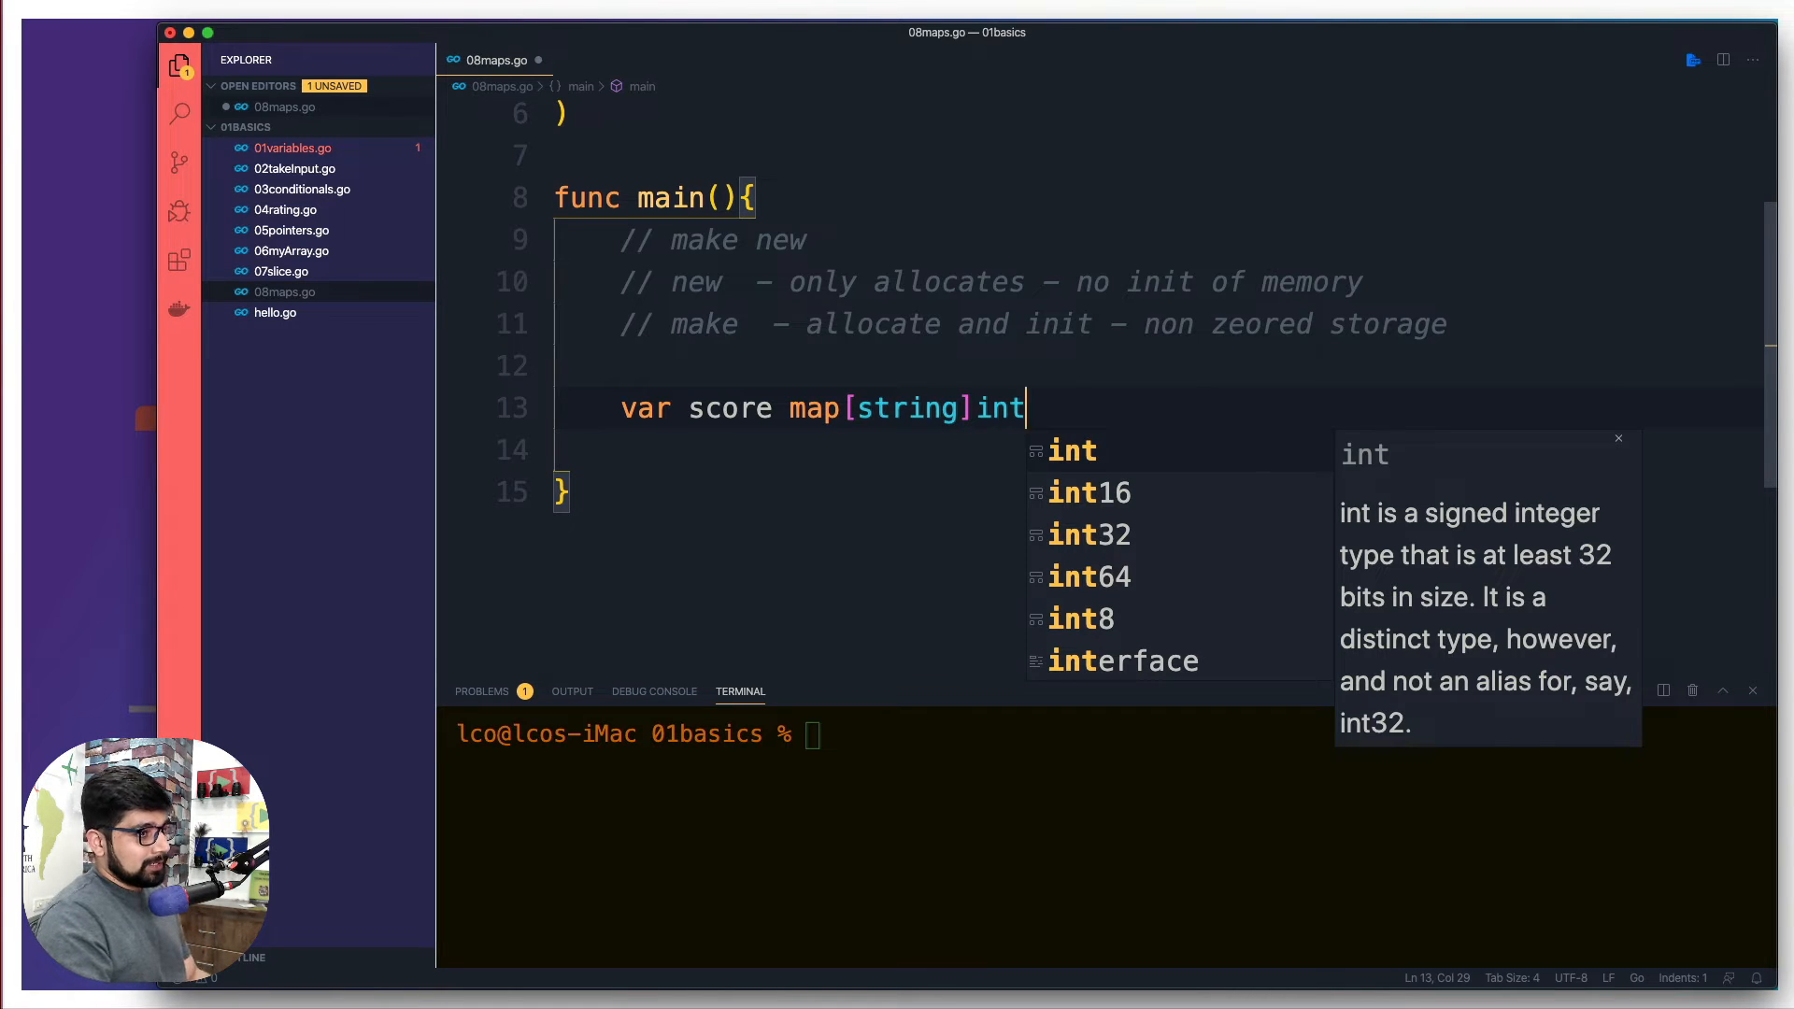
{"action": "key", "text": "Escape"}
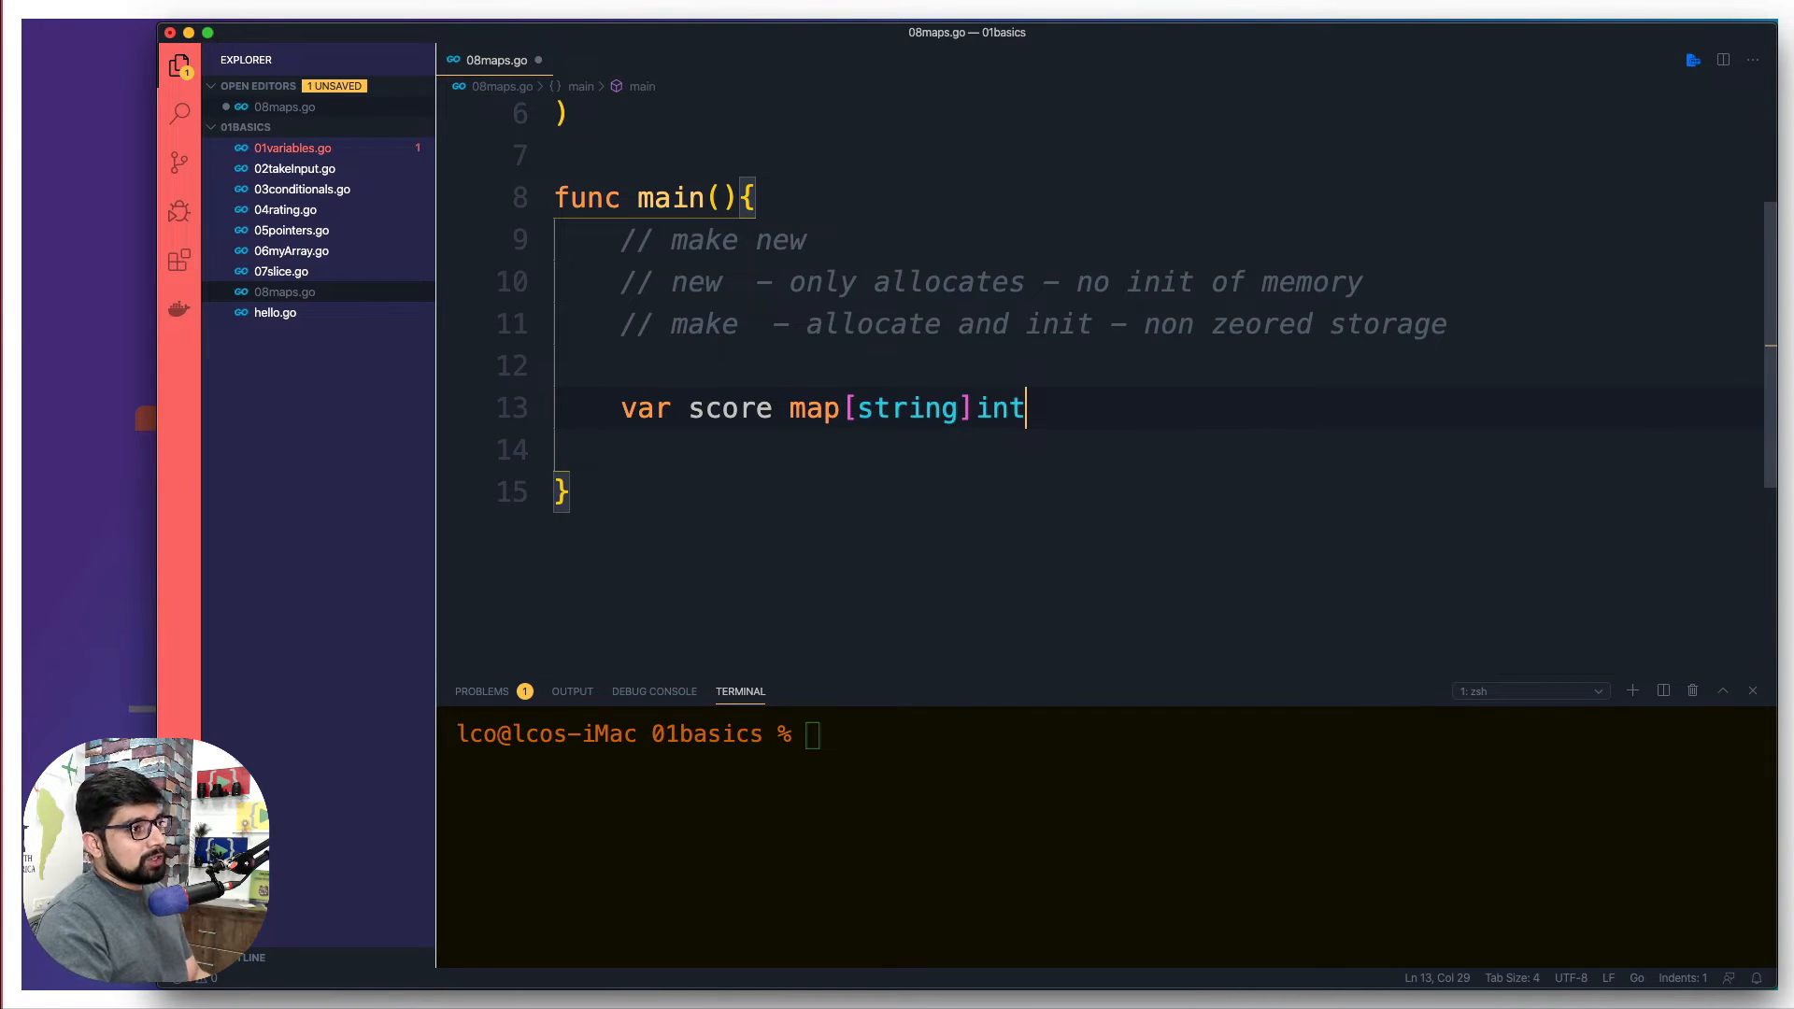
{"action": "key", "text": "enter"}
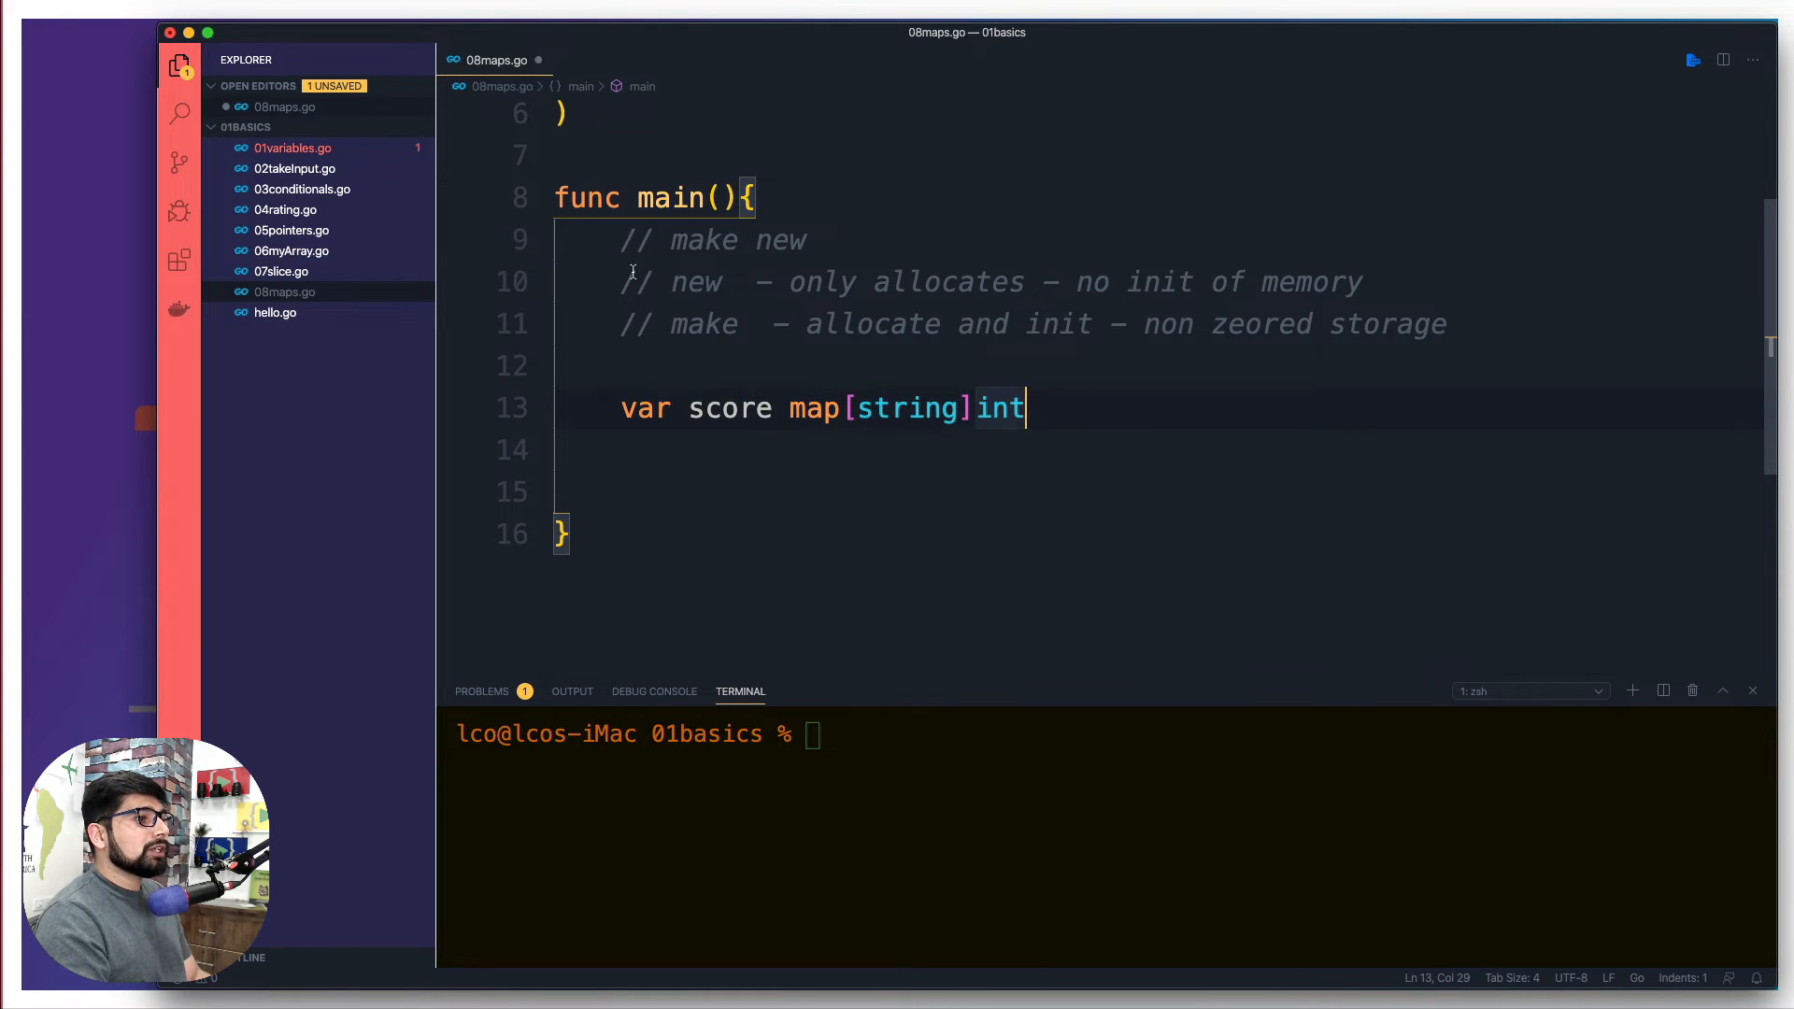
{"action": "mouse_move", "coordinate": [1110, 405]}
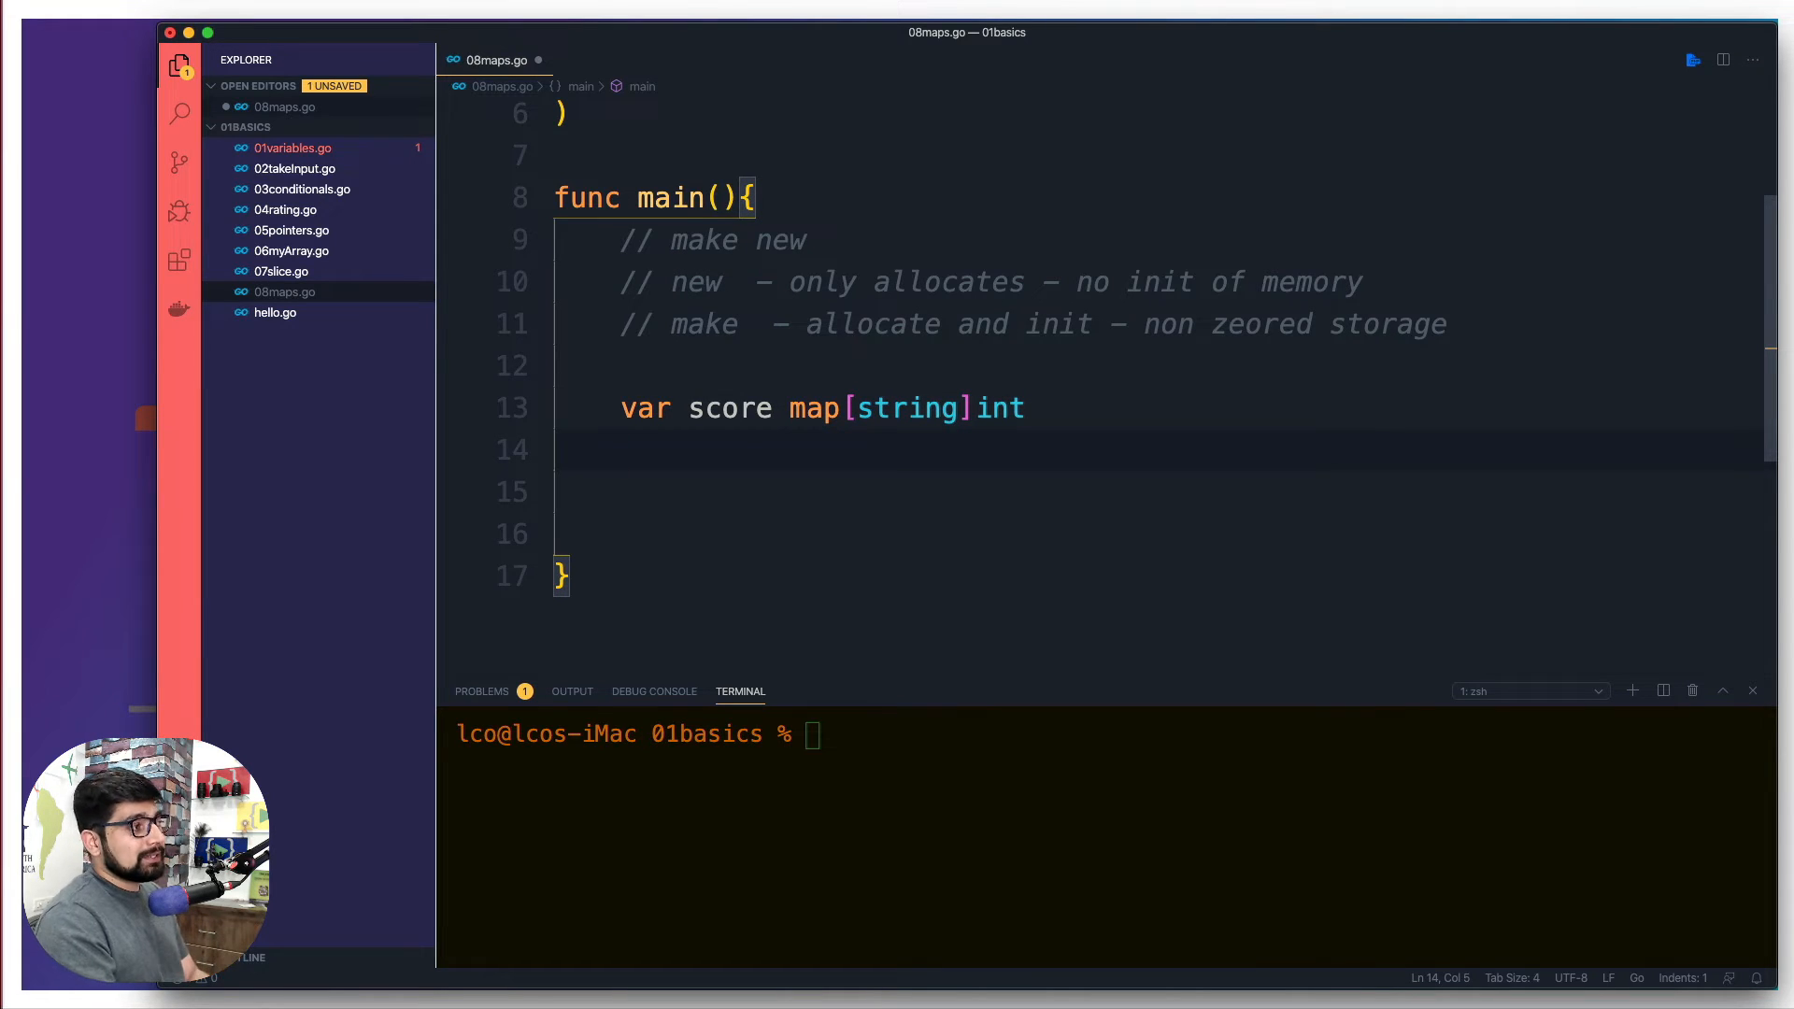
- Assign score["hitesh"] = 89 below the map declaration
{"action": "type", "text": "sco"}
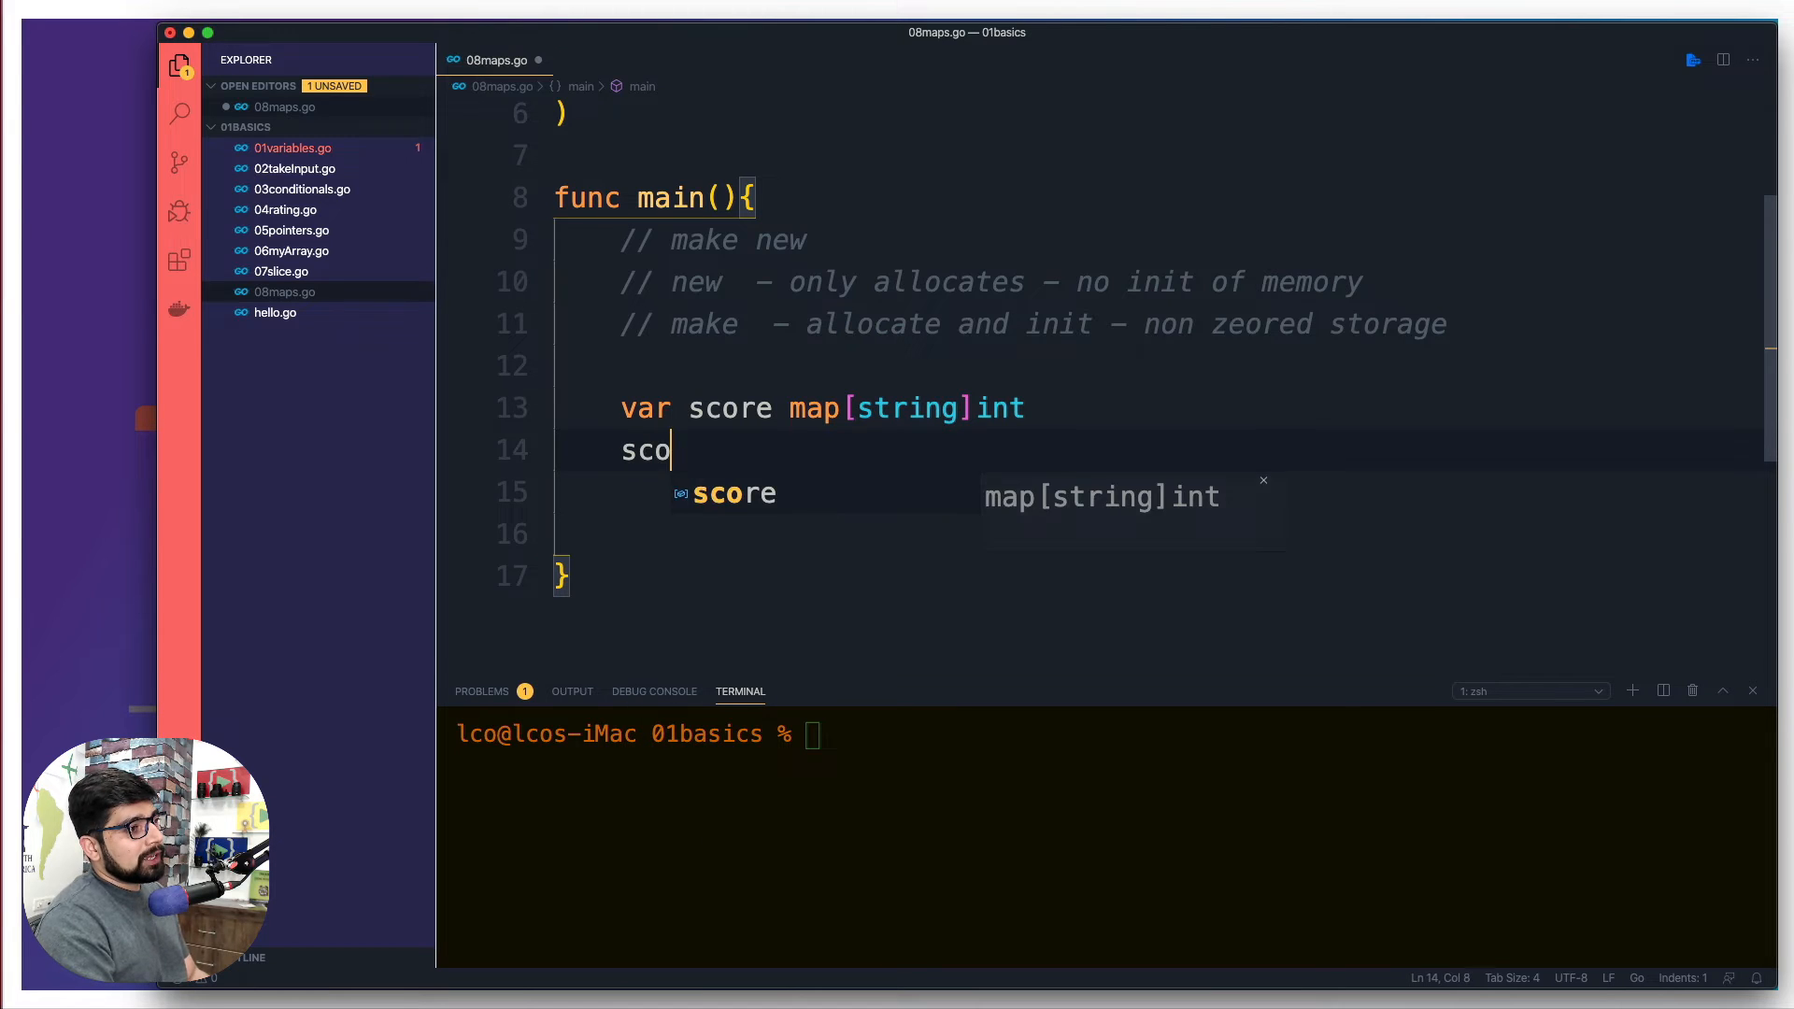
{"action": "type", "text": "re"}
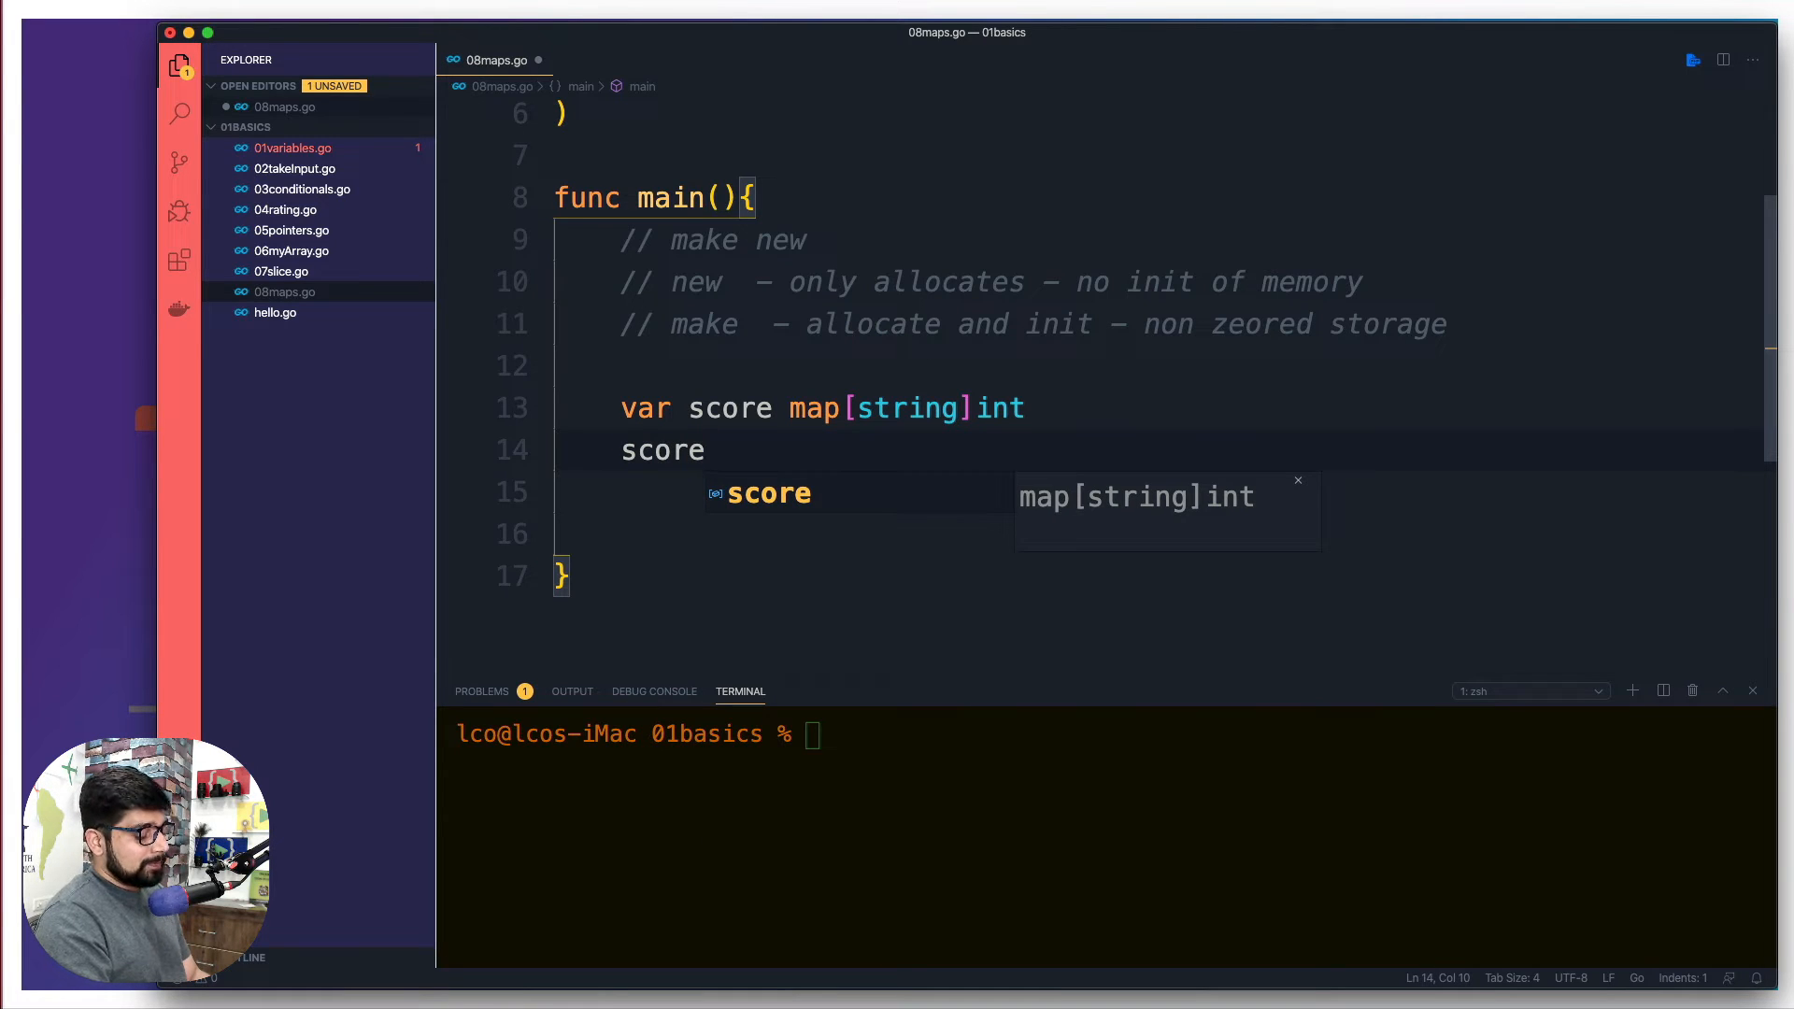
{"action": "type", "text": "[\"\"]"}
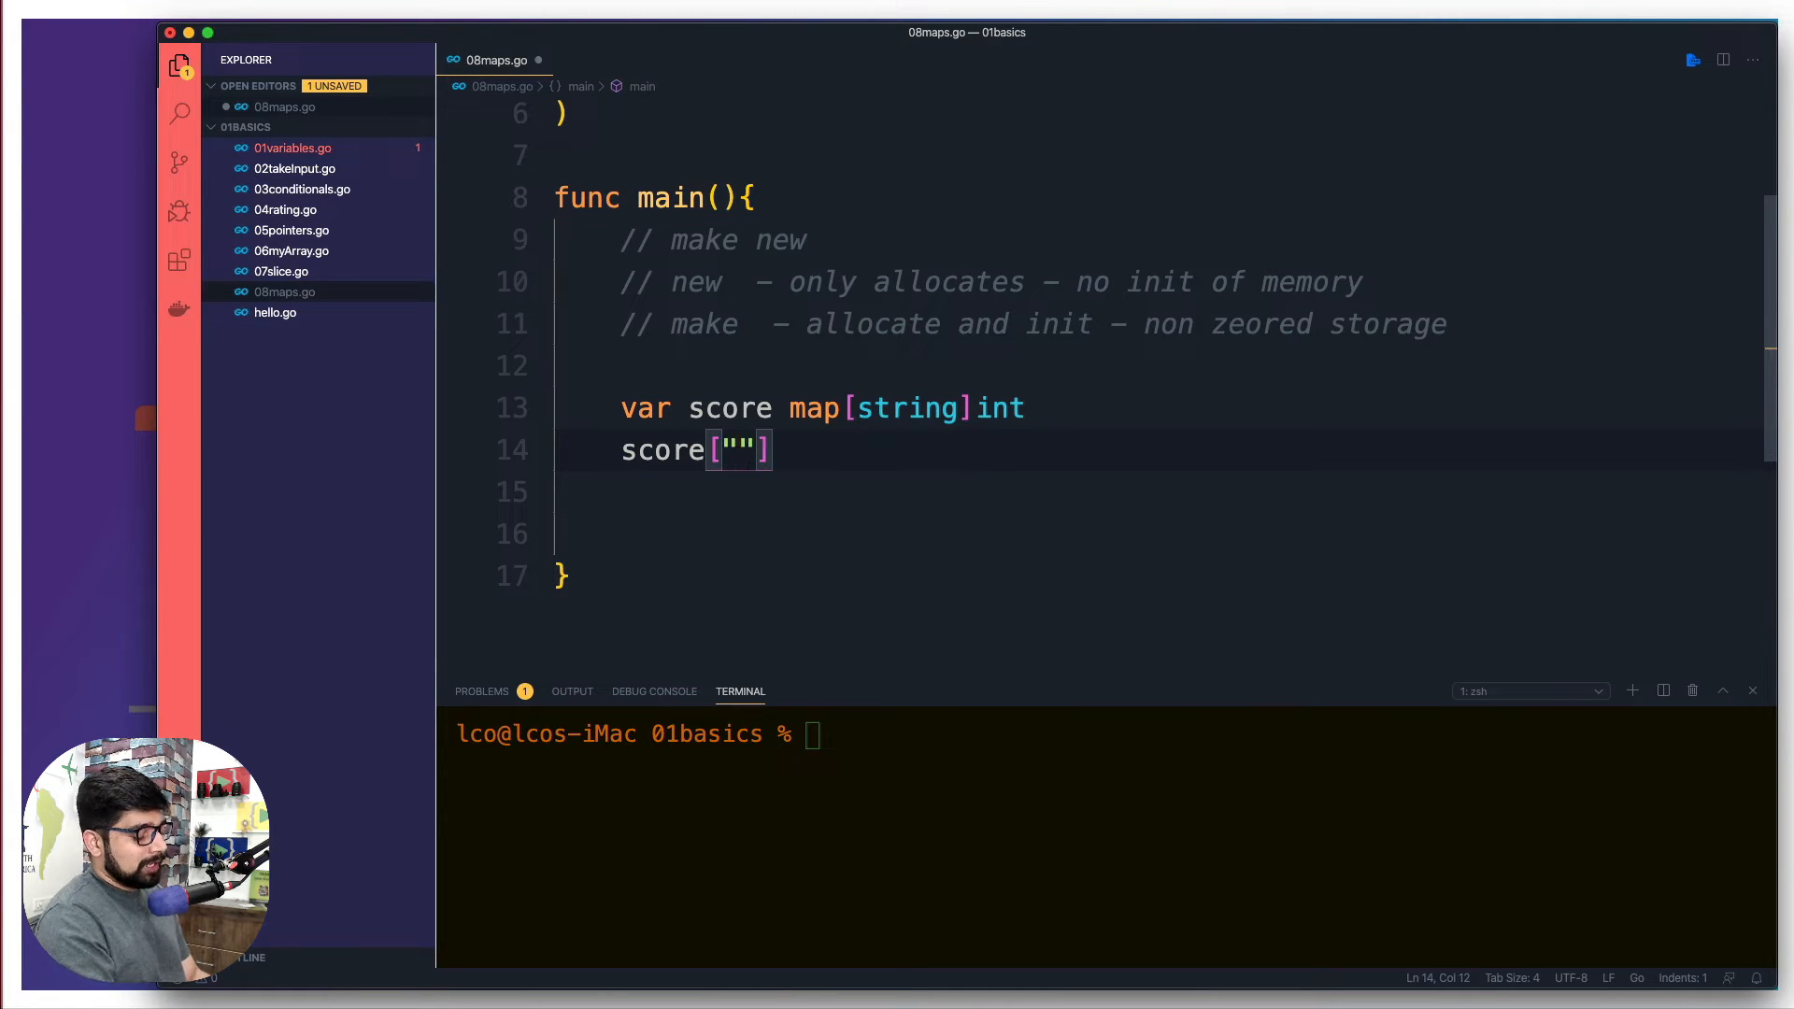
{"action": "type", "text": "hitesh"}
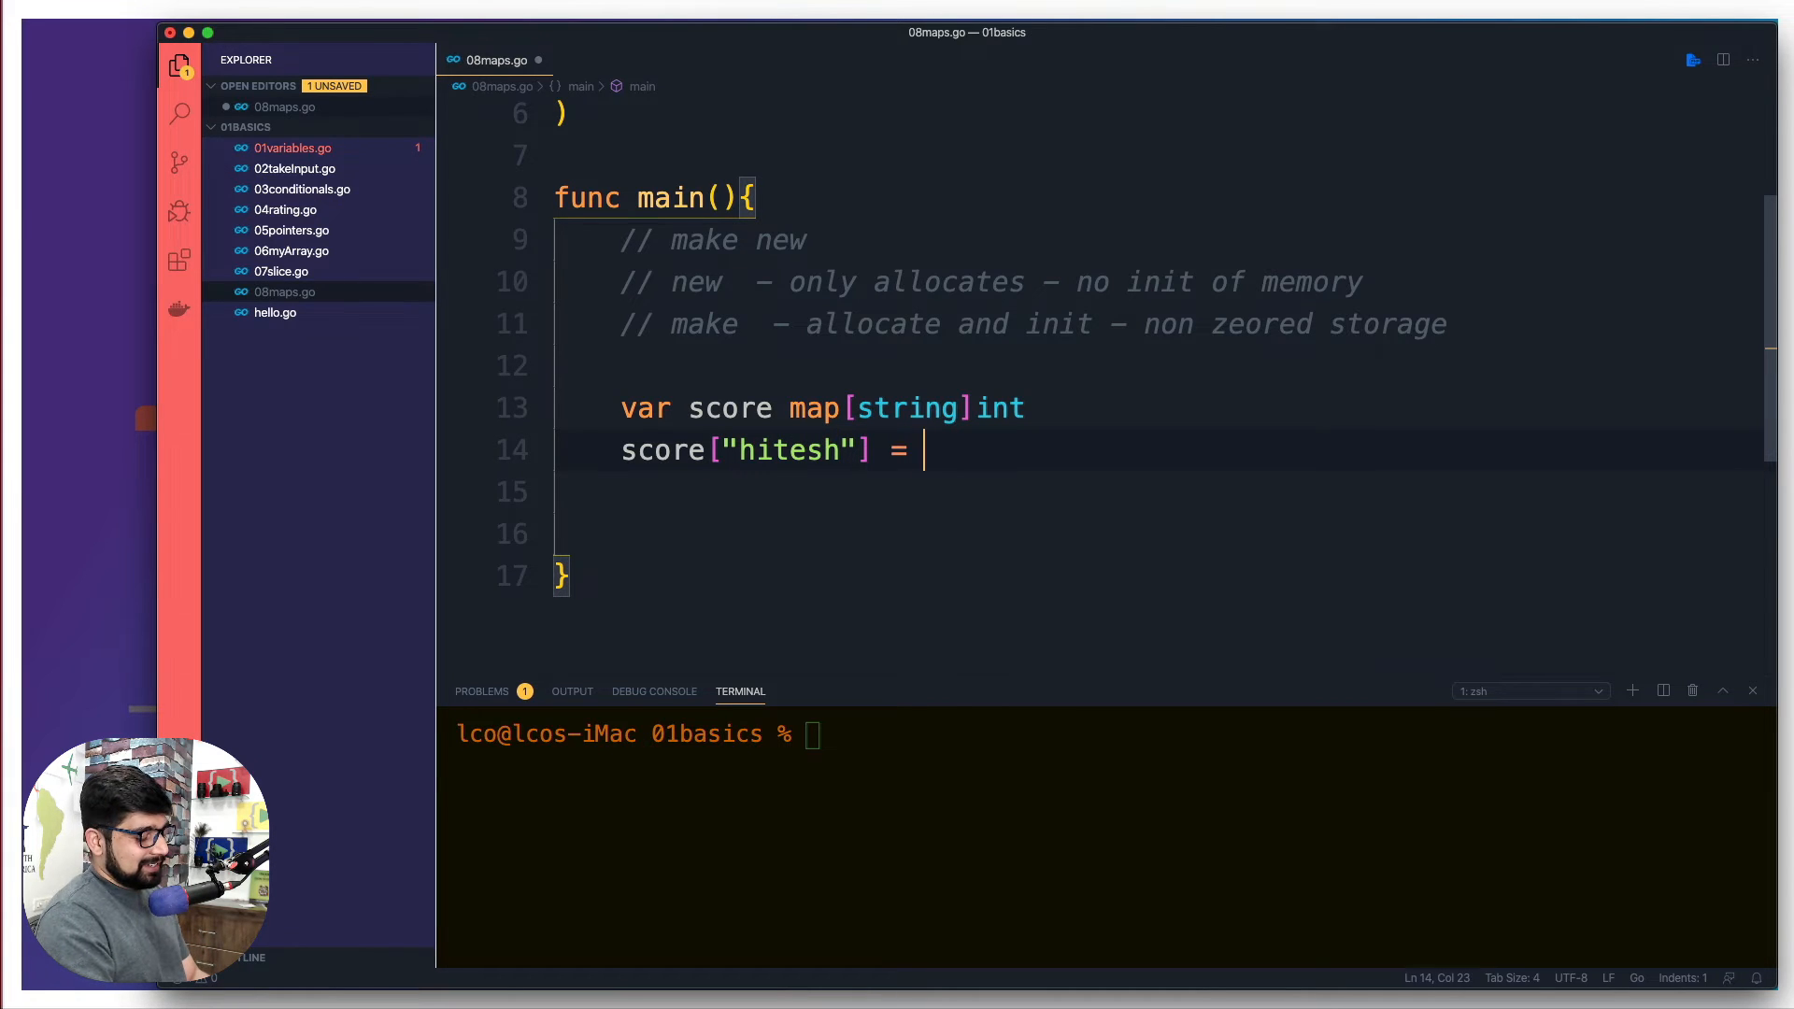
{"action": "type", "text": "89"}
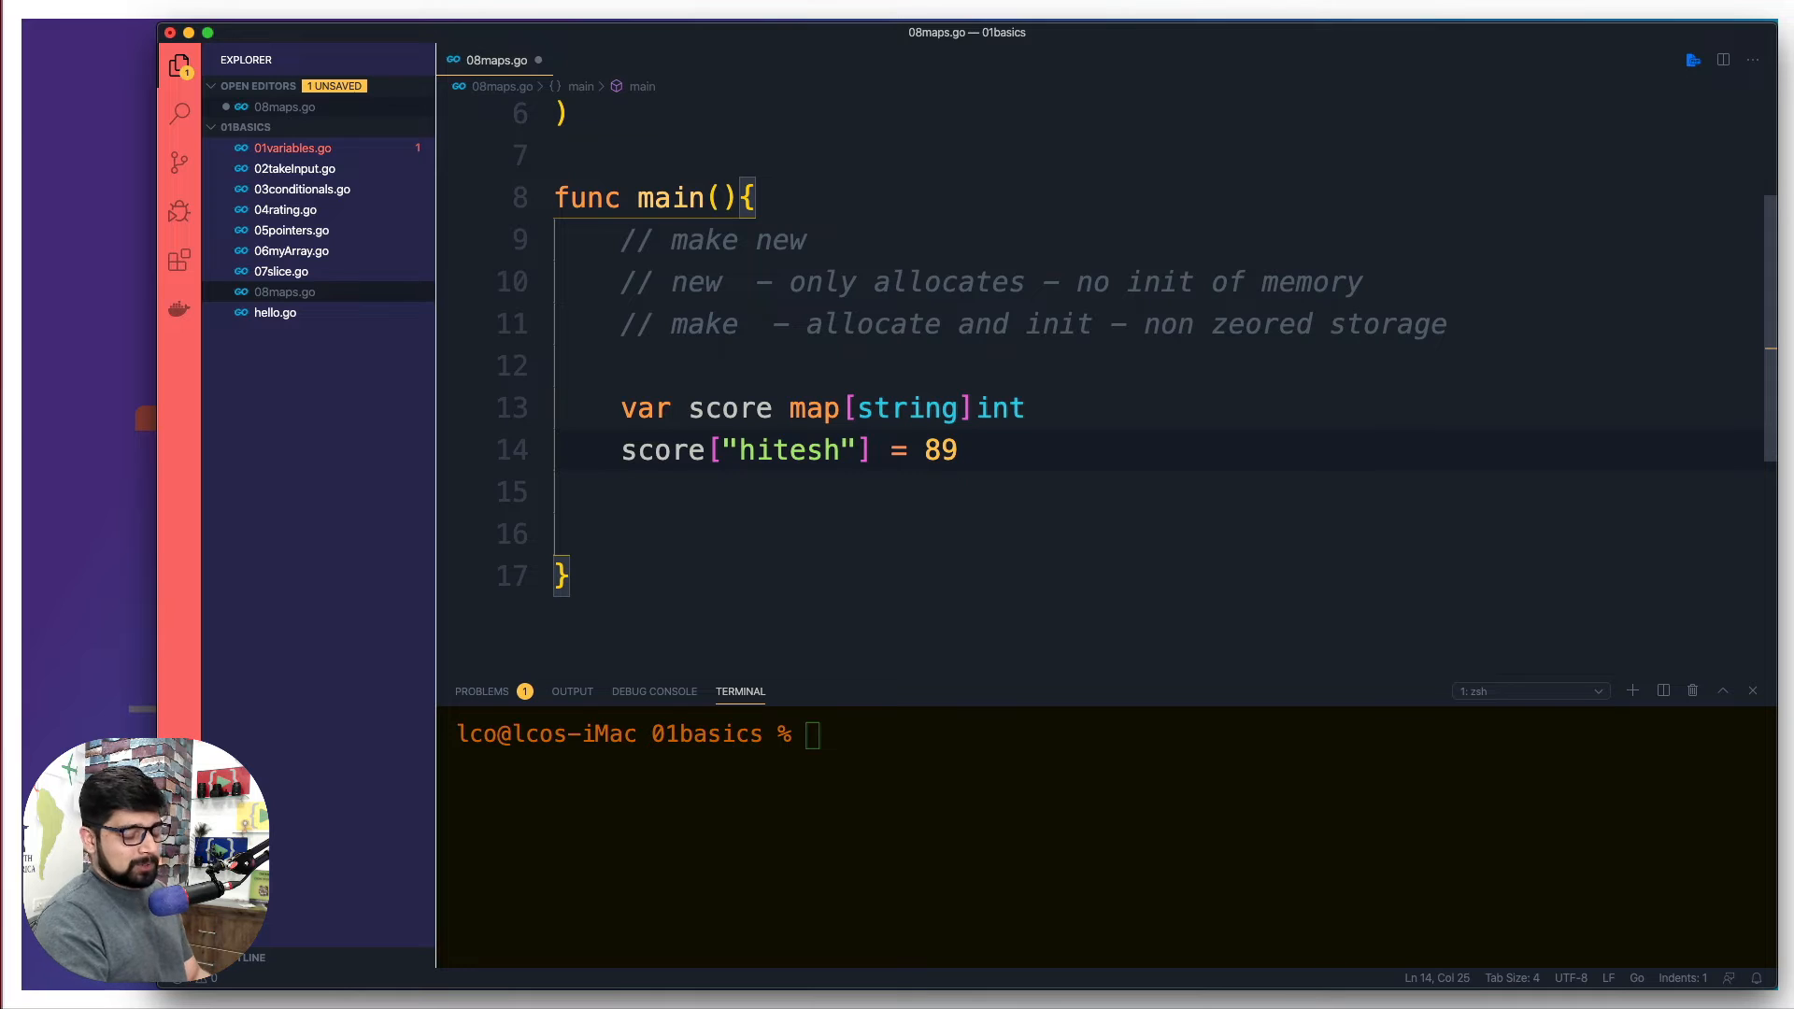
- Print score with fmt.Println and run go run 08maps.go, which panics on the nil map
{"action": "type", "text": "fp"}
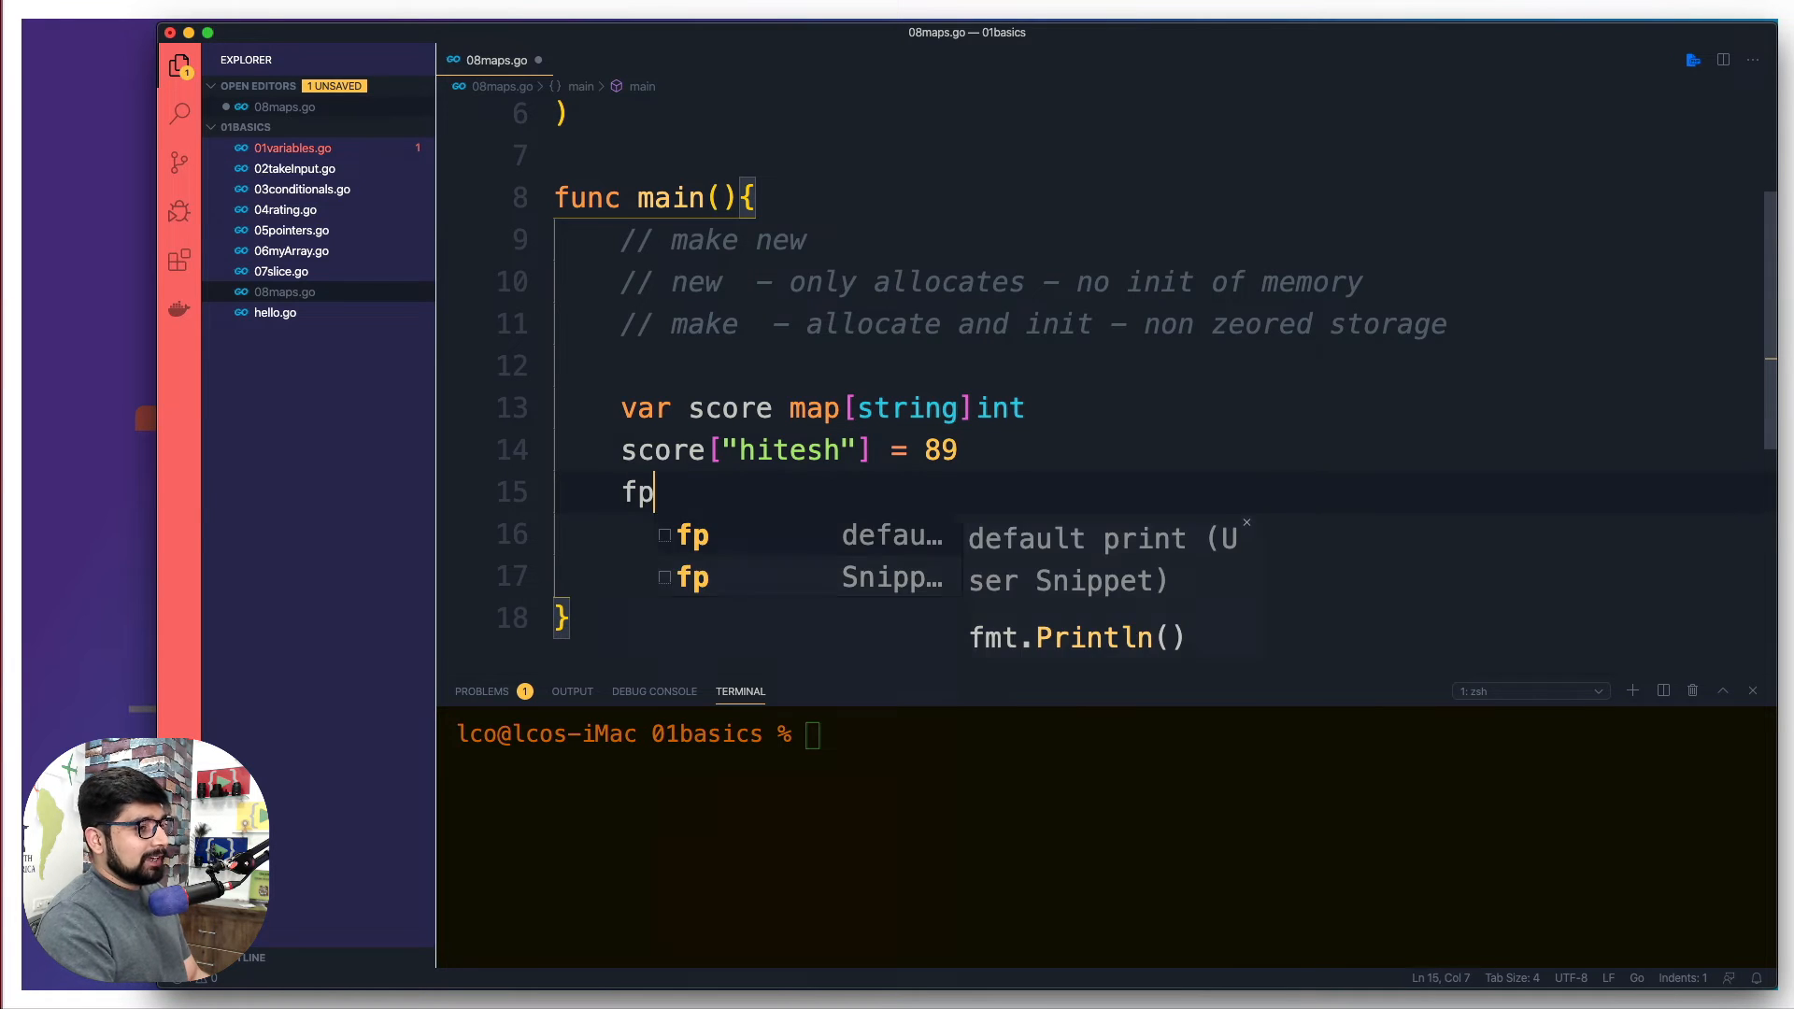
{"action": "key", "text": "Tab"}
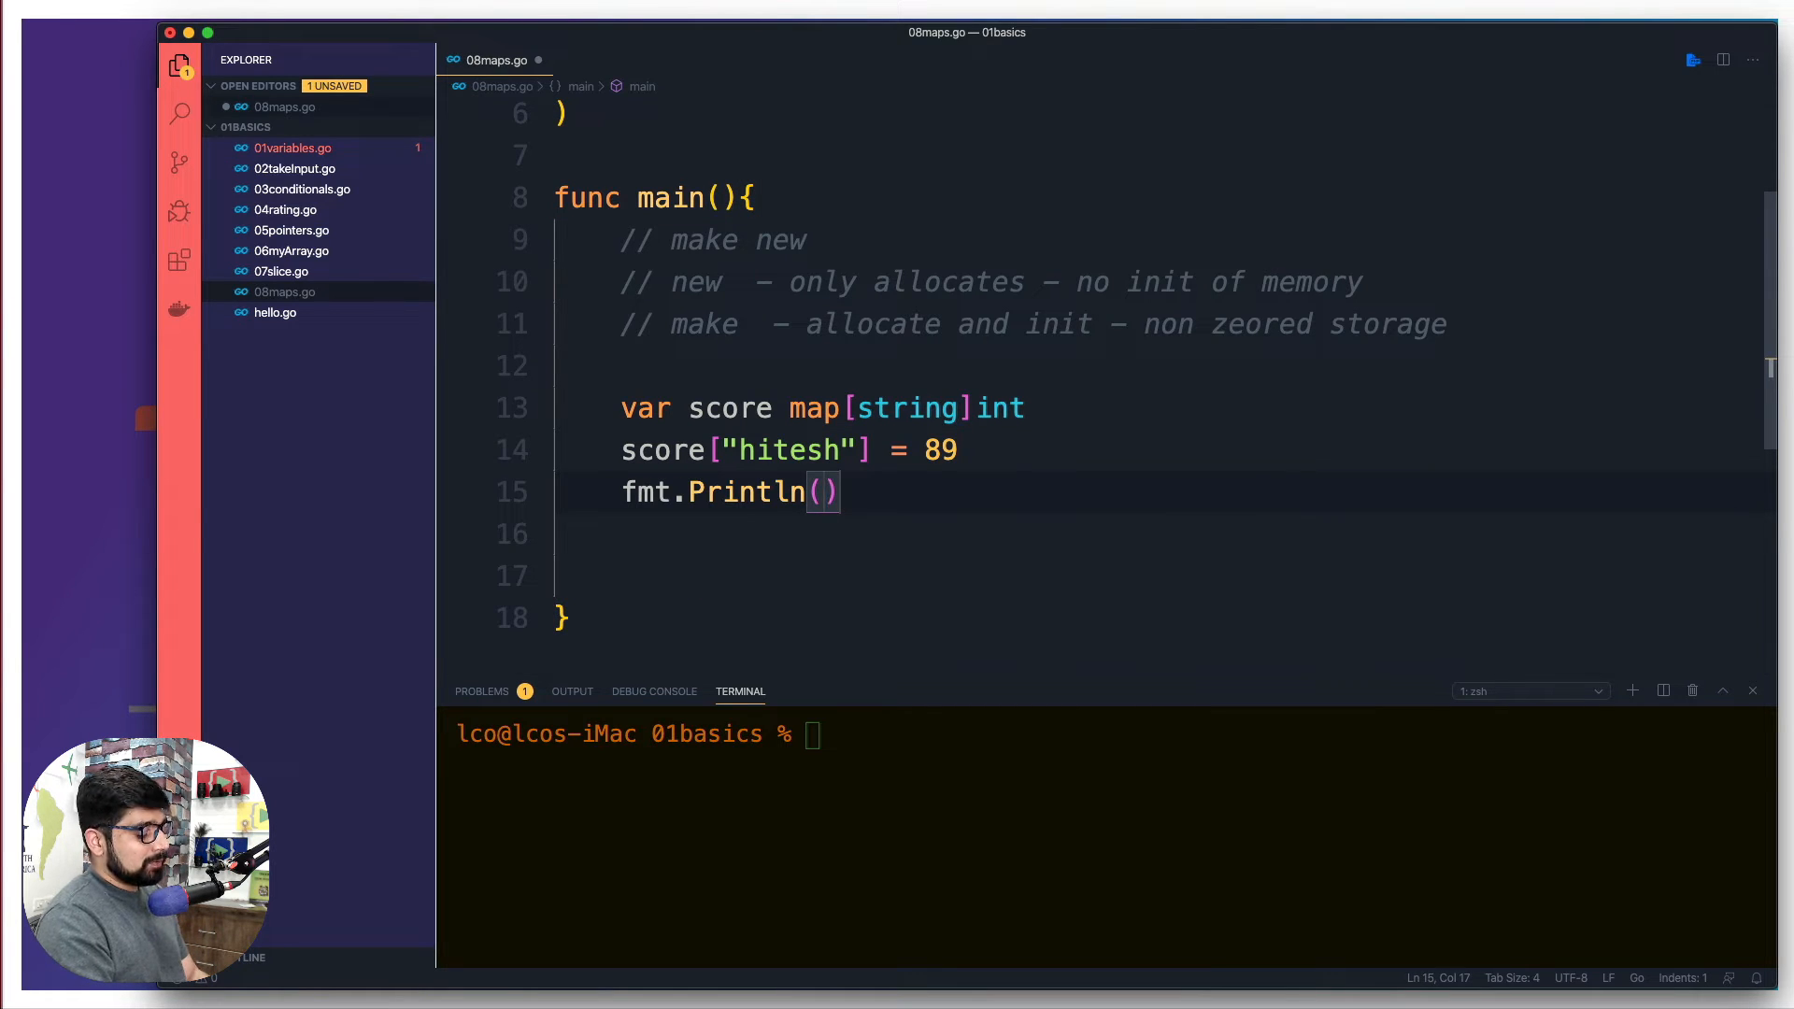
{"action": "type", "text": "score"}
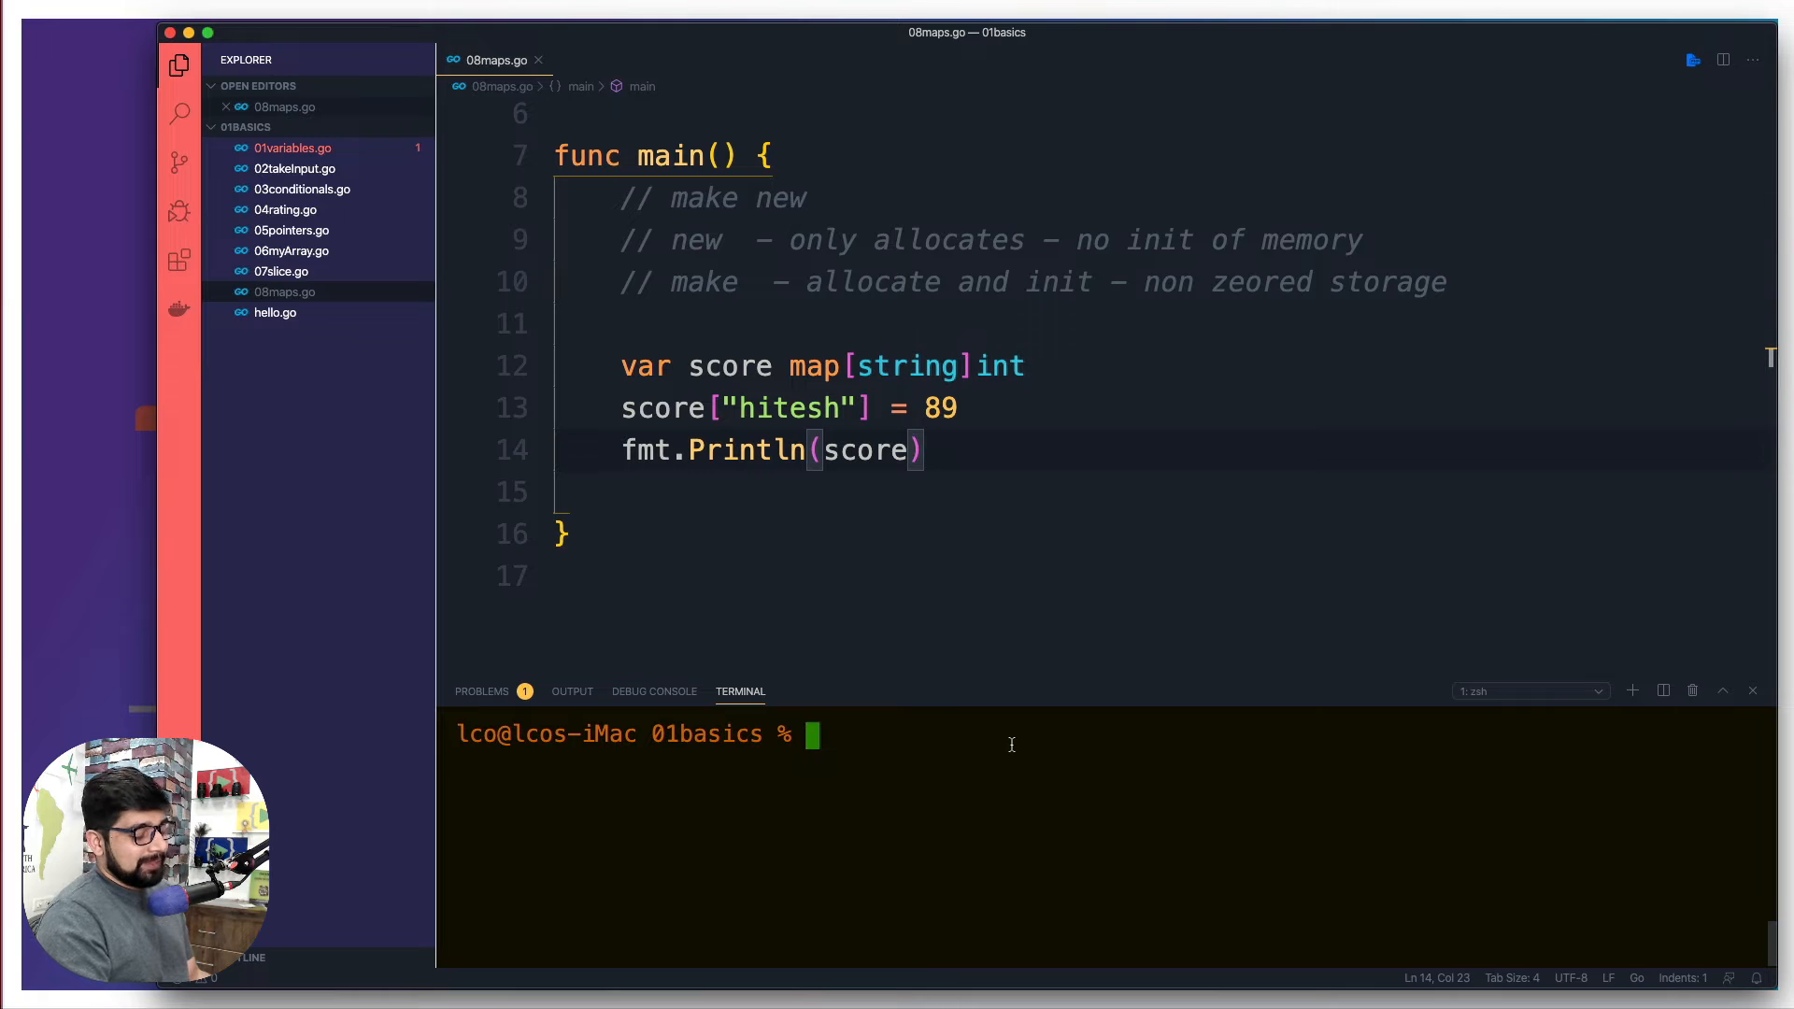
{"action": "type", "text": "go run 08maps.go"}
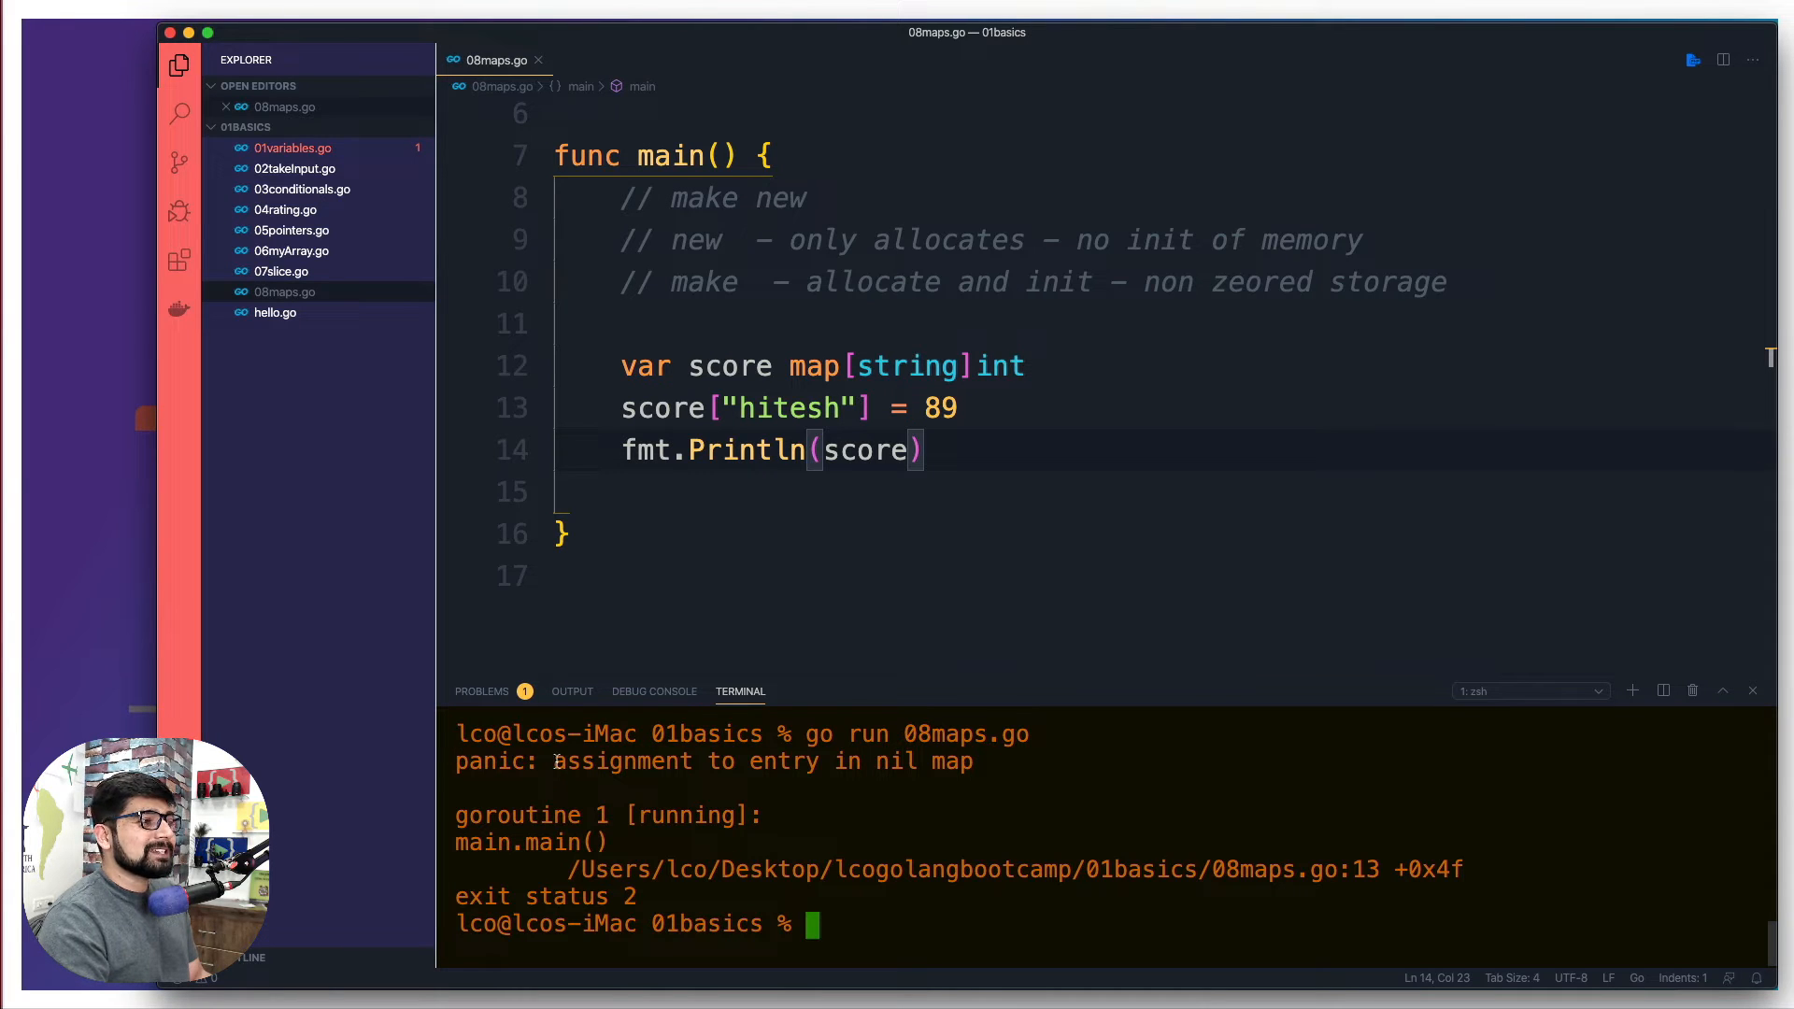
{"action": "left_click_drag", "start_coordinate": [553, 760], "coordinate": [867, 761]}
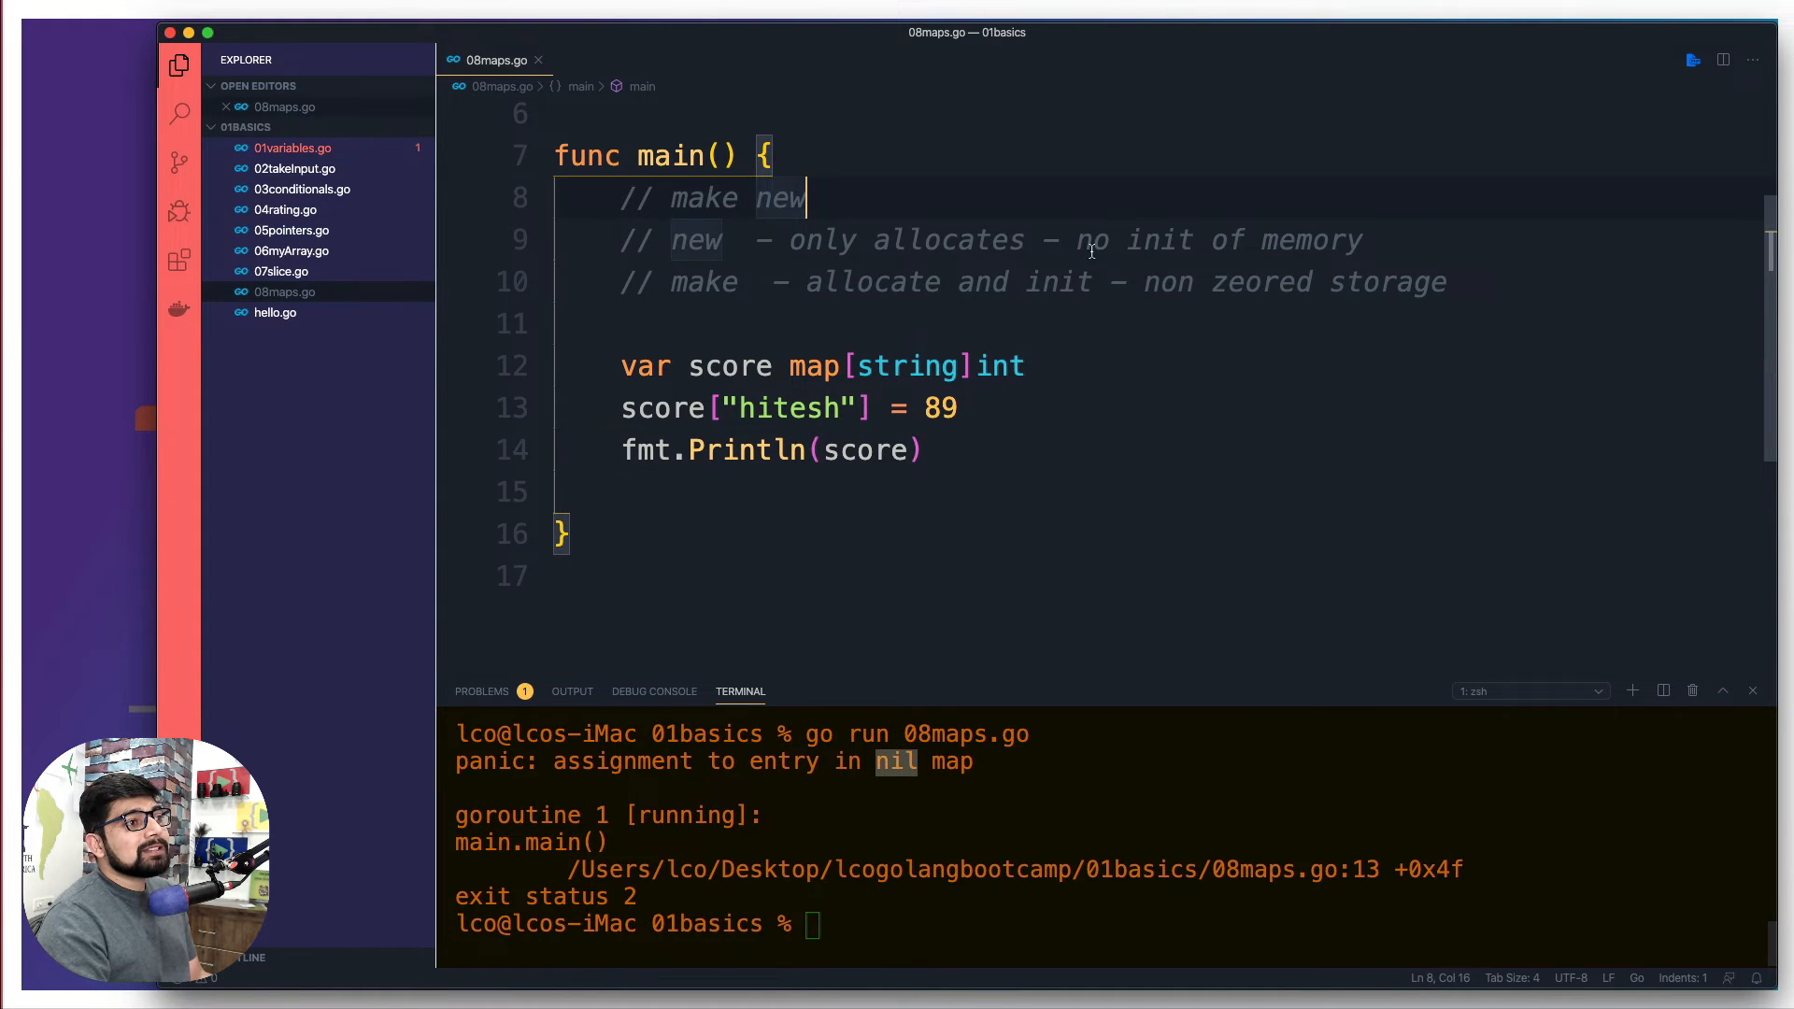
{"action": "left_click", "coordinate": [1362, 239]}
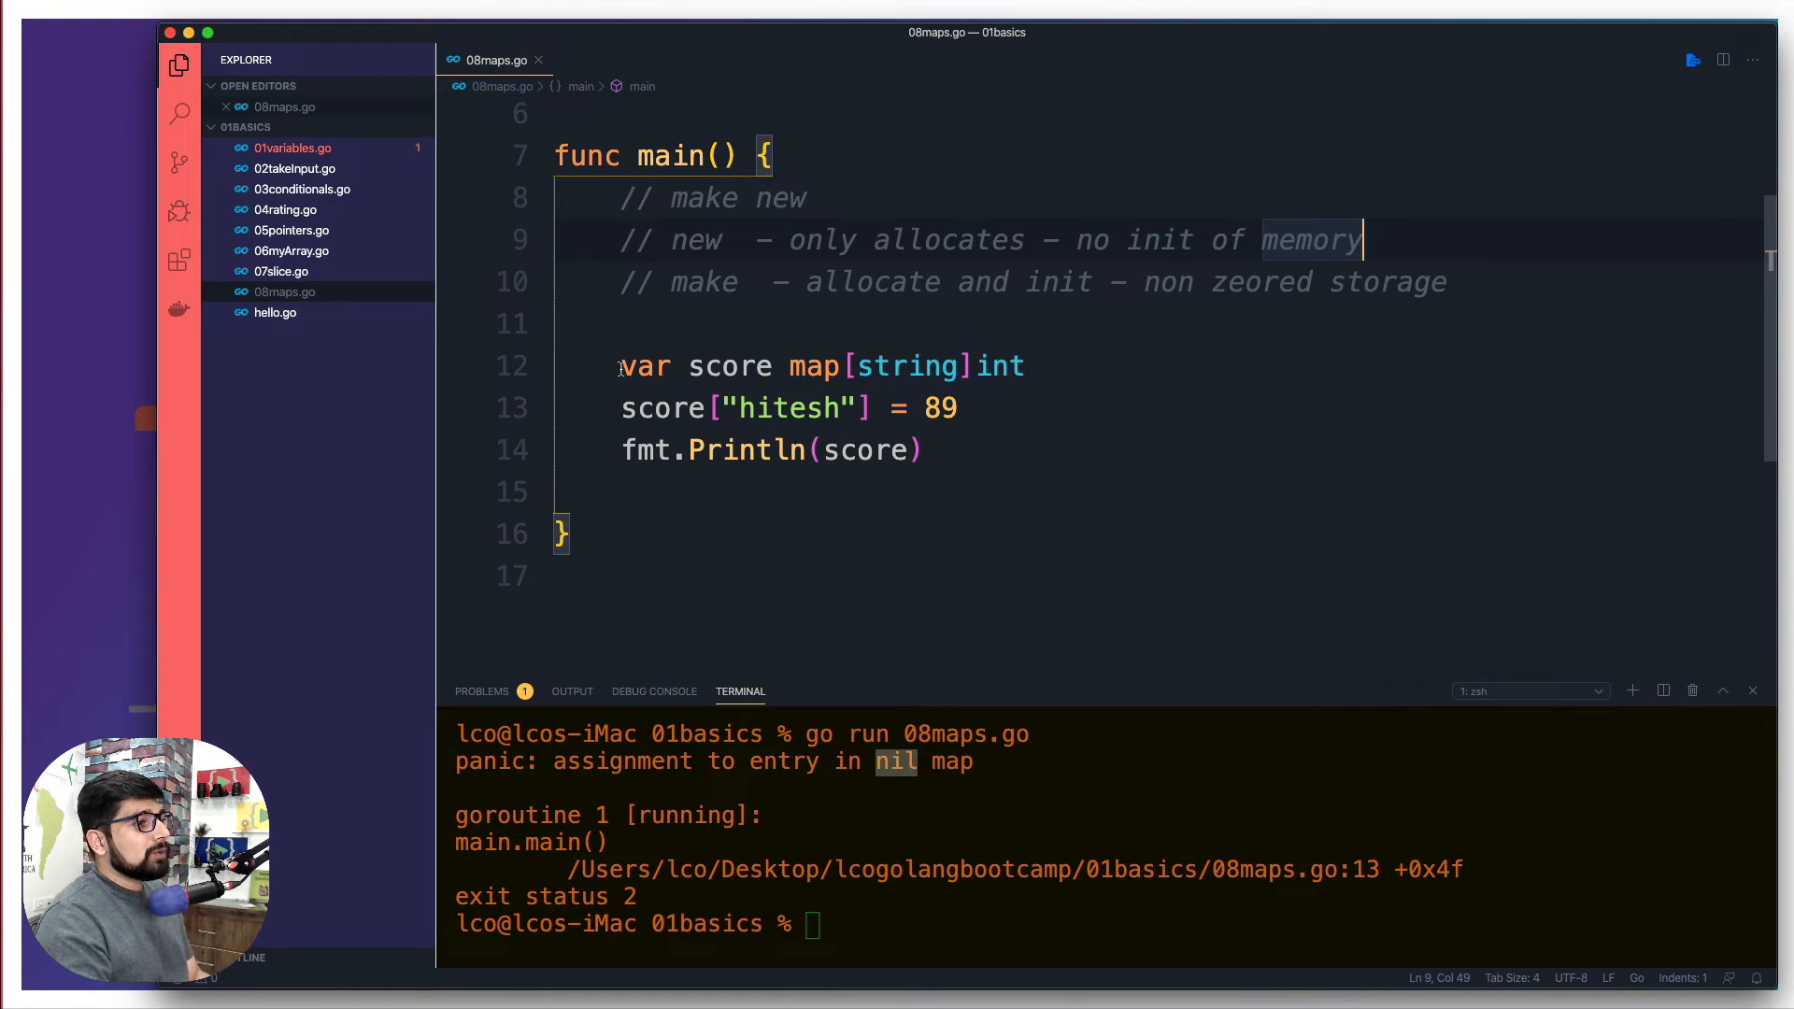
- Change the declaration to score := make(map[string]int) so the run prints map[hitesh:89]
{"action": "double_click", "coordinate": [645, 367]}
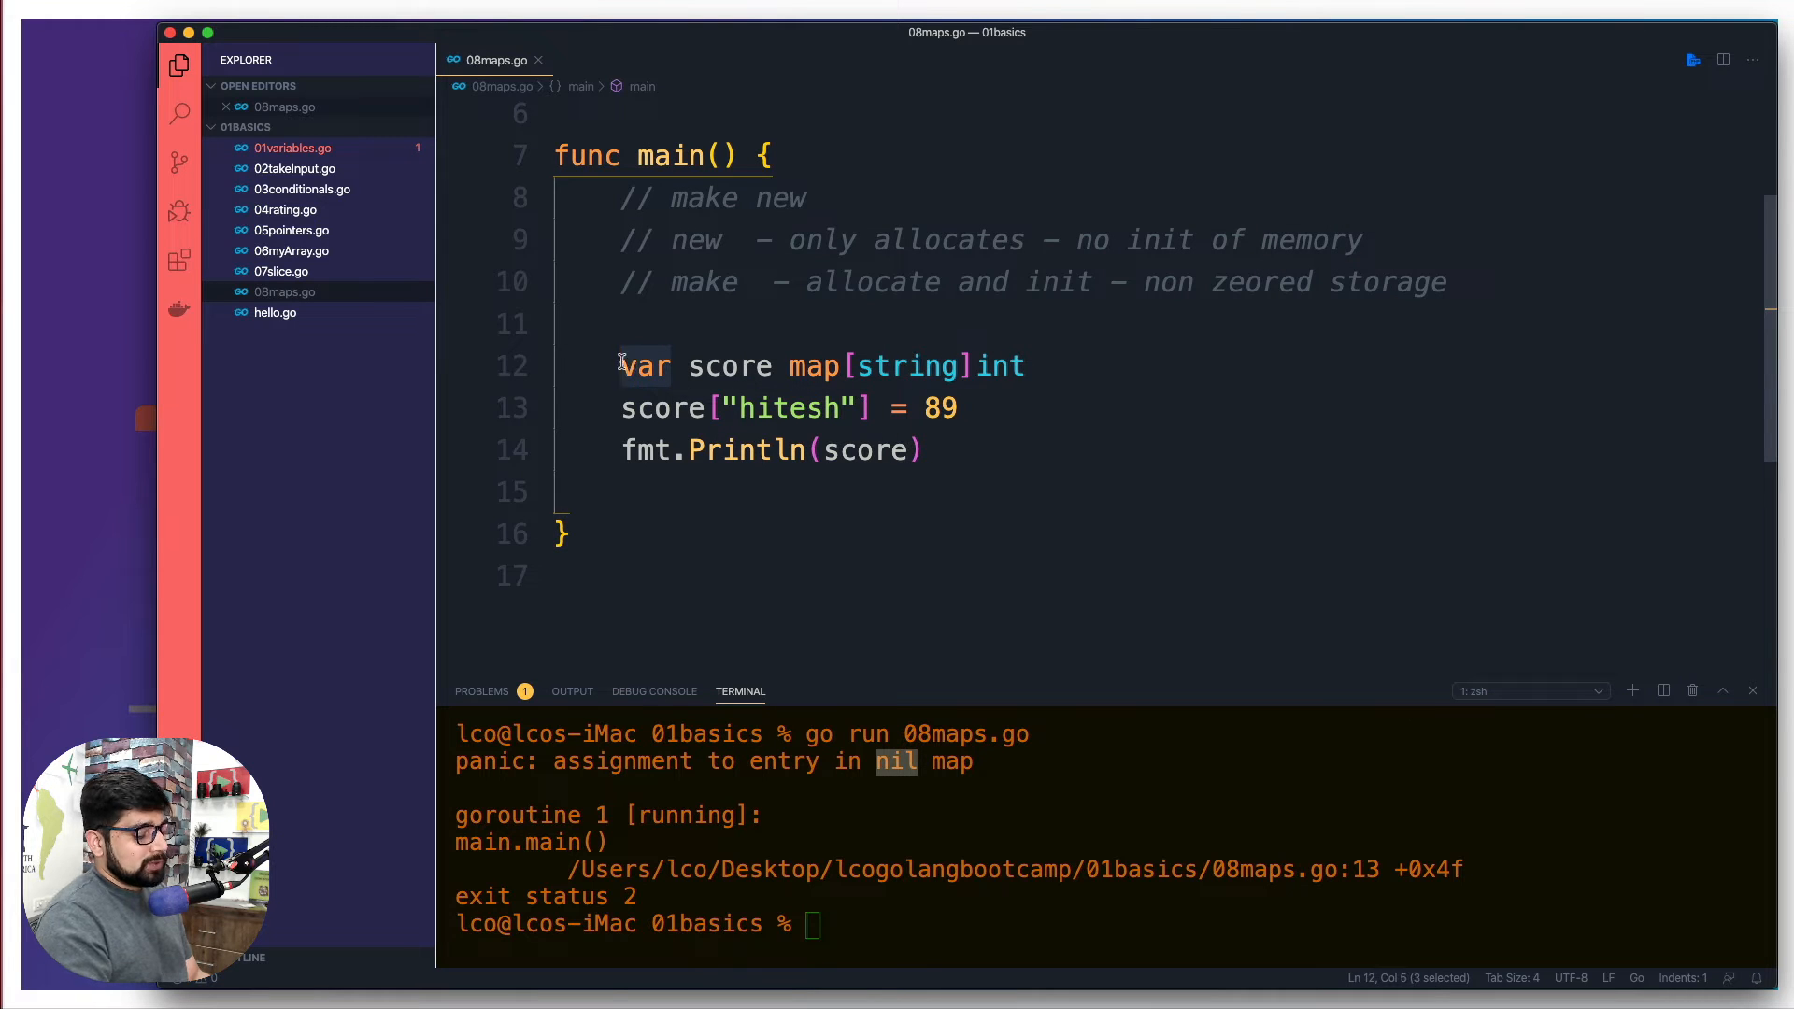
{"action": "key", "text": "Backspace"}
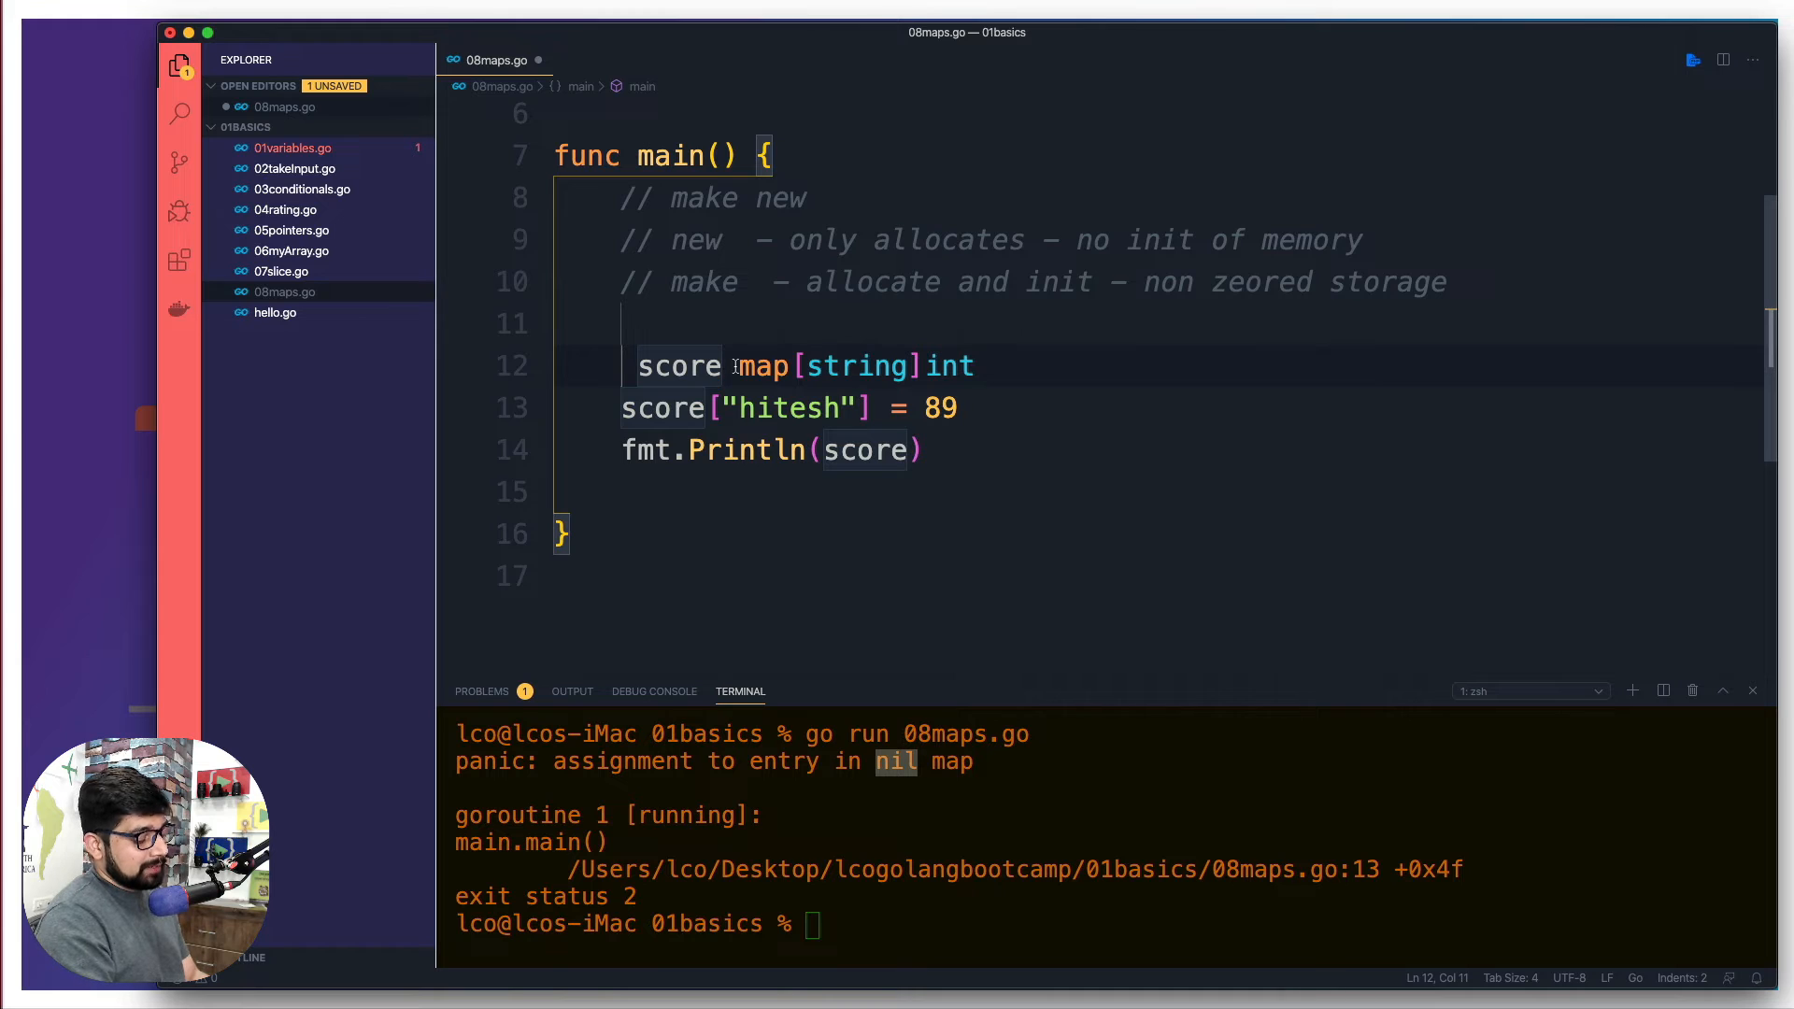
{"action": "type", "text": ":="}
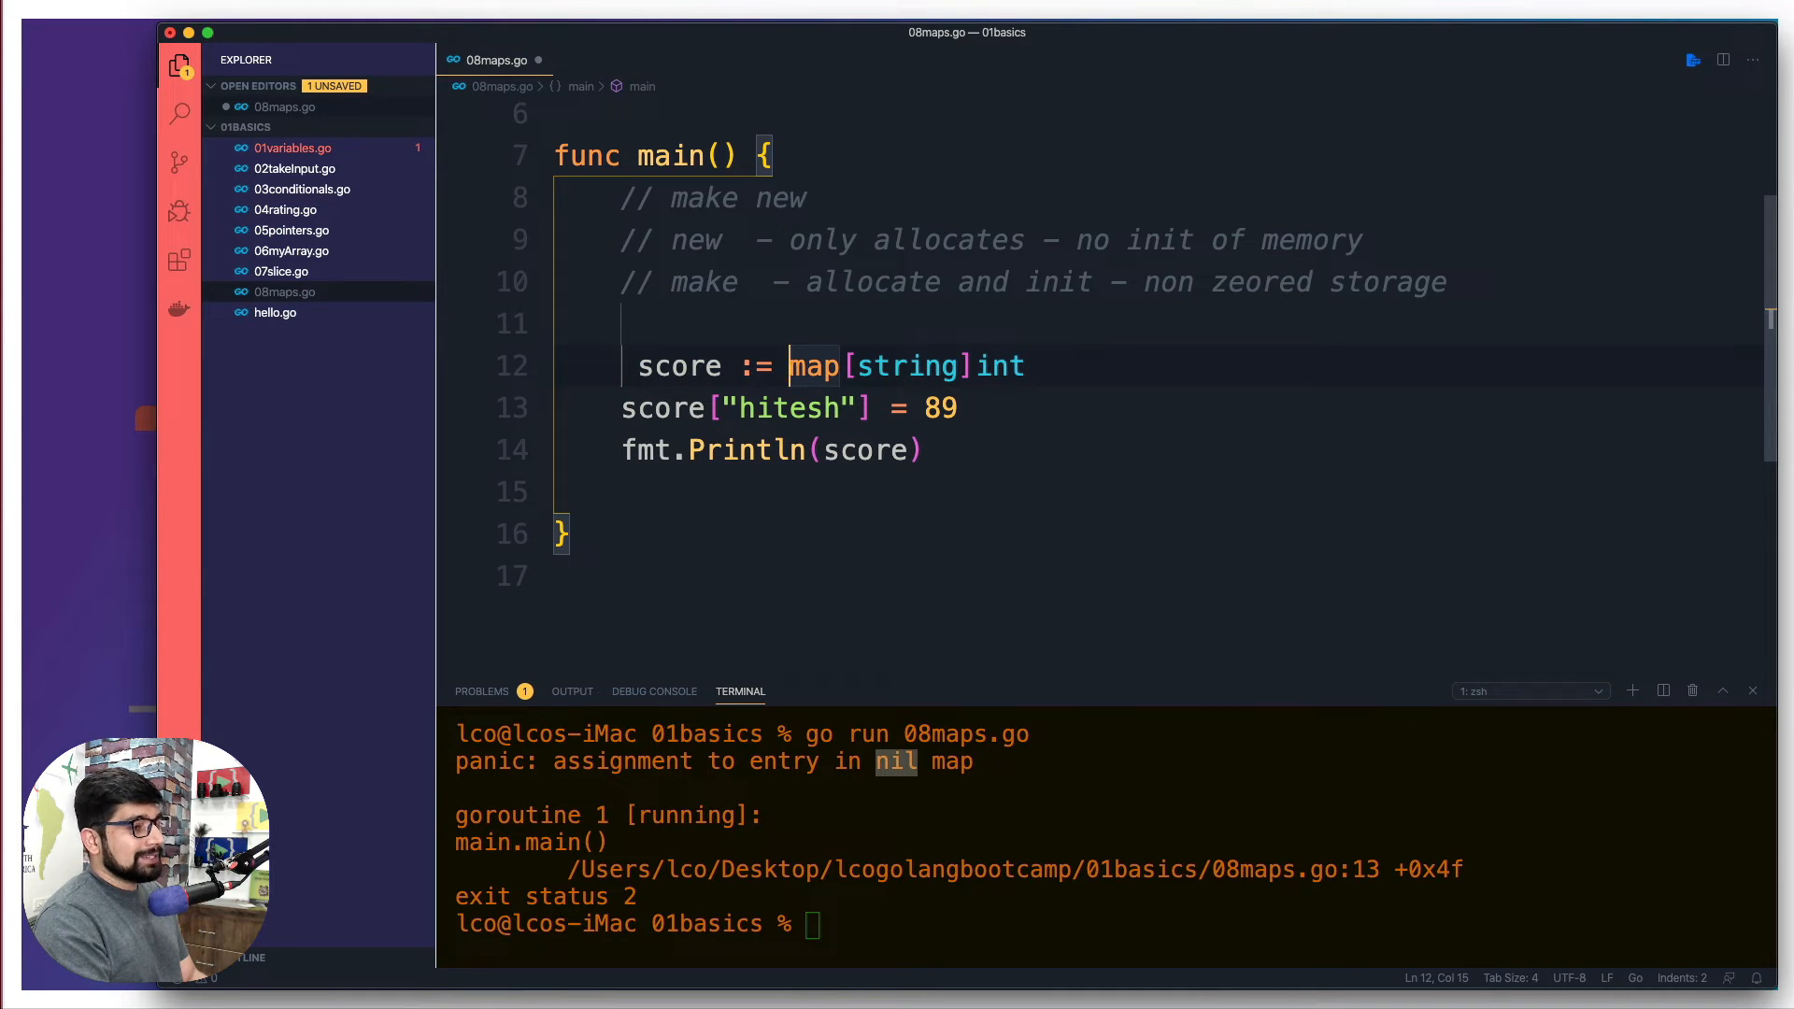
{"action": "type", "text": "make("}
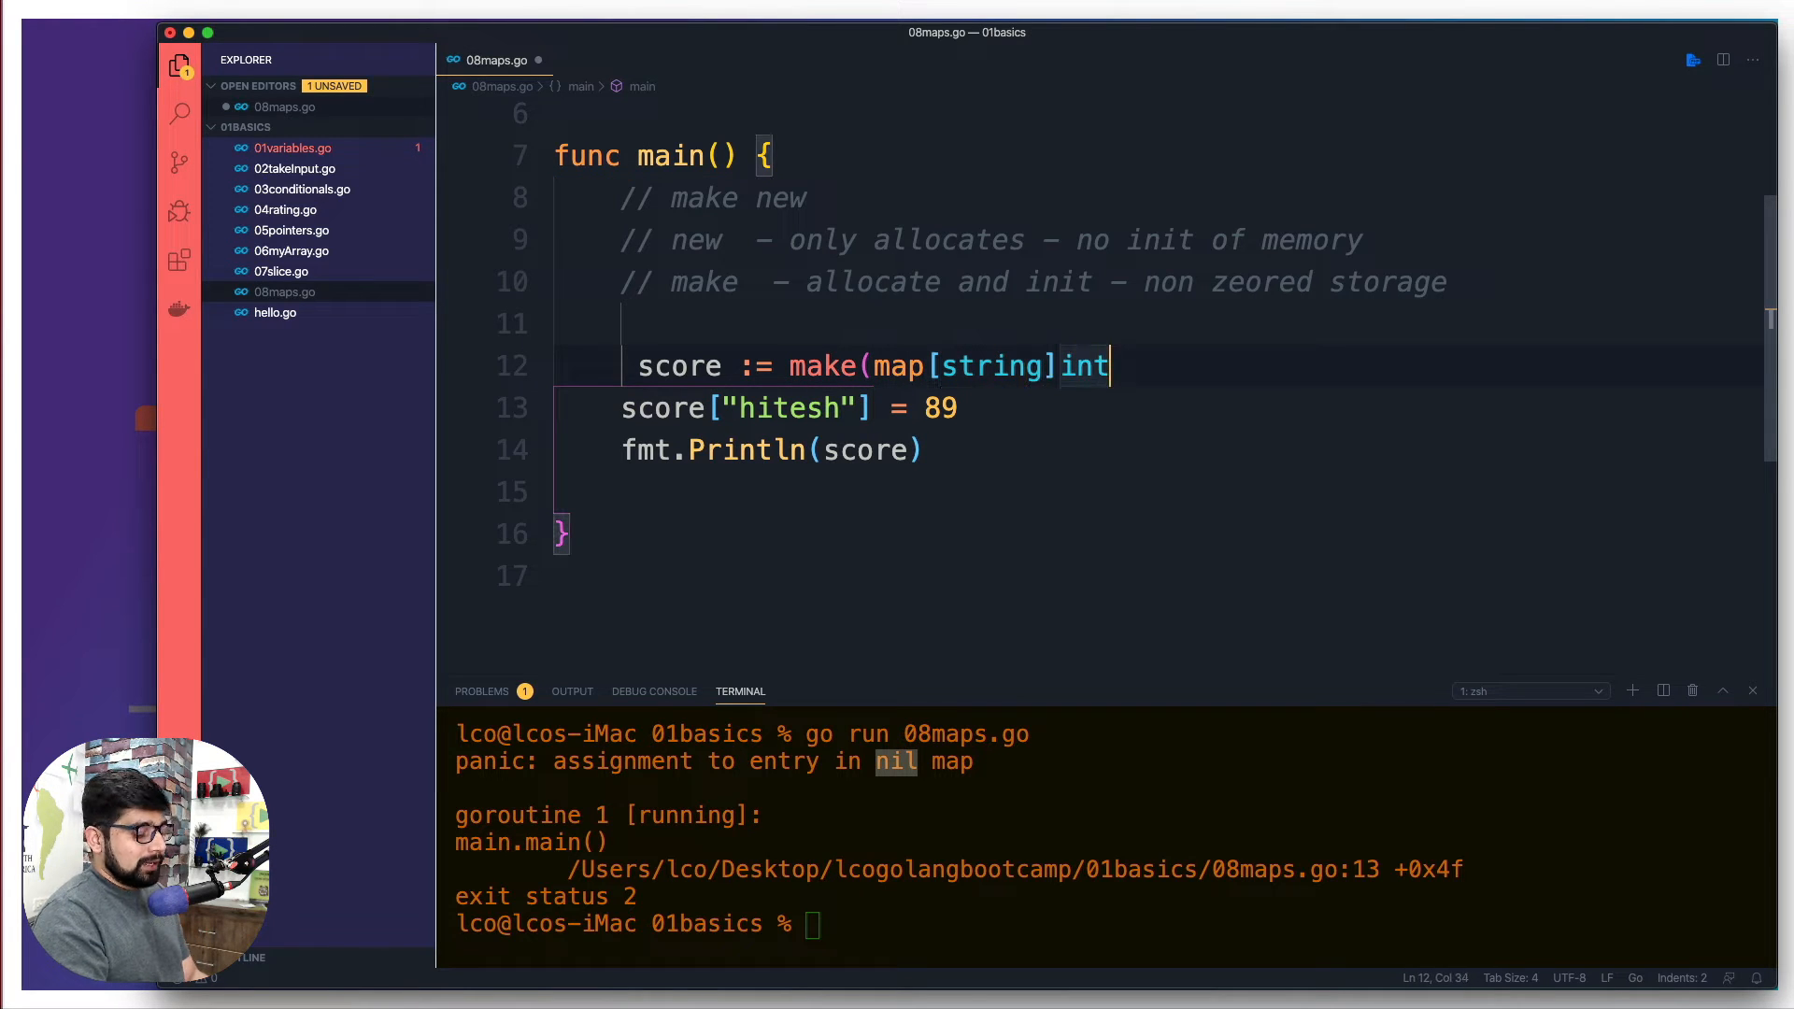
{"action": "type", "text": ")"}
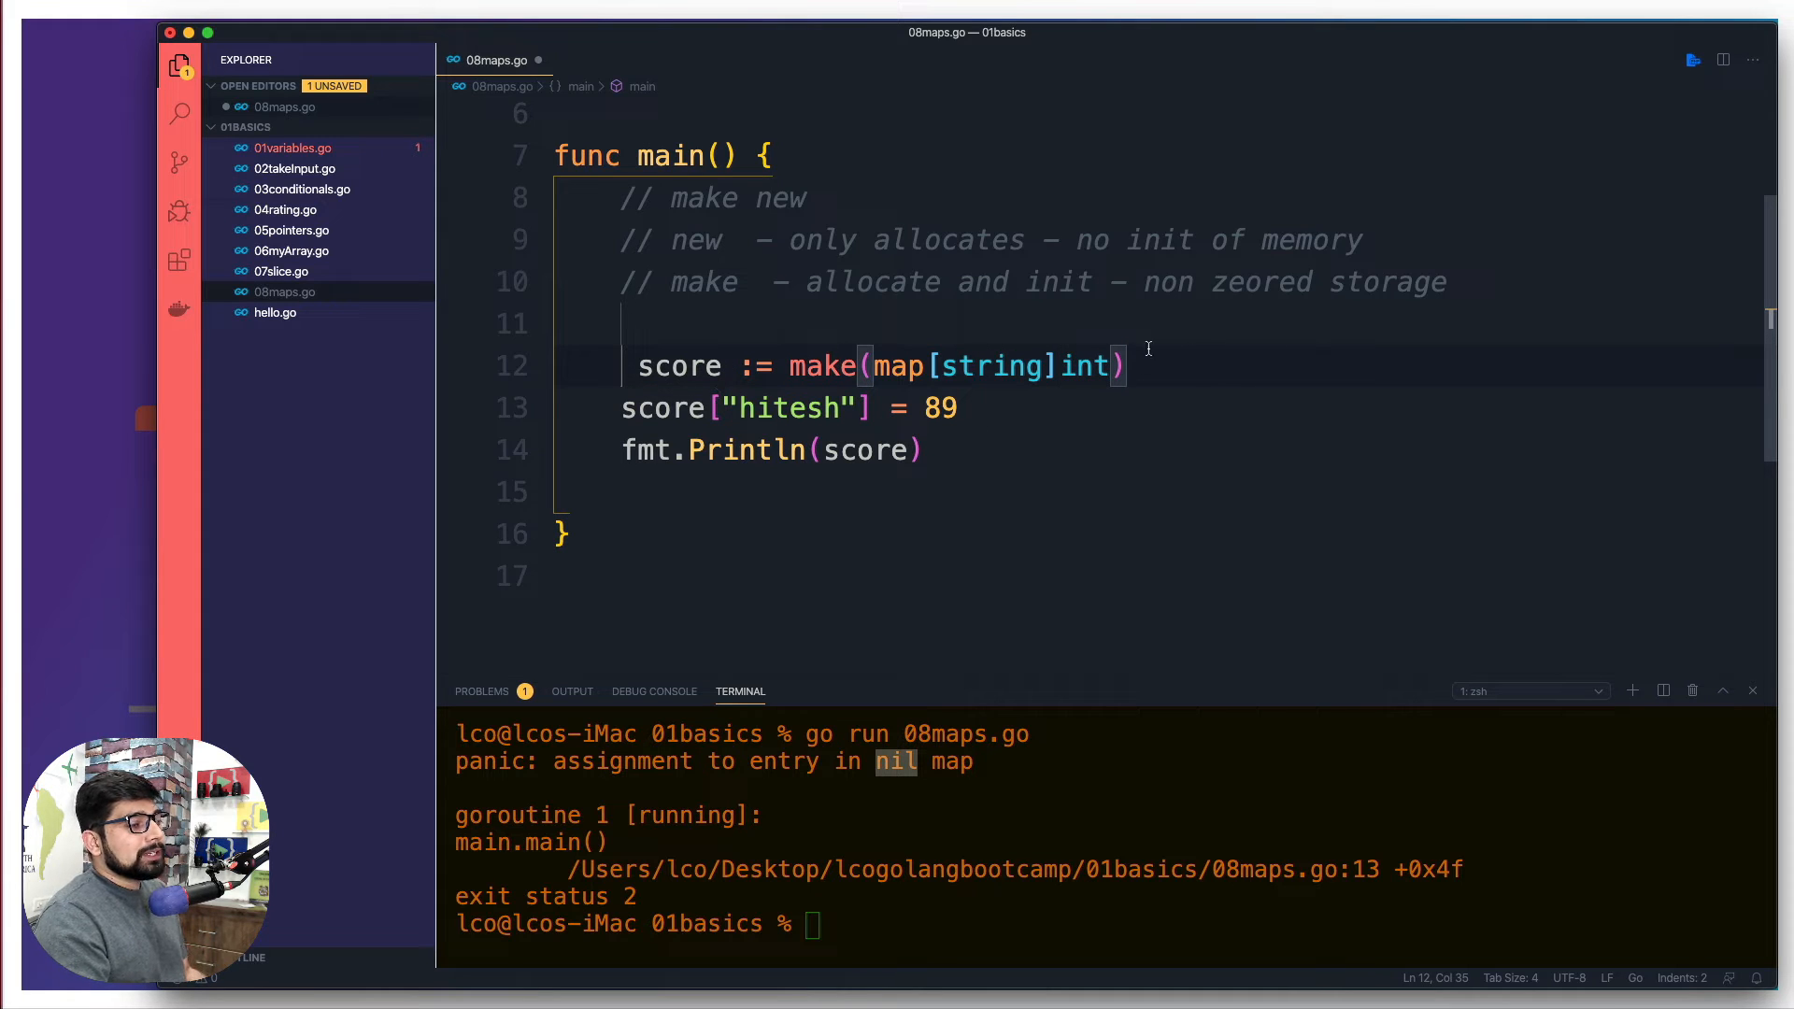
{"action": "mouse_move", "coordinate": [691, 367]}
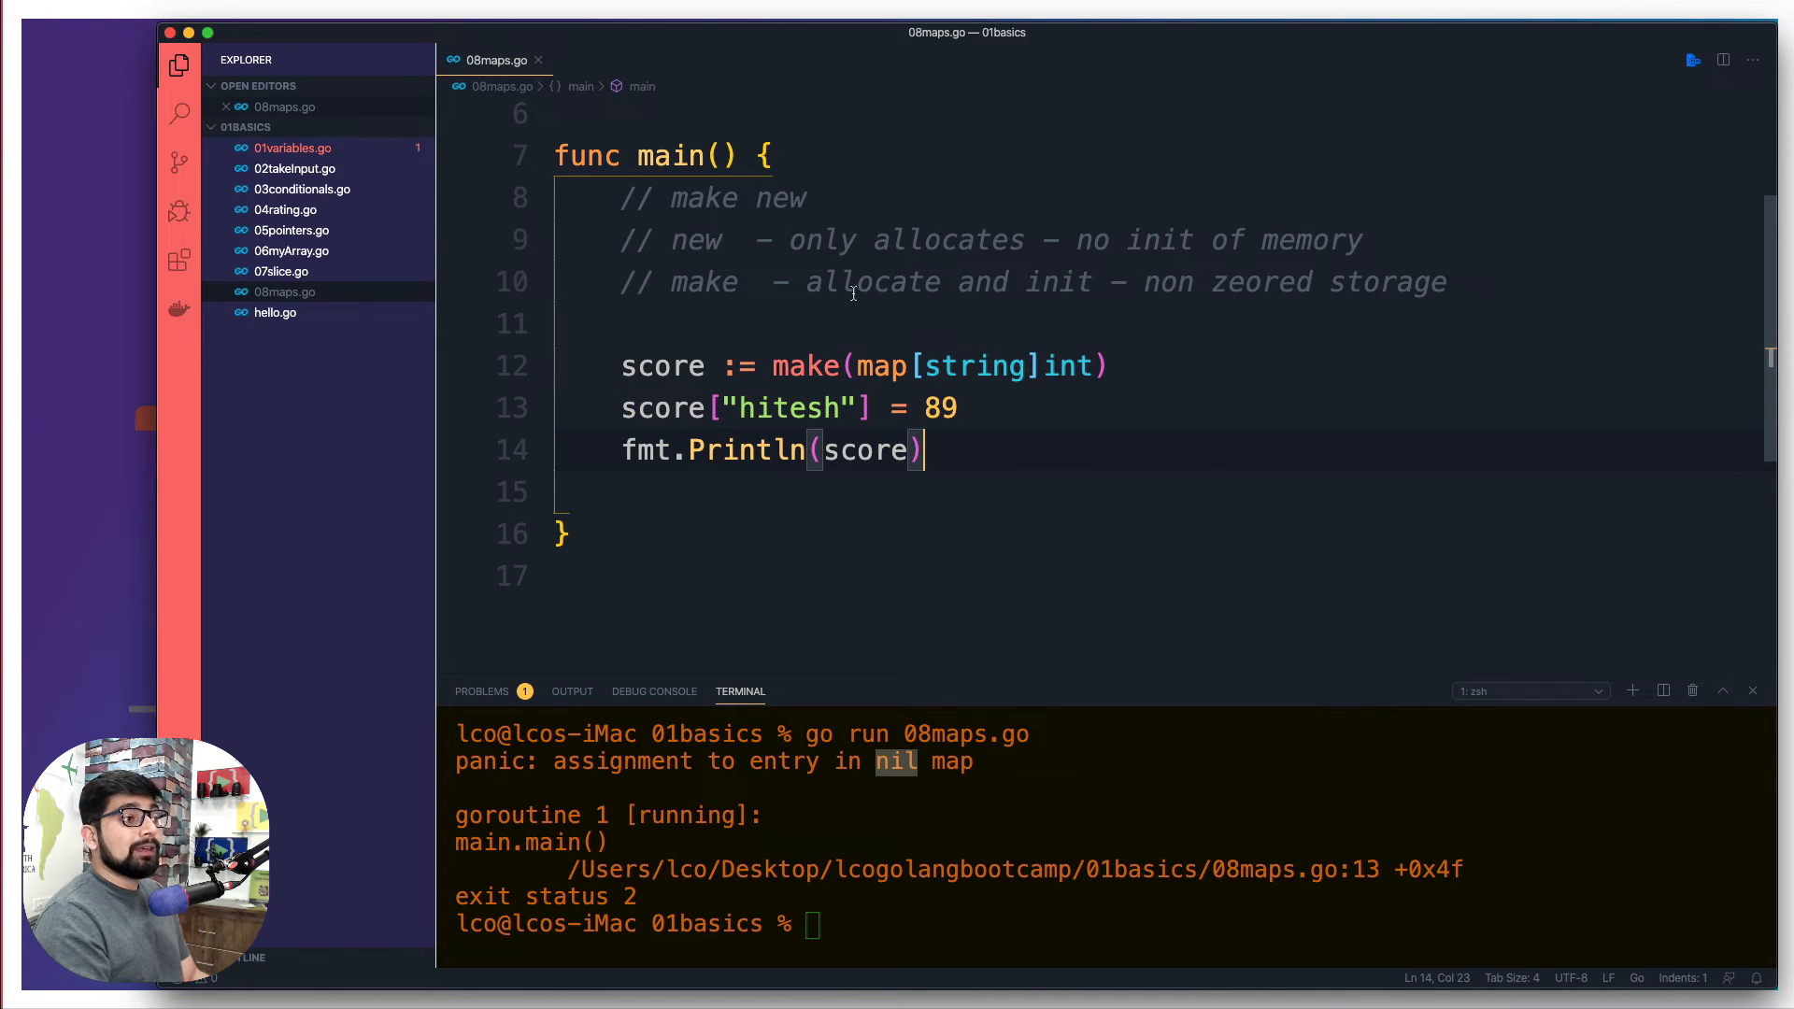
{"action": "double_click", "coordinate": [1058, 282]}
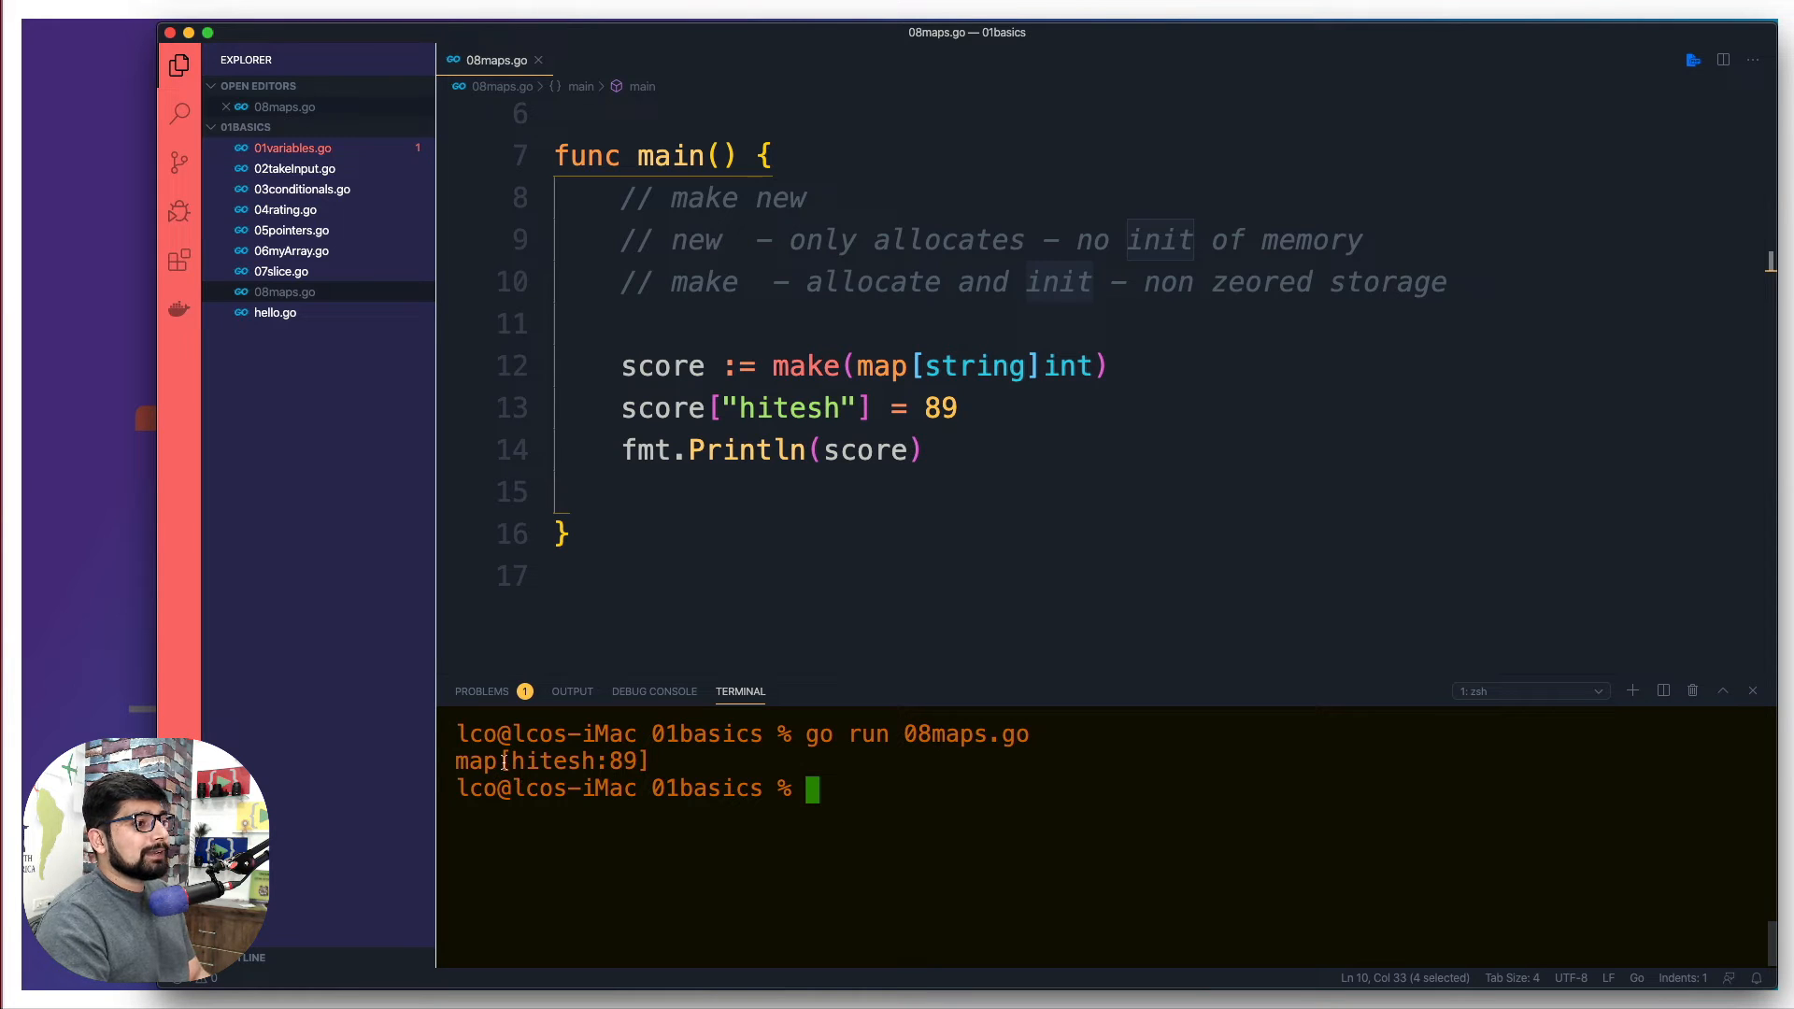
- Add the entry score["josh"] = 34 to the map
{"action": "double_click", "coordinate": [548, 761]}
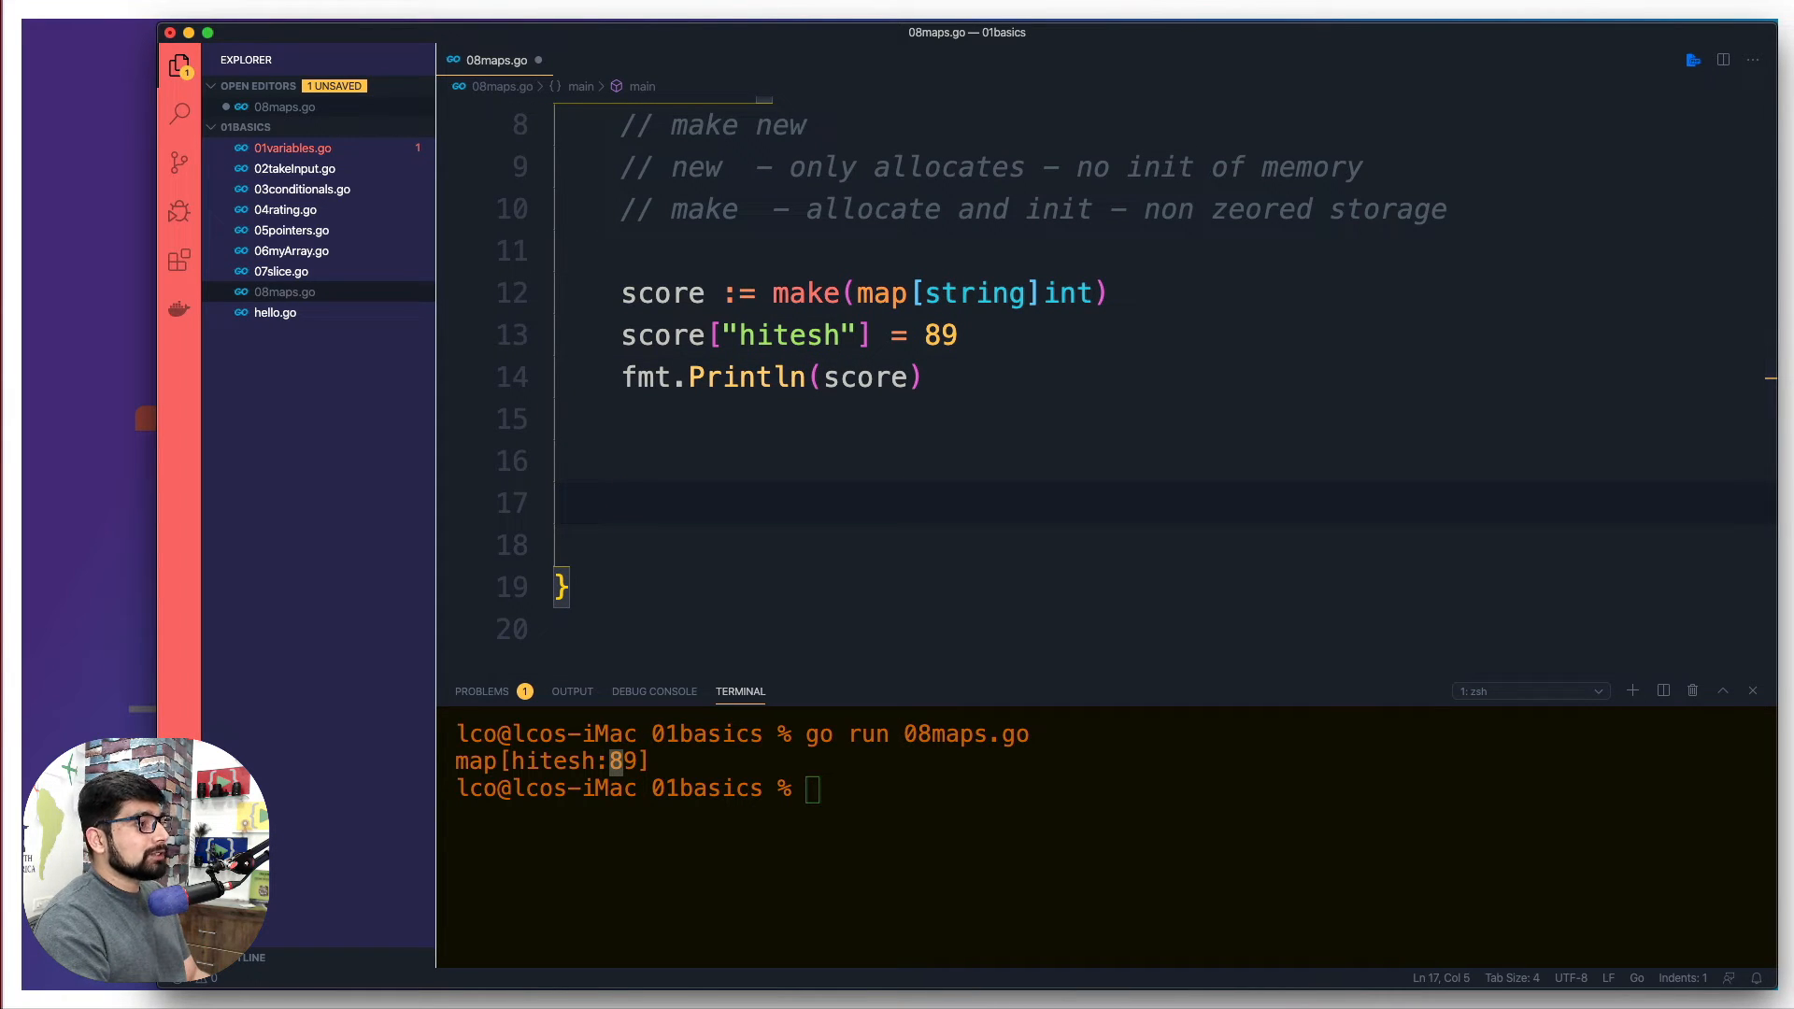
{"action": "type", "text": "score"}
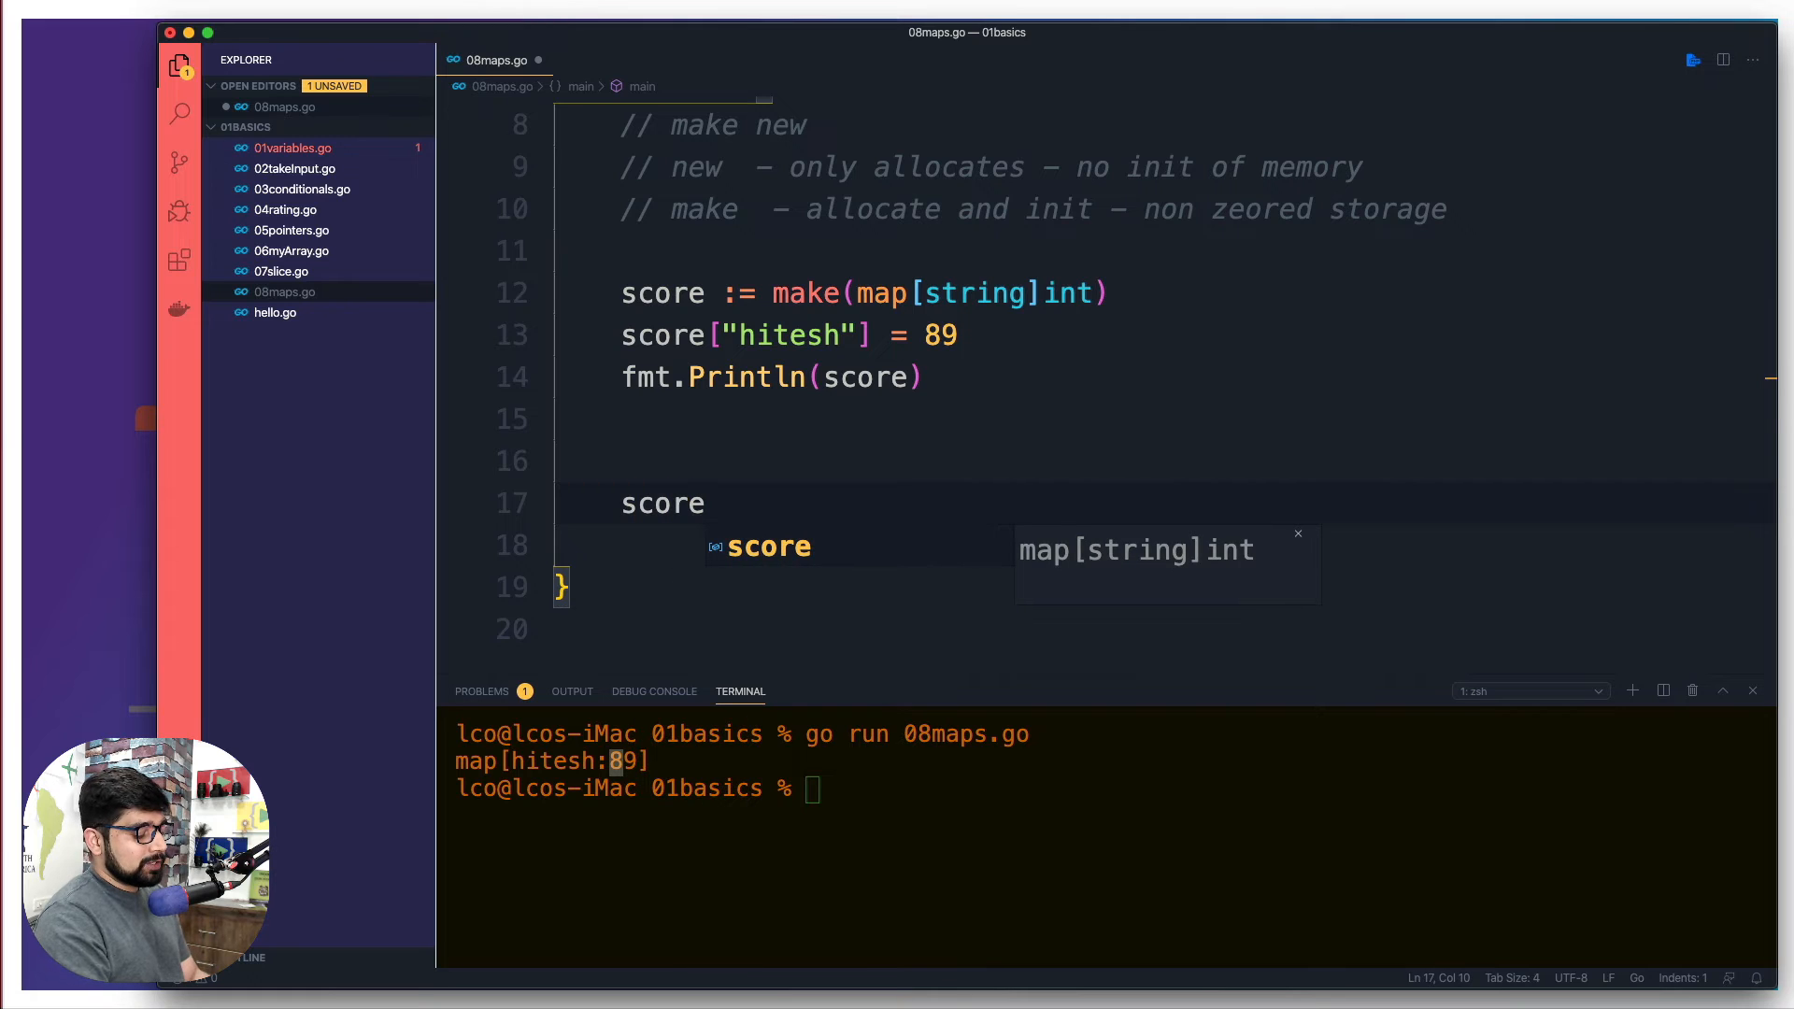
{"action": "type", "text": "[\"\"]"}
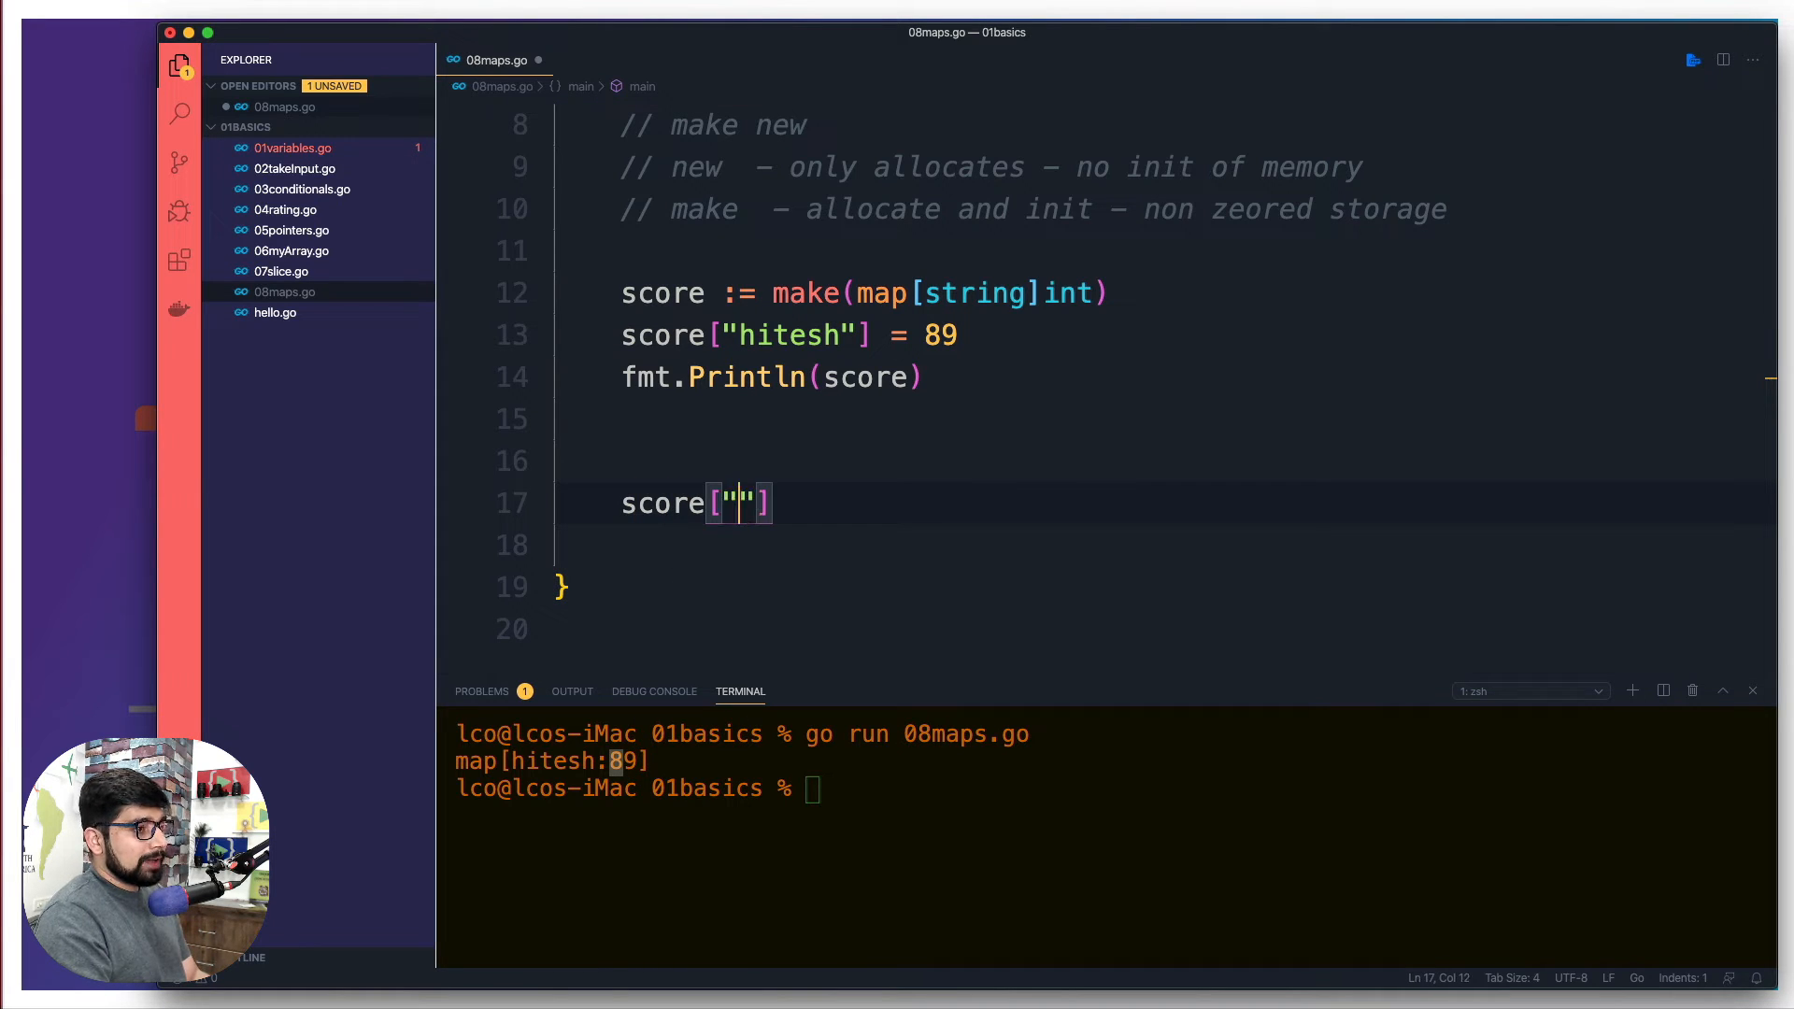
{"action": "type", "text": "josh"}
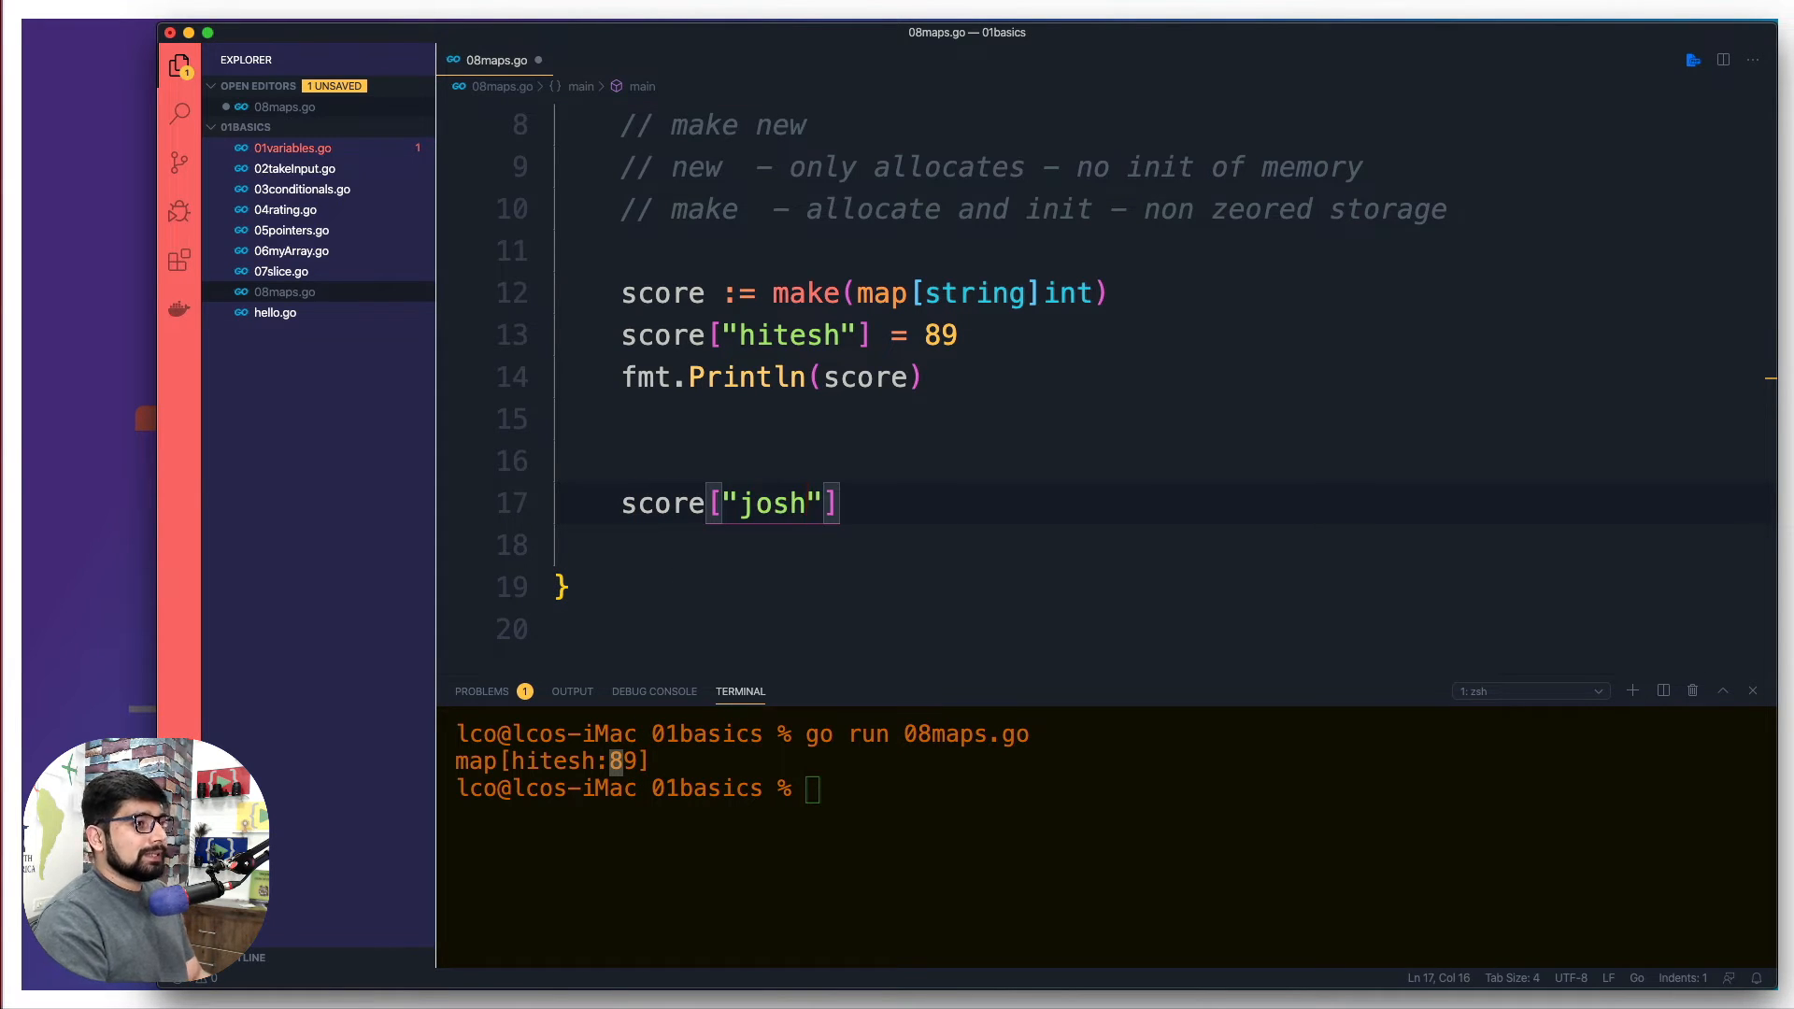
{"action": "type", "text": "="}
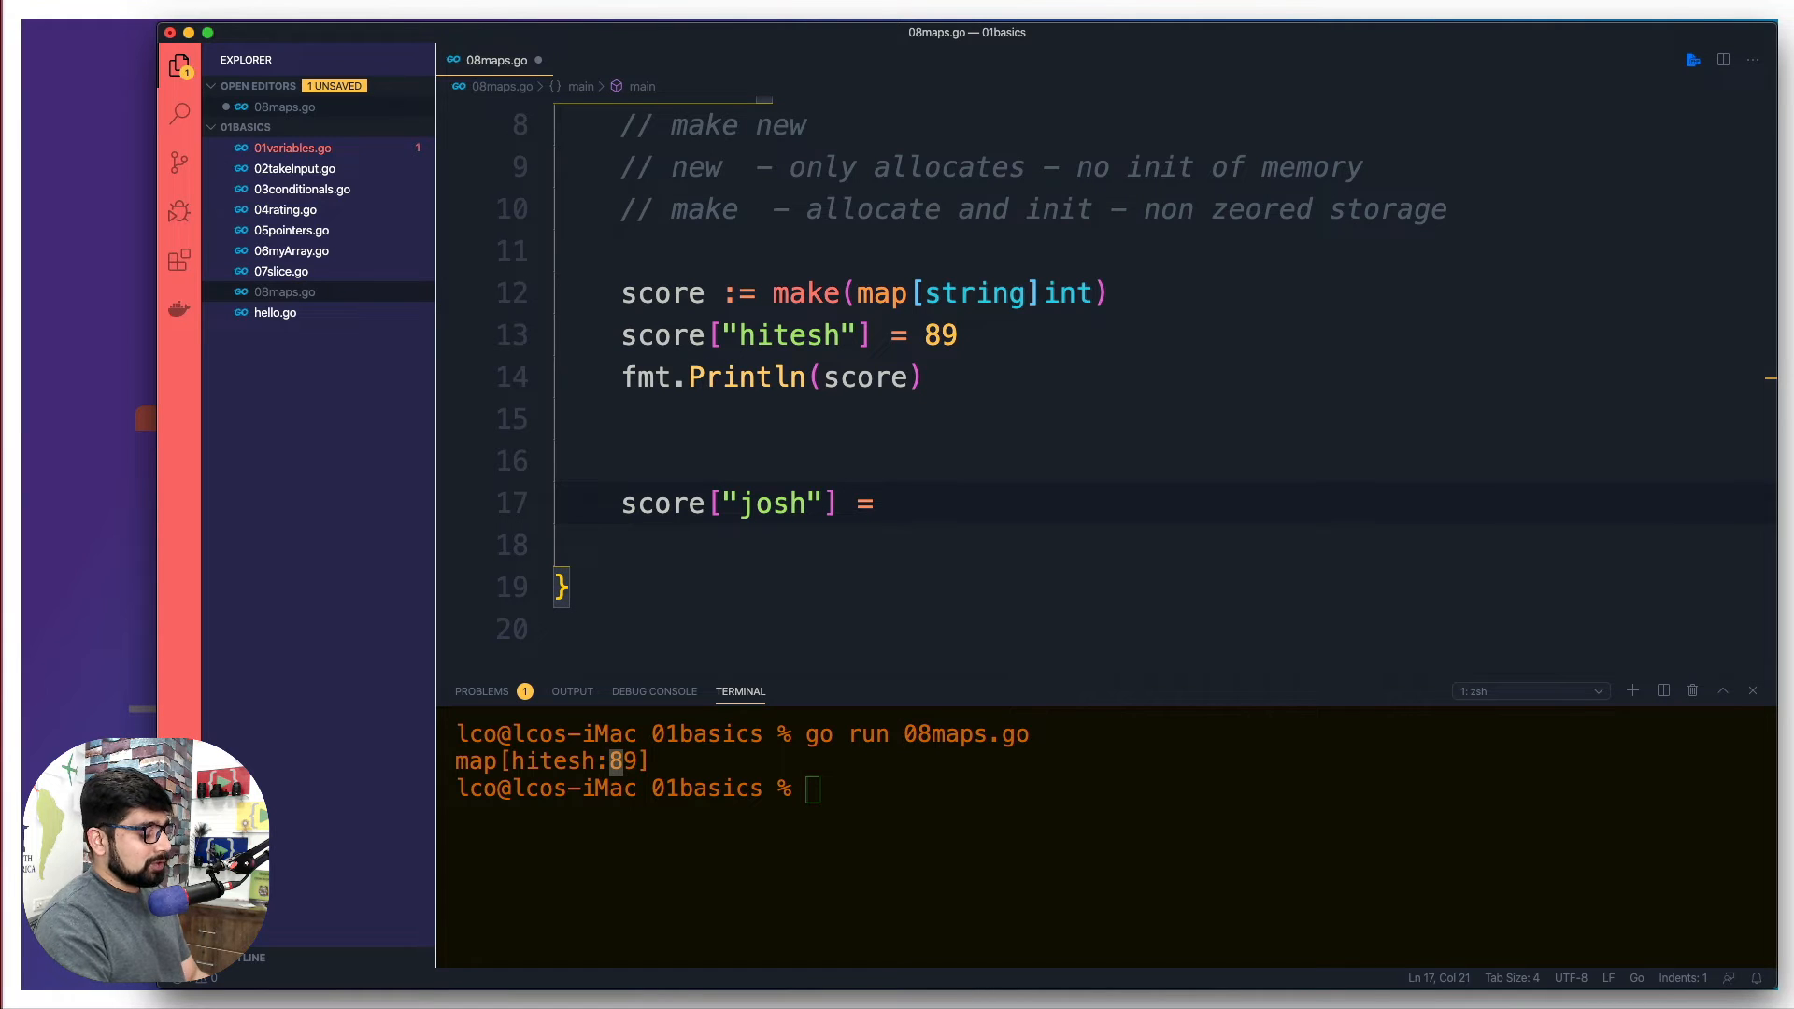
{"action": "type", "text": "34"}
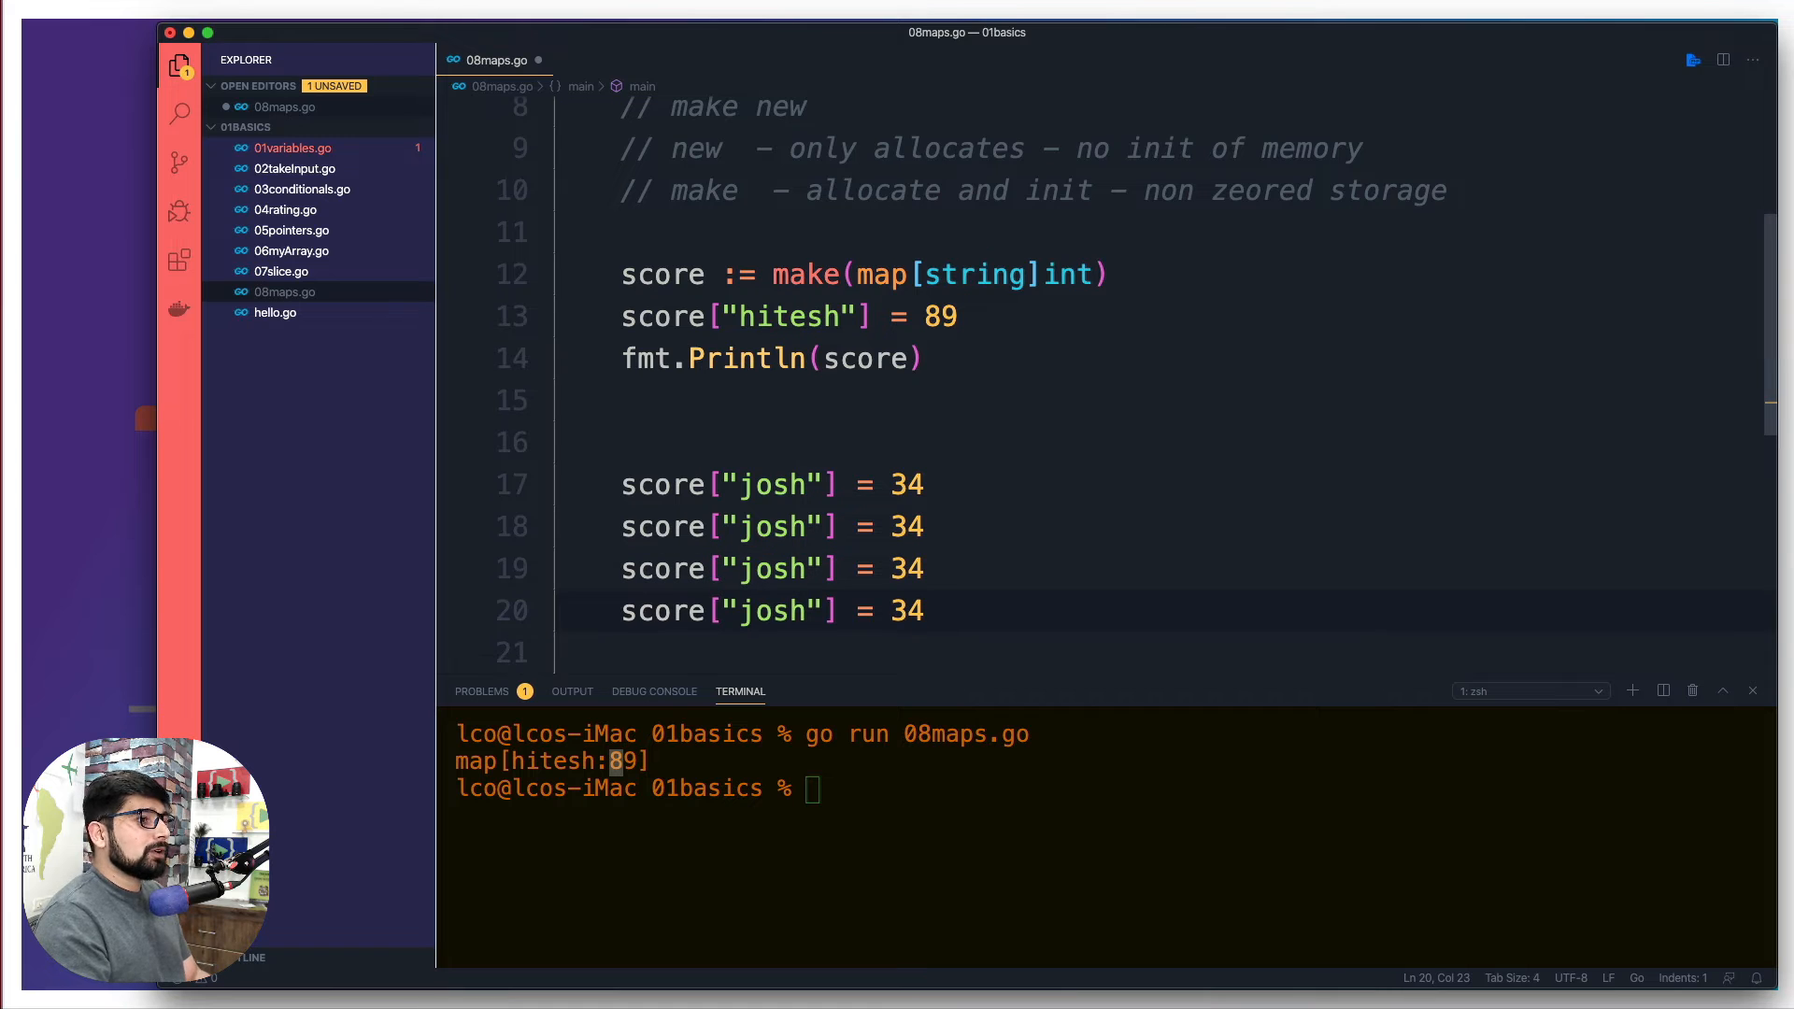
- Edit the duplicated lines into ron 23, sam 56 and vicky 78 and save
{"action": "scroll", "scroll_direction": "down", "scroll_amount": 3}
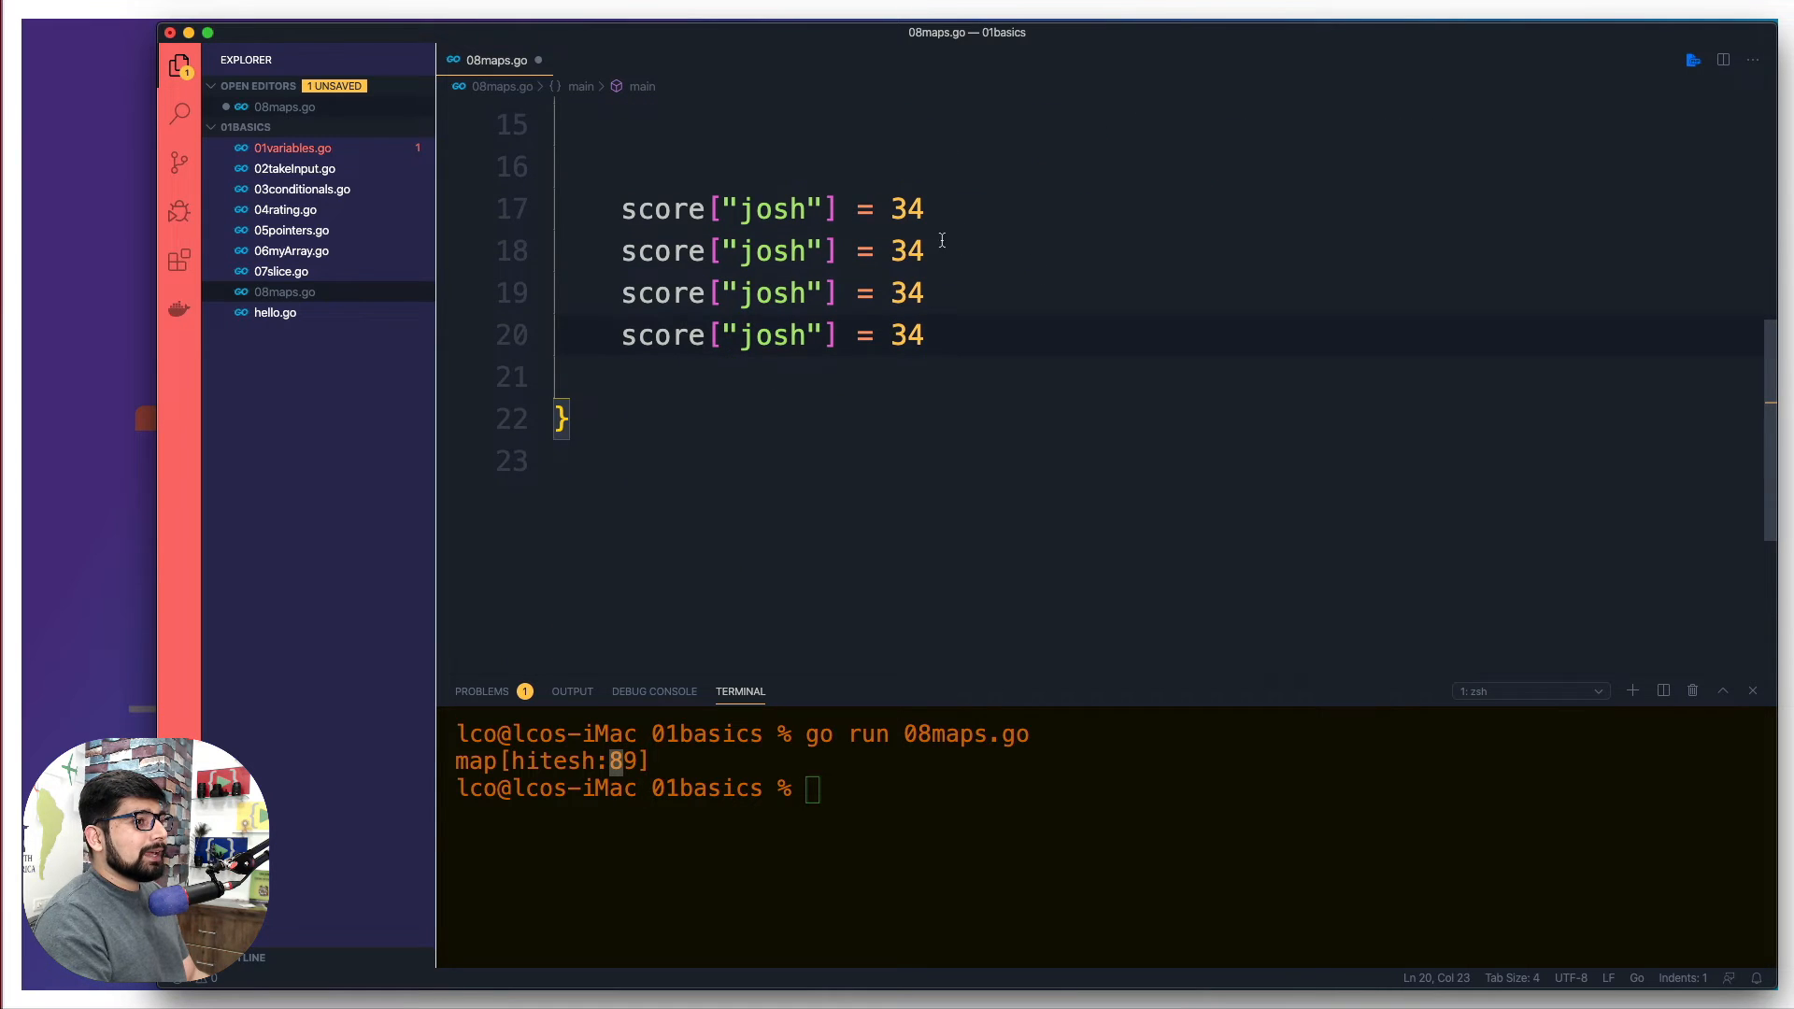
{"action": "type", "text": "23"}
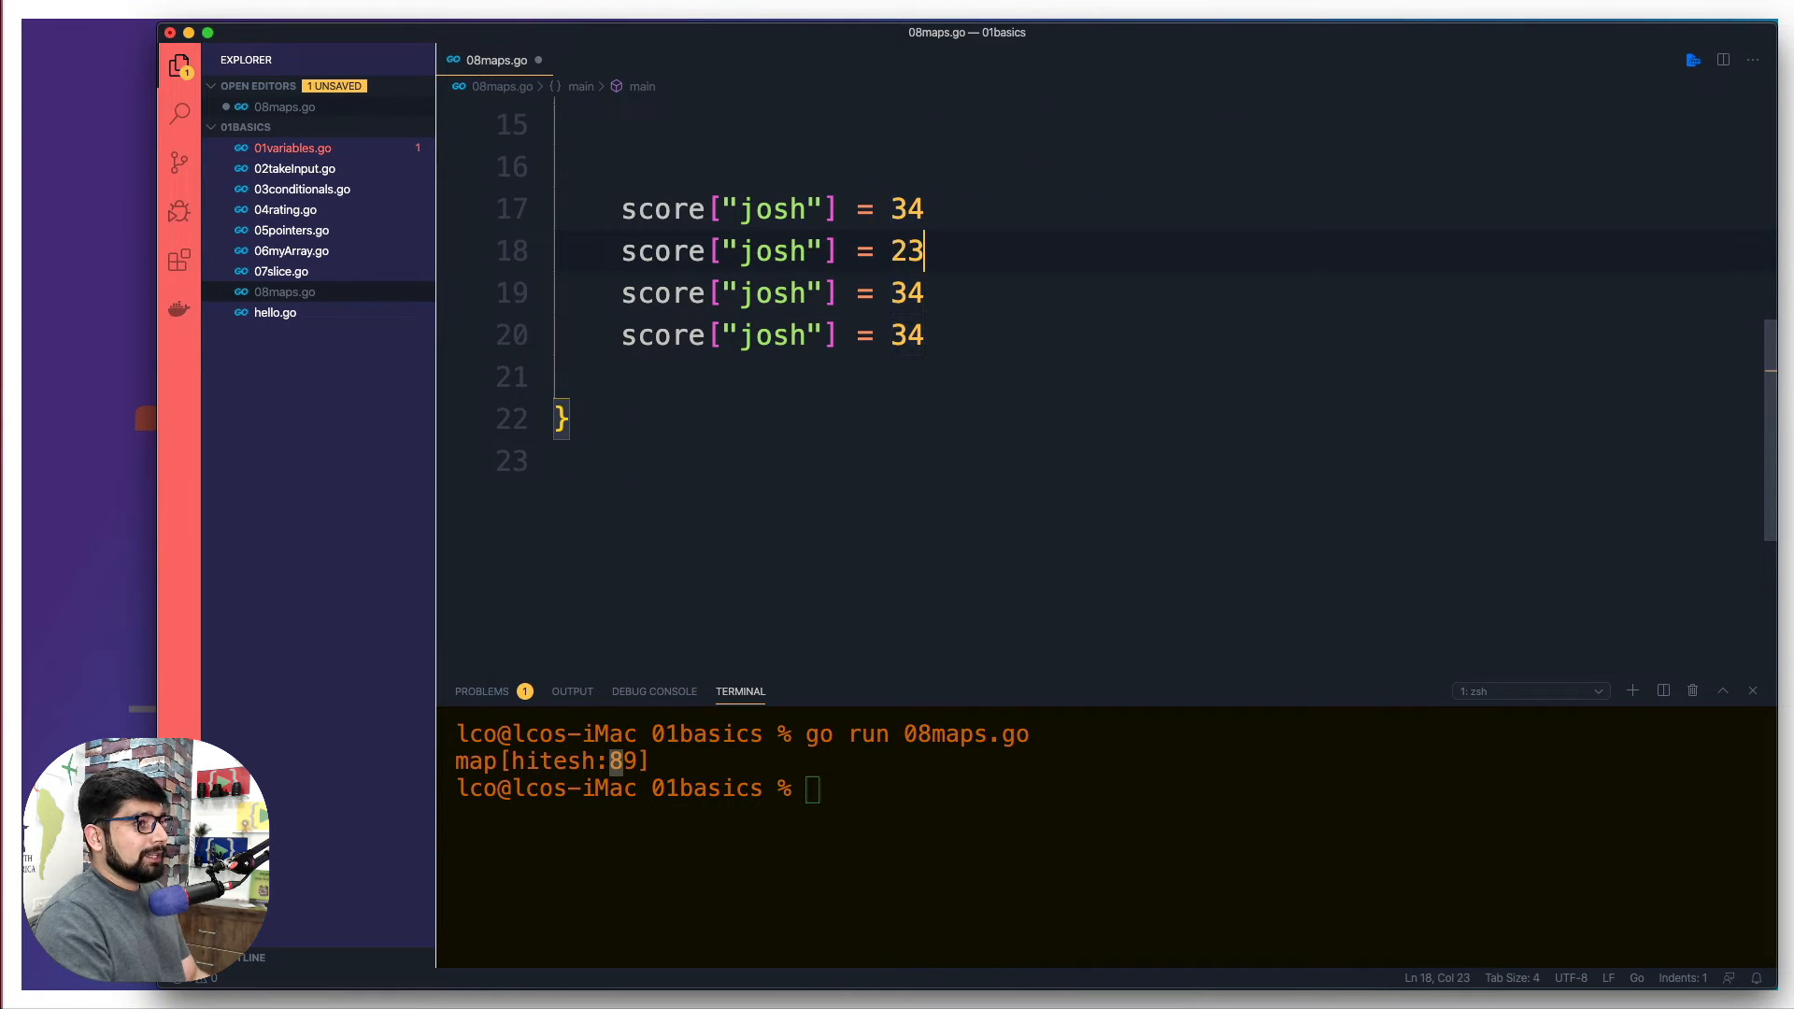
{"action": "type", "text": "3"}
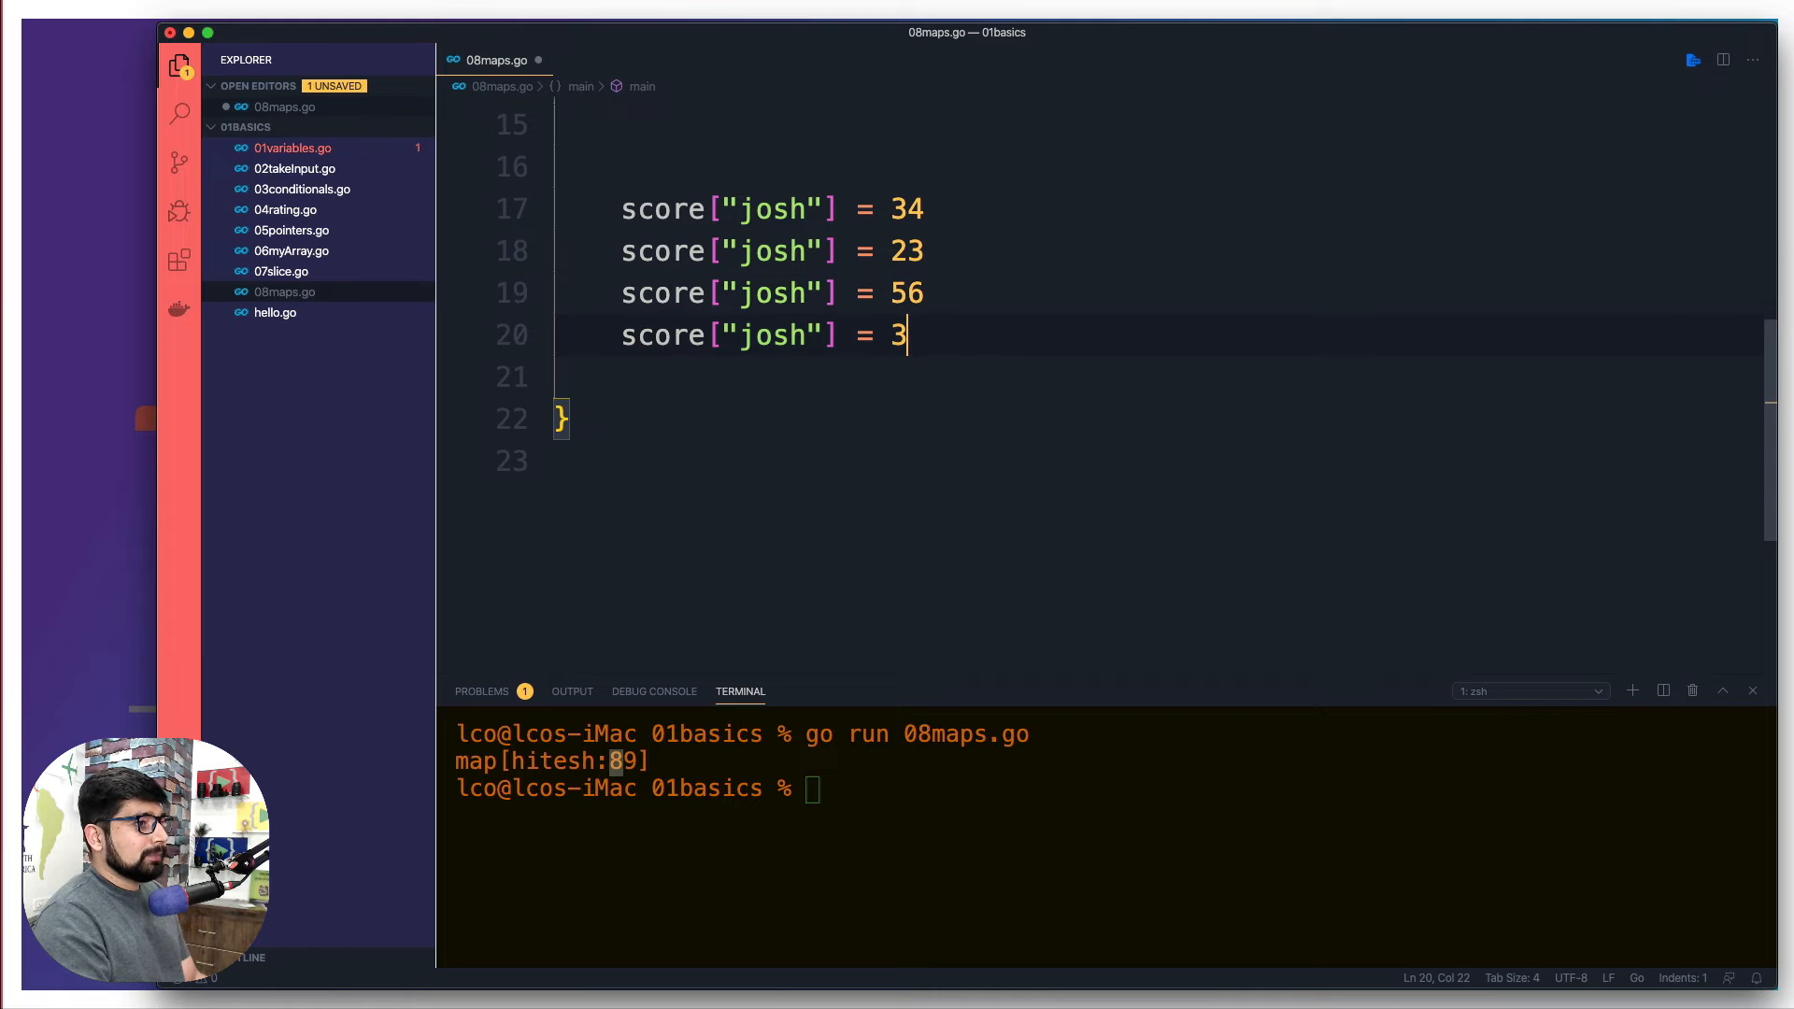
{"action": "type", "text": "8"}
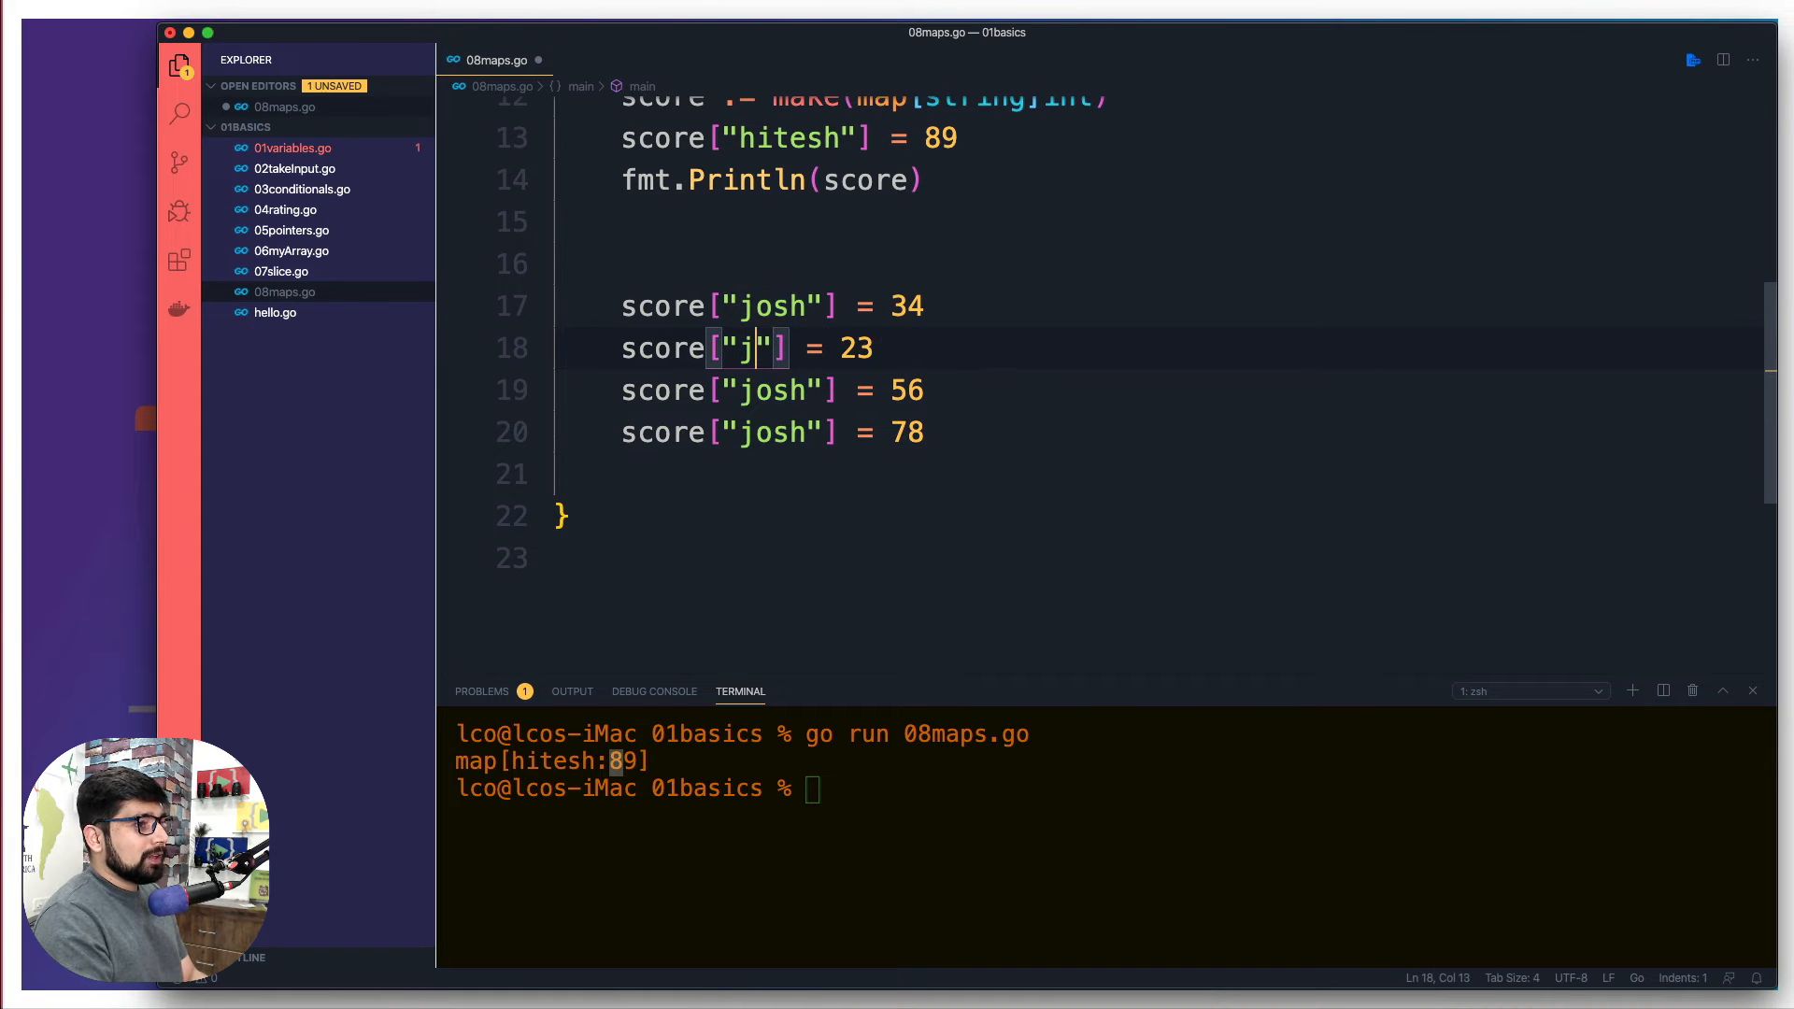
{"action": "type", "text": "on"}
{"action": "left_click", "coordinate": [773, 391]}
{"action": "type", "text": "am"}
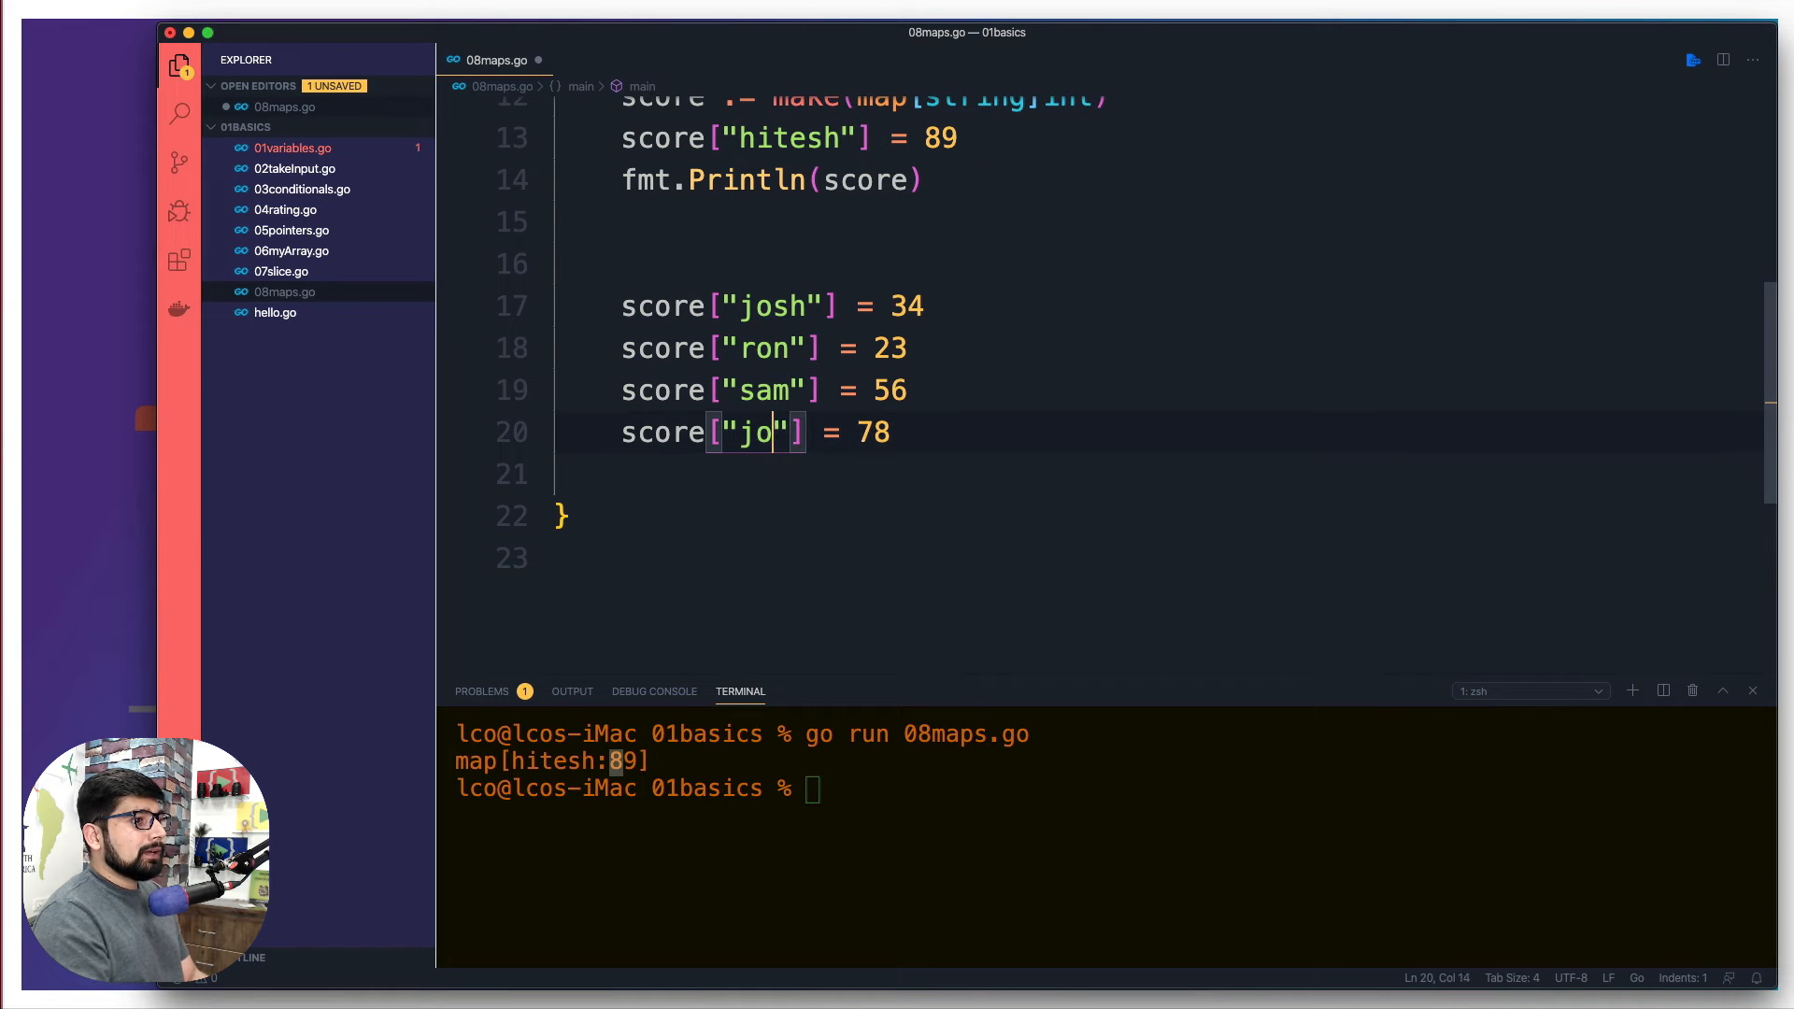
{"action": "type", "text": "vicky"}
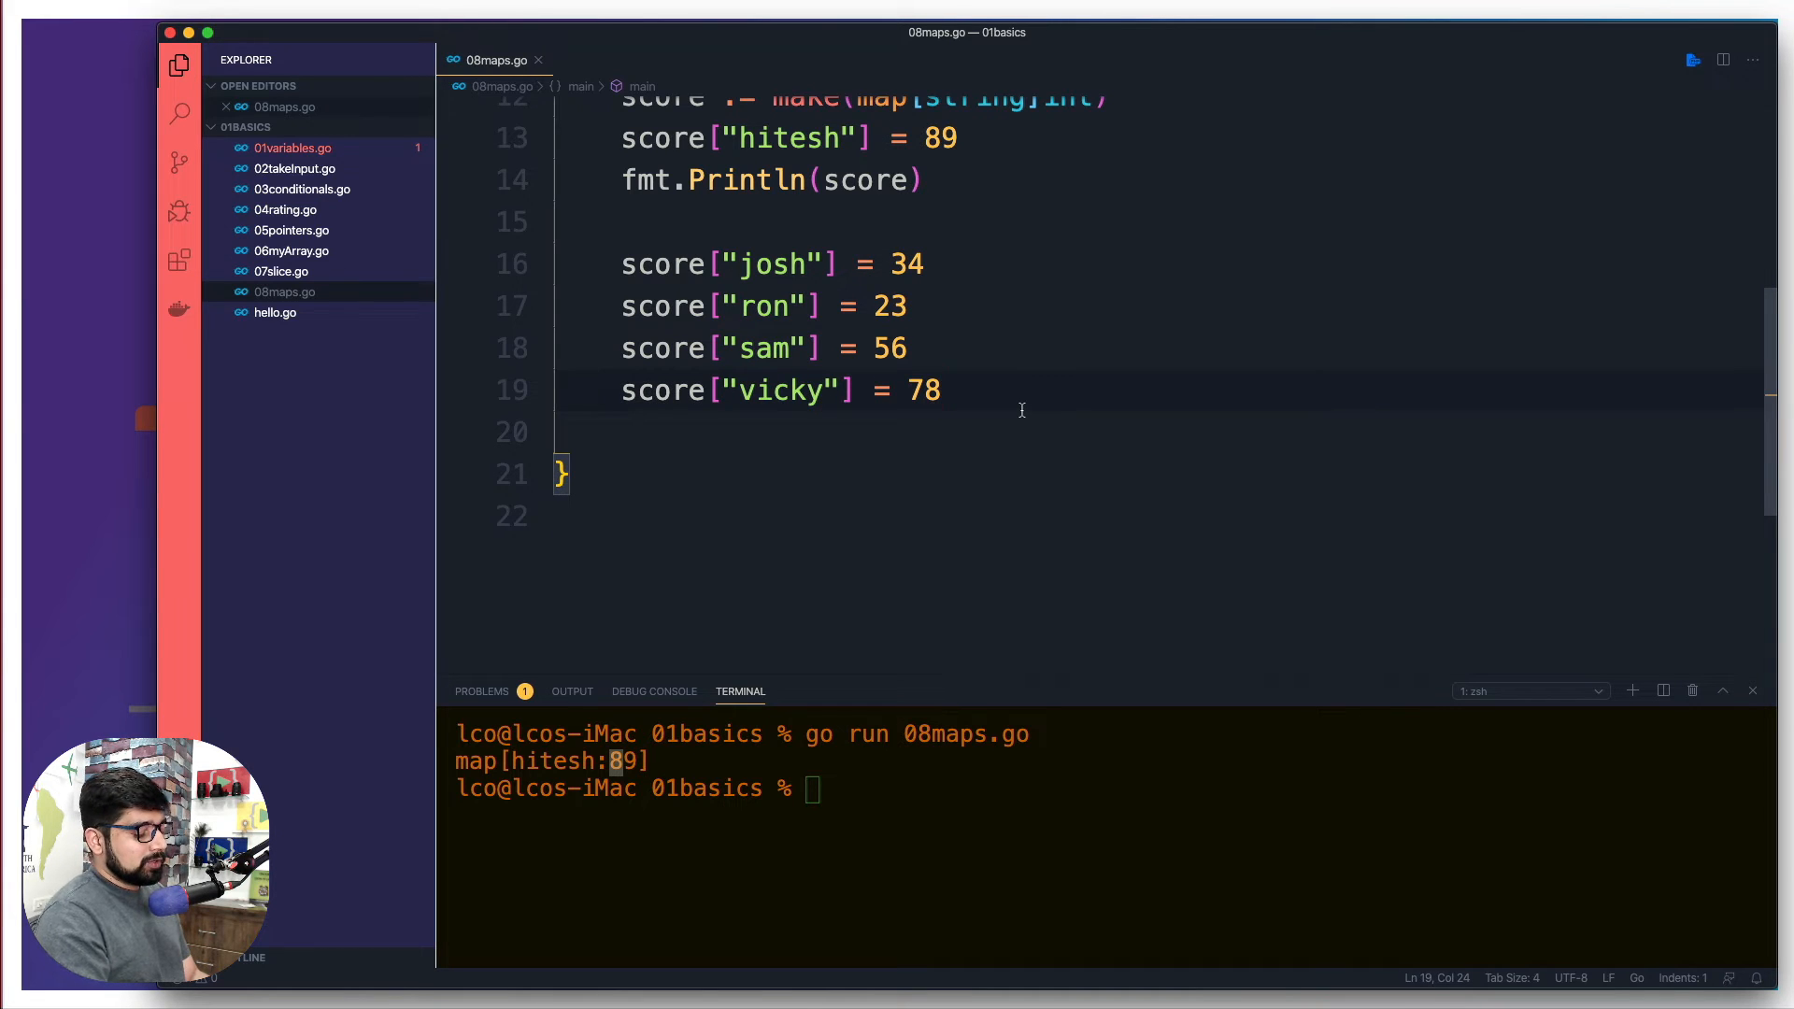
- Print score again after the new entries, listing hitesh, josh, ron, sam and vicky when run
{"action": "type", "text": "fmt.Println(sco"}
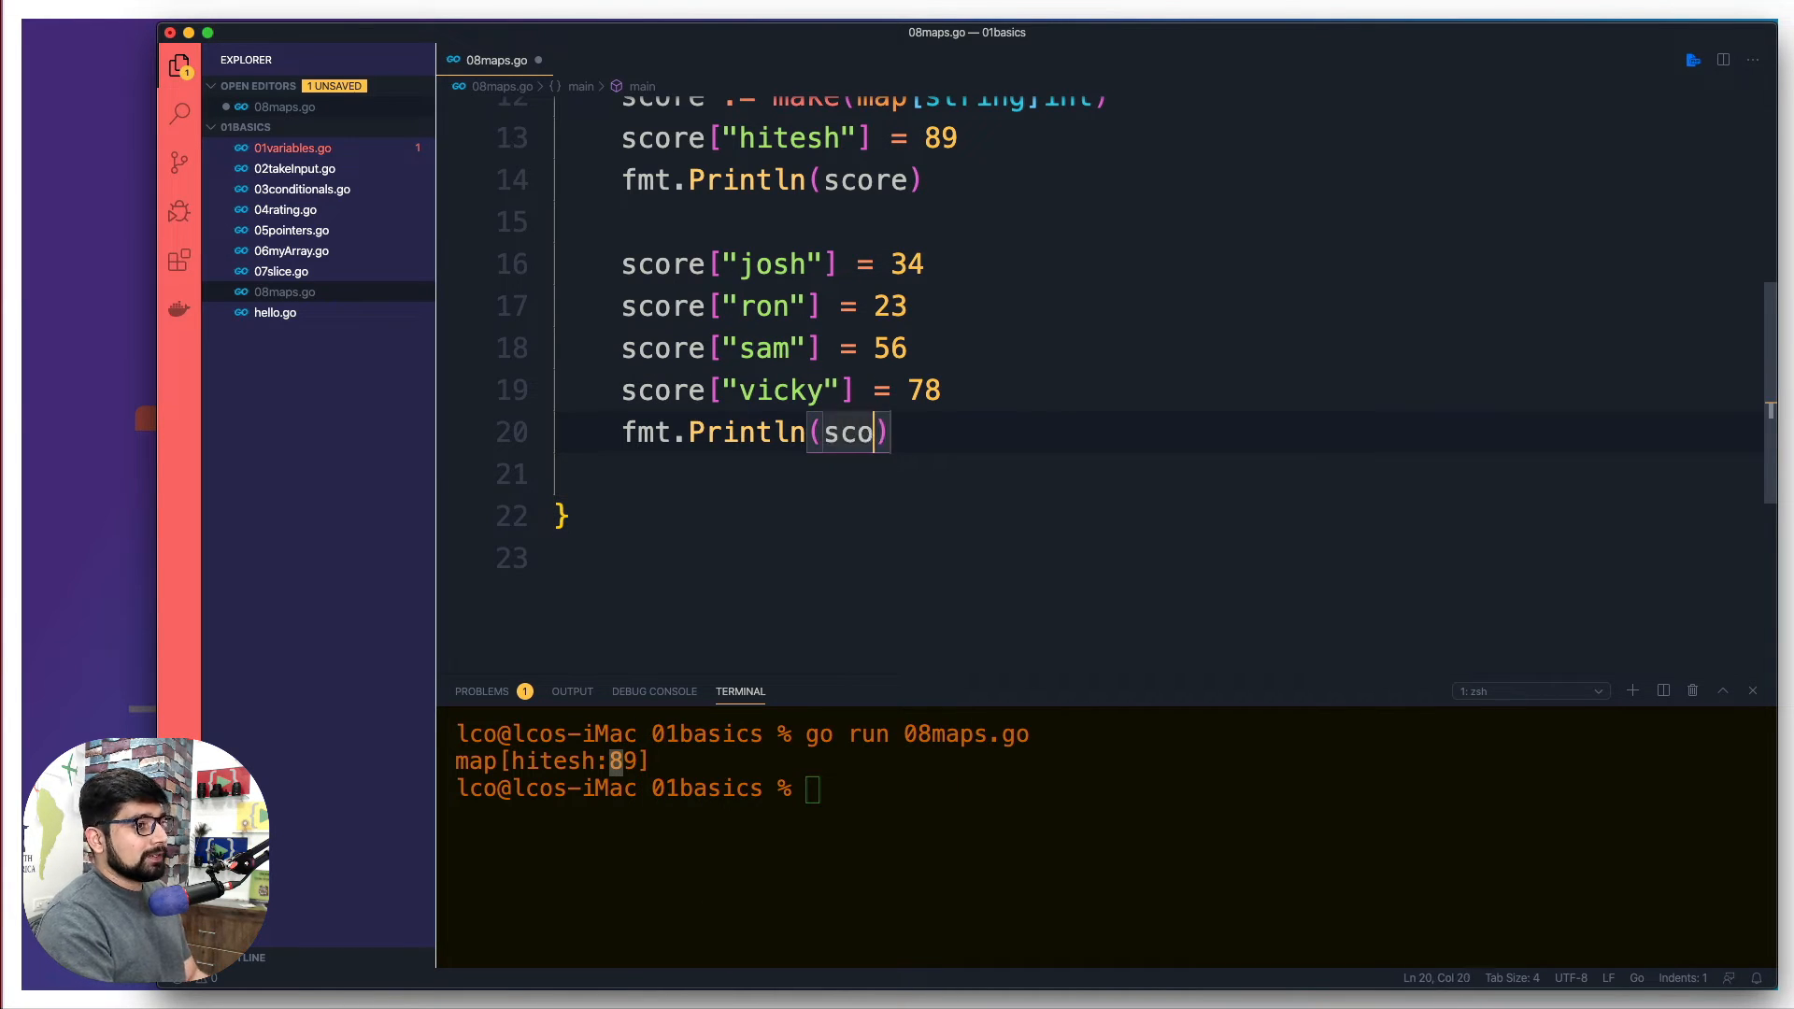
{"action": "type", "text": "re"}
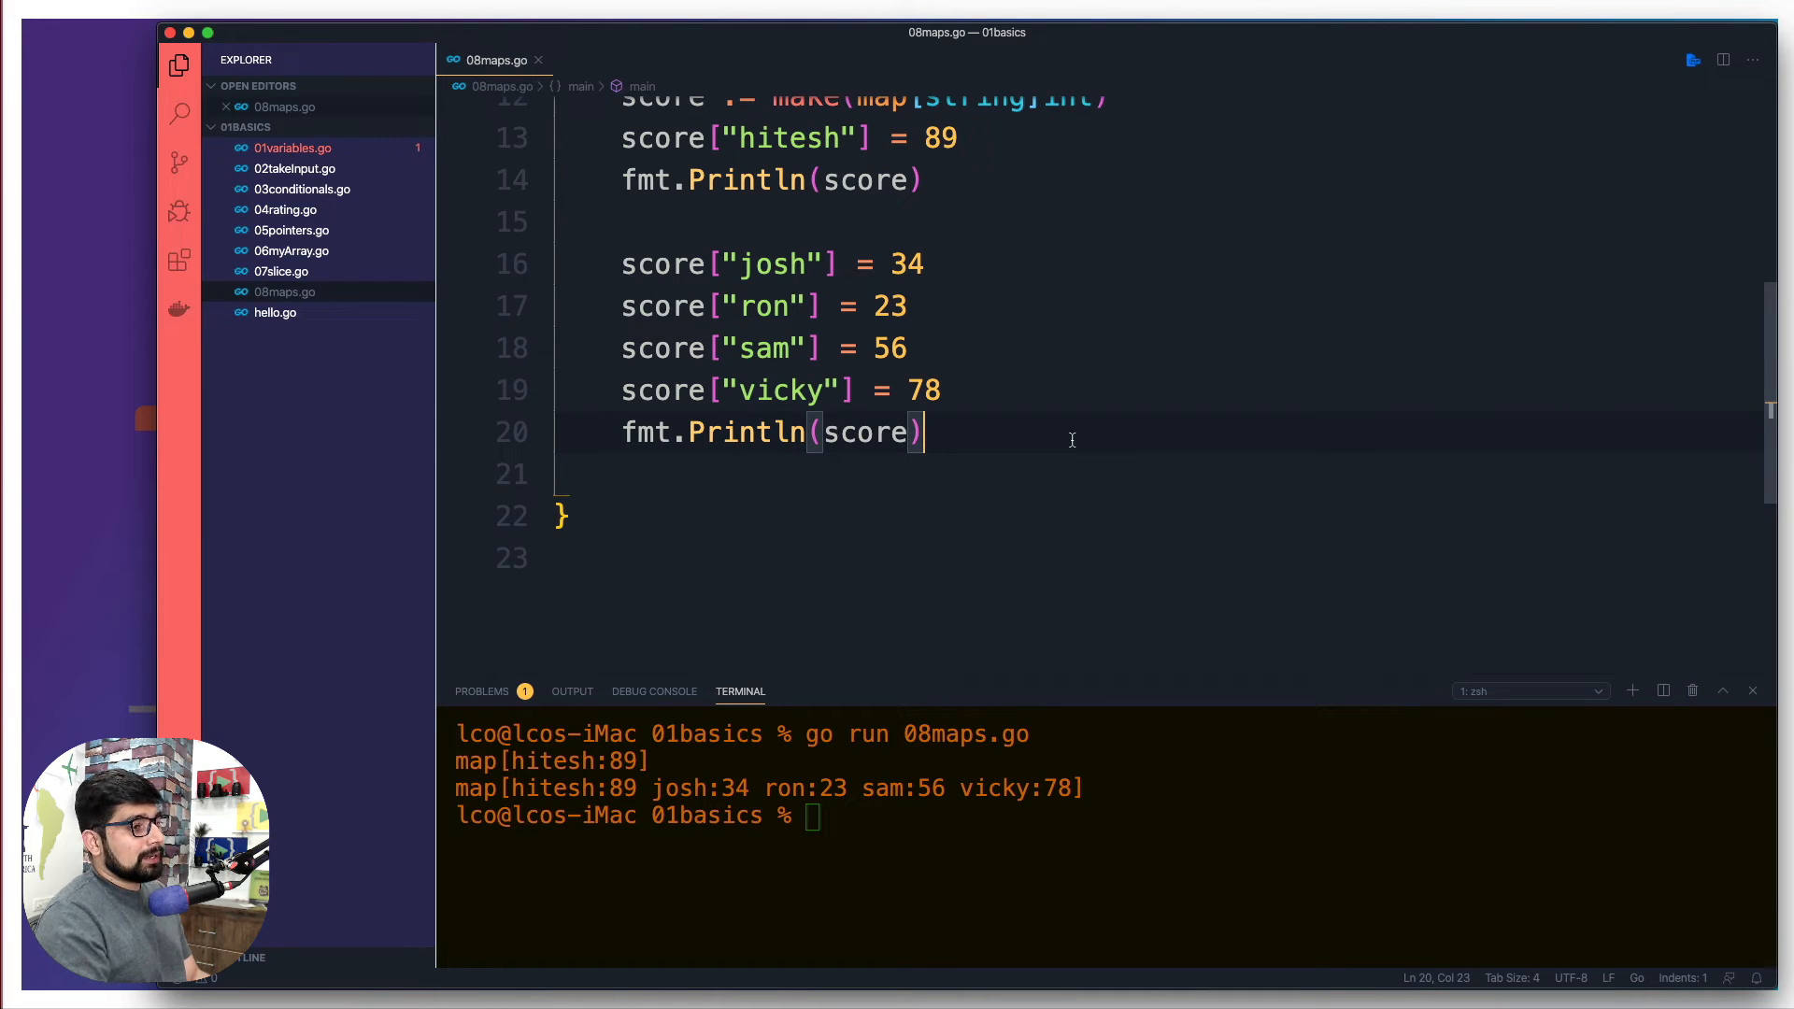
- Store score["ron"] in getRonScore and print it, so the run shows 23
{"action": "key", "text": "enter"}
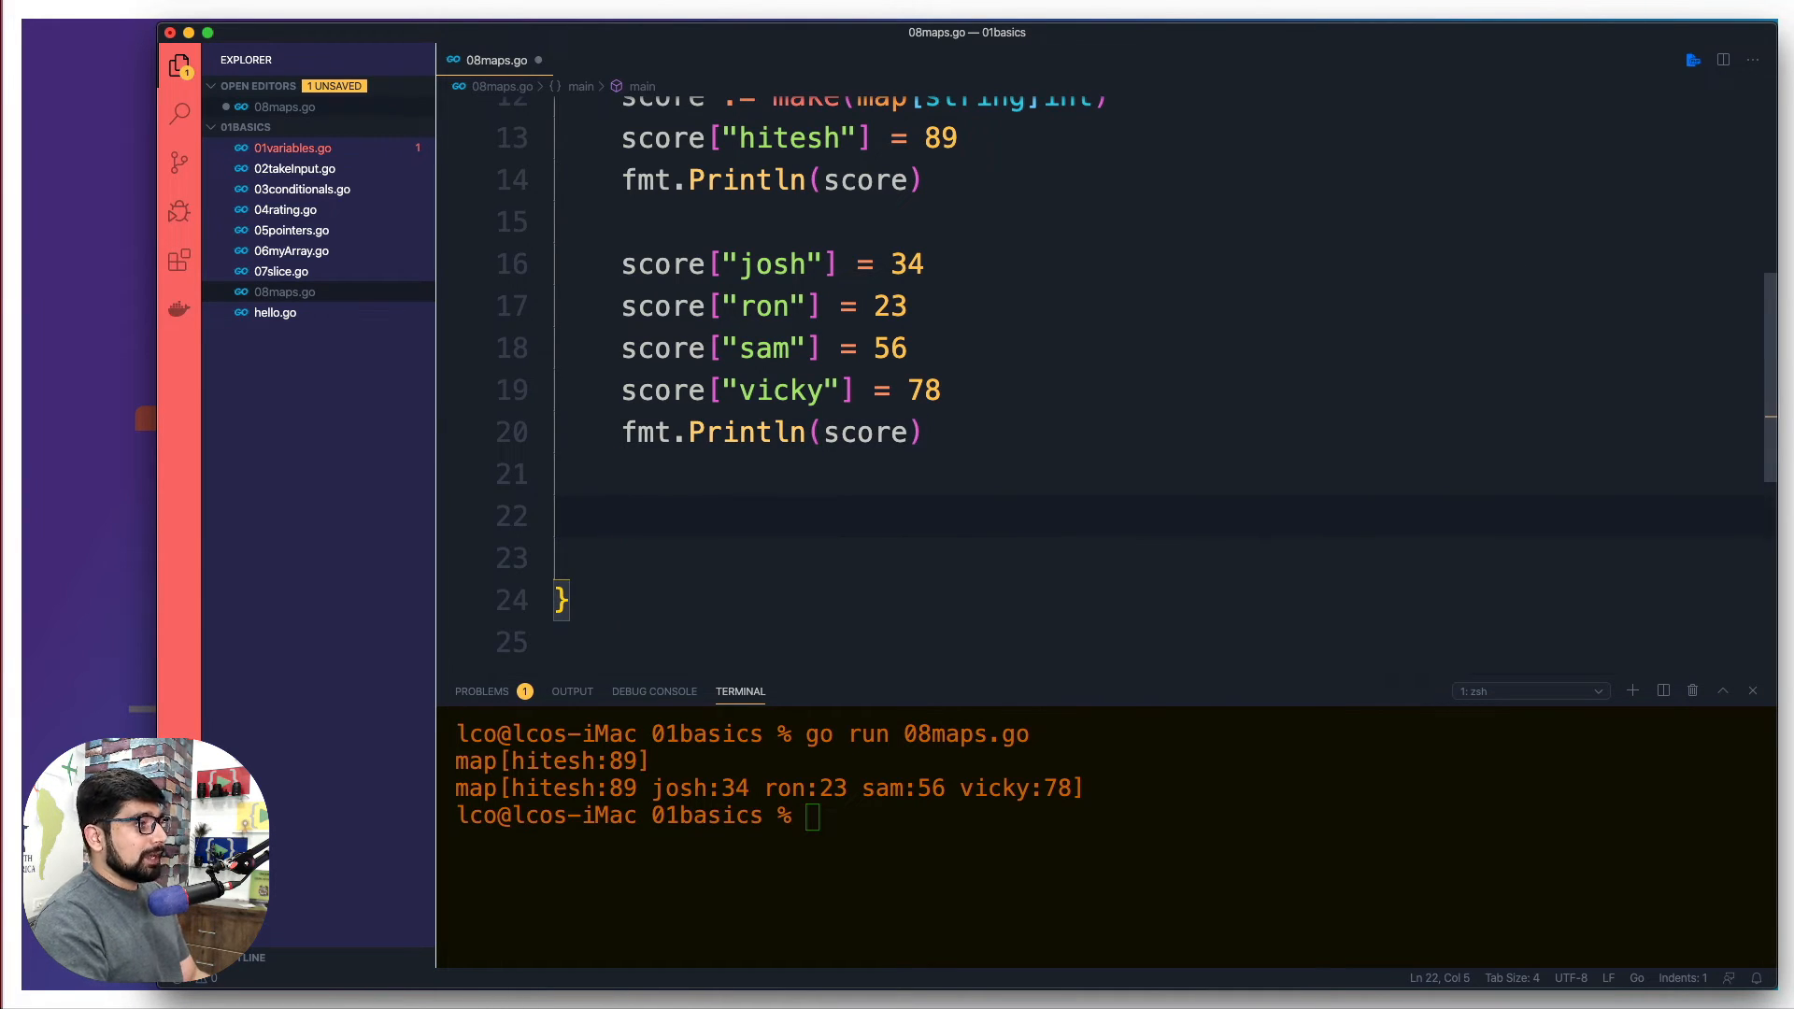
{"action": "type", "text": "get"}
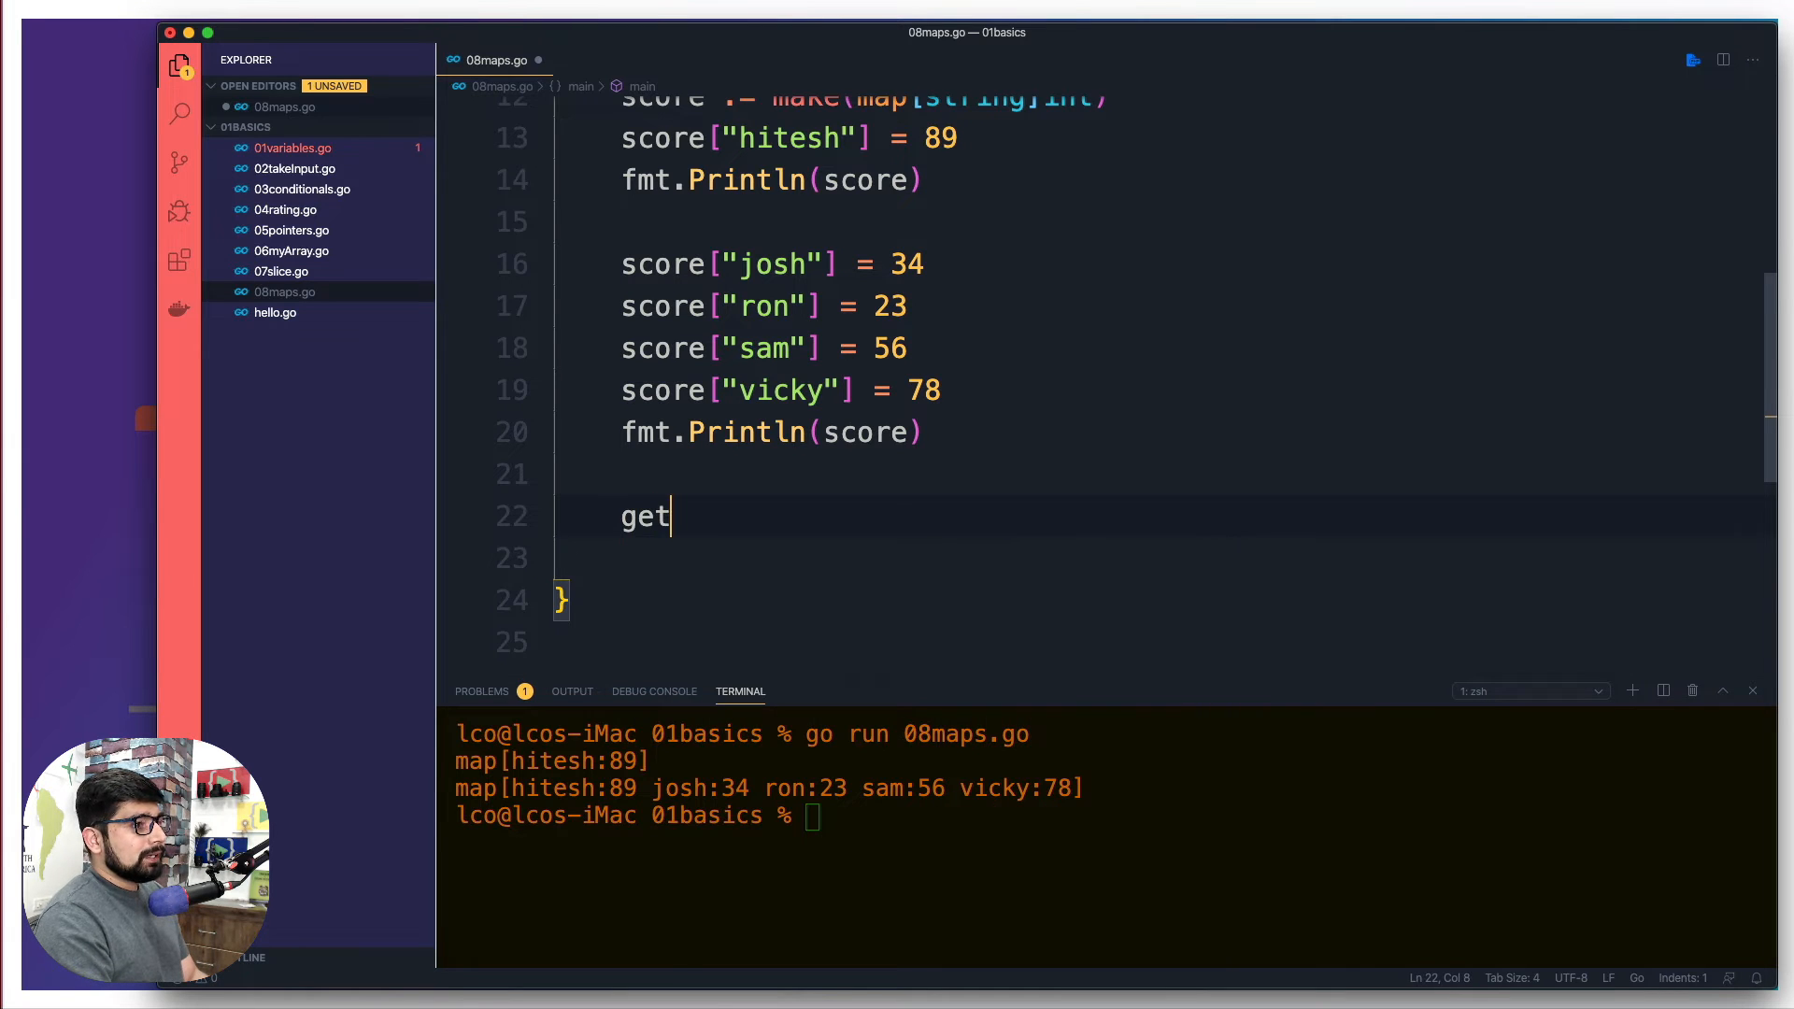
{"action": "type", "text": "RonS"}
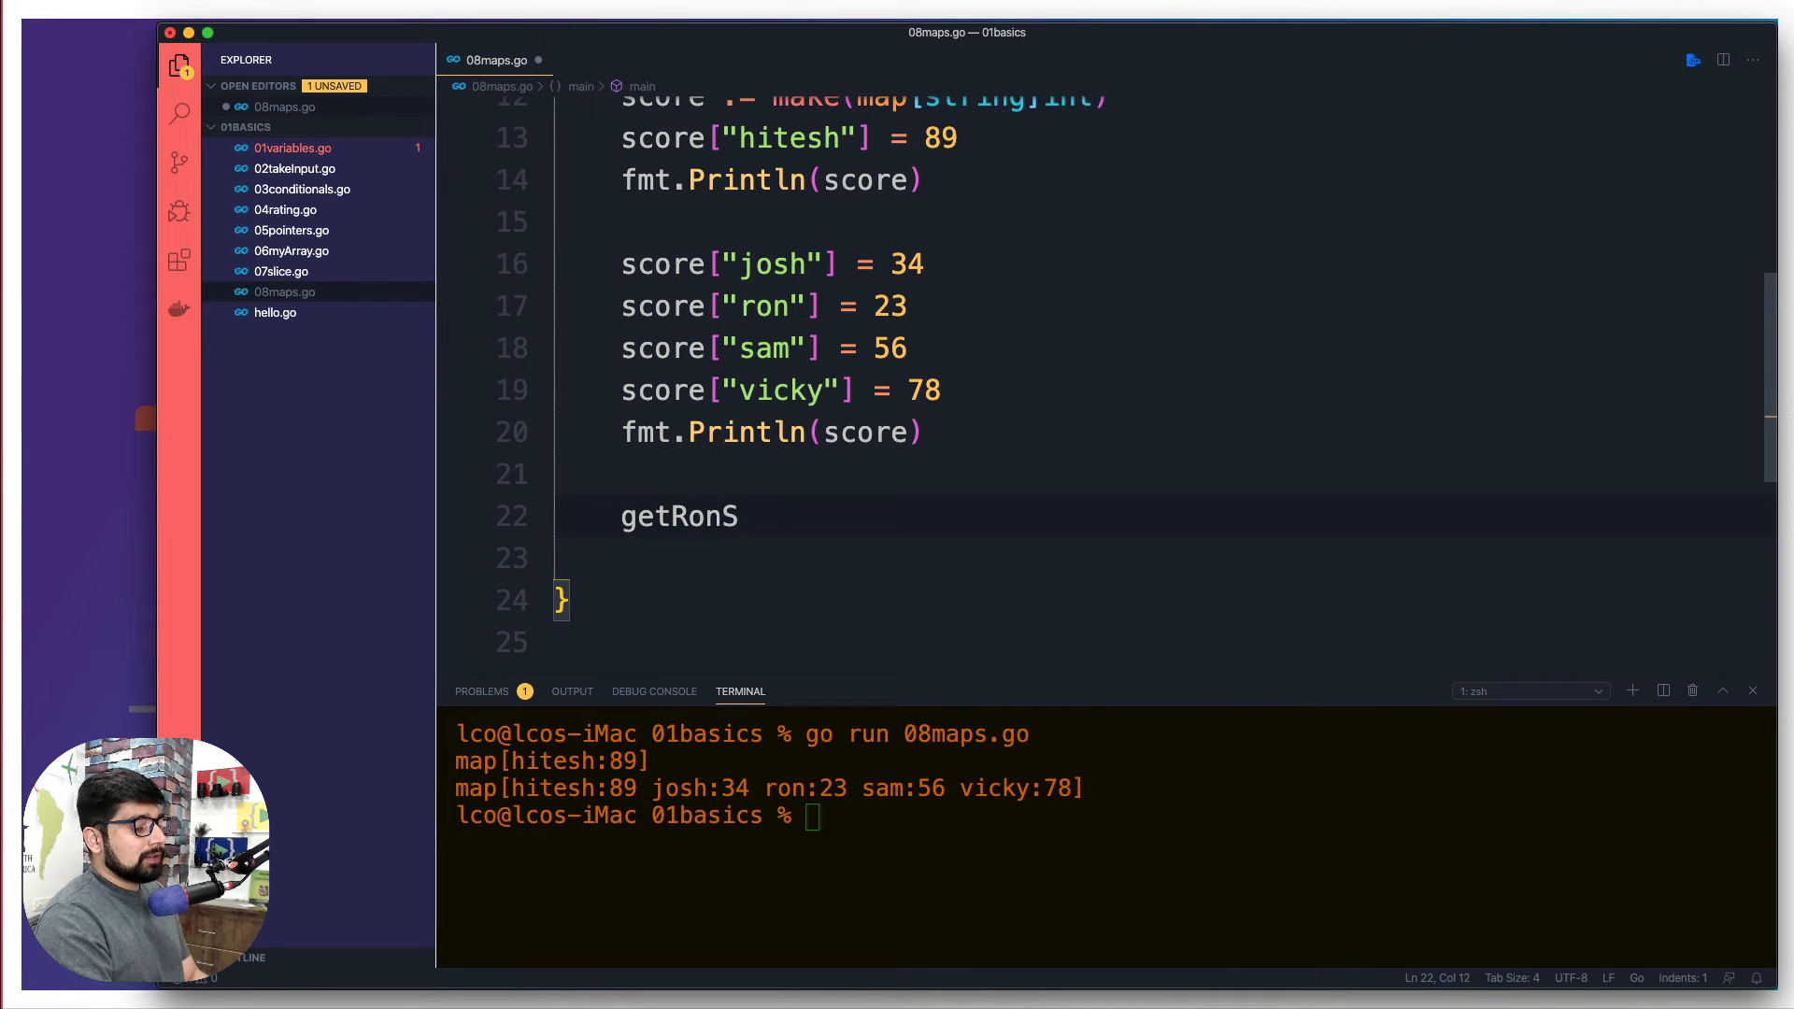
{"action": "type", "text": "ore"}
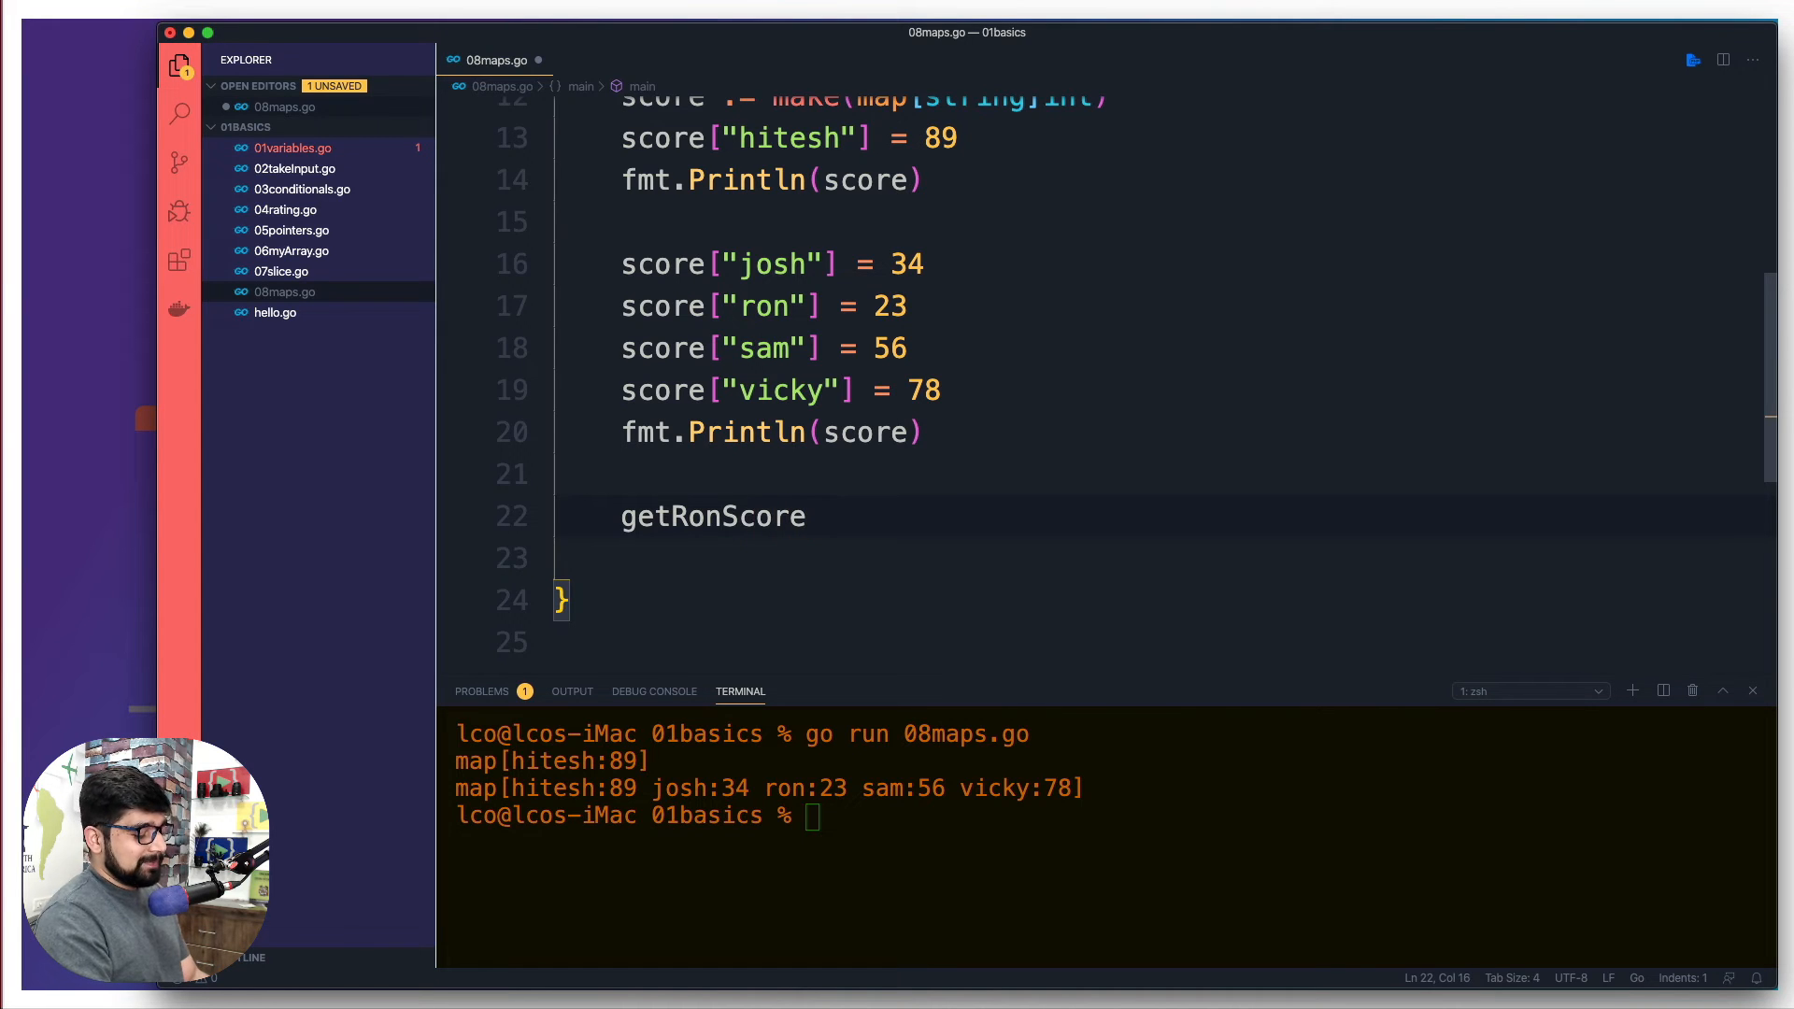
{"action": "type", "text": ":="}
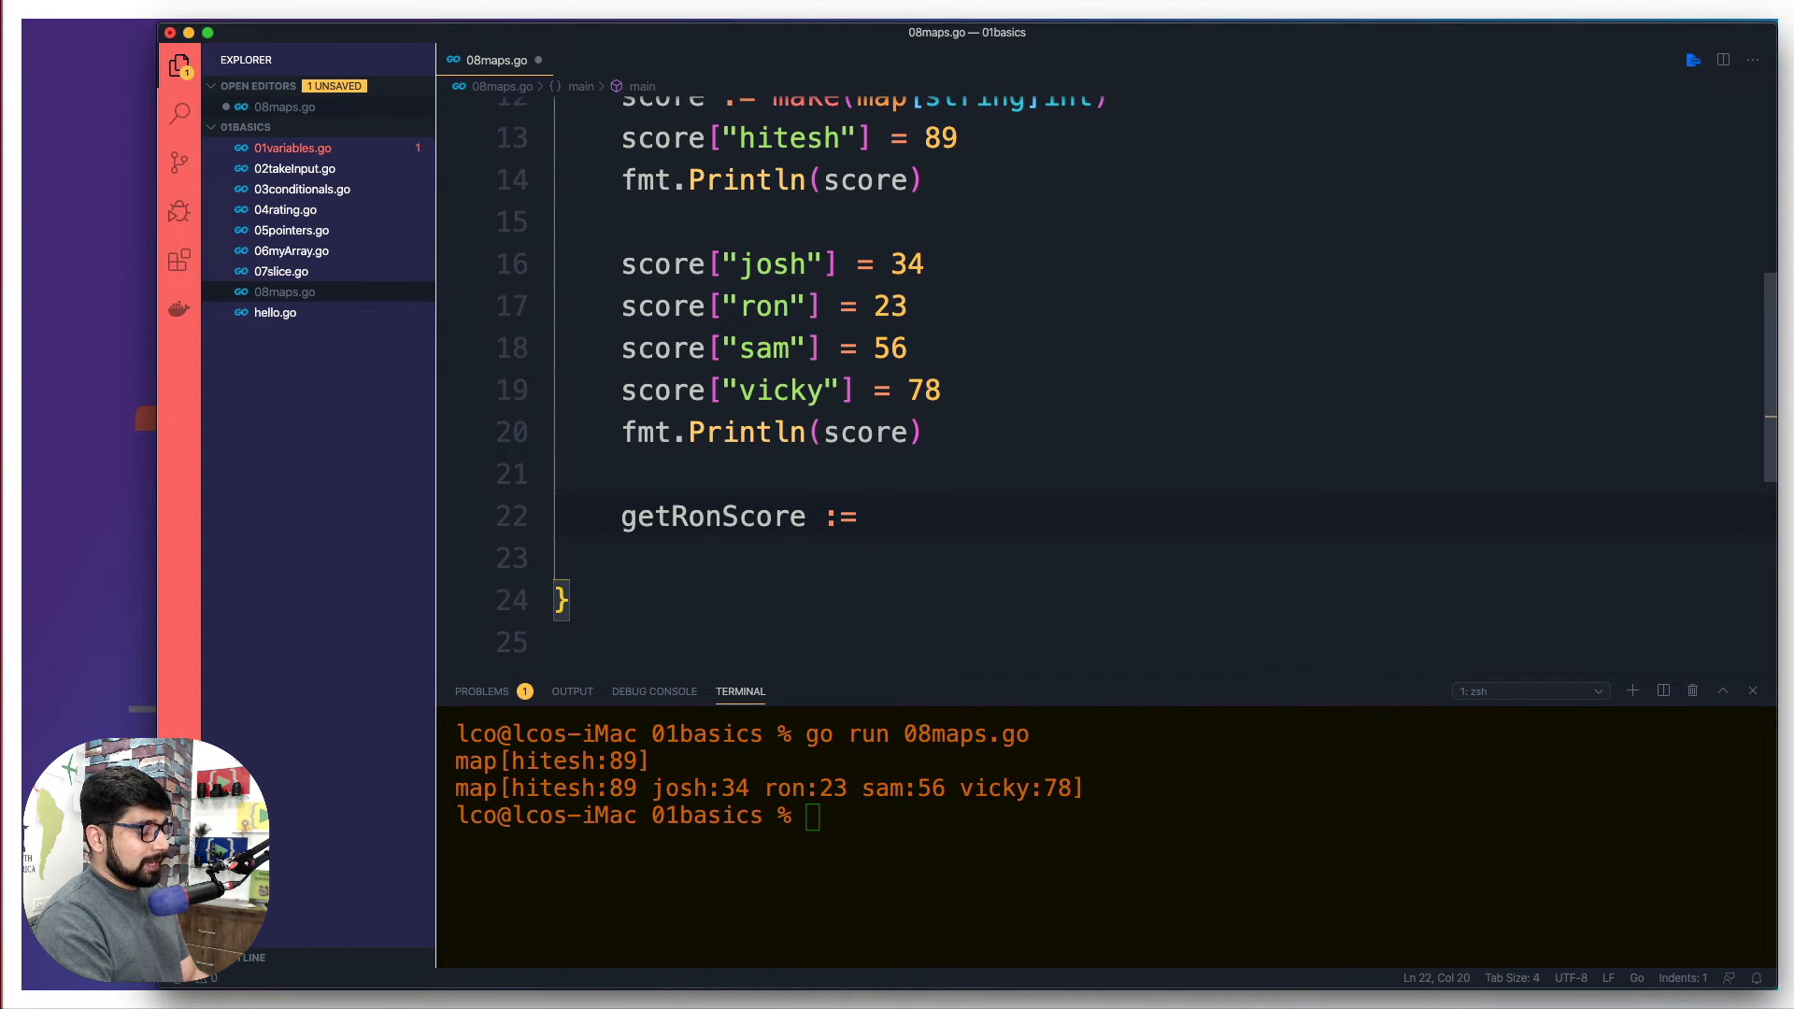
{"action": "type", "text": "score"}
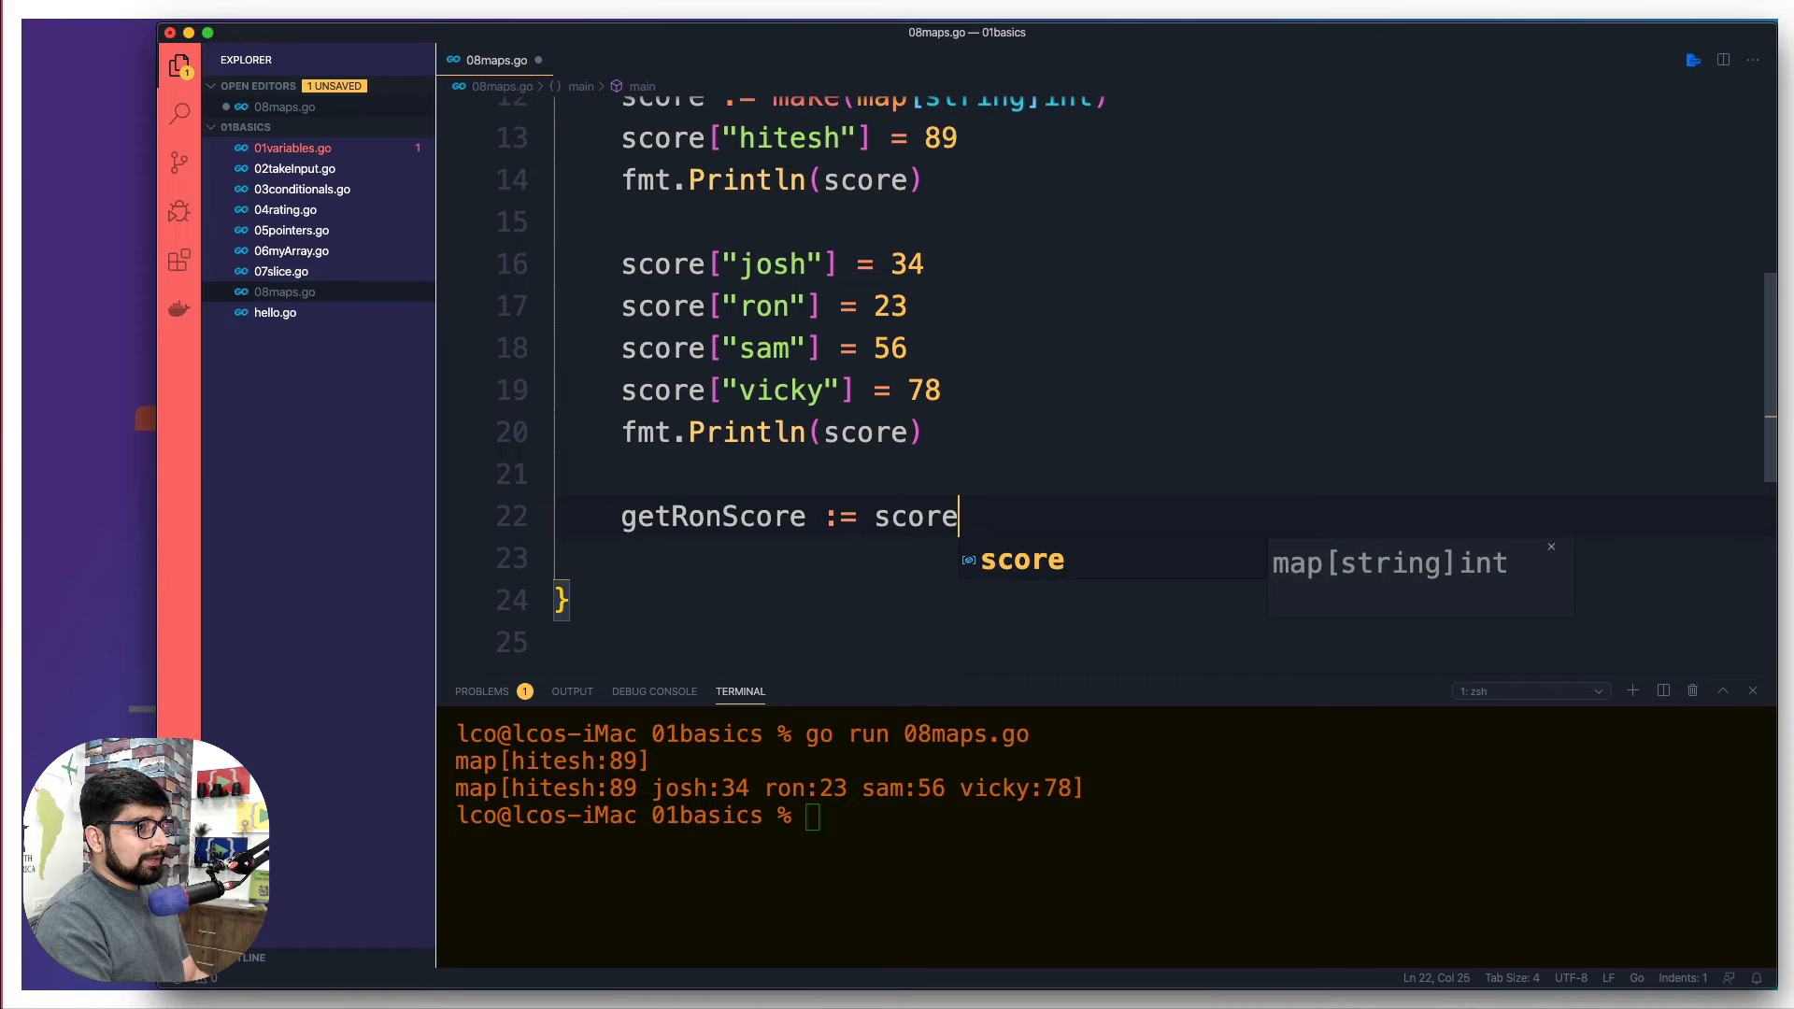
{"action": "type", "text": "[\"\"]"}
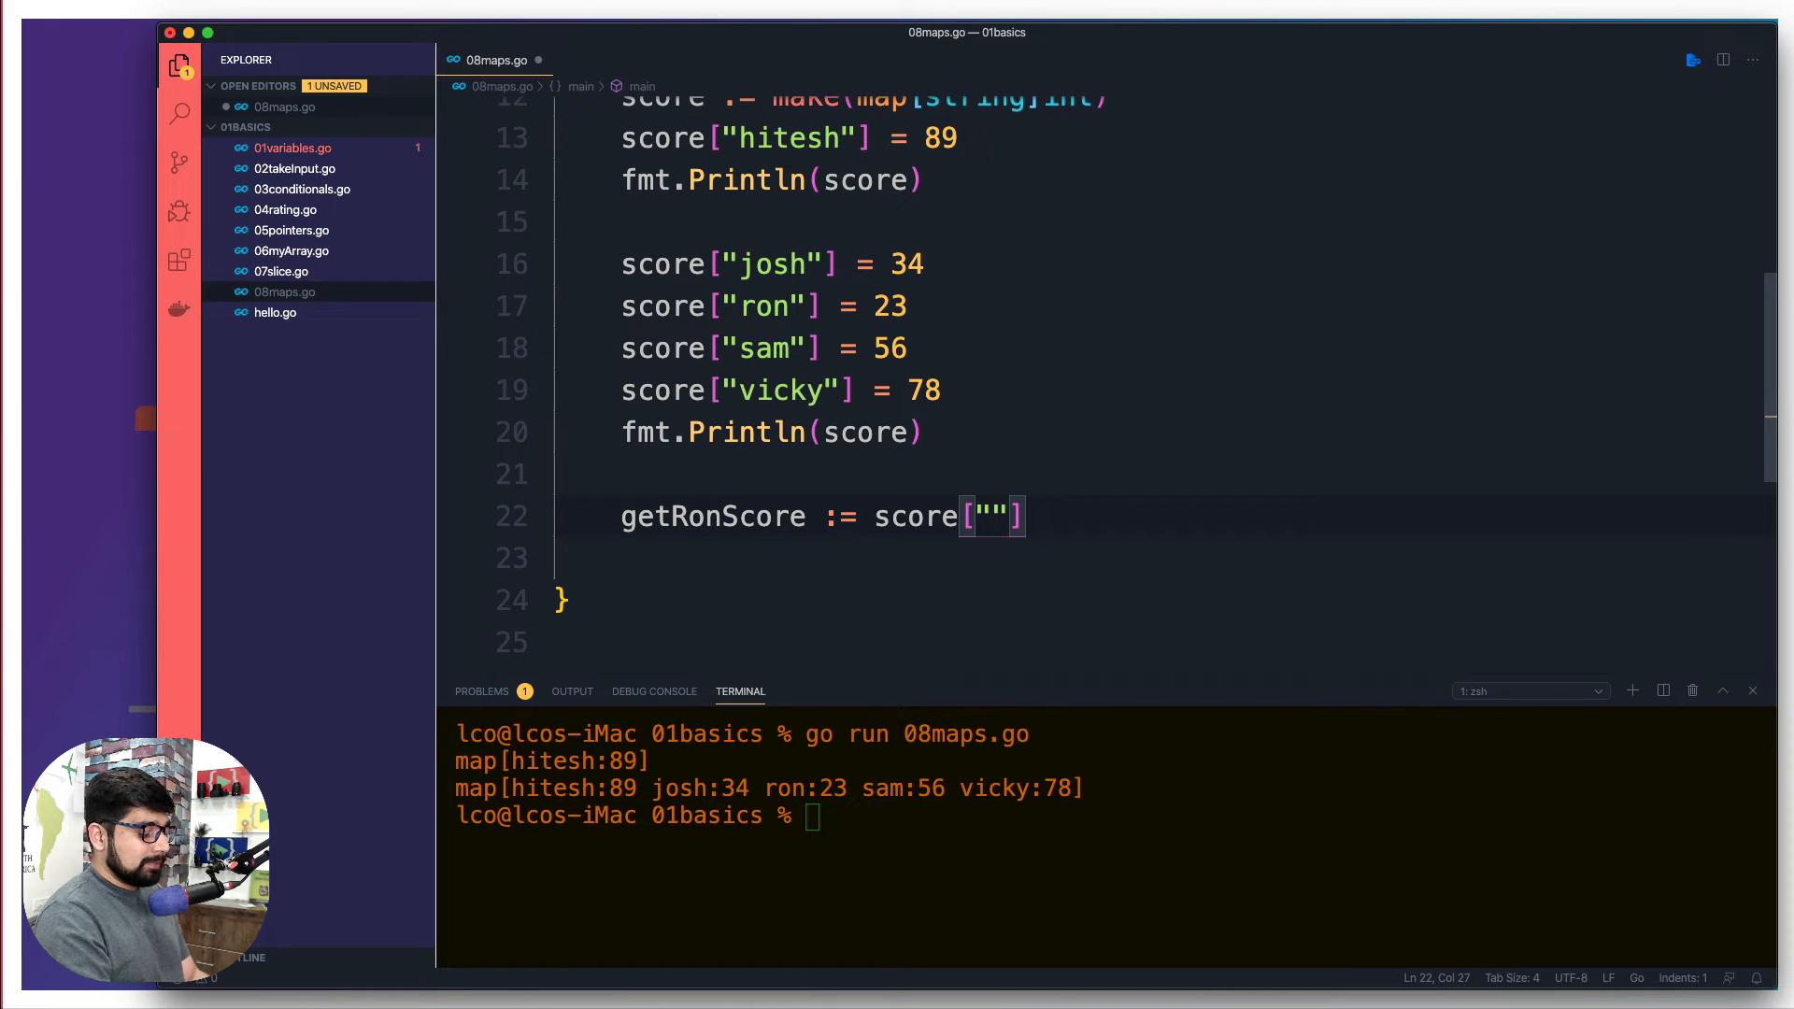
{"action": "type", "text": "ron"}
{"action": "left_click", "coordinate": [1196, 559]}
{"action": "type", "text": "fmt.Println("}
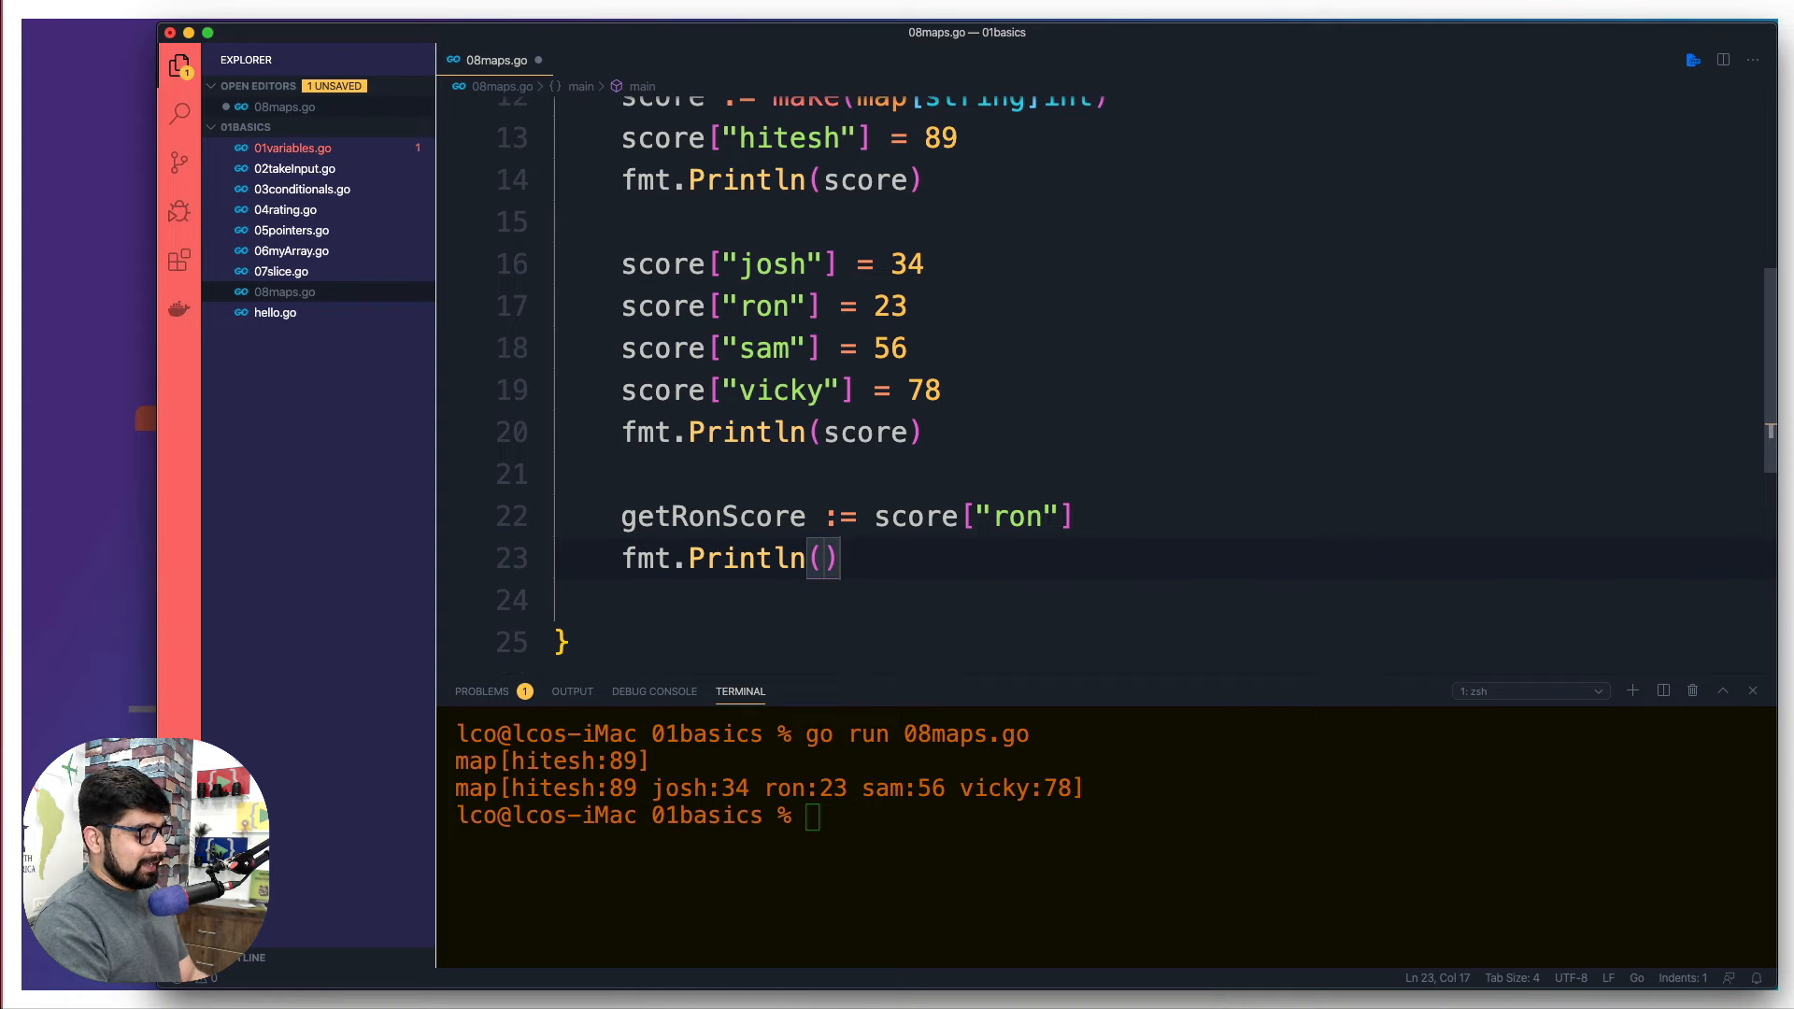
{"action": "type", "text": "getRon"}
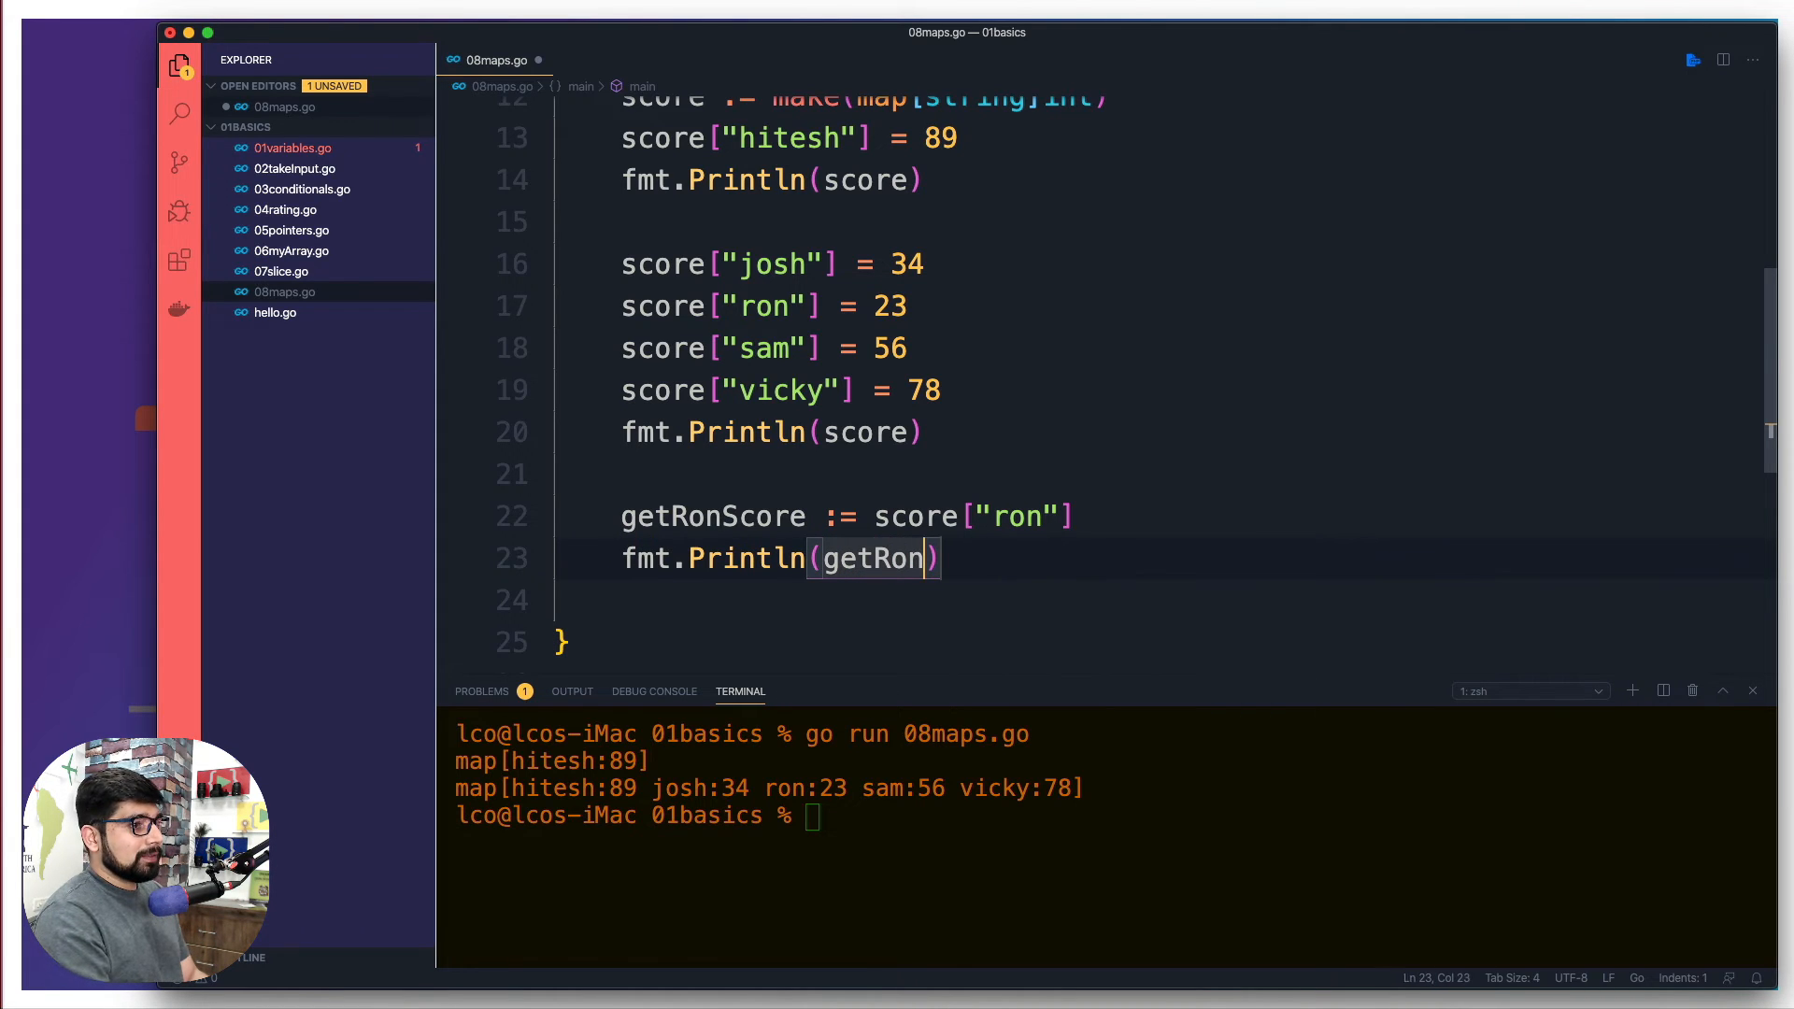
{"action": "type", "text": "Score"}
{"action": "left_click", "coordinate": [1106, 815]}
{"action": "type", "text": "go run 08maps.go"}
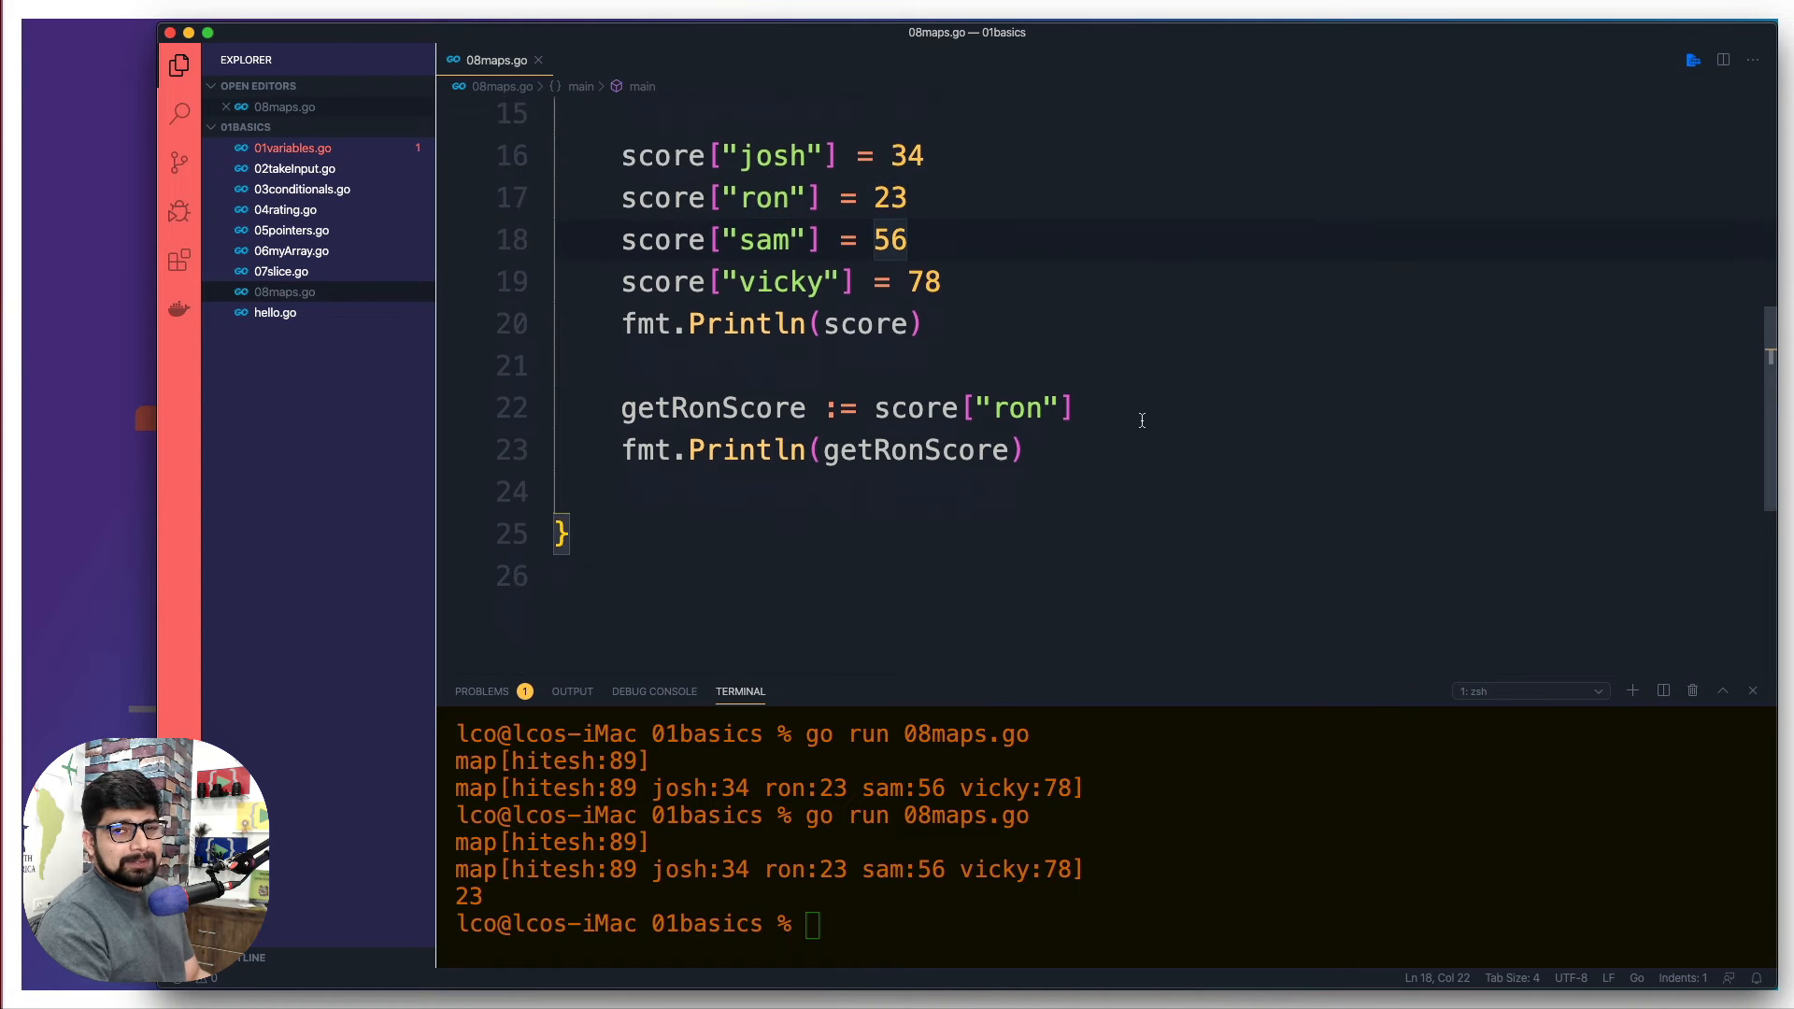
{"action": "scroll", "scroll_direction": "down", "scroll_amount": 3}
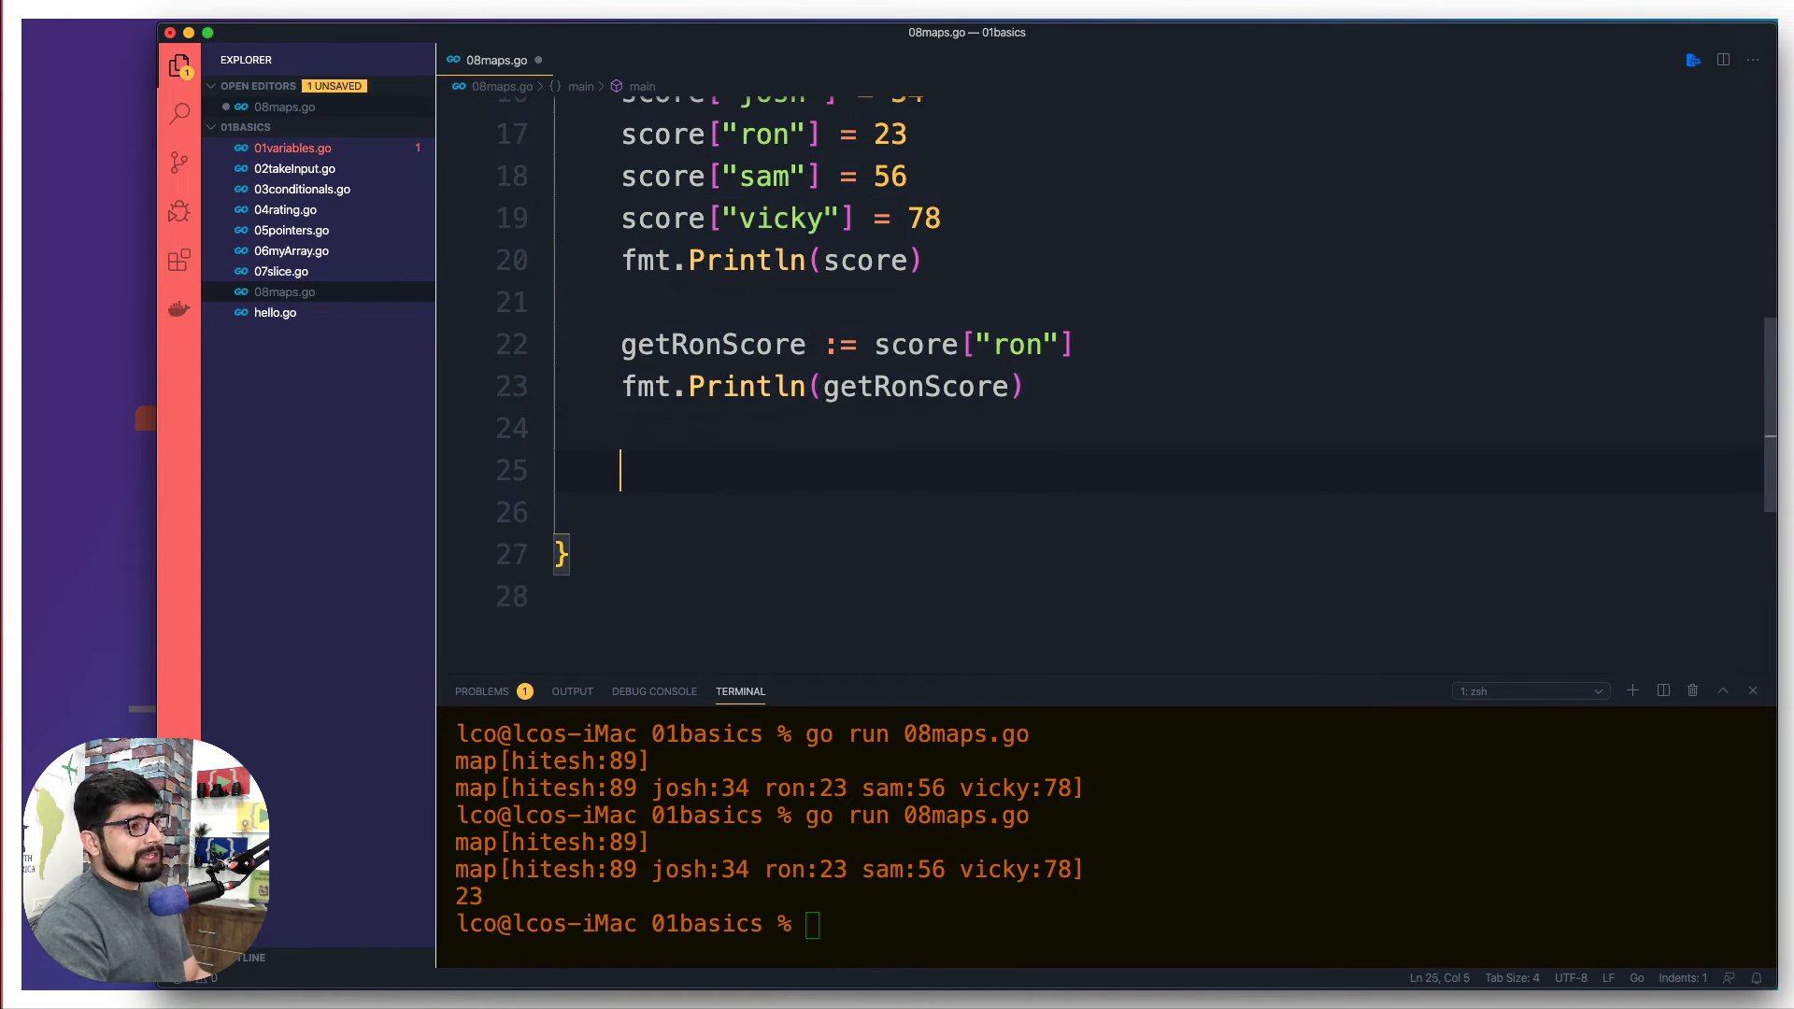
- Call delete(score, "vicky") and print score afterwards with fmt.Println
{"action": "type", "text": "delete("}
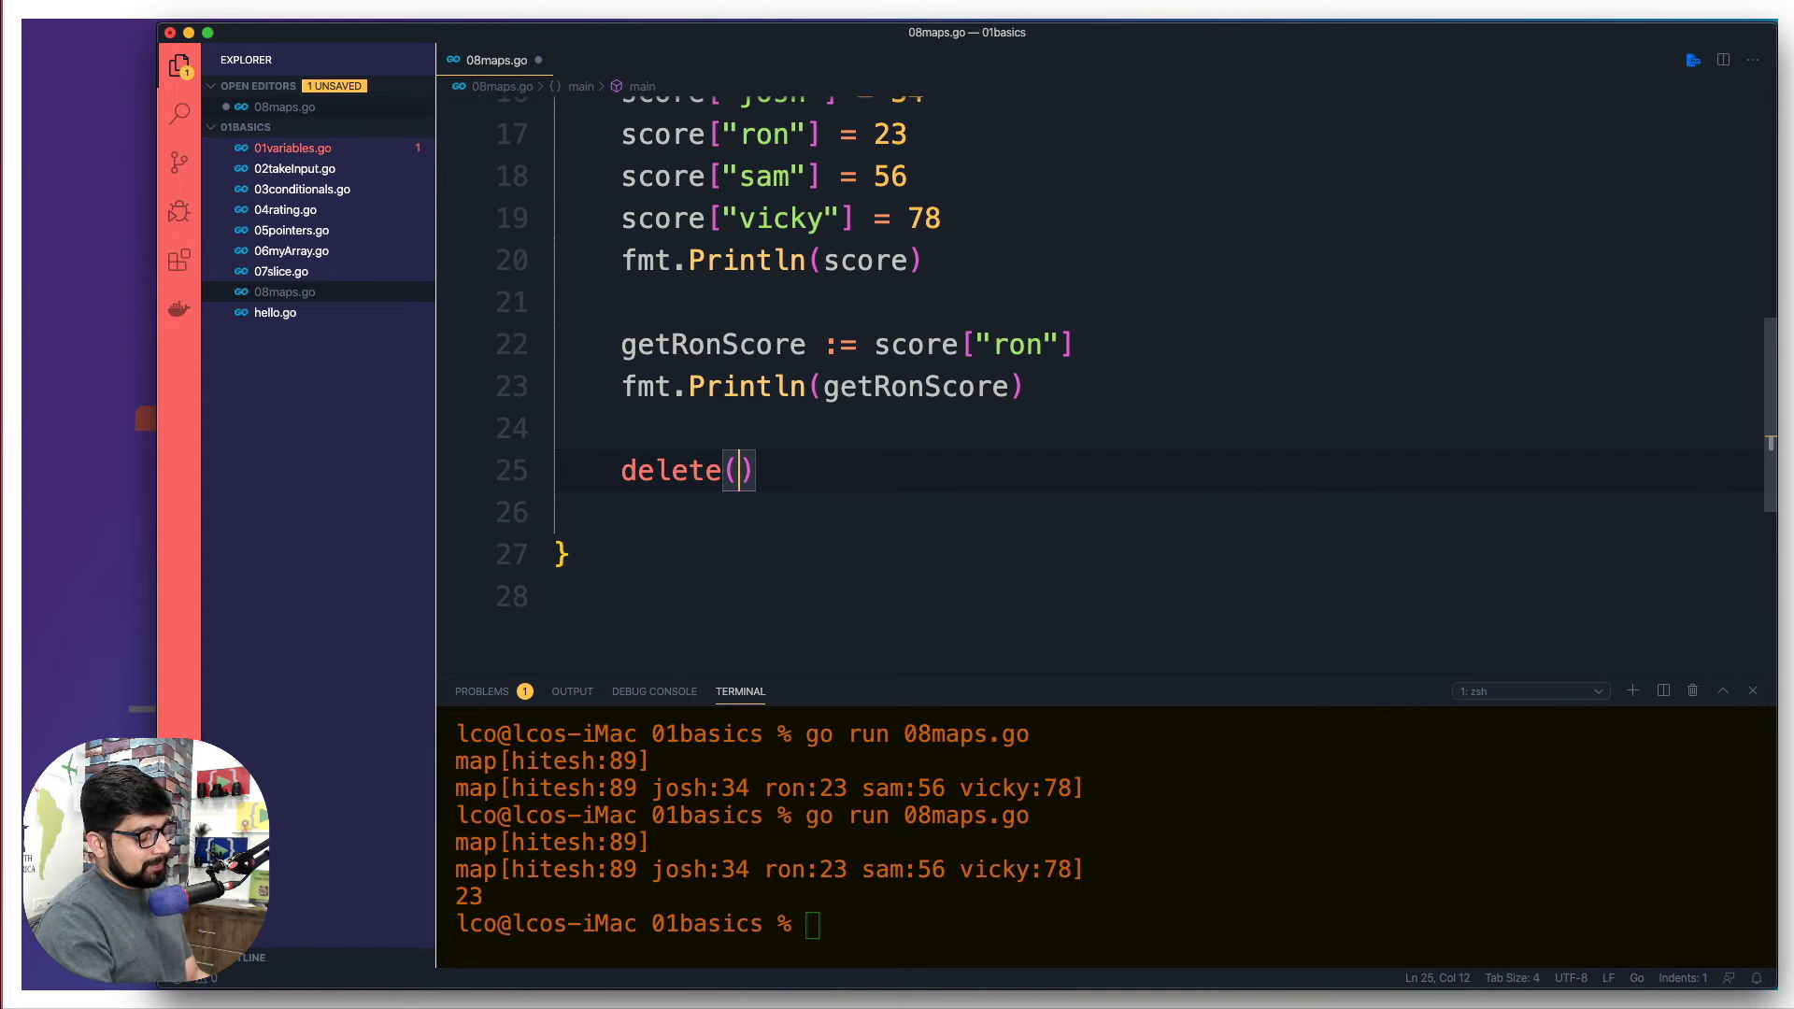
{"action": "type", "text": "s"}
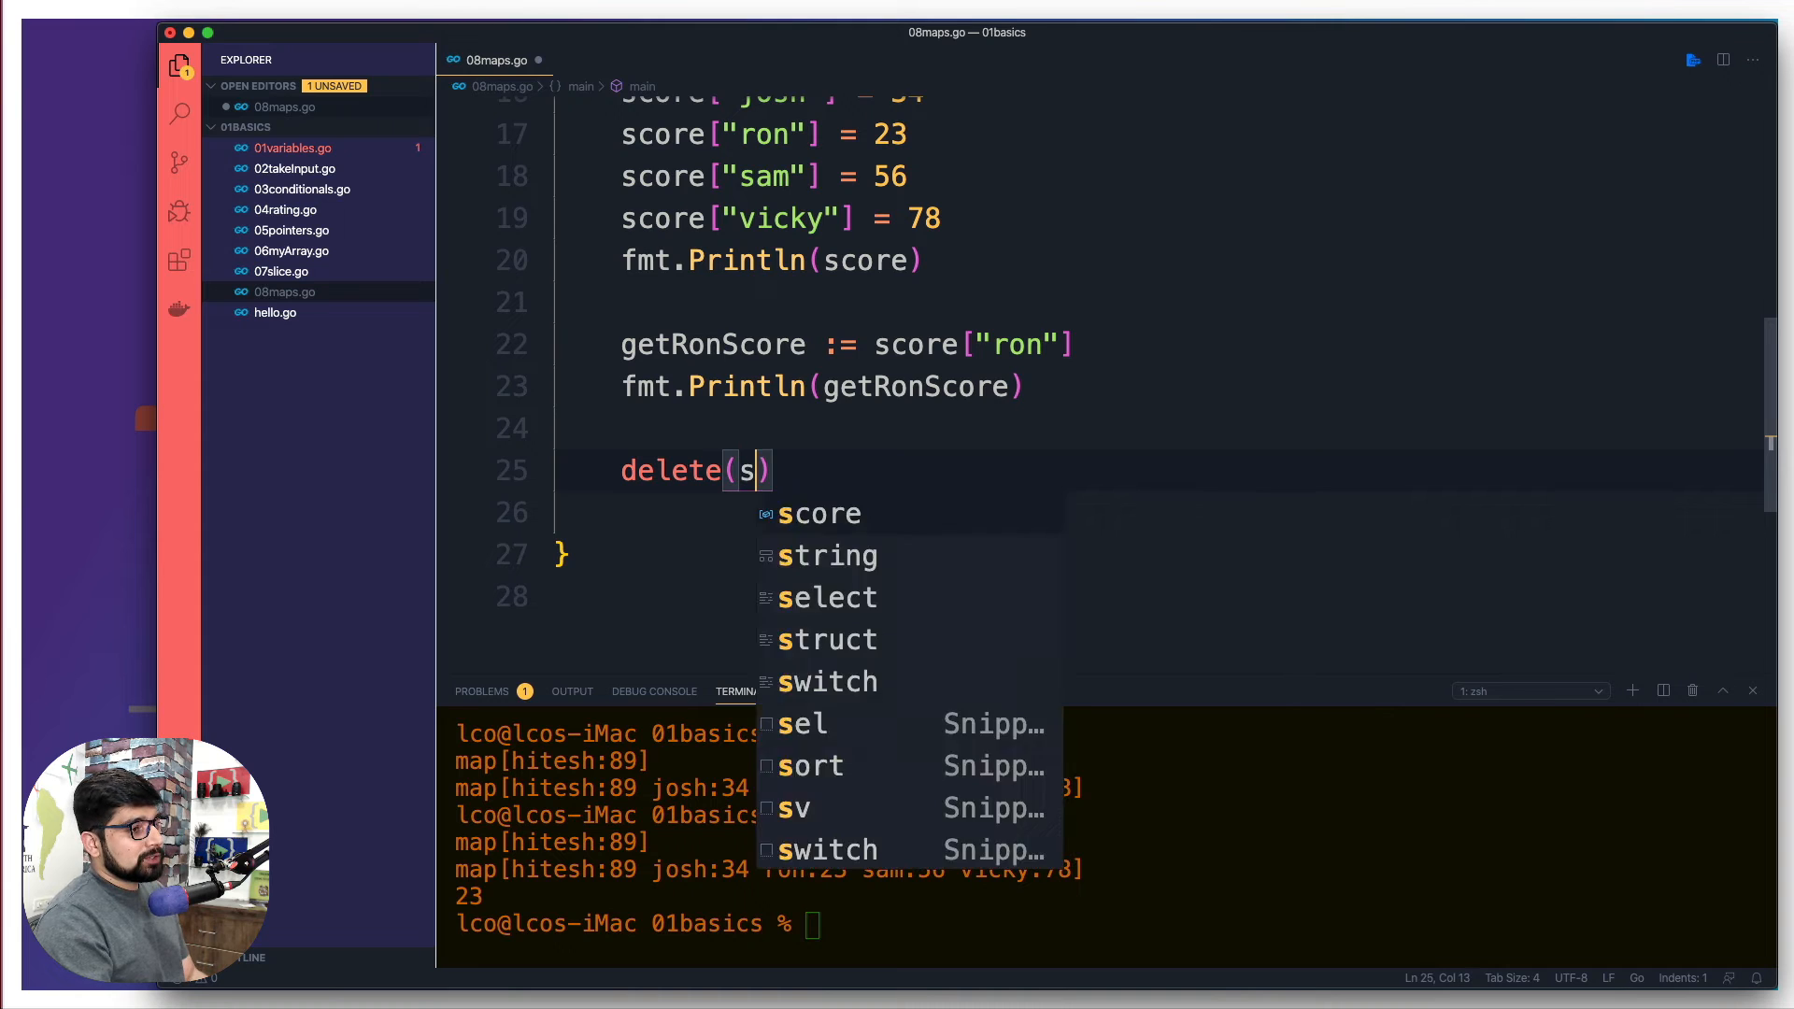
{"action": "type", "text": "core,"}
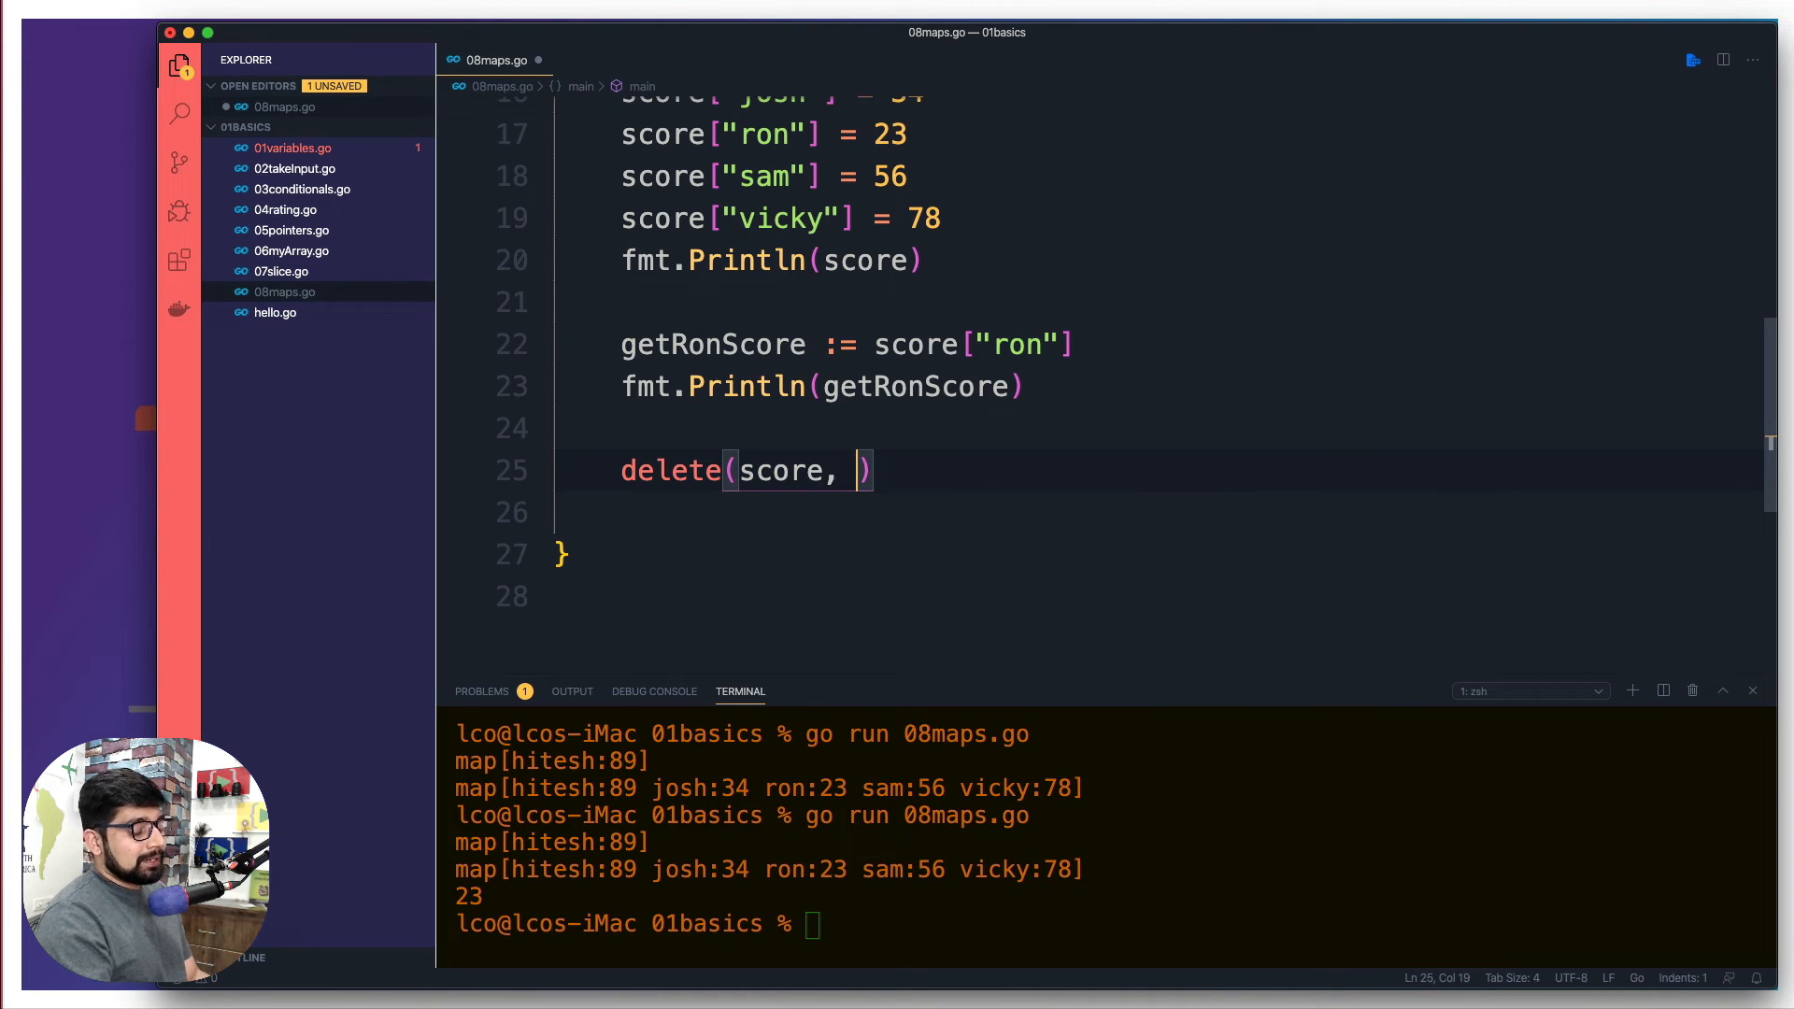
{"action": "type", "text": "\""}
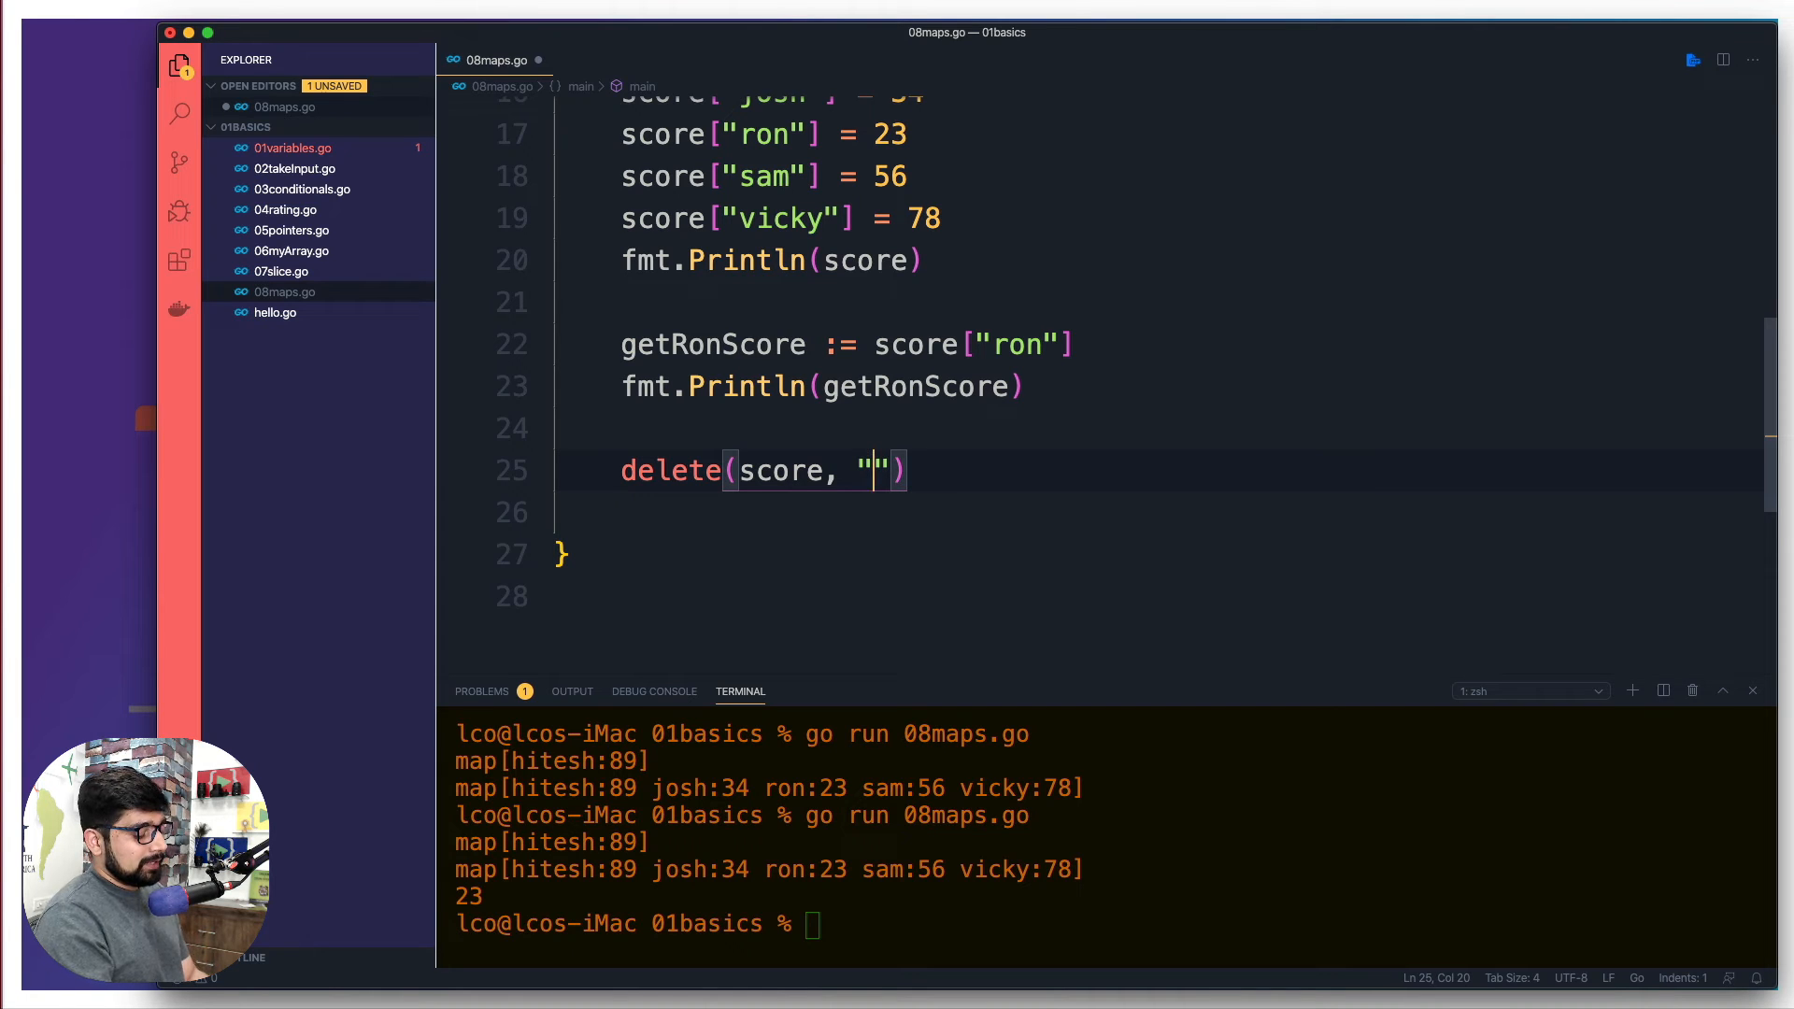
{"action": "type", "text": "vicky"}
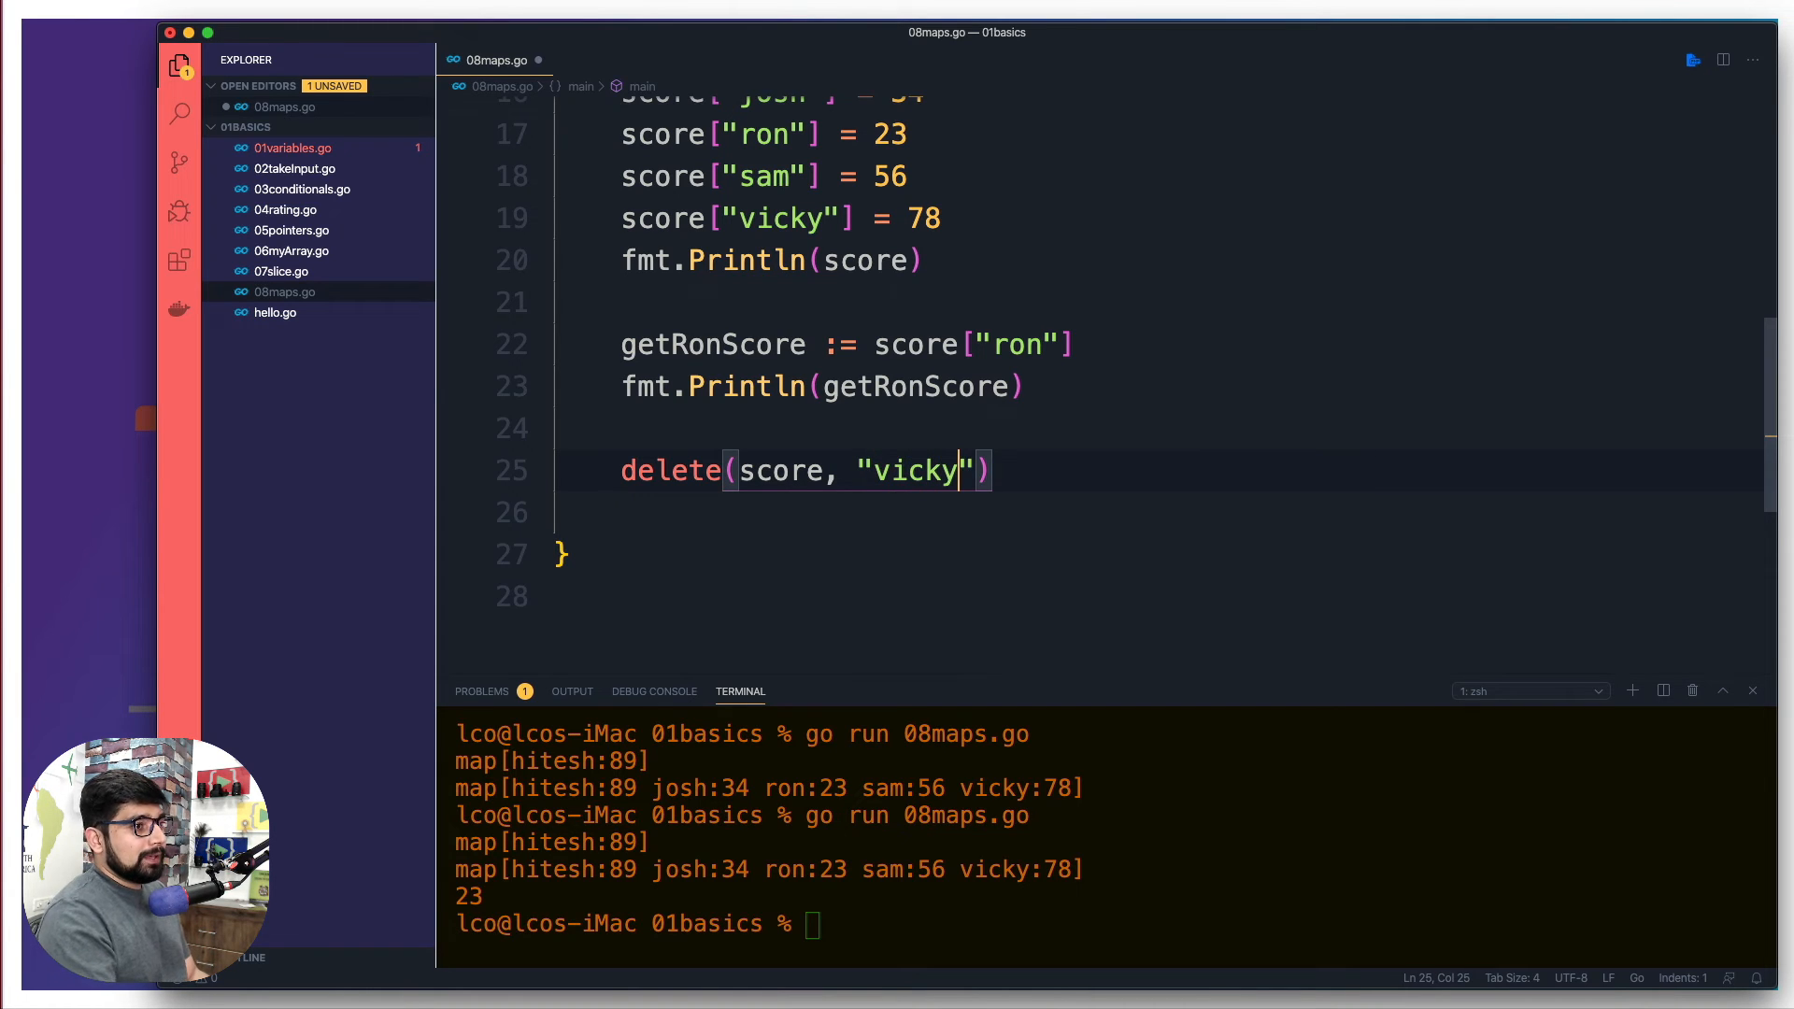
{"action": "key", "text": "enter"}
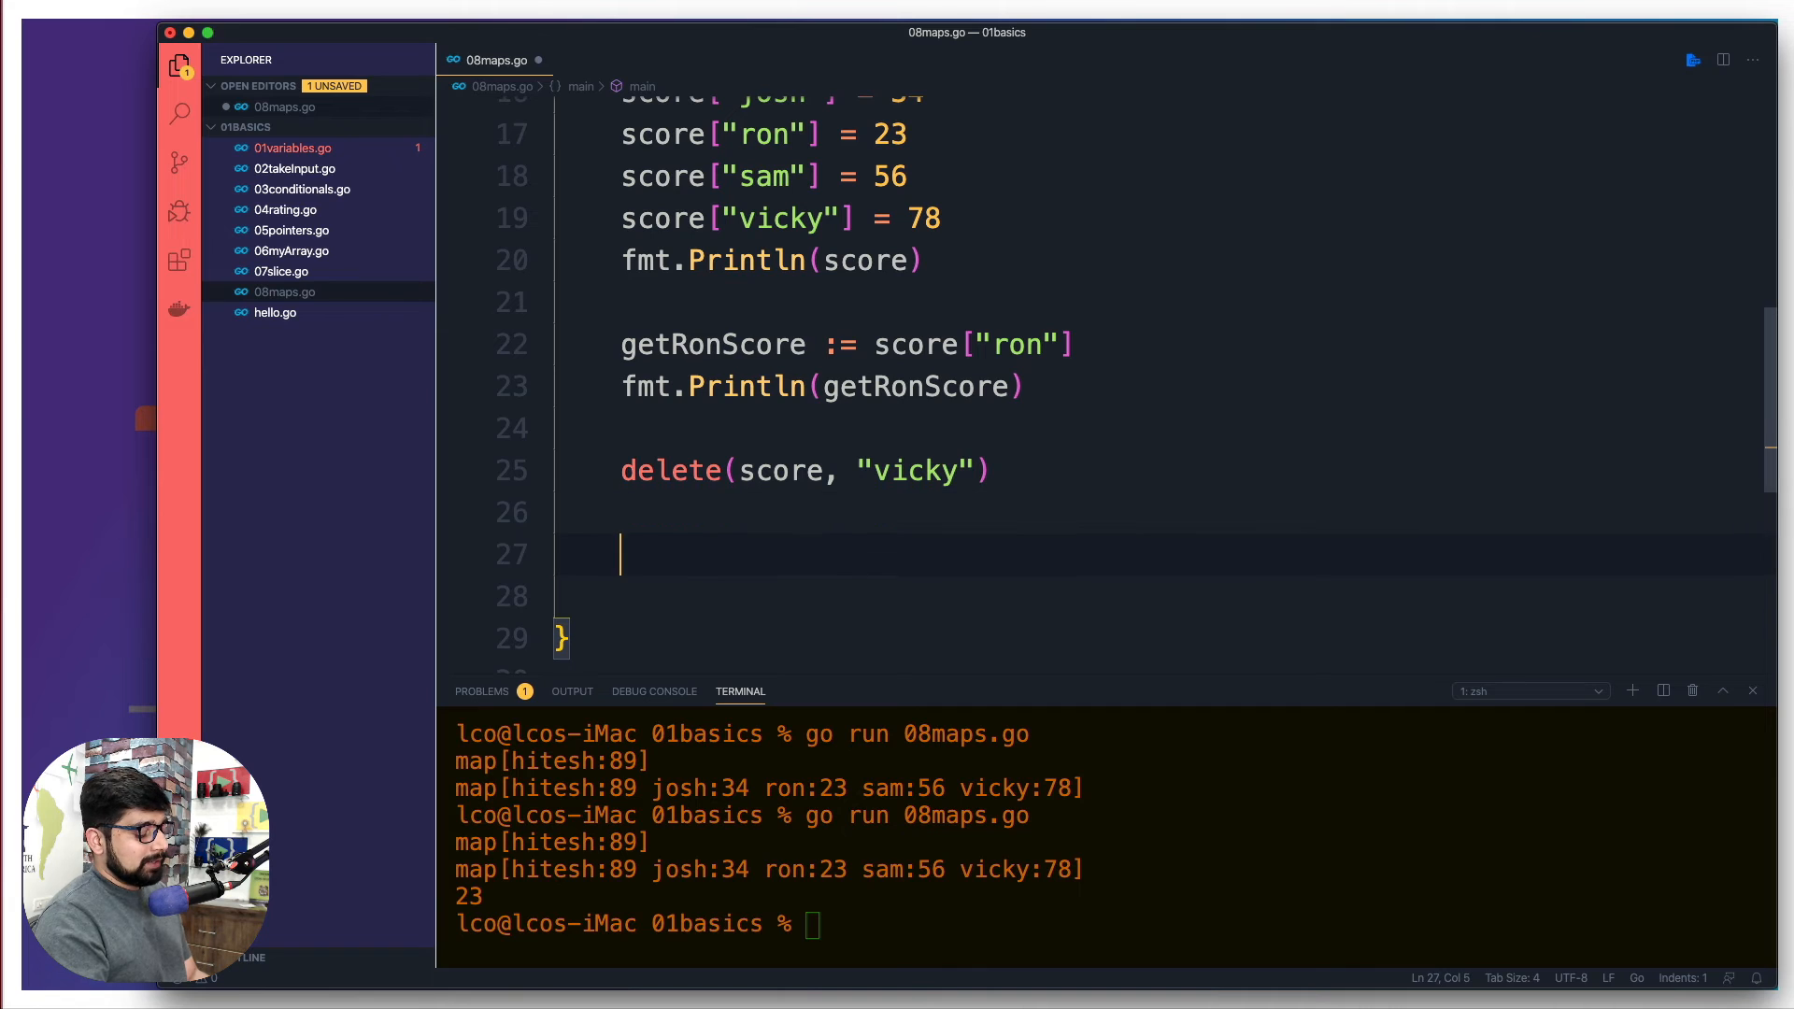
{"action": "type", "text": "fmt.Println(score)"}
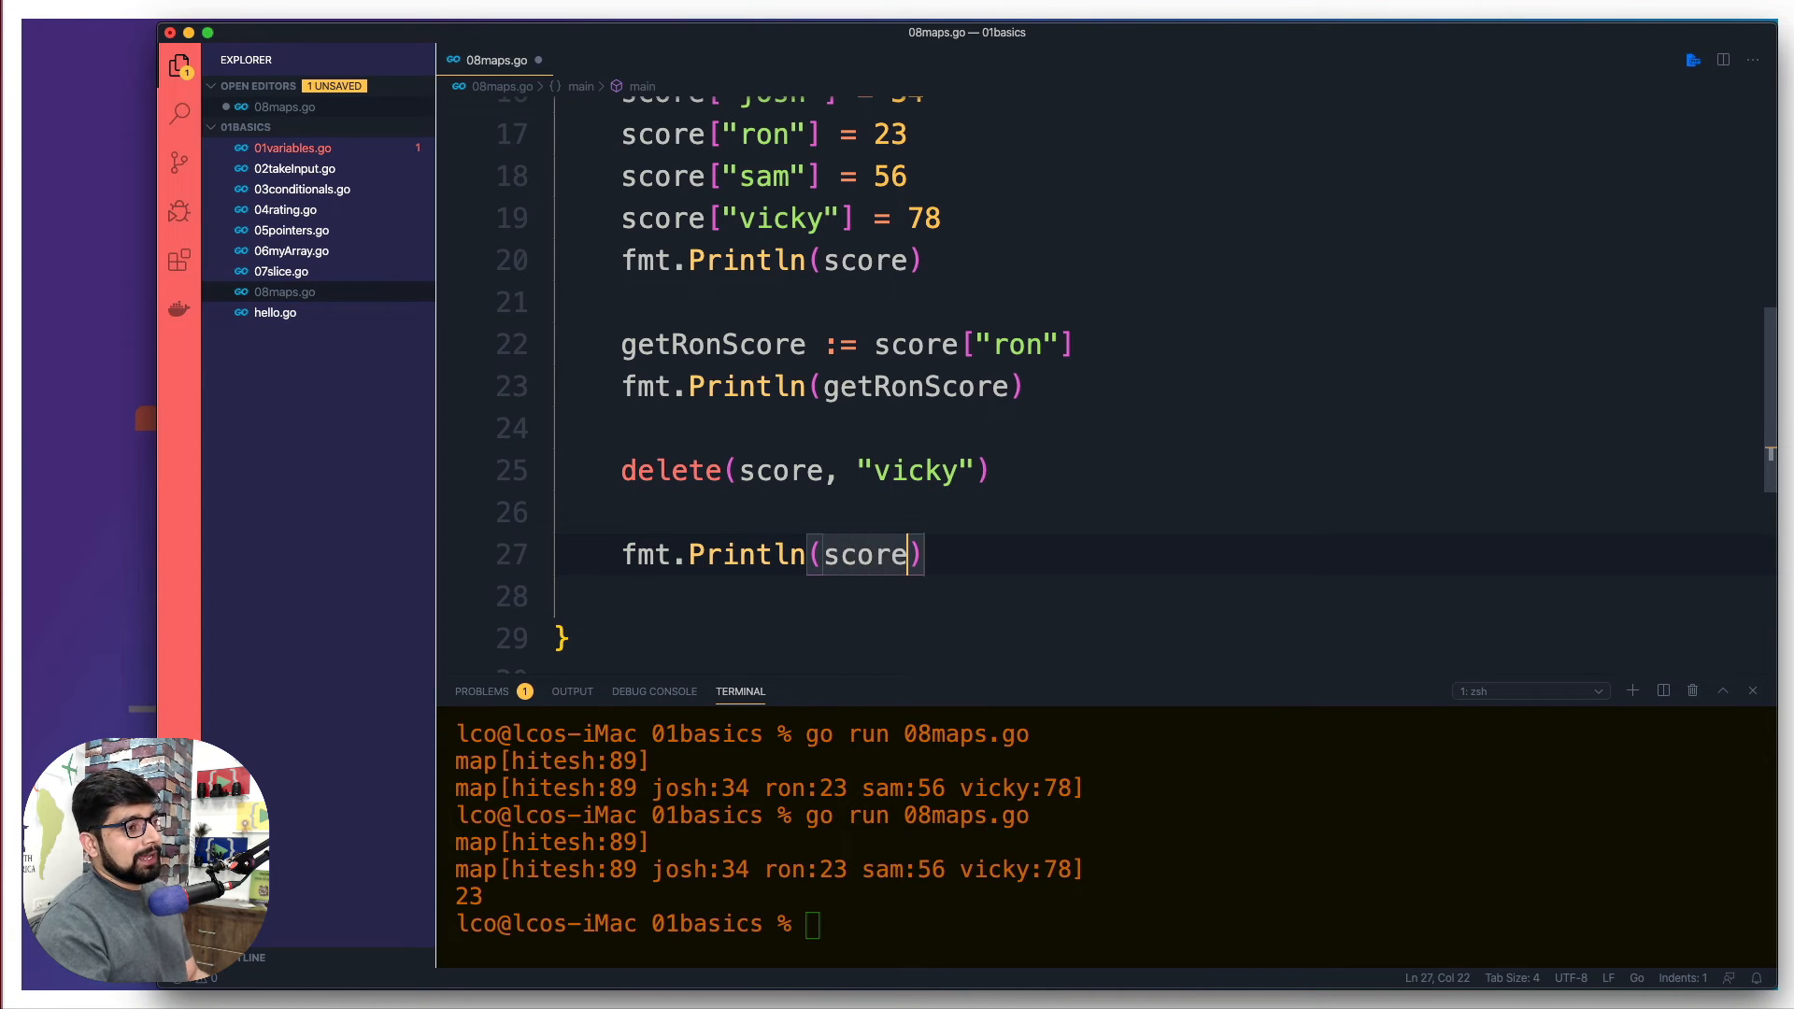
{"action": "mouse_move", "coordinate": [1162, 549]}
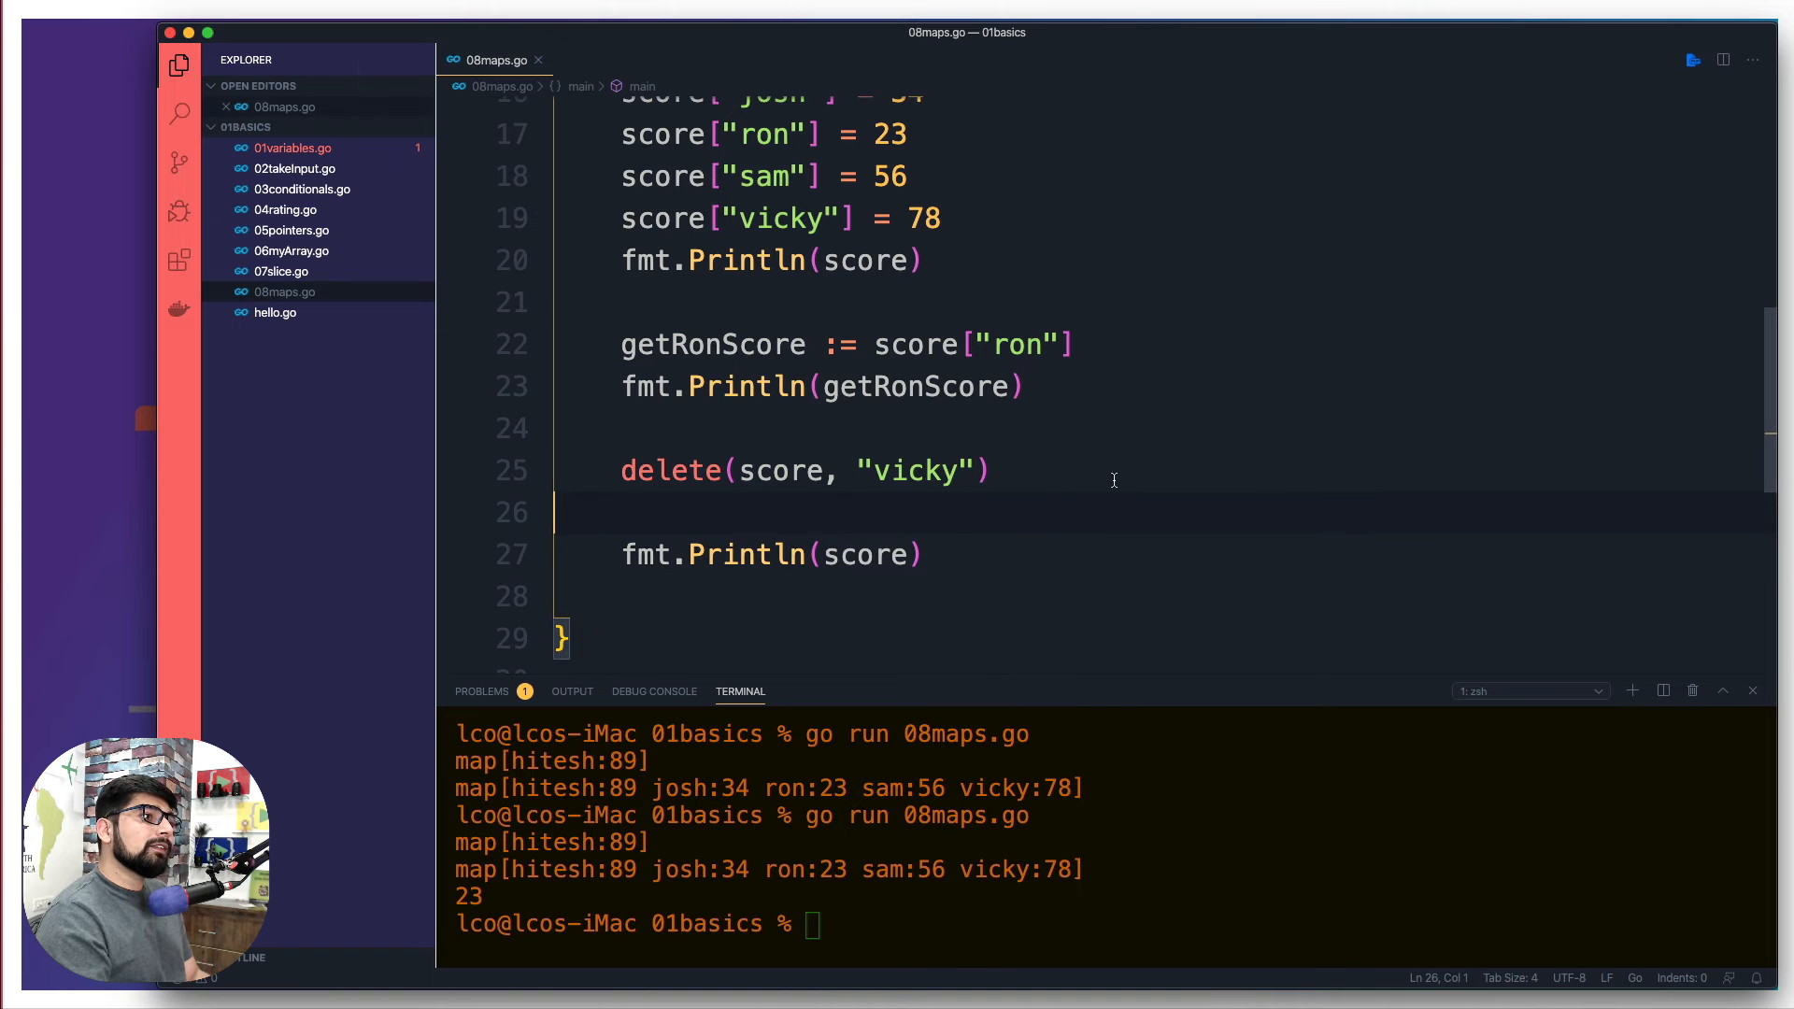
- Insert a blank line below fmt.Println(score) in main to make room for a loop
{"action": "scroll", "scroll_direction": "down", "scroll_amount": 3}
{"action": "type", "text": "go run 08maps.go"}
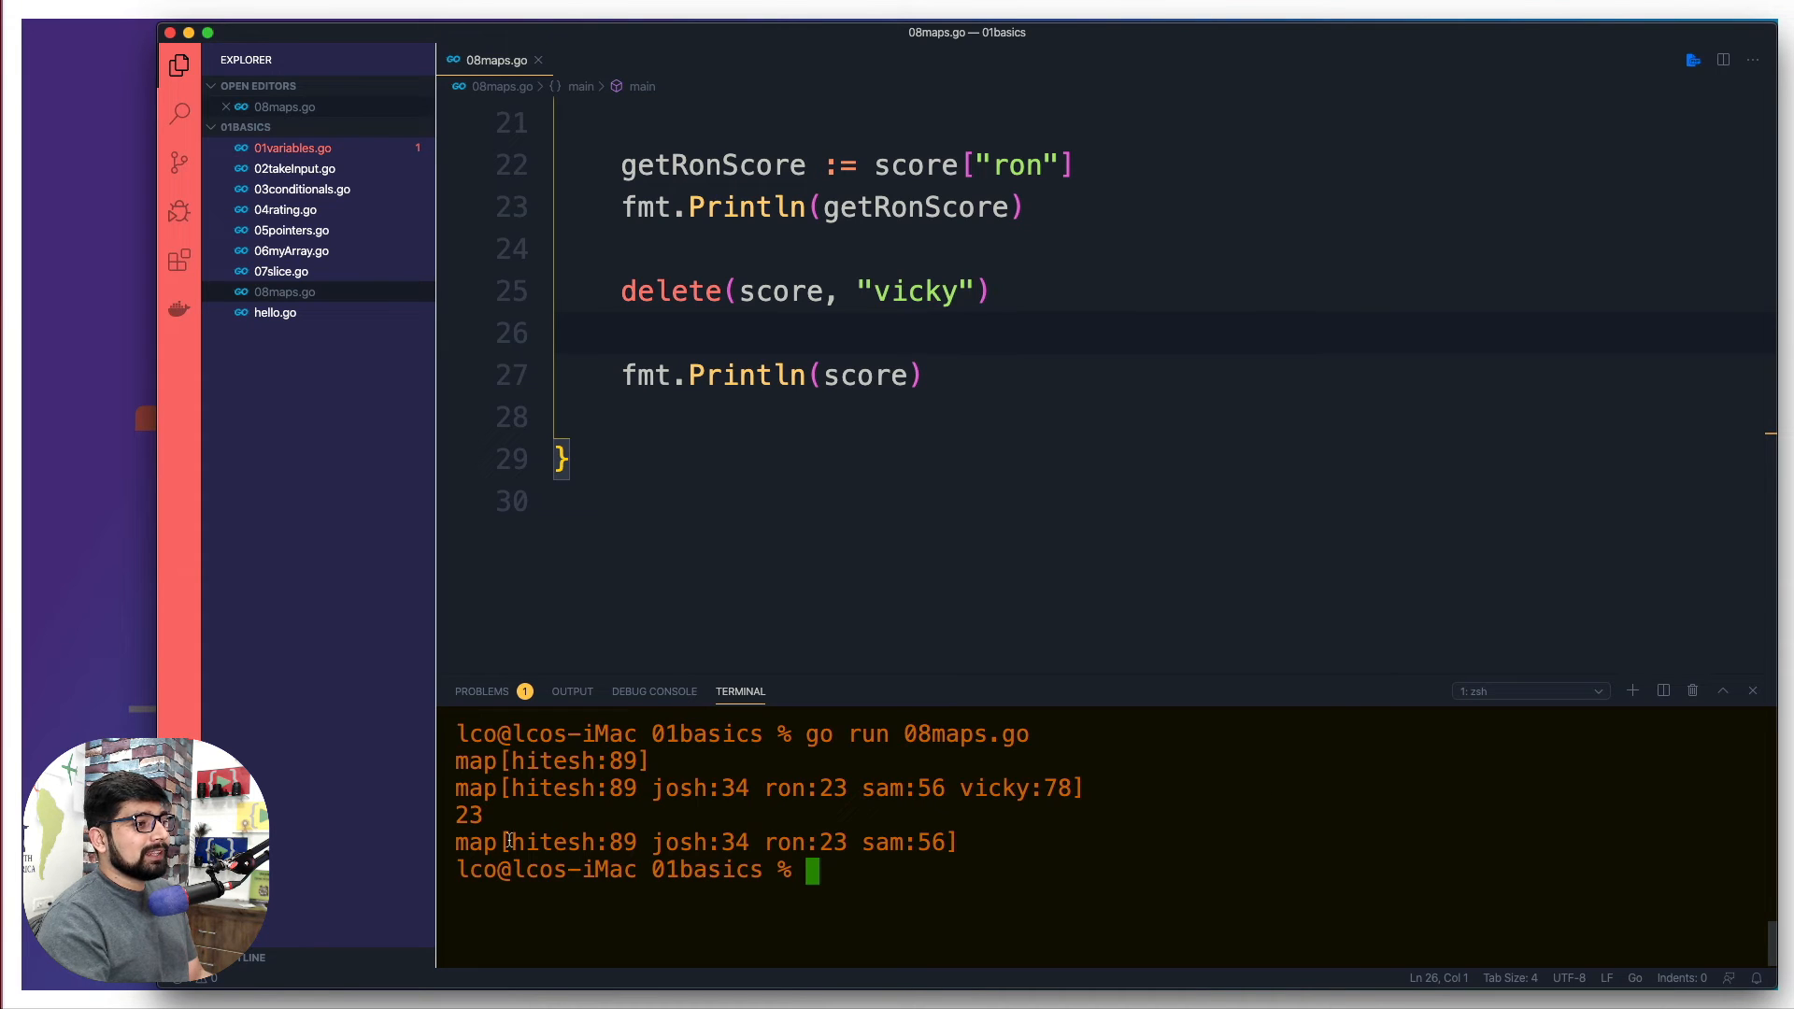
{"action": "double_click", "coordinate": [697, 842]}
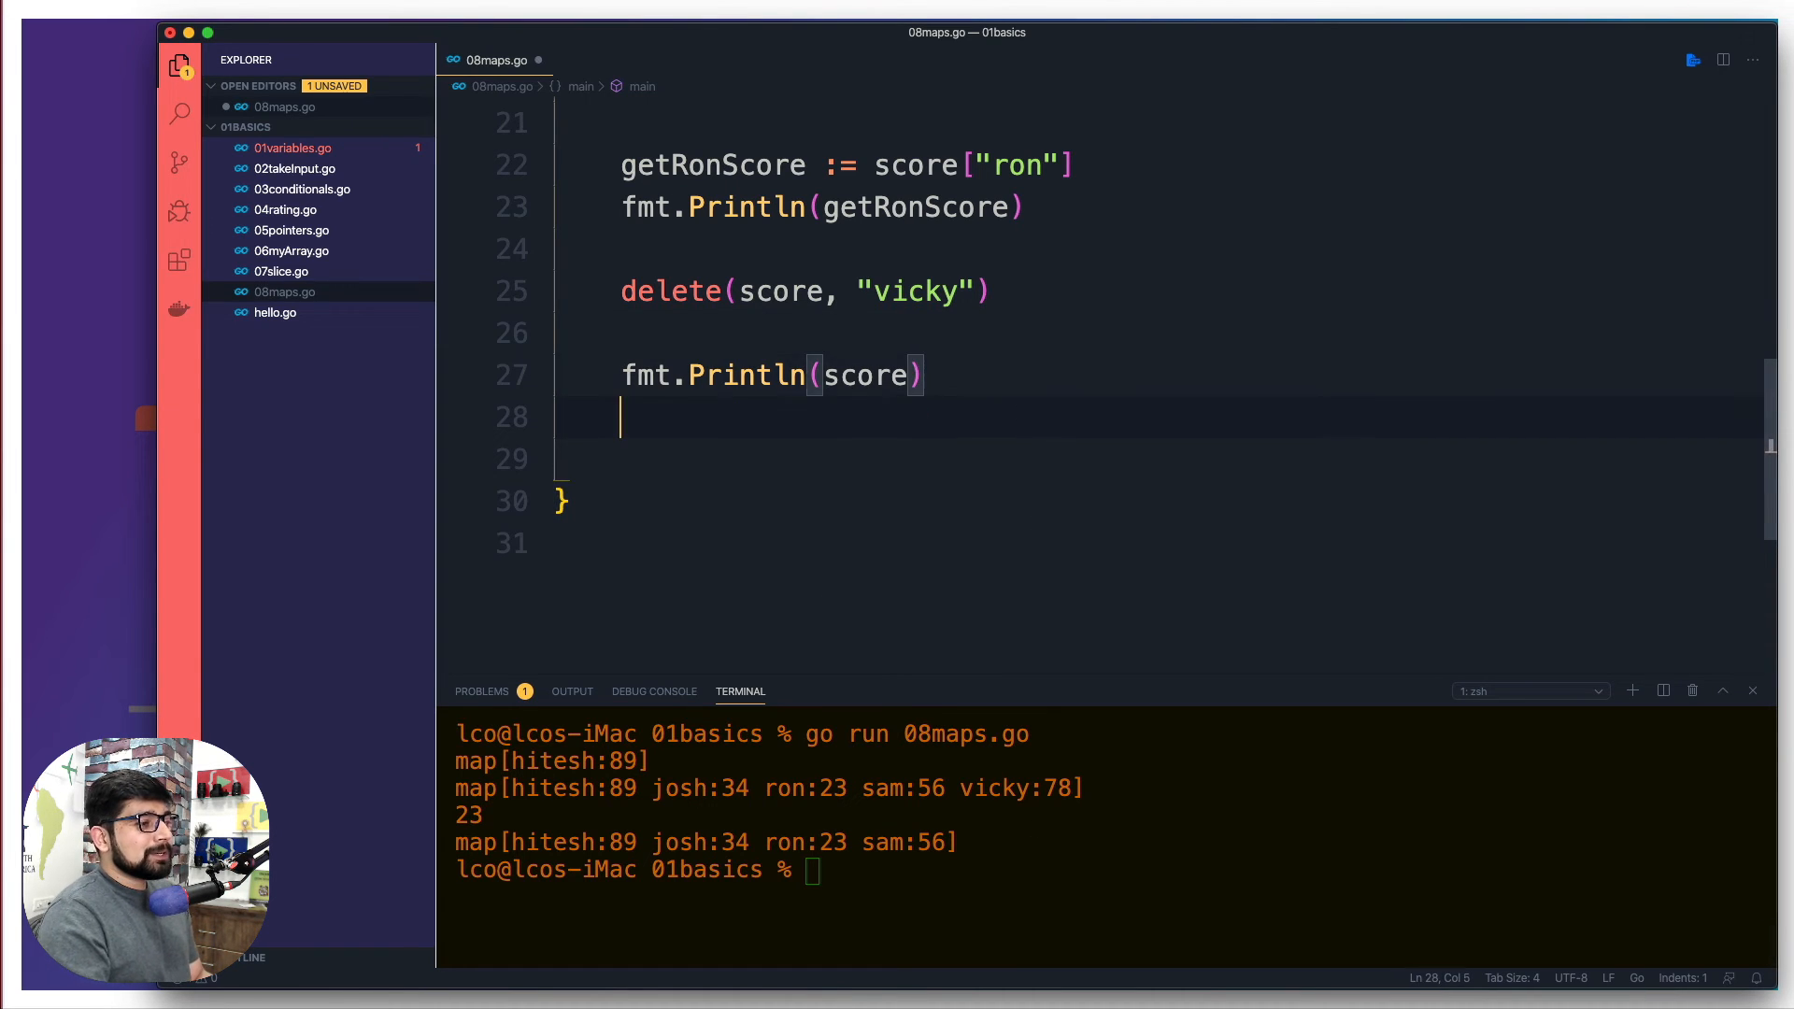
{"action": "key", "text": "enter"}
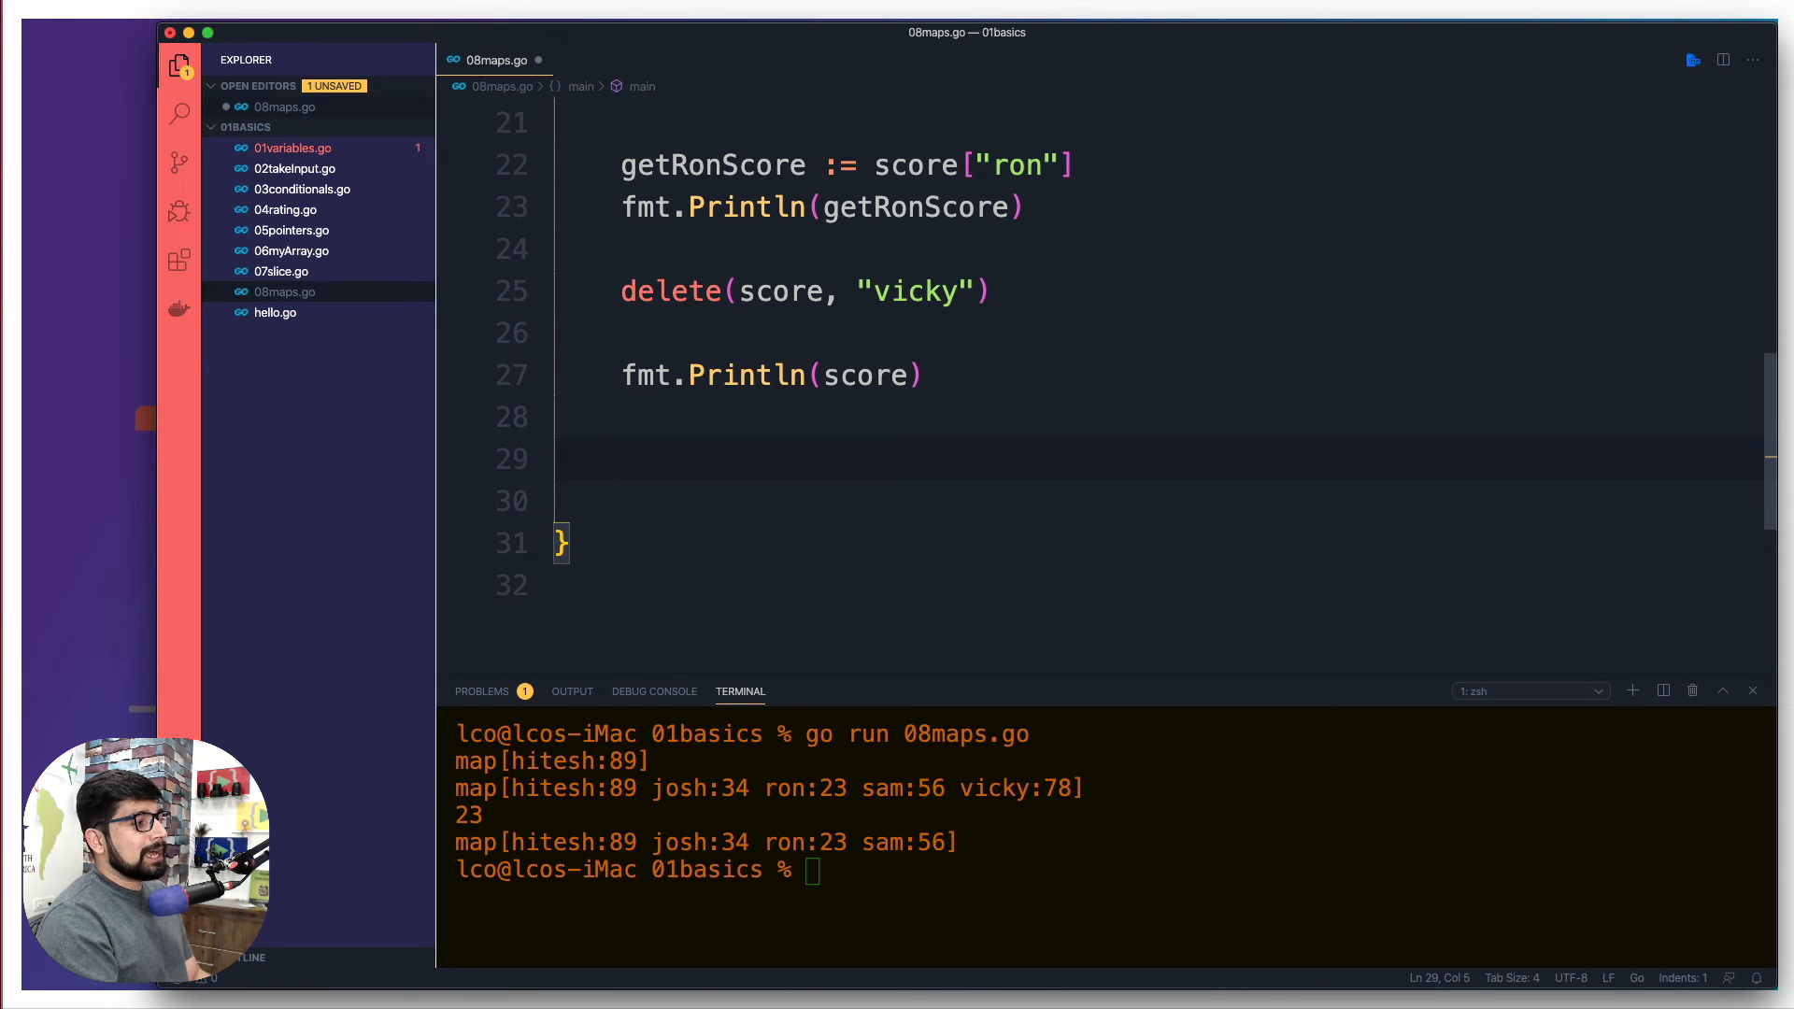
- Write 'for k, v := range score {' on the new line
{"action": "type", "text": "for"}
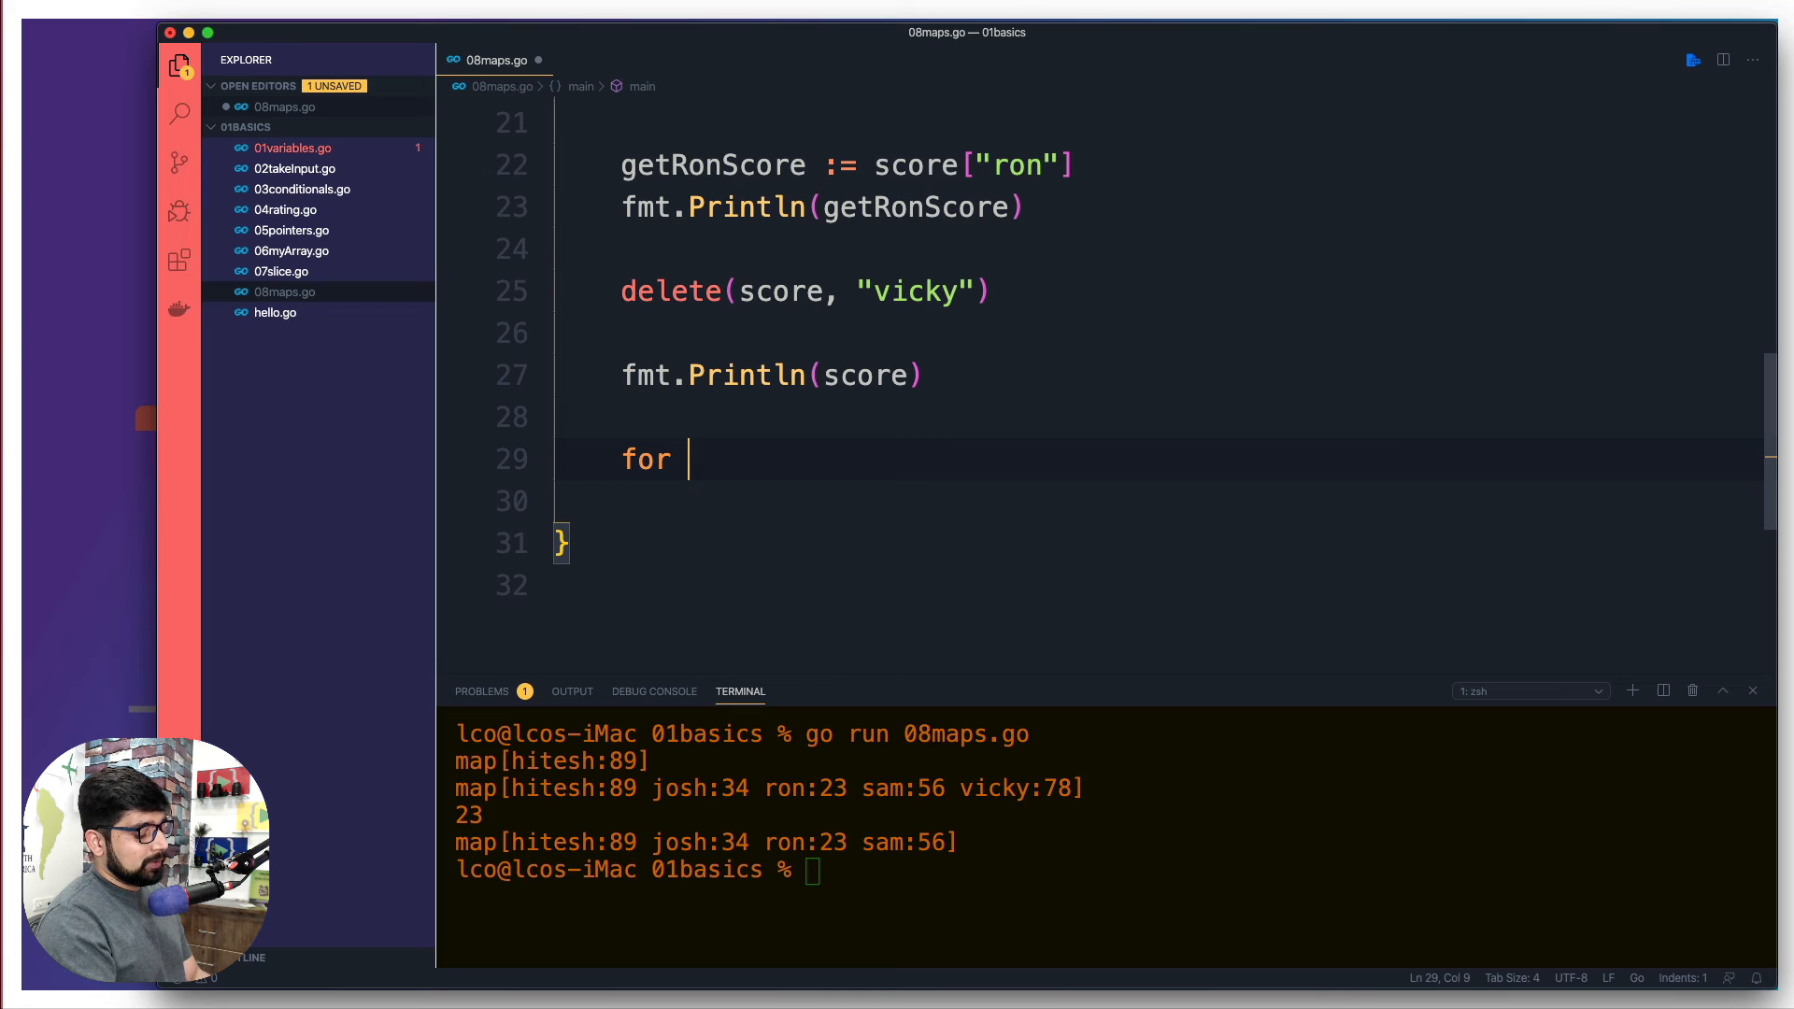
{"action": "type", "text": "k, v := range"}
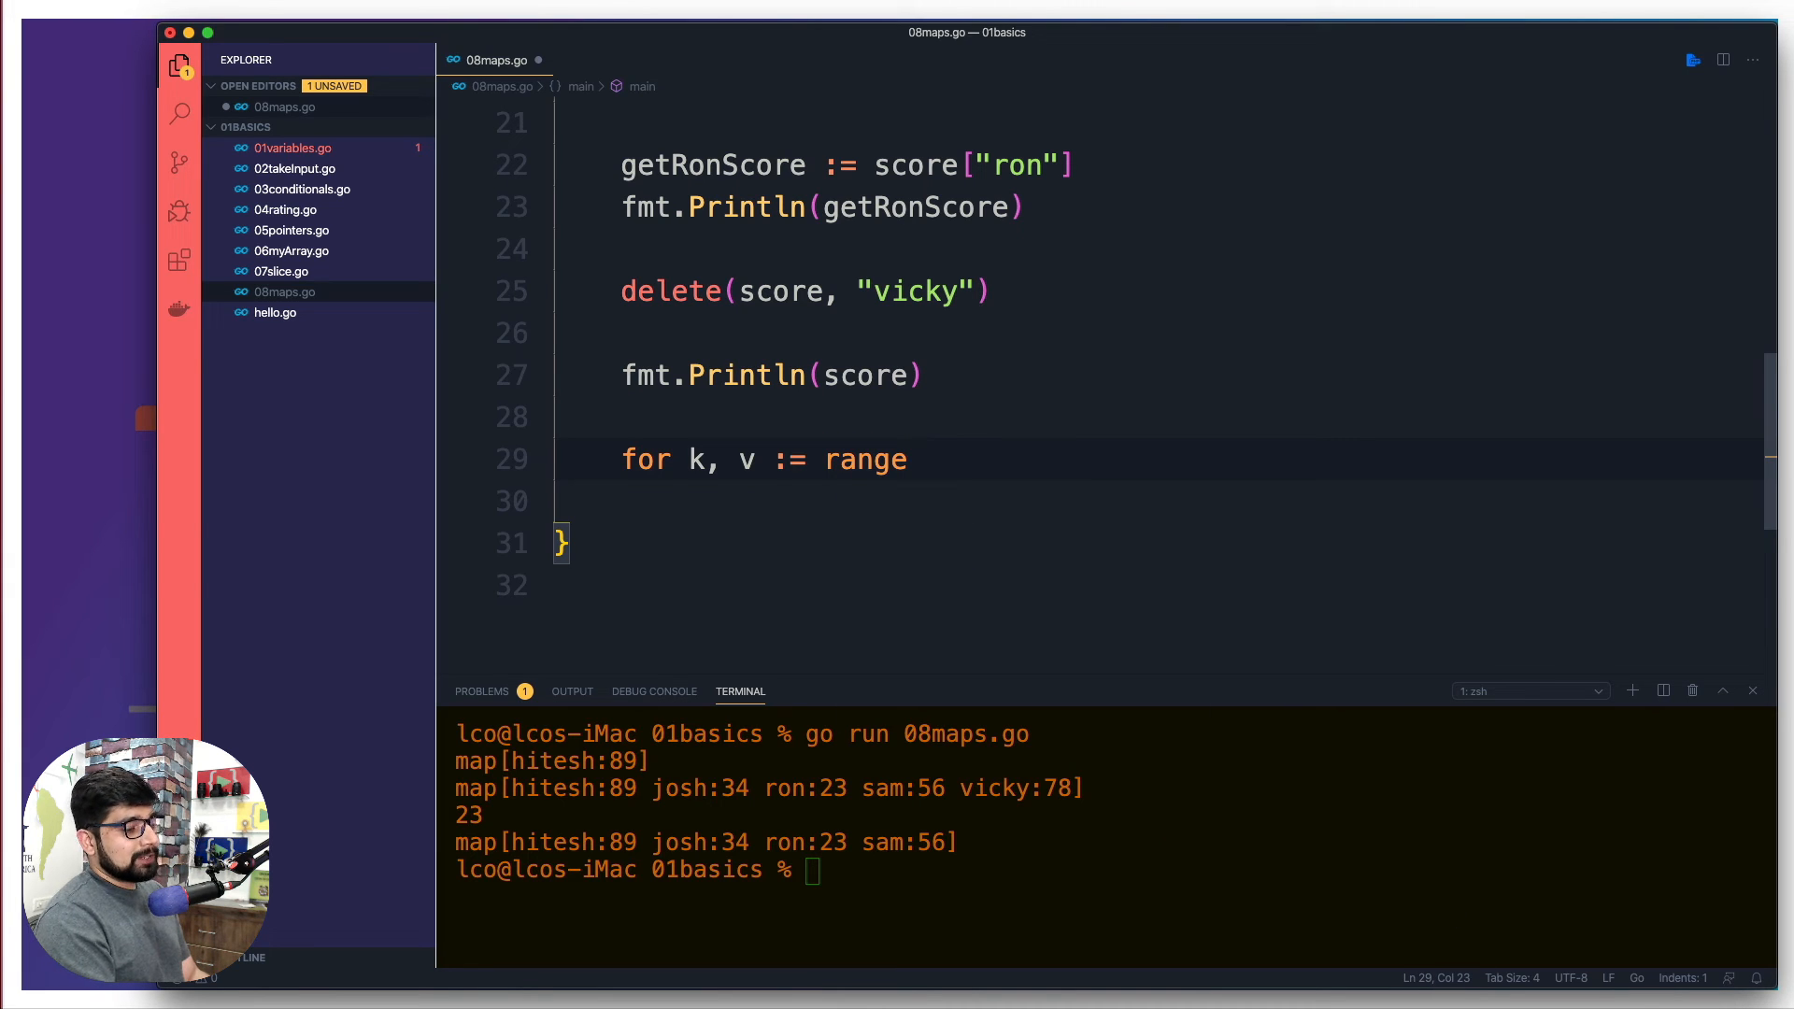
{"action": "type", "text": "score"}
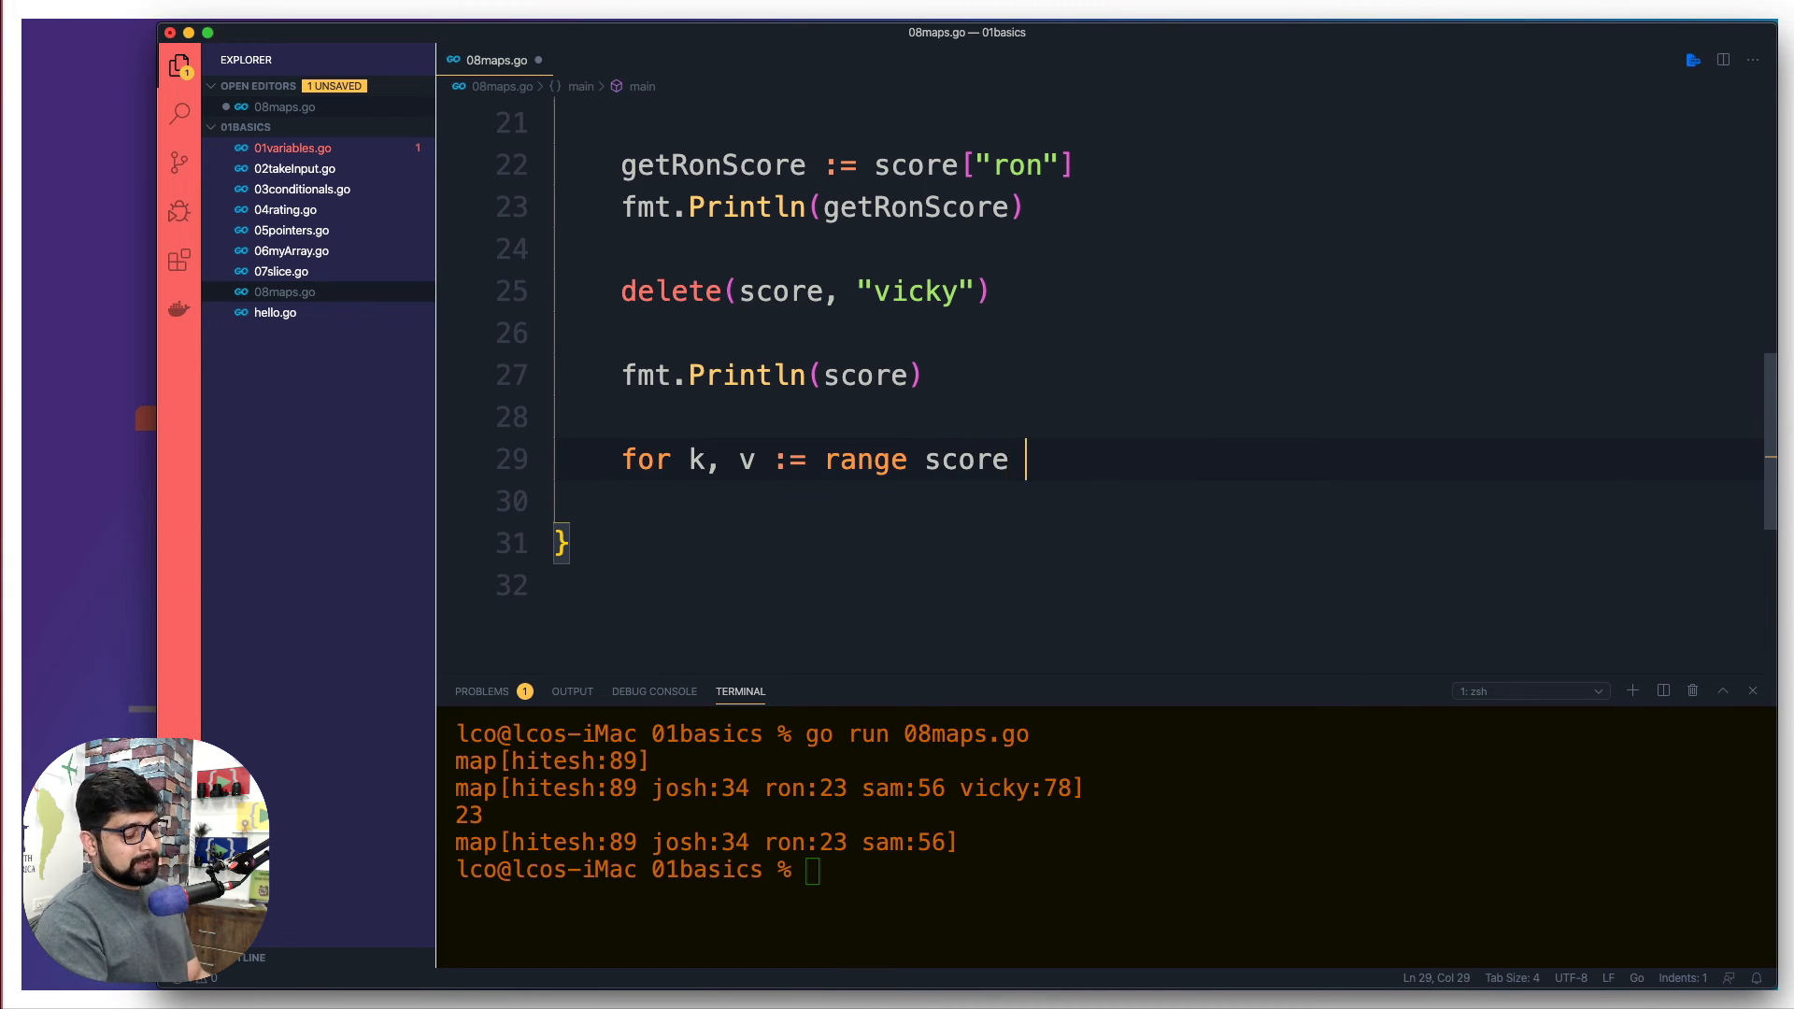
{"action": "type", "text": "{"}
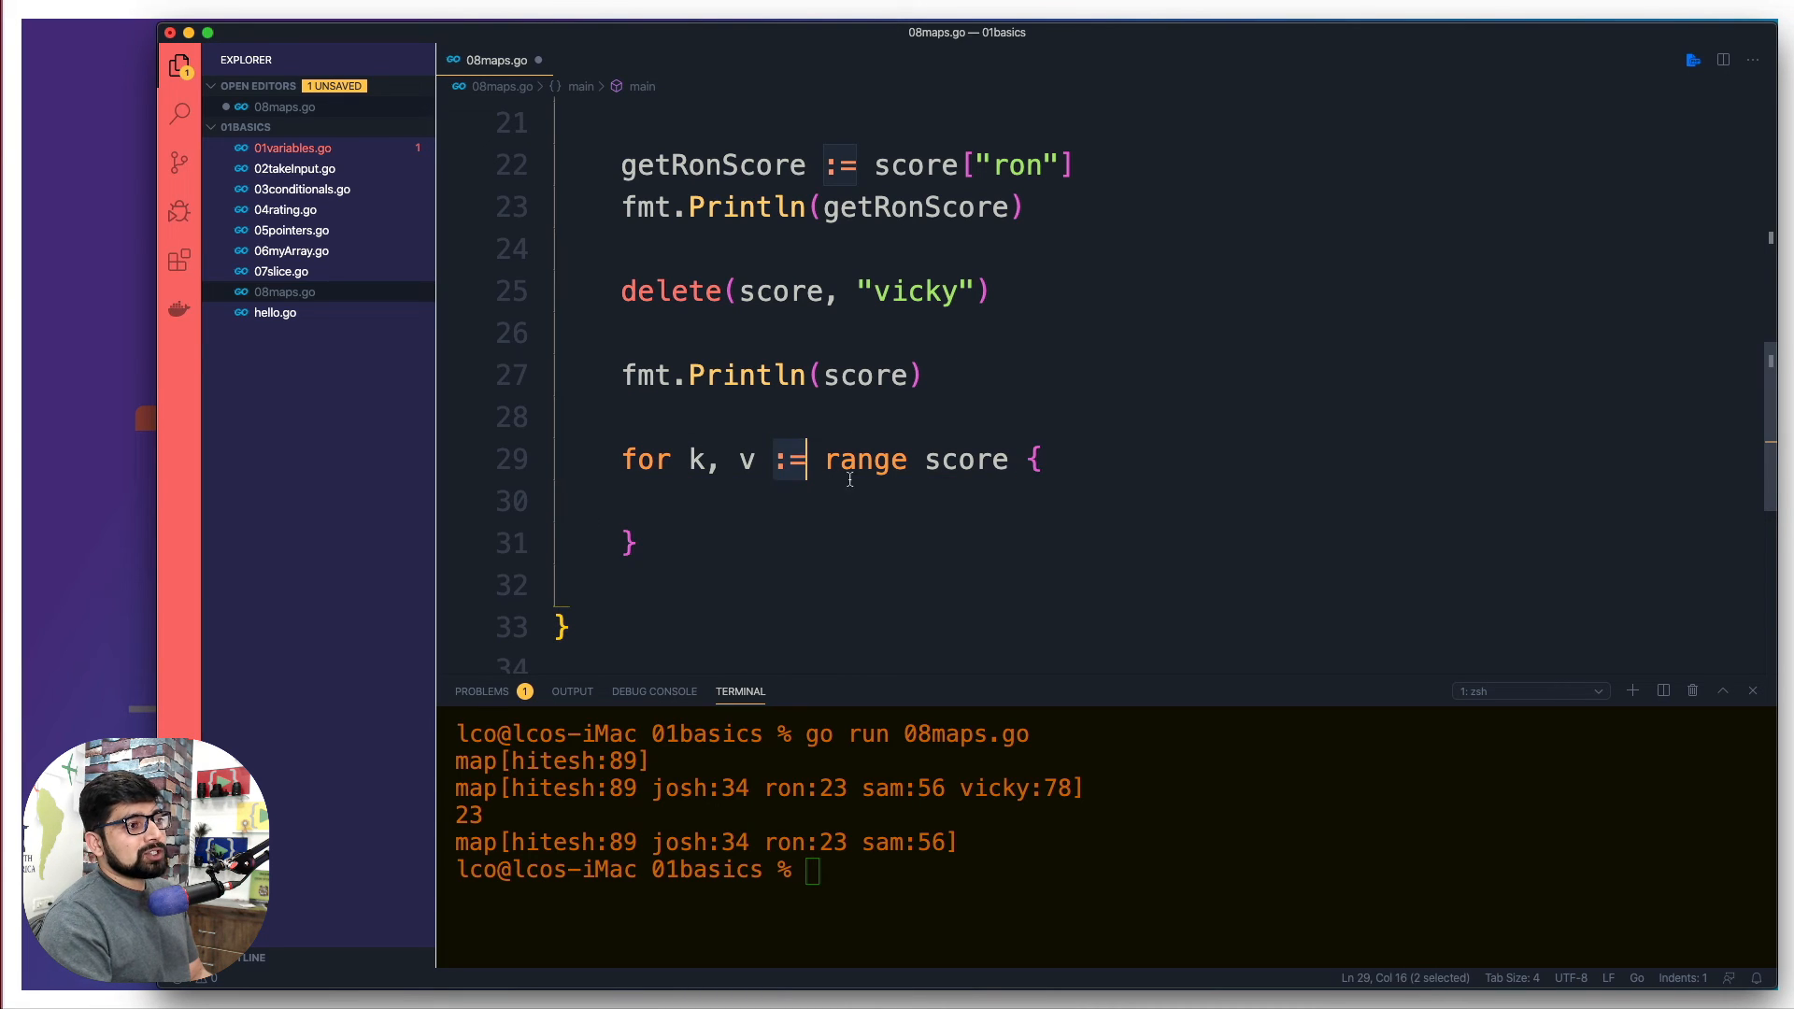
- Rename the loop variables to a, b, then restore them to k, v
{"action": "double_click", "coordinate": [966, 460]}
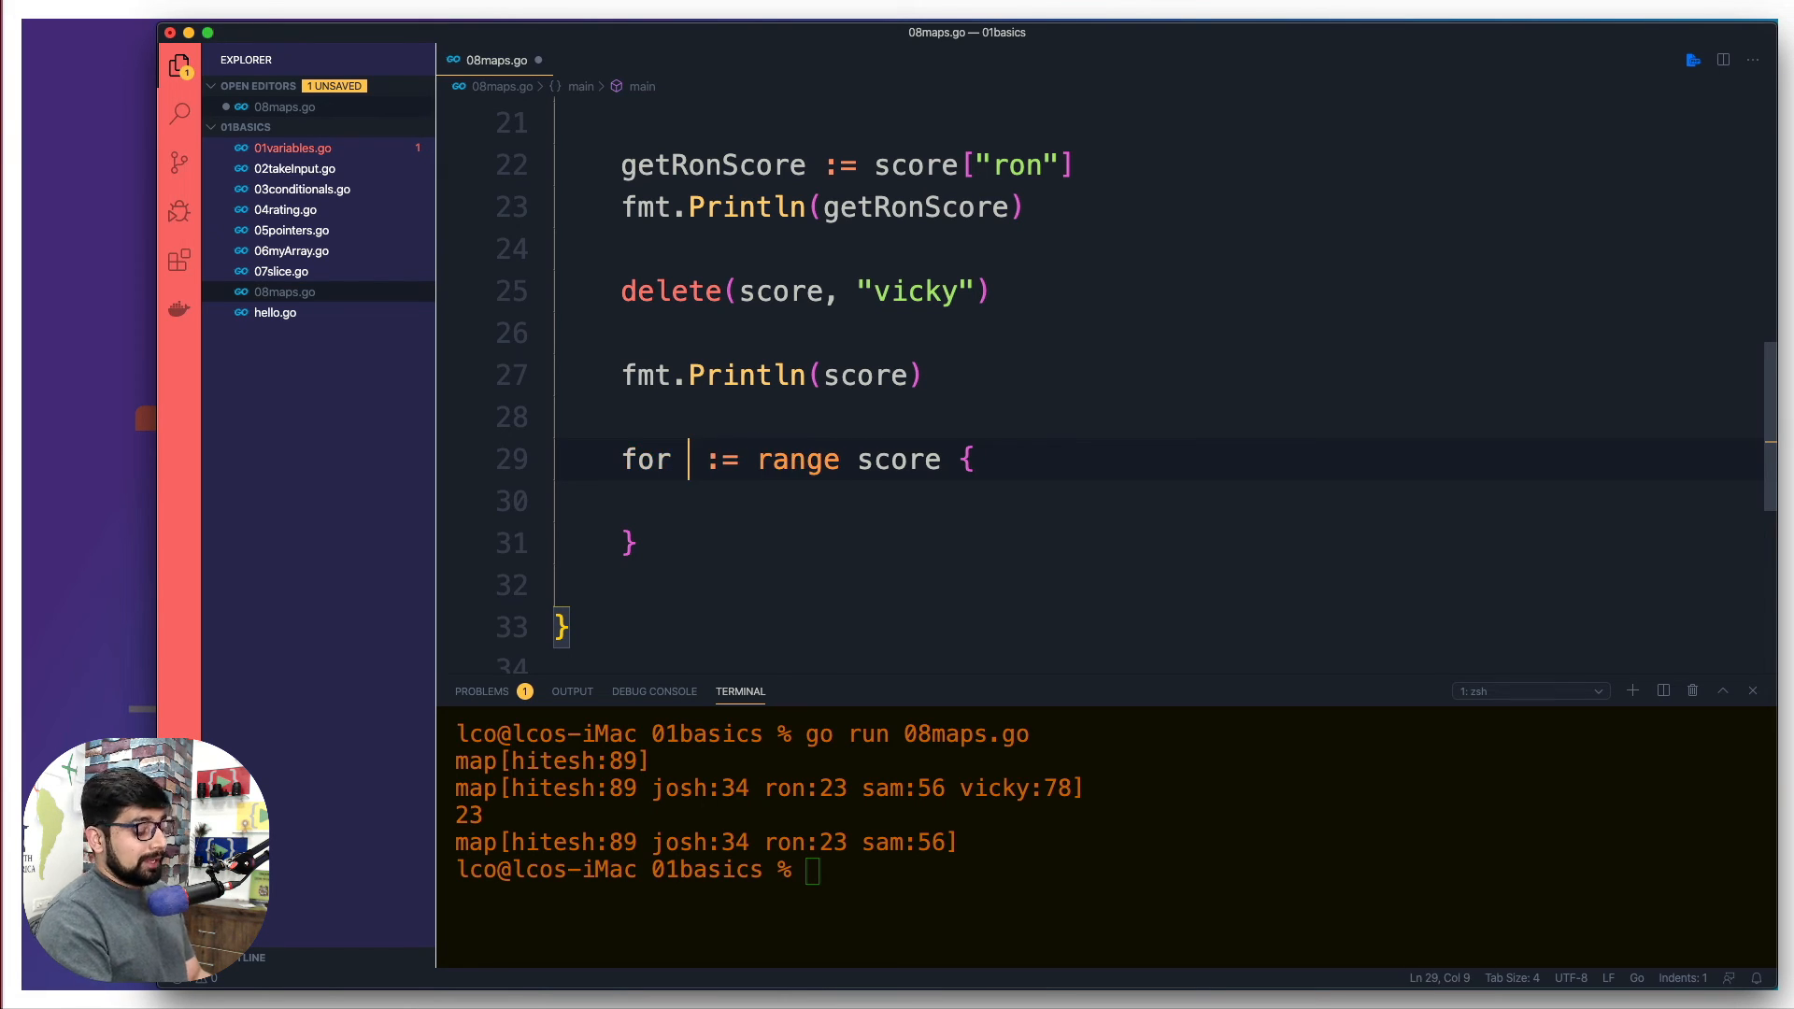
{"action": "type", "text": "a, b"}
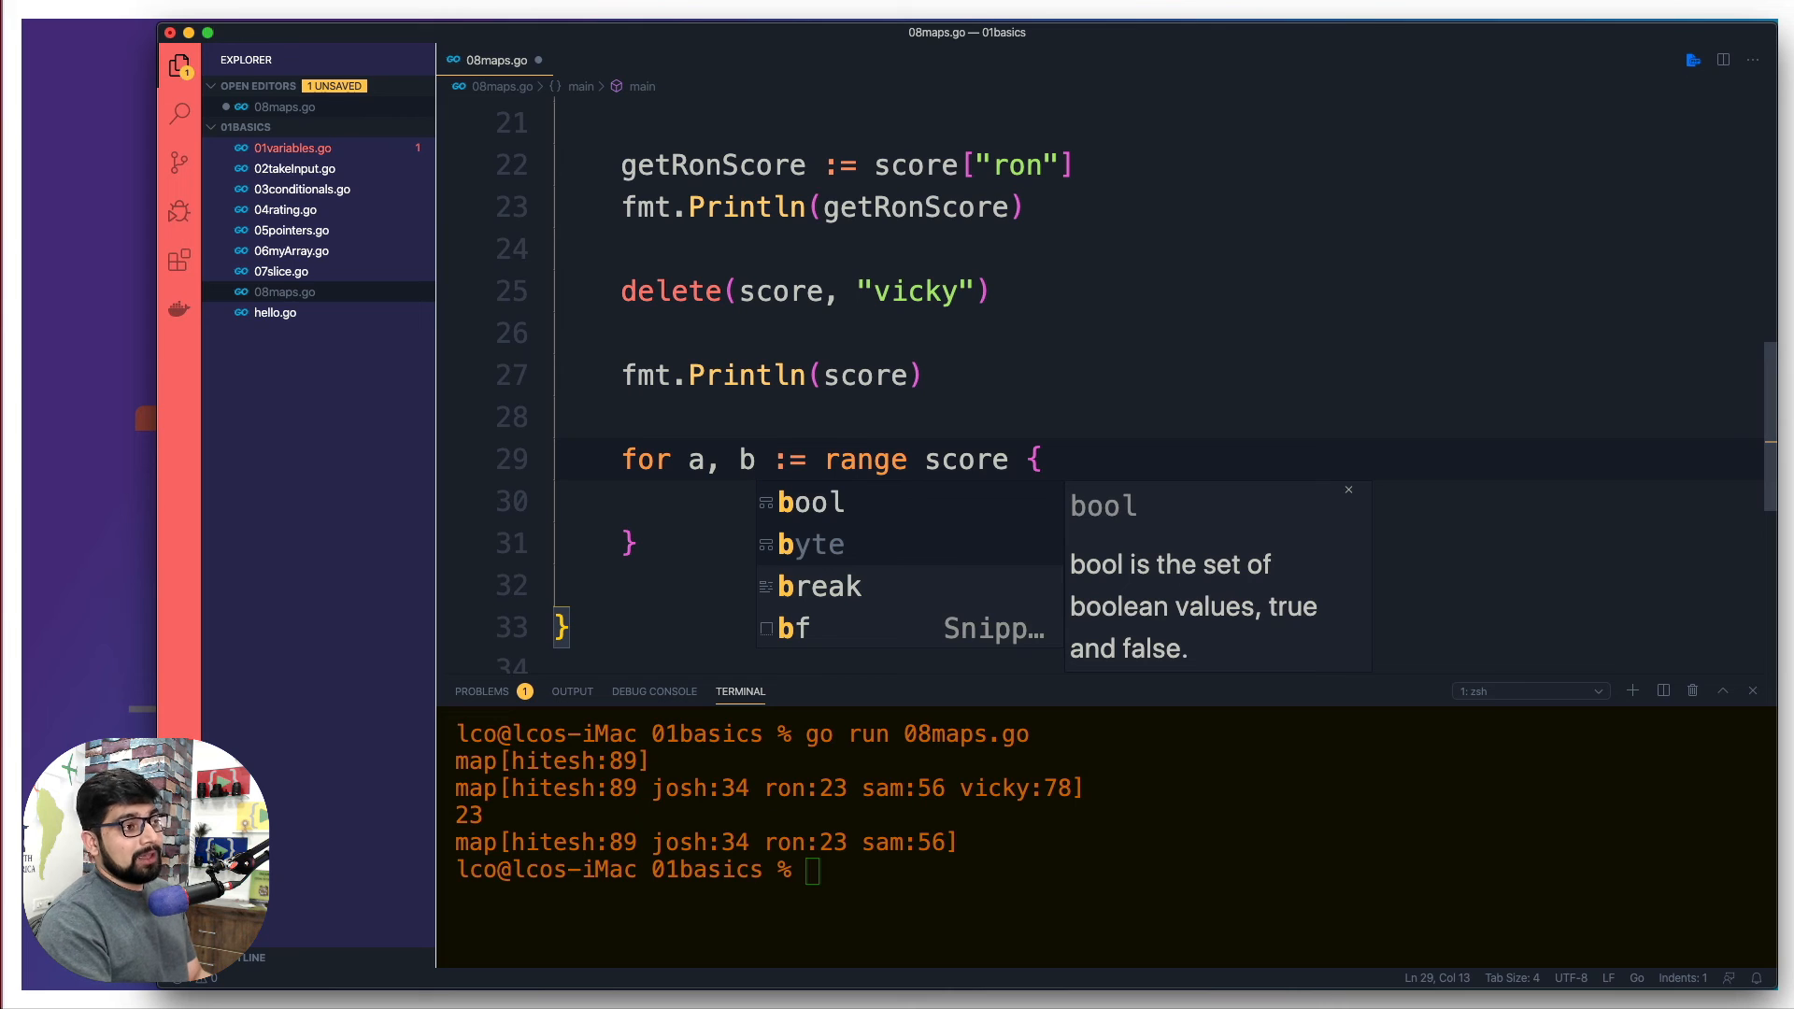
{"action": "key", "text": "Backspace"}
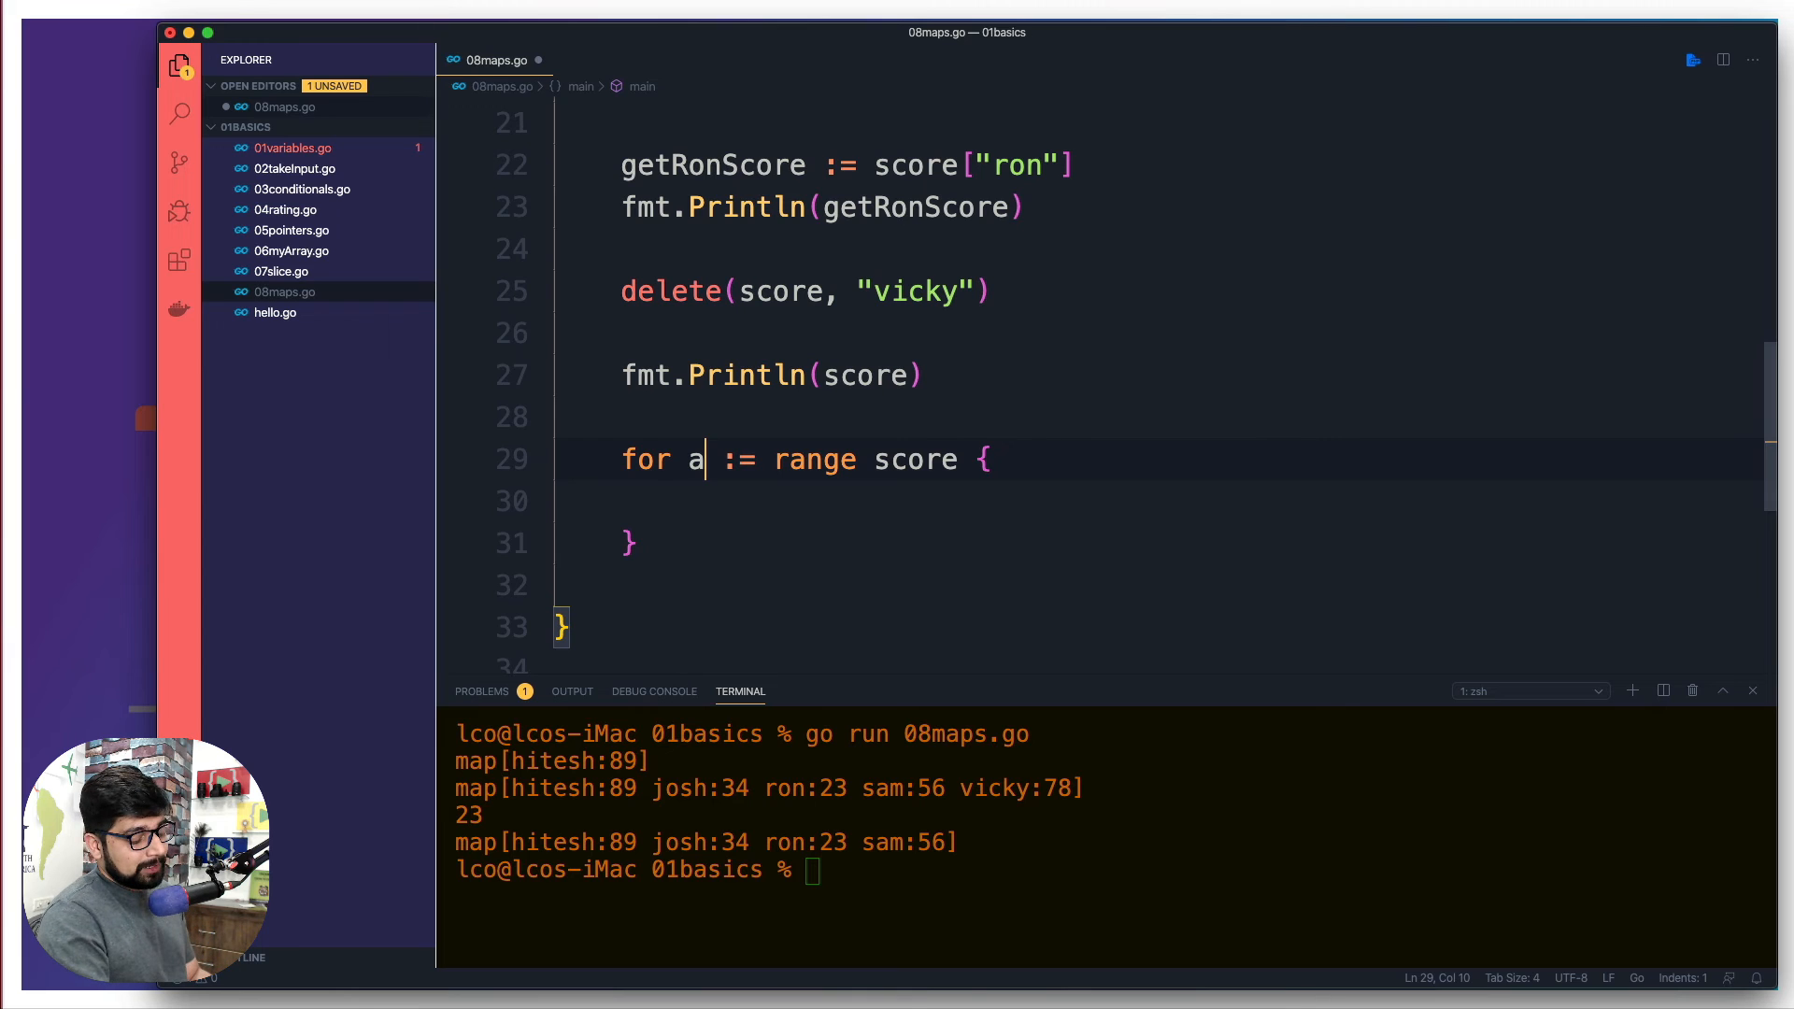
{"action": "type", "text": "k,"}
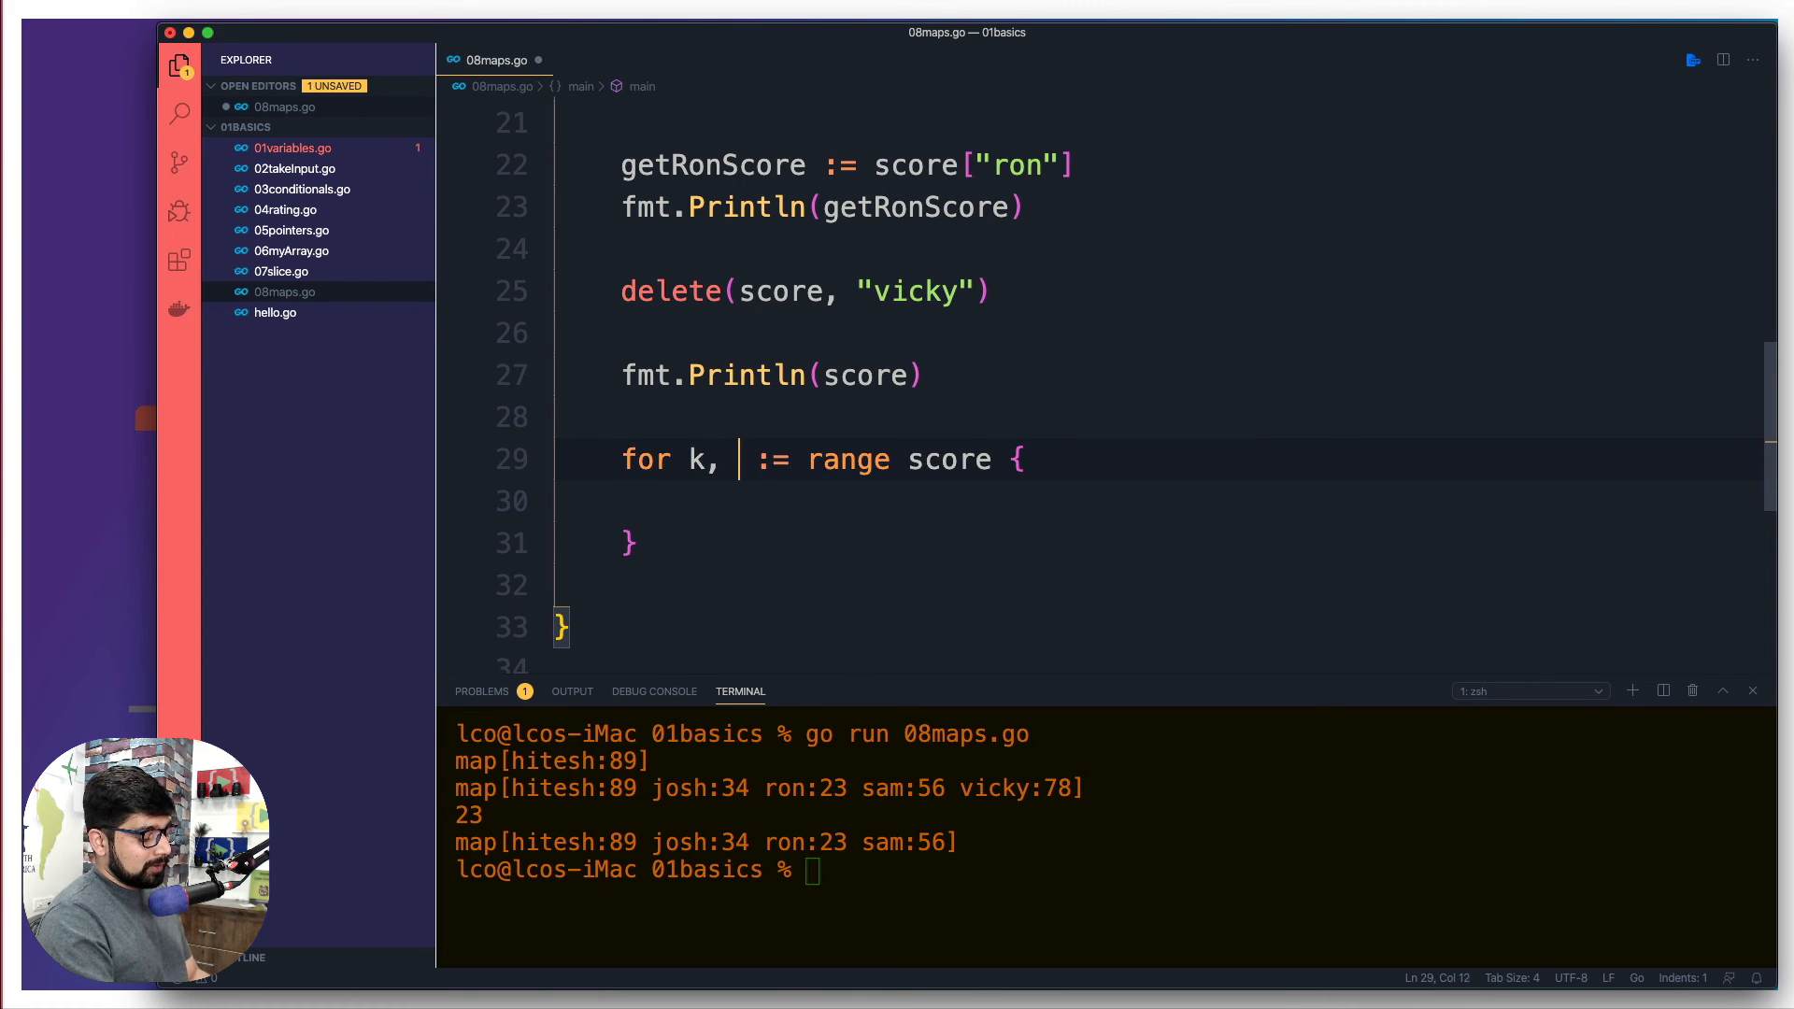
{"action": "type", "text": "v"}
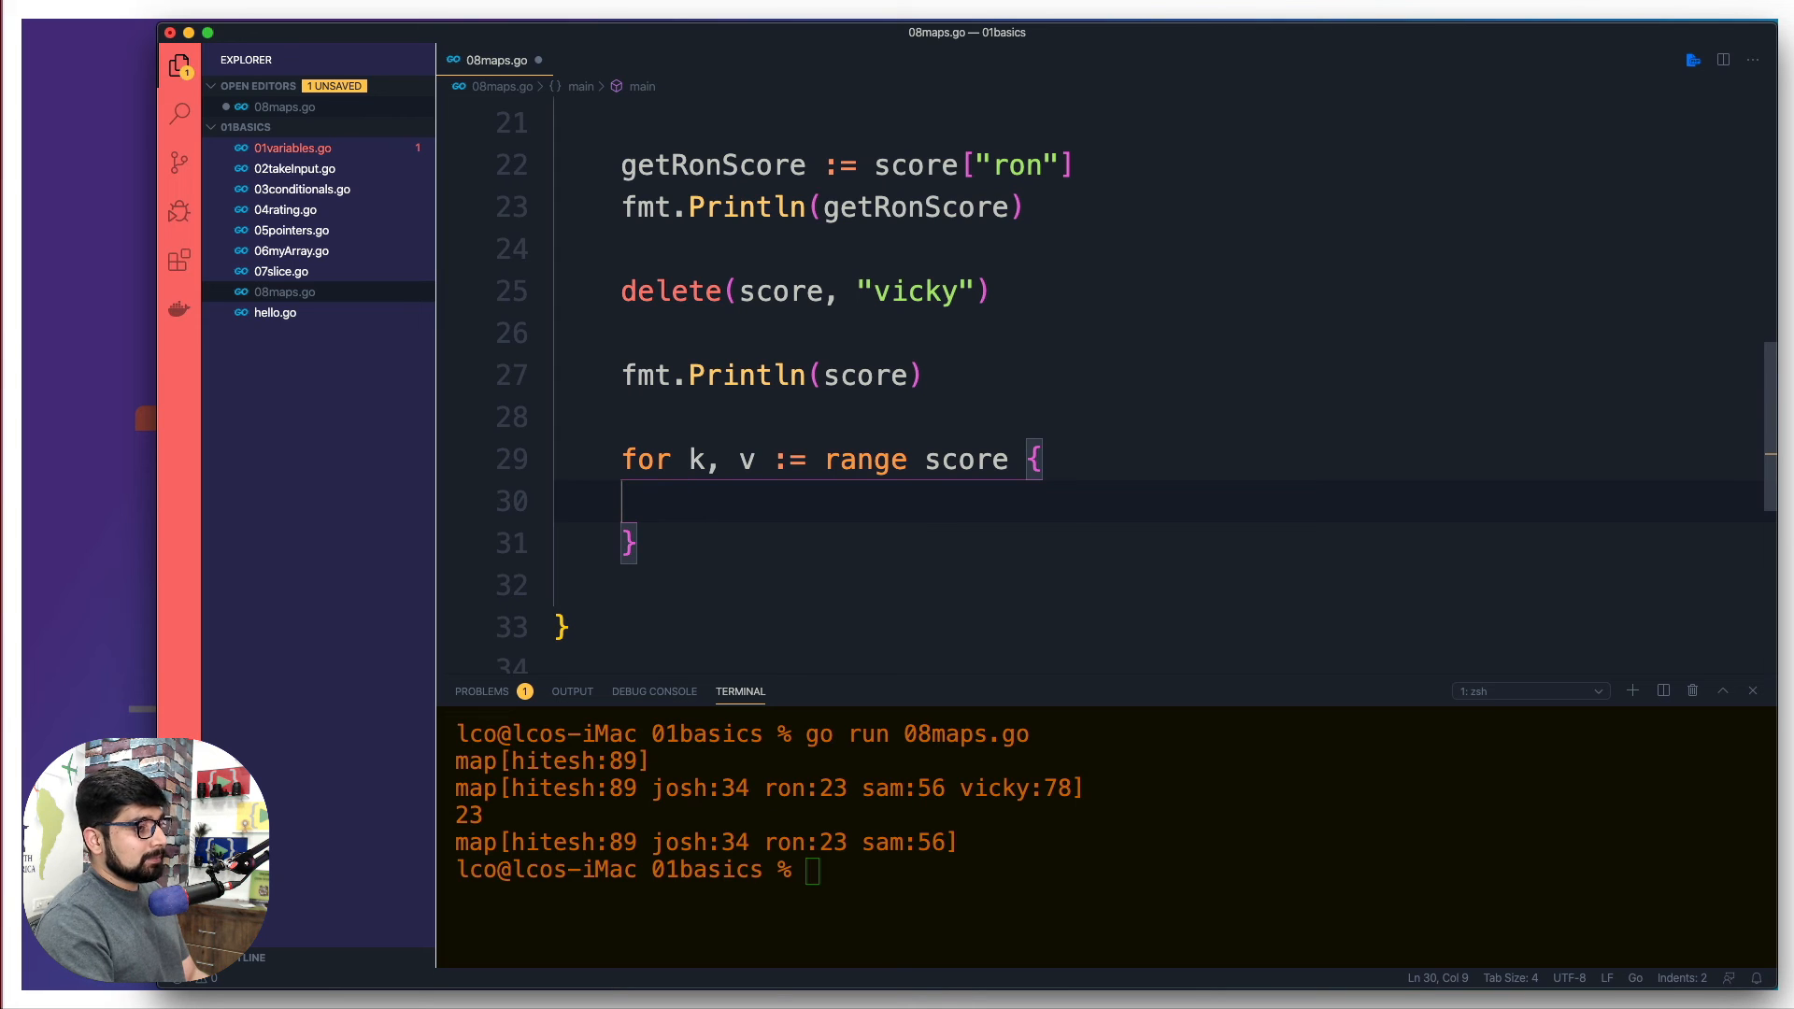
- Fill the loop body with fmt.Printf("Score of %v is %v\n", k, v)
{"action": "type", "text": "fmt.Print()"}
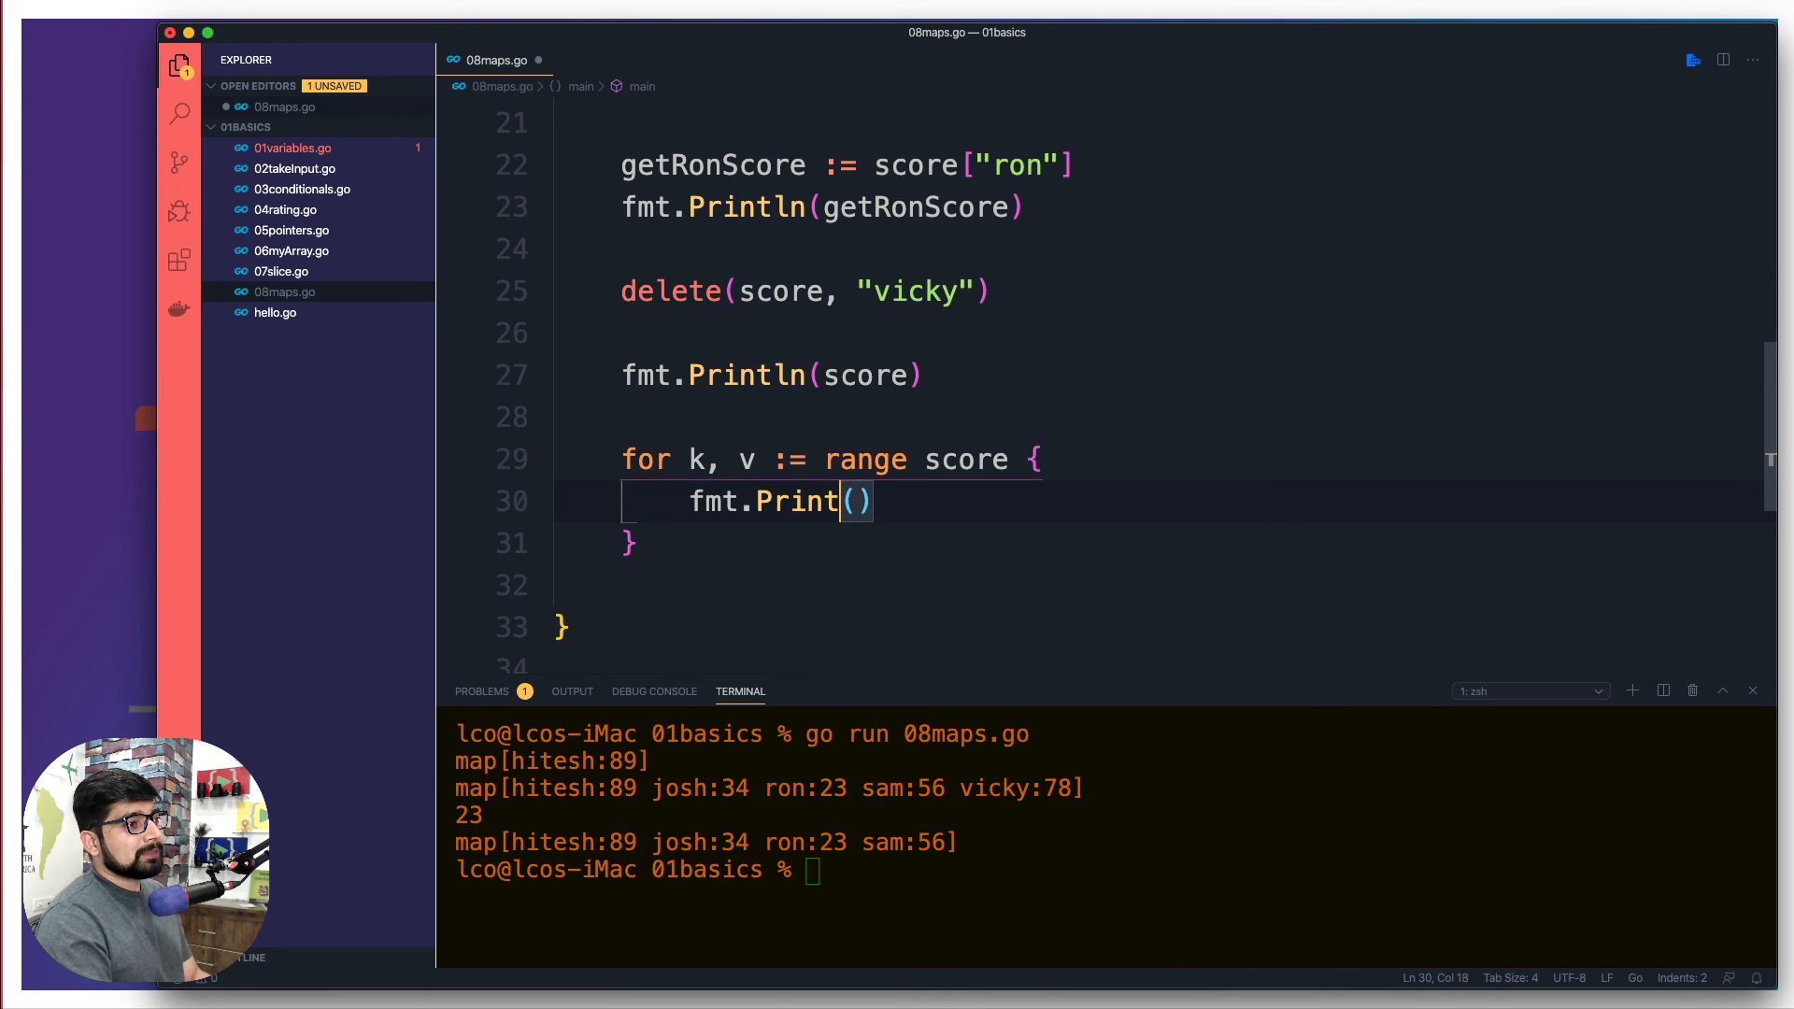
{"action": "type", "text": "f"}
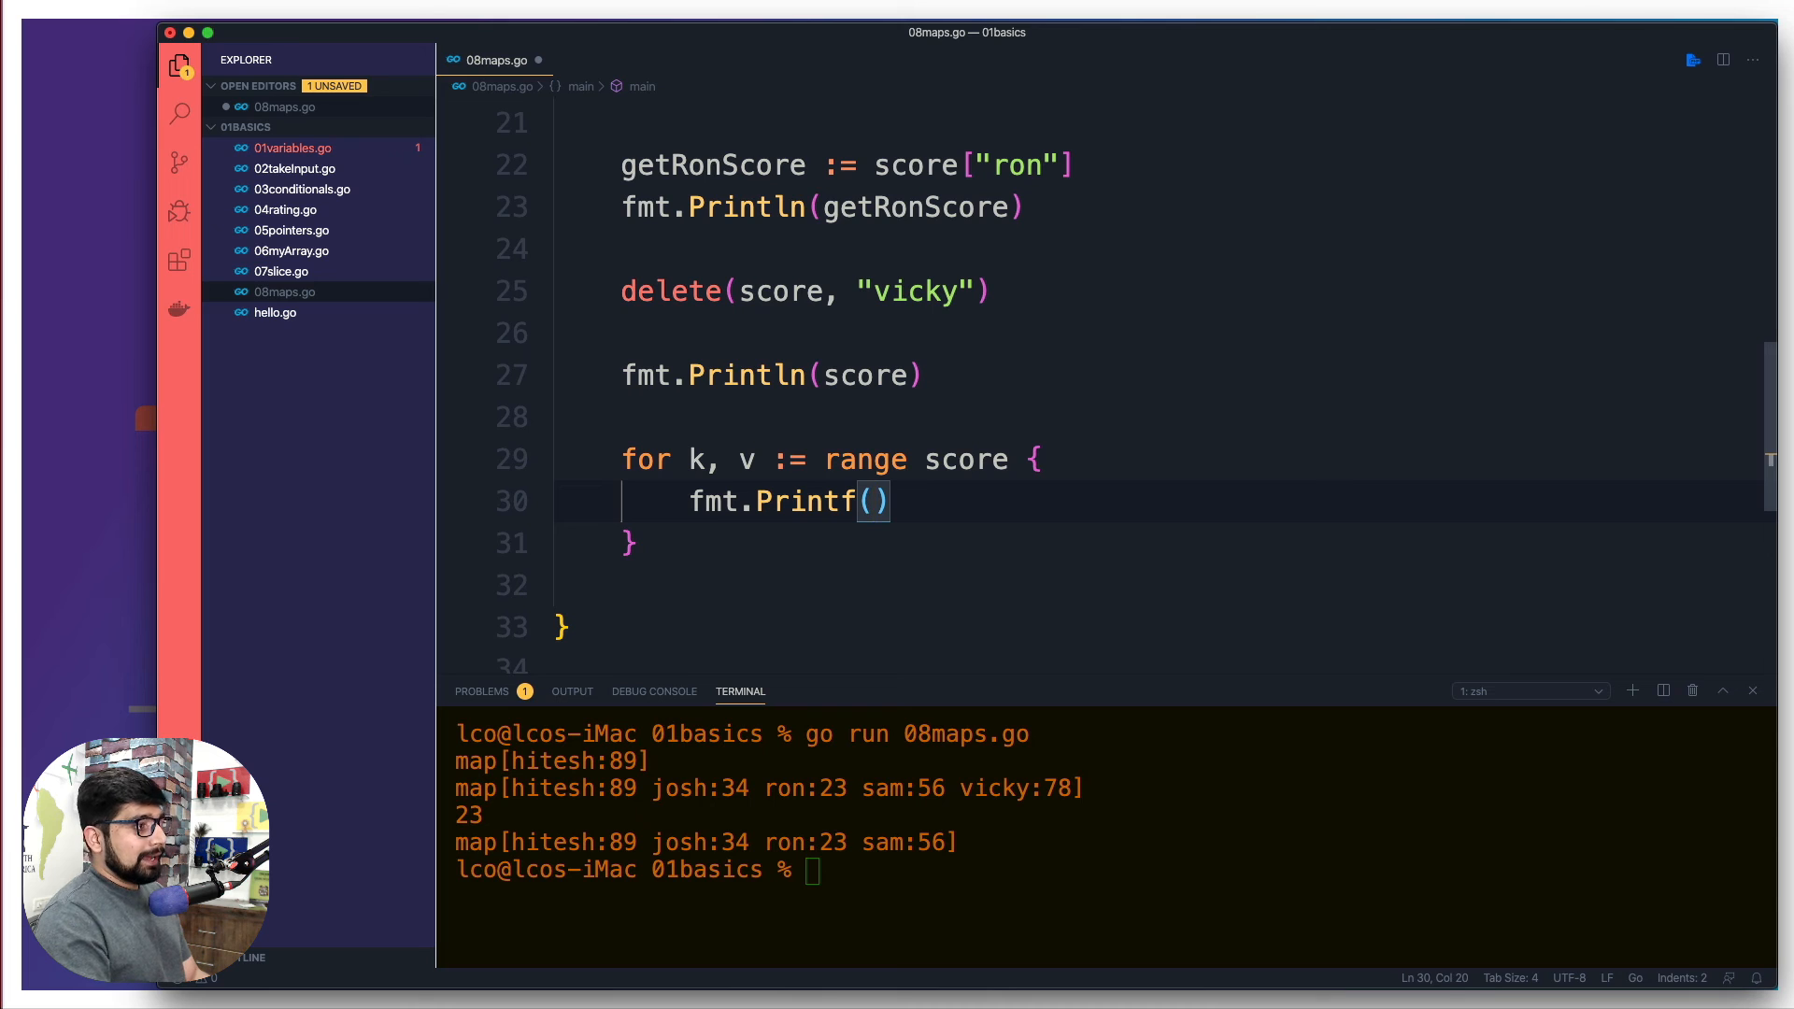
{"action": "type", "text": "\""}
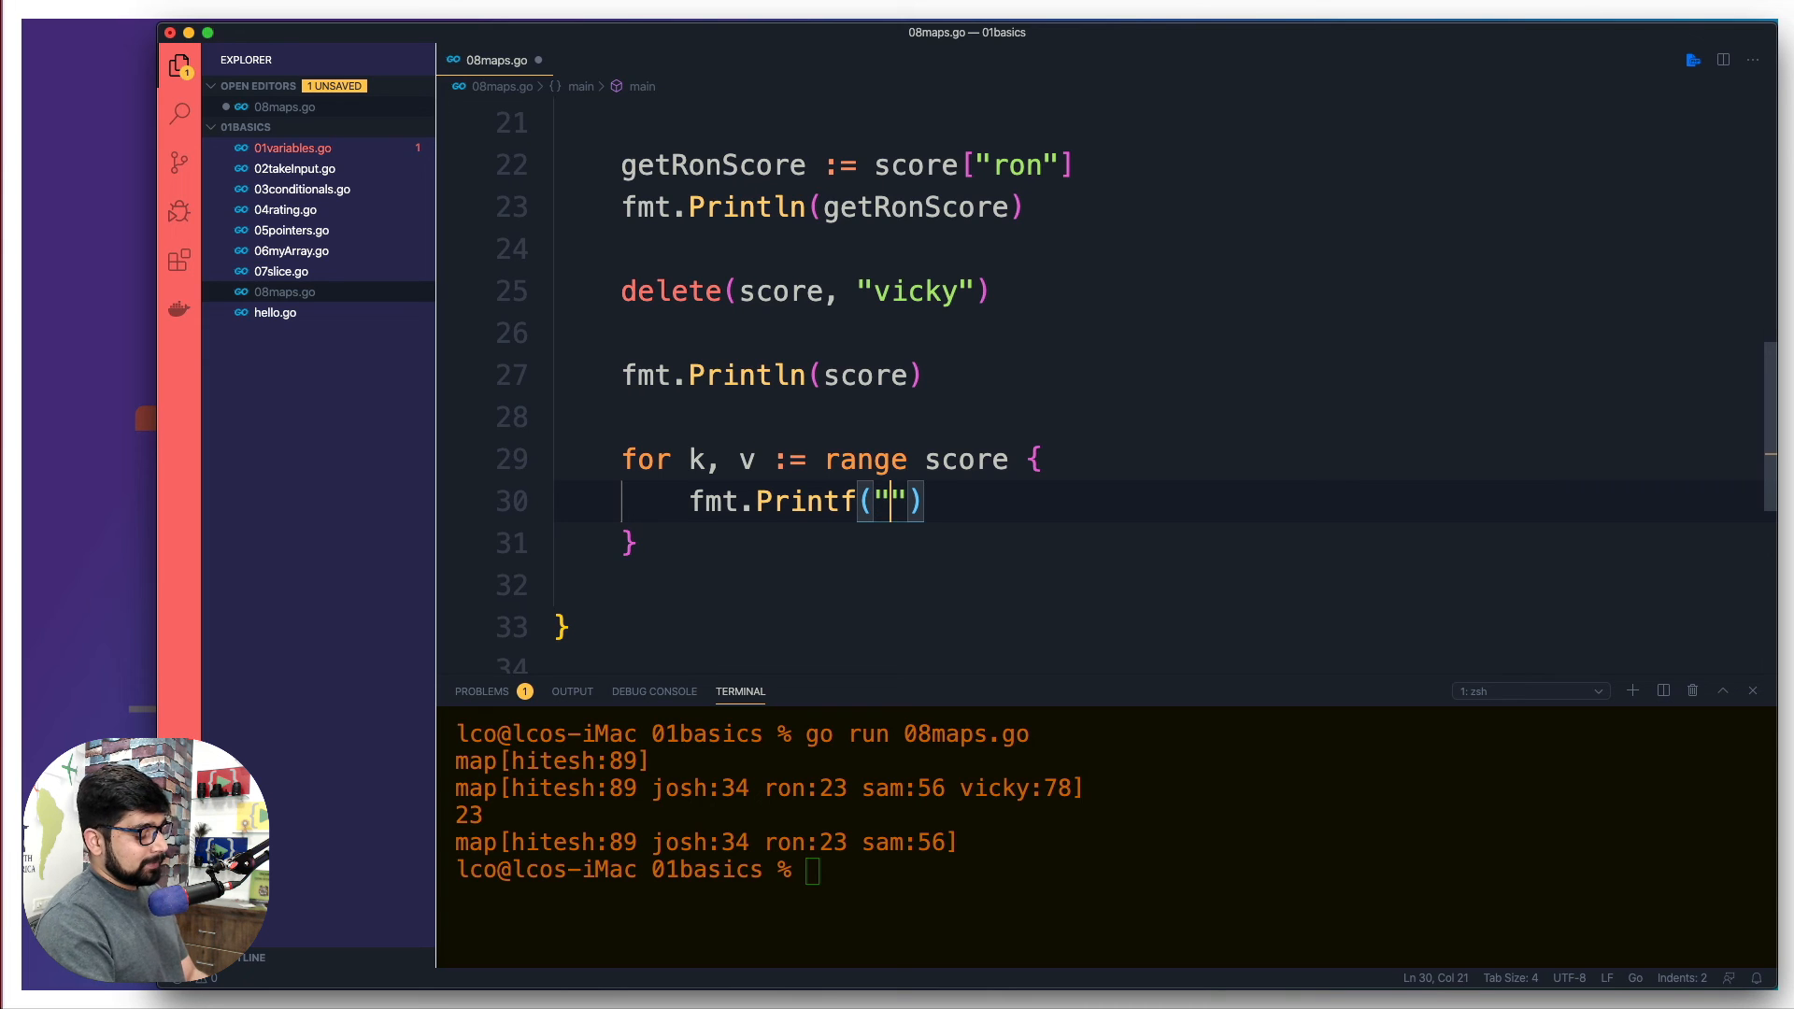
{"action": "type", "text": "Score of %"}
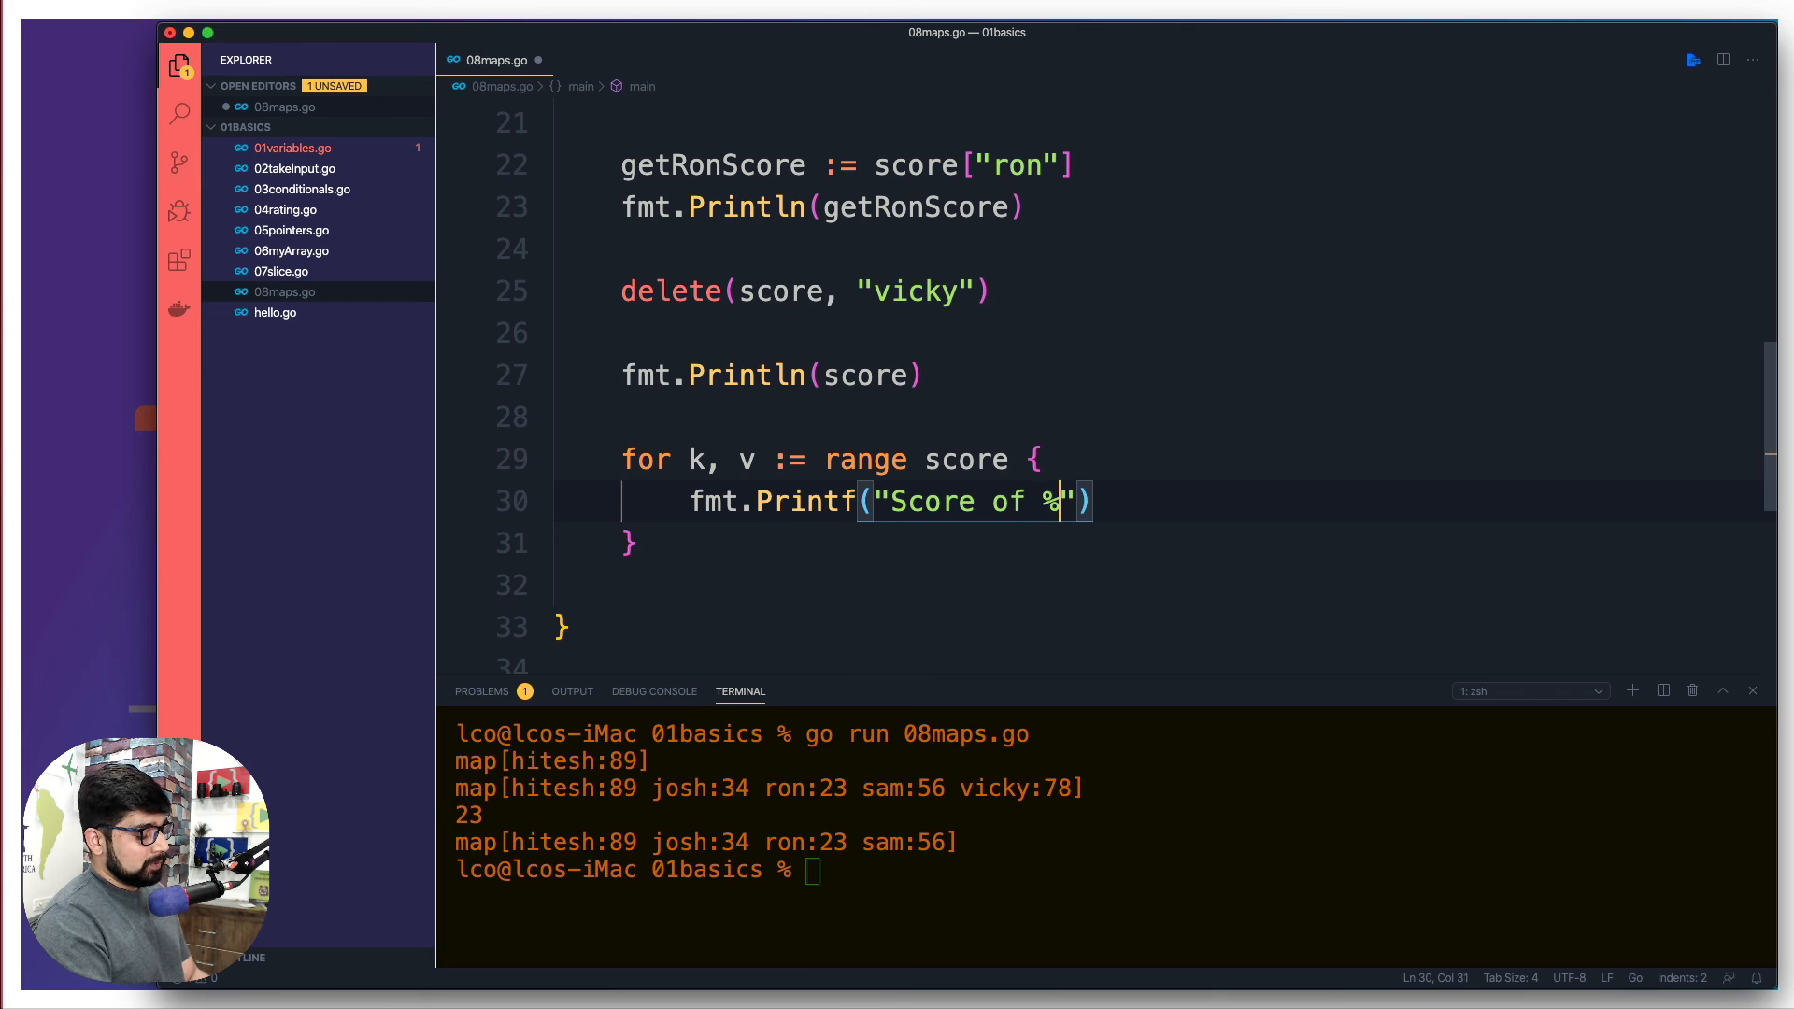
{"action": "type", "text": "v is"}
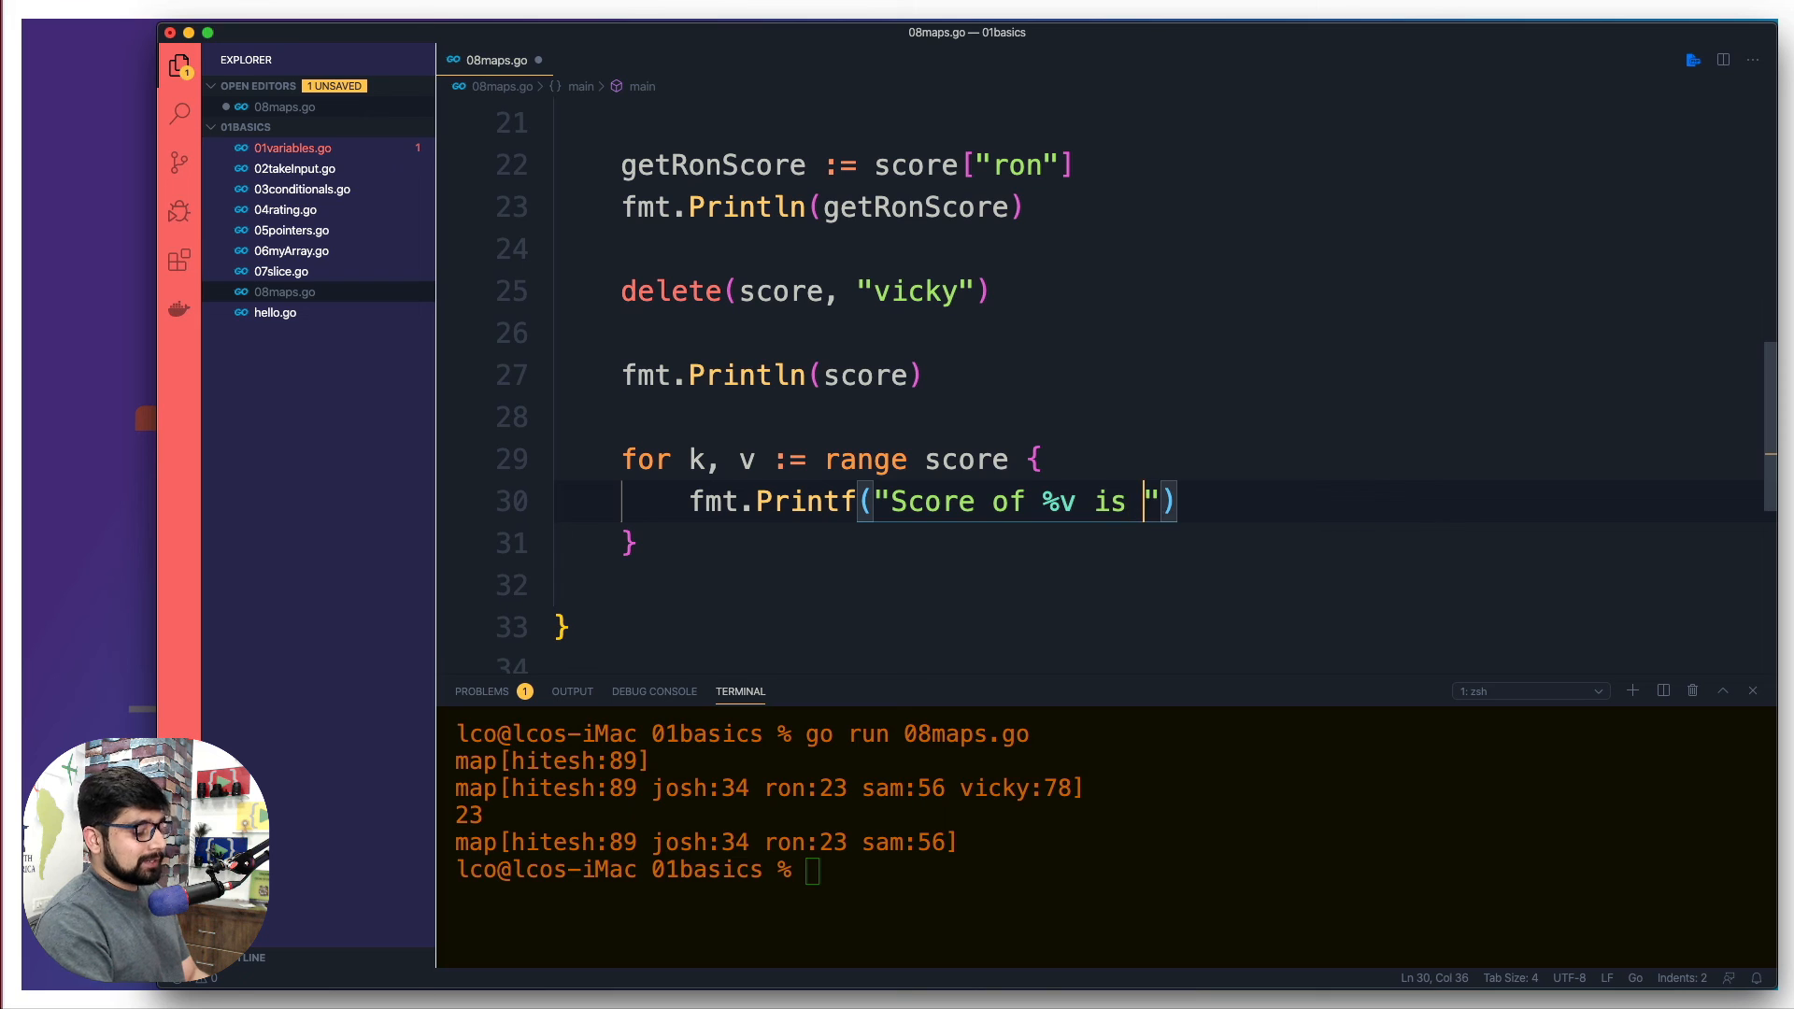
{"action": "type", "text": "%v"}
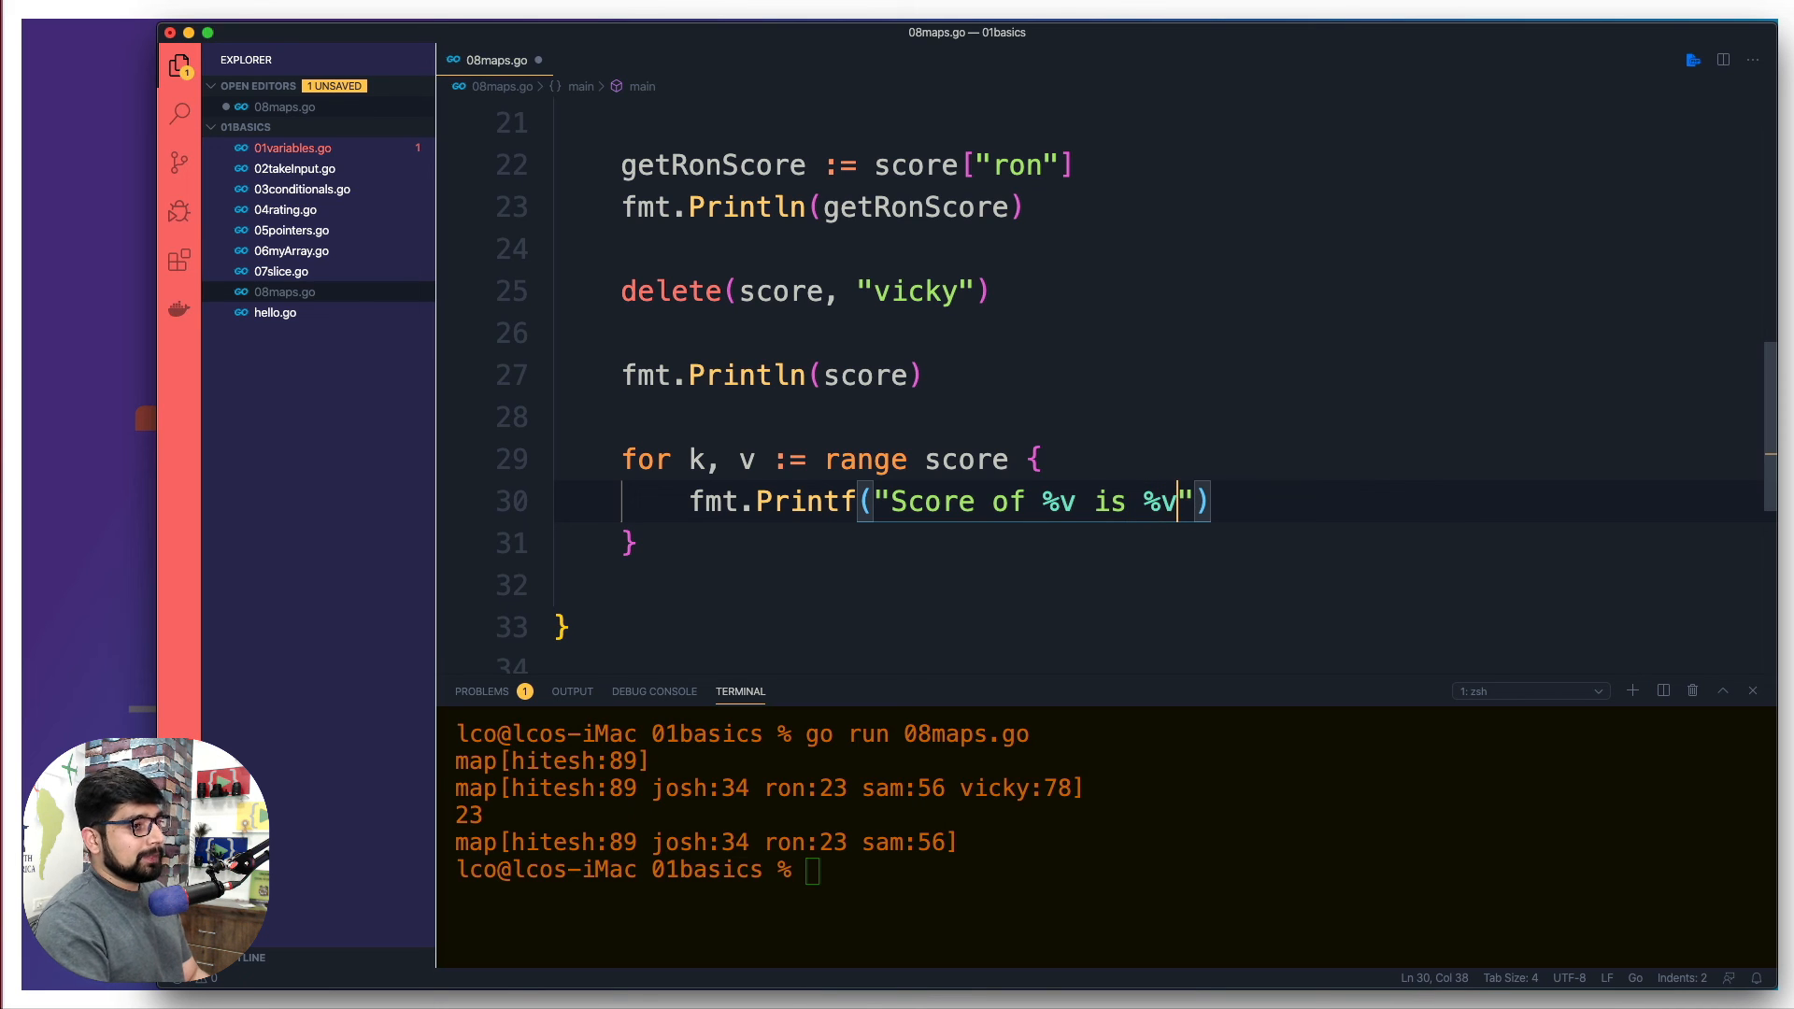
{"action": "type", "text": "\\n"}
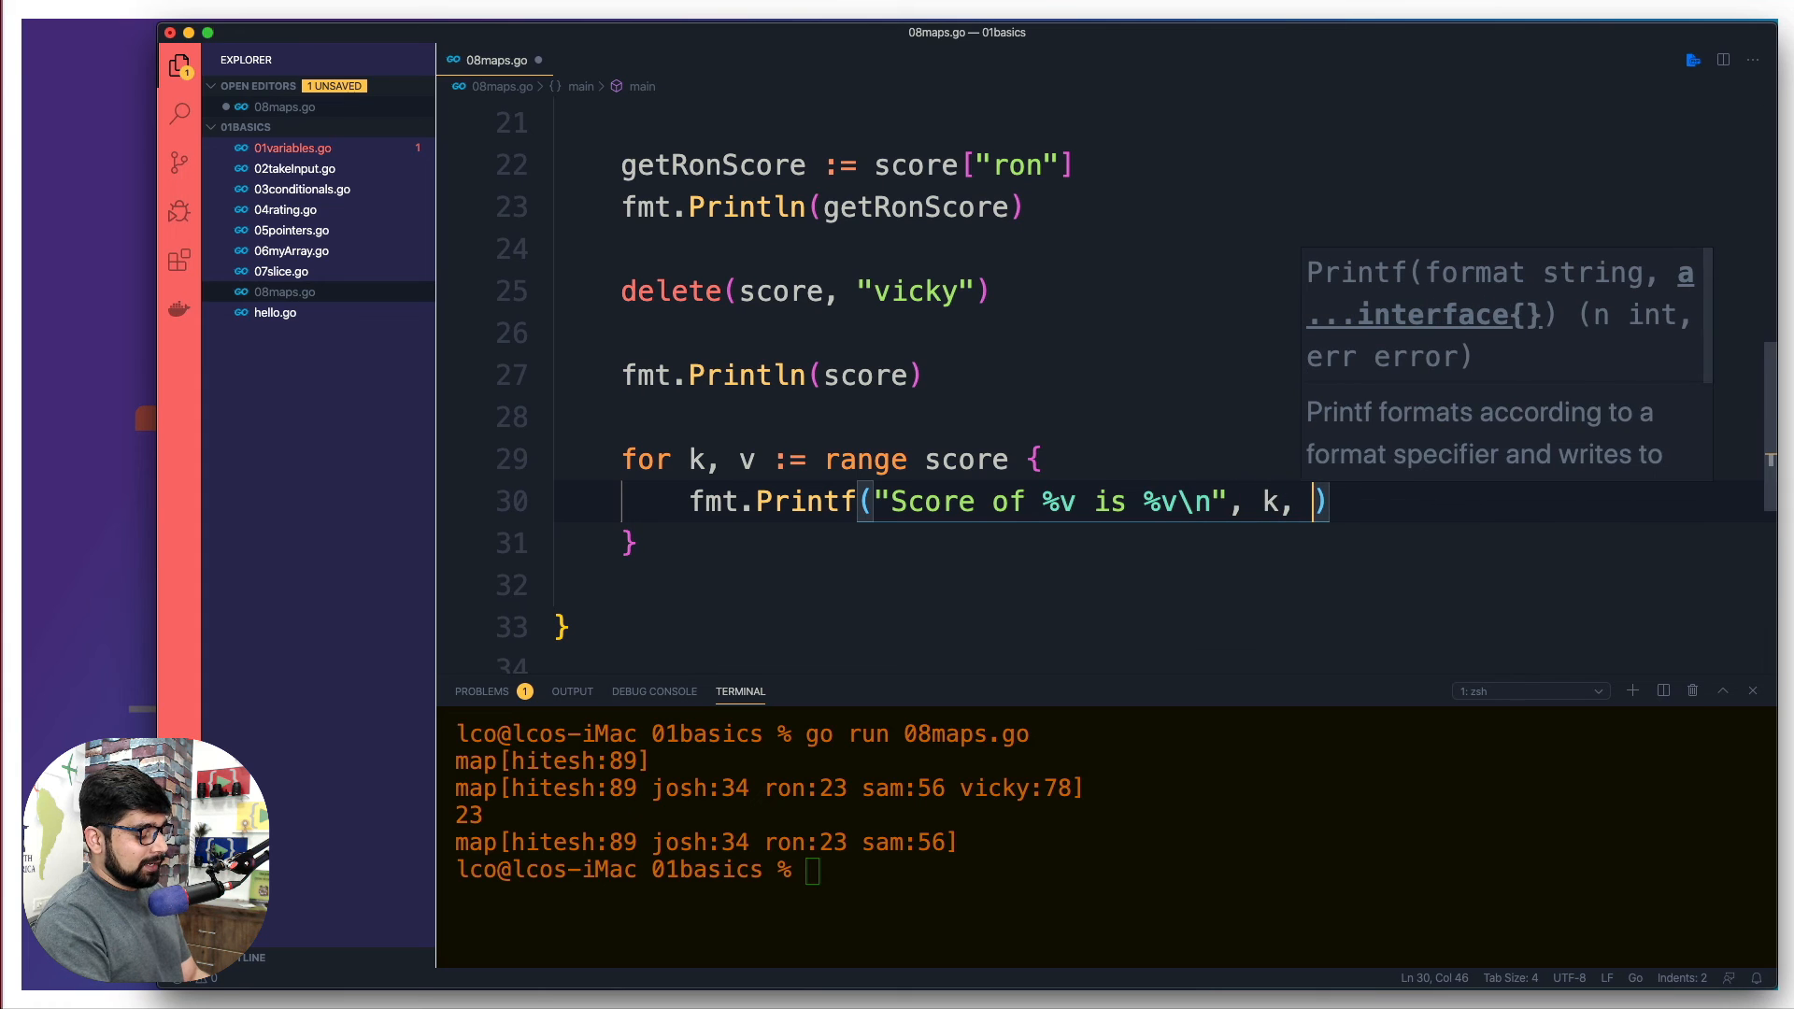
{"action": "type", "text": "v"}
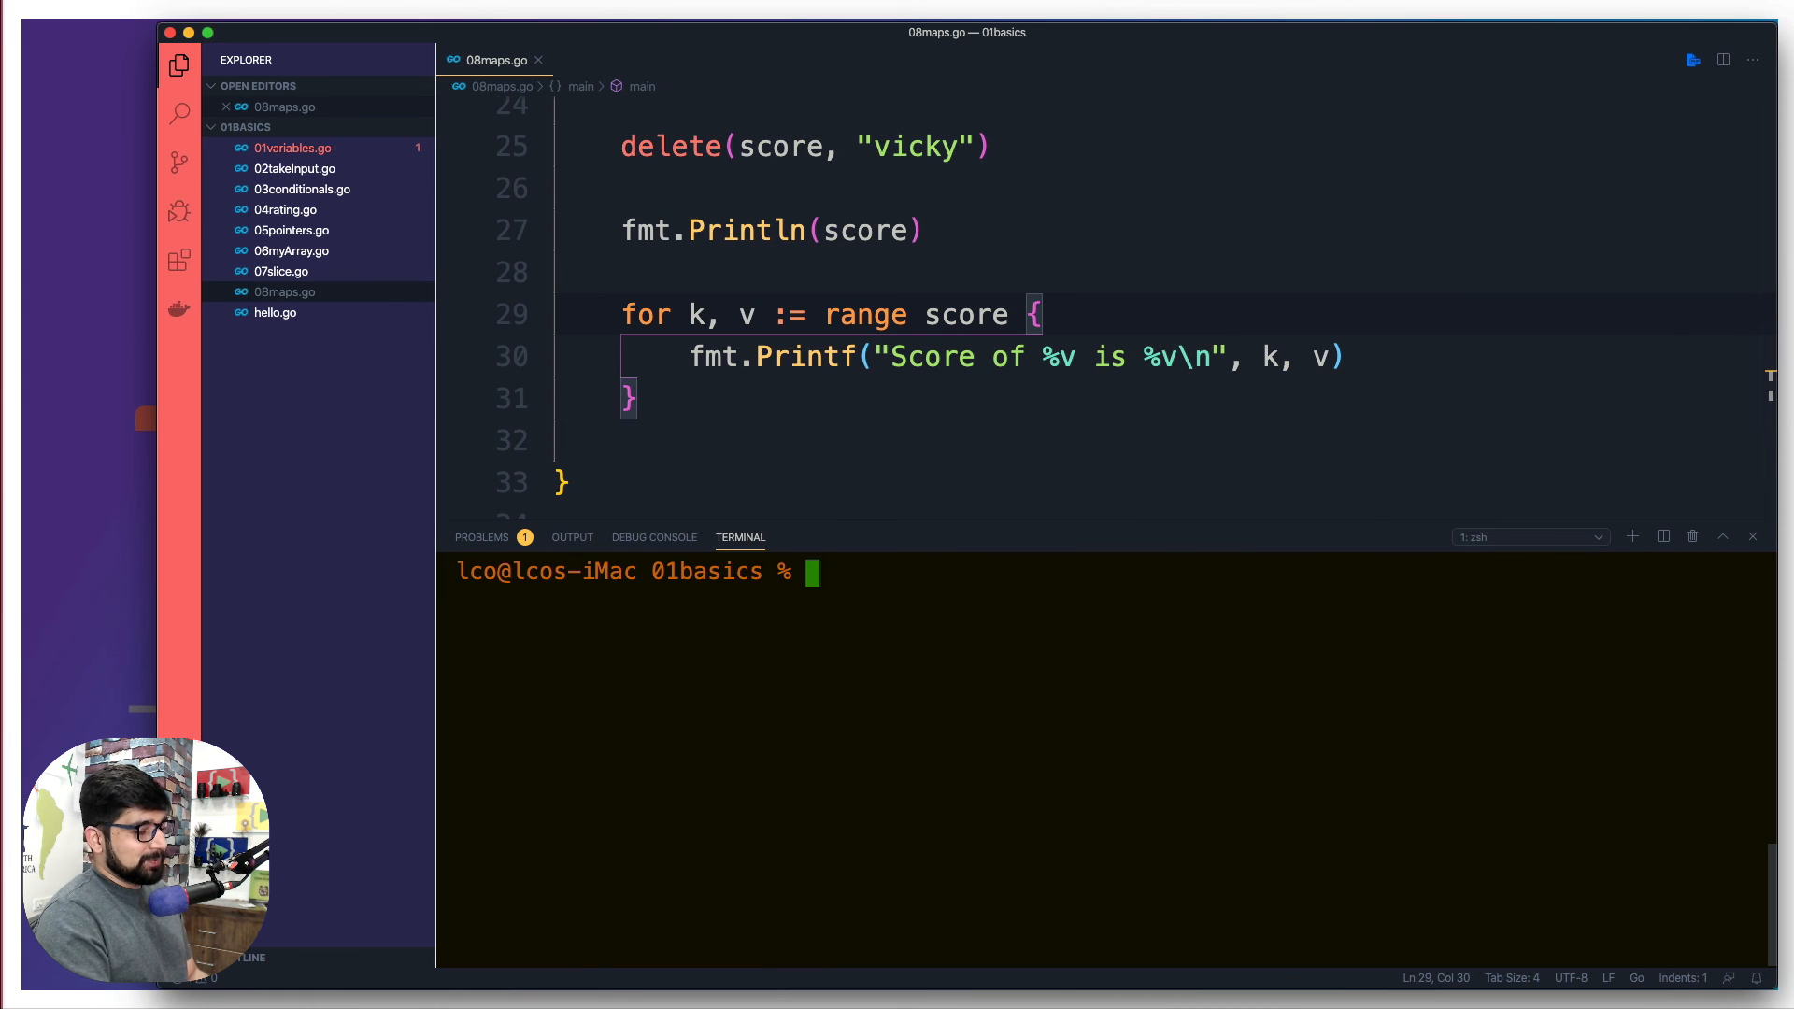
- Run 'go run 08maps.go' to print each key's score, then review the hitesh 89 line in the code
{"action": "type", "text": "go run 08maps.go"}
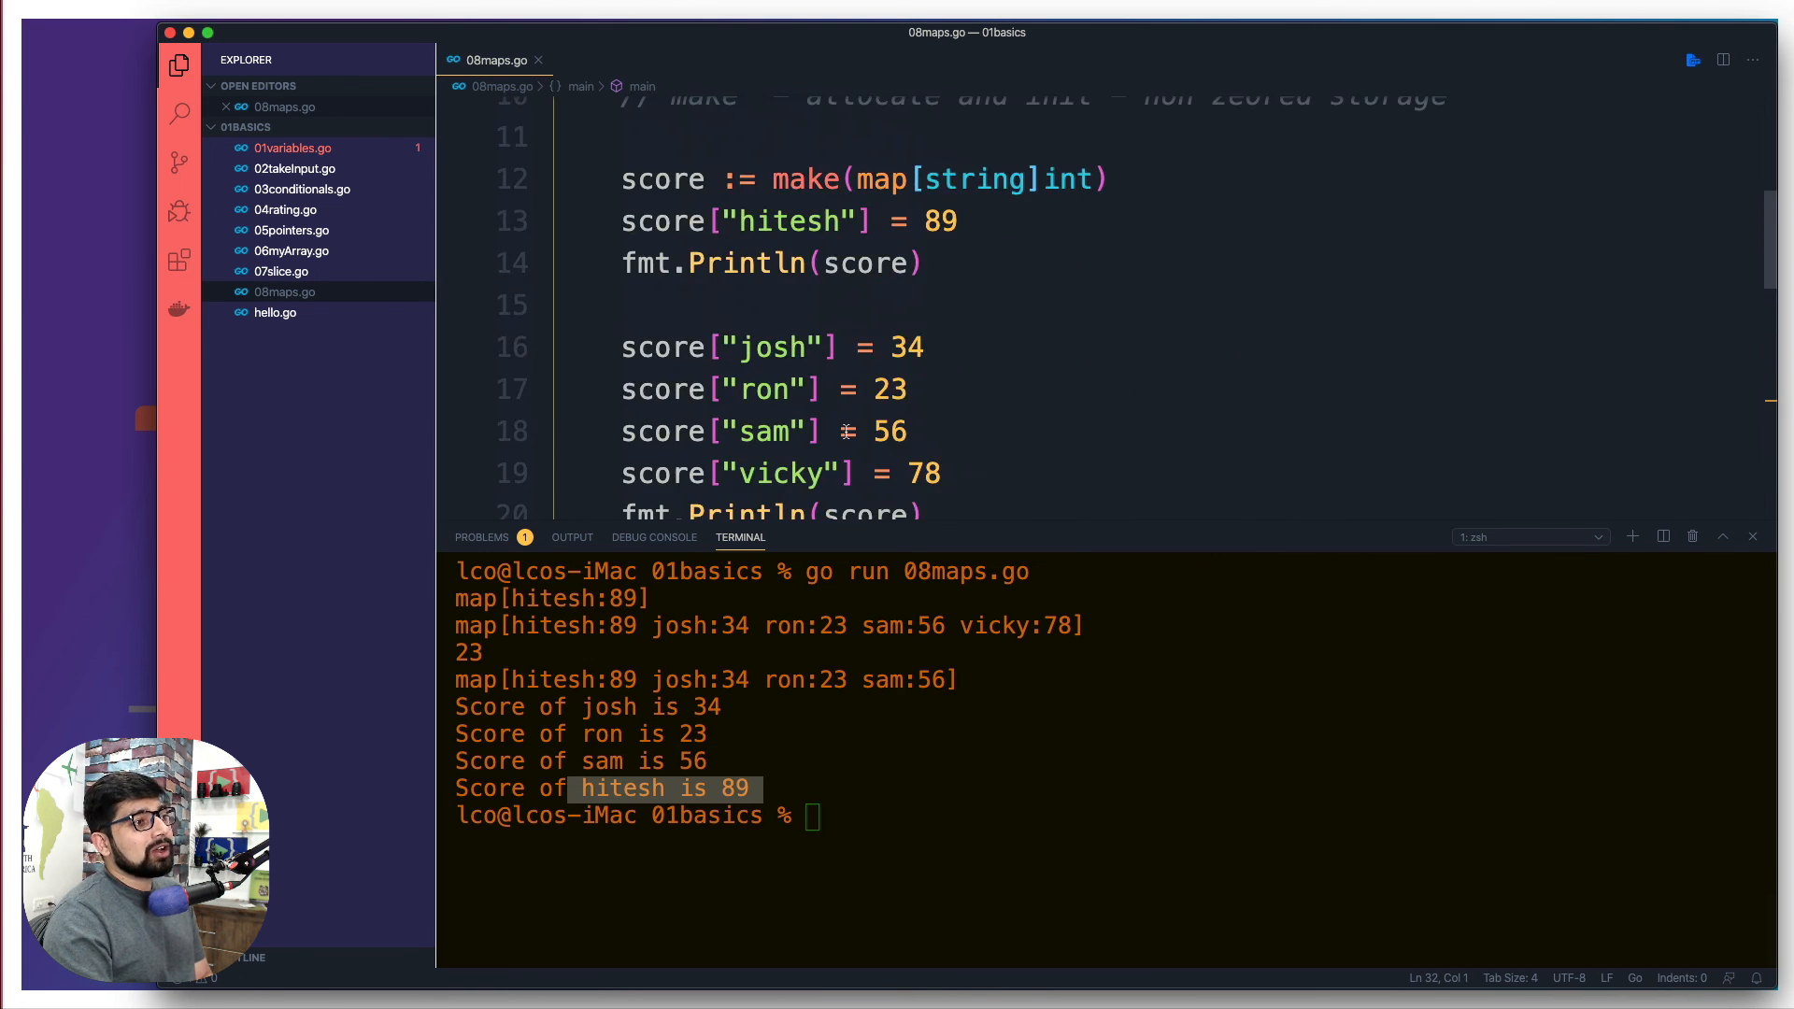
{"action": "scroll", "scroll_direction": "down", "scroll_amount": 3}
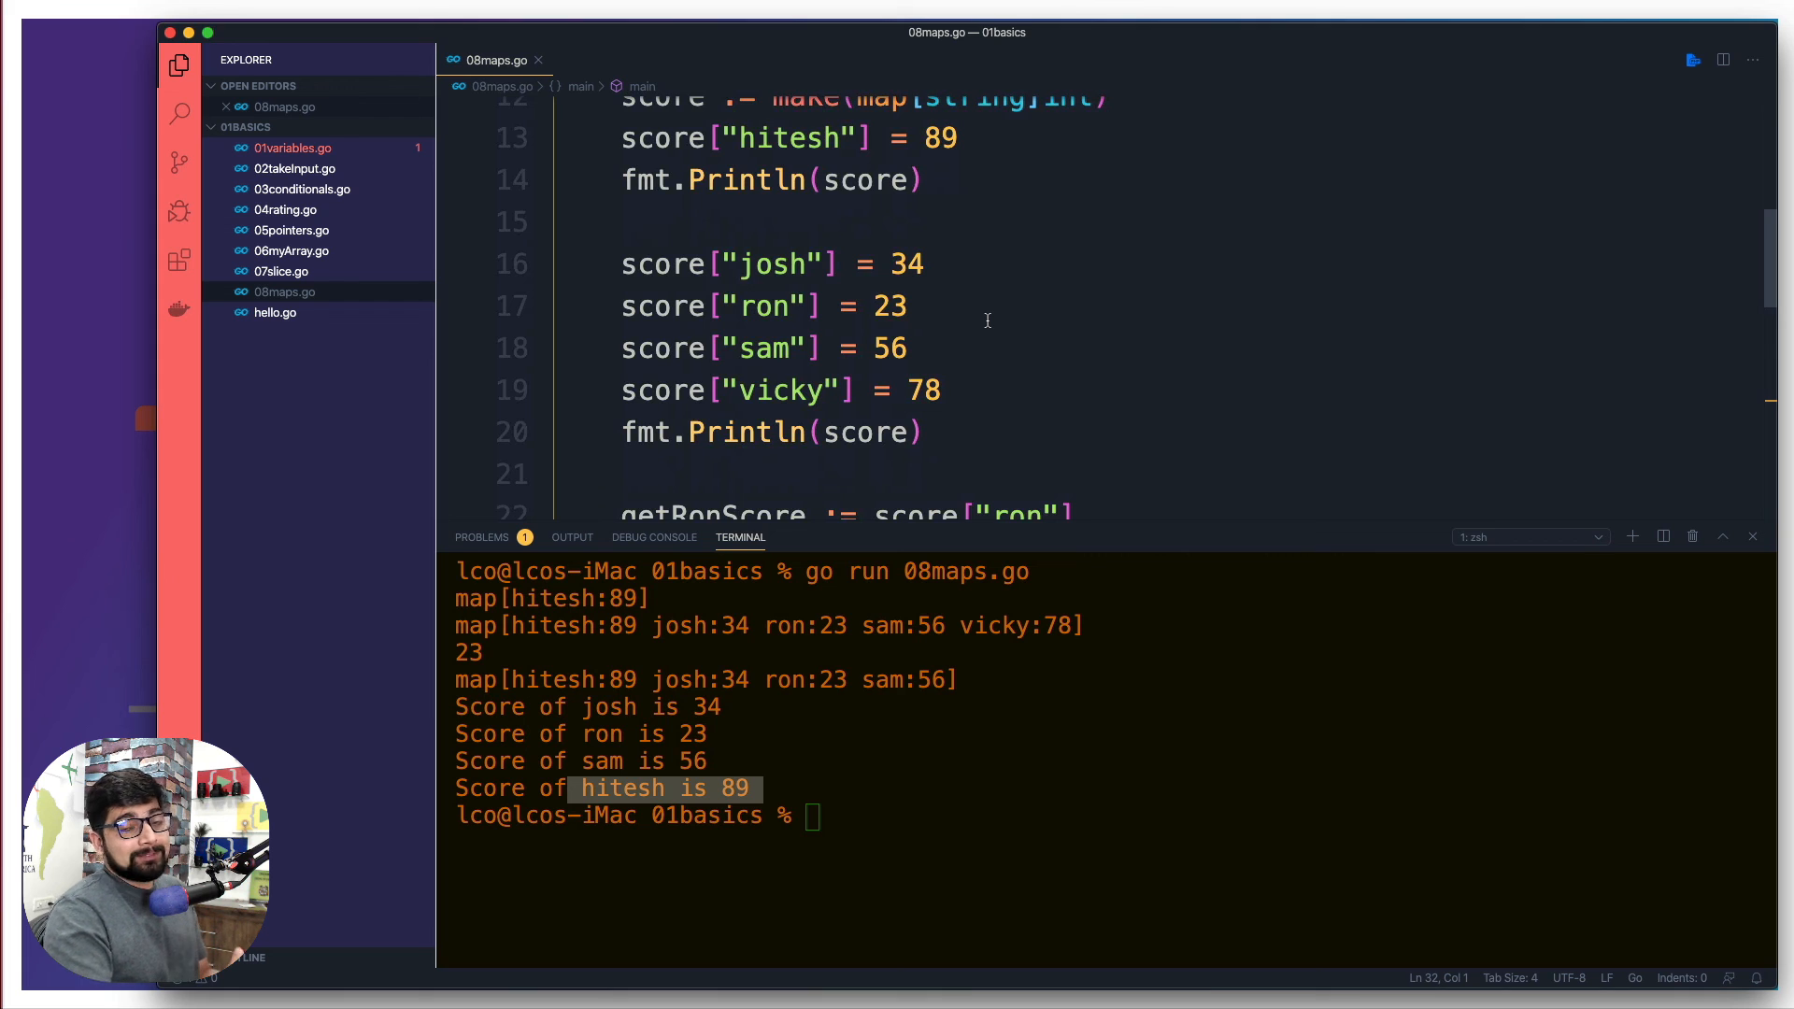
{"action": "mouse_move", "coordinate": [1017, 331]}
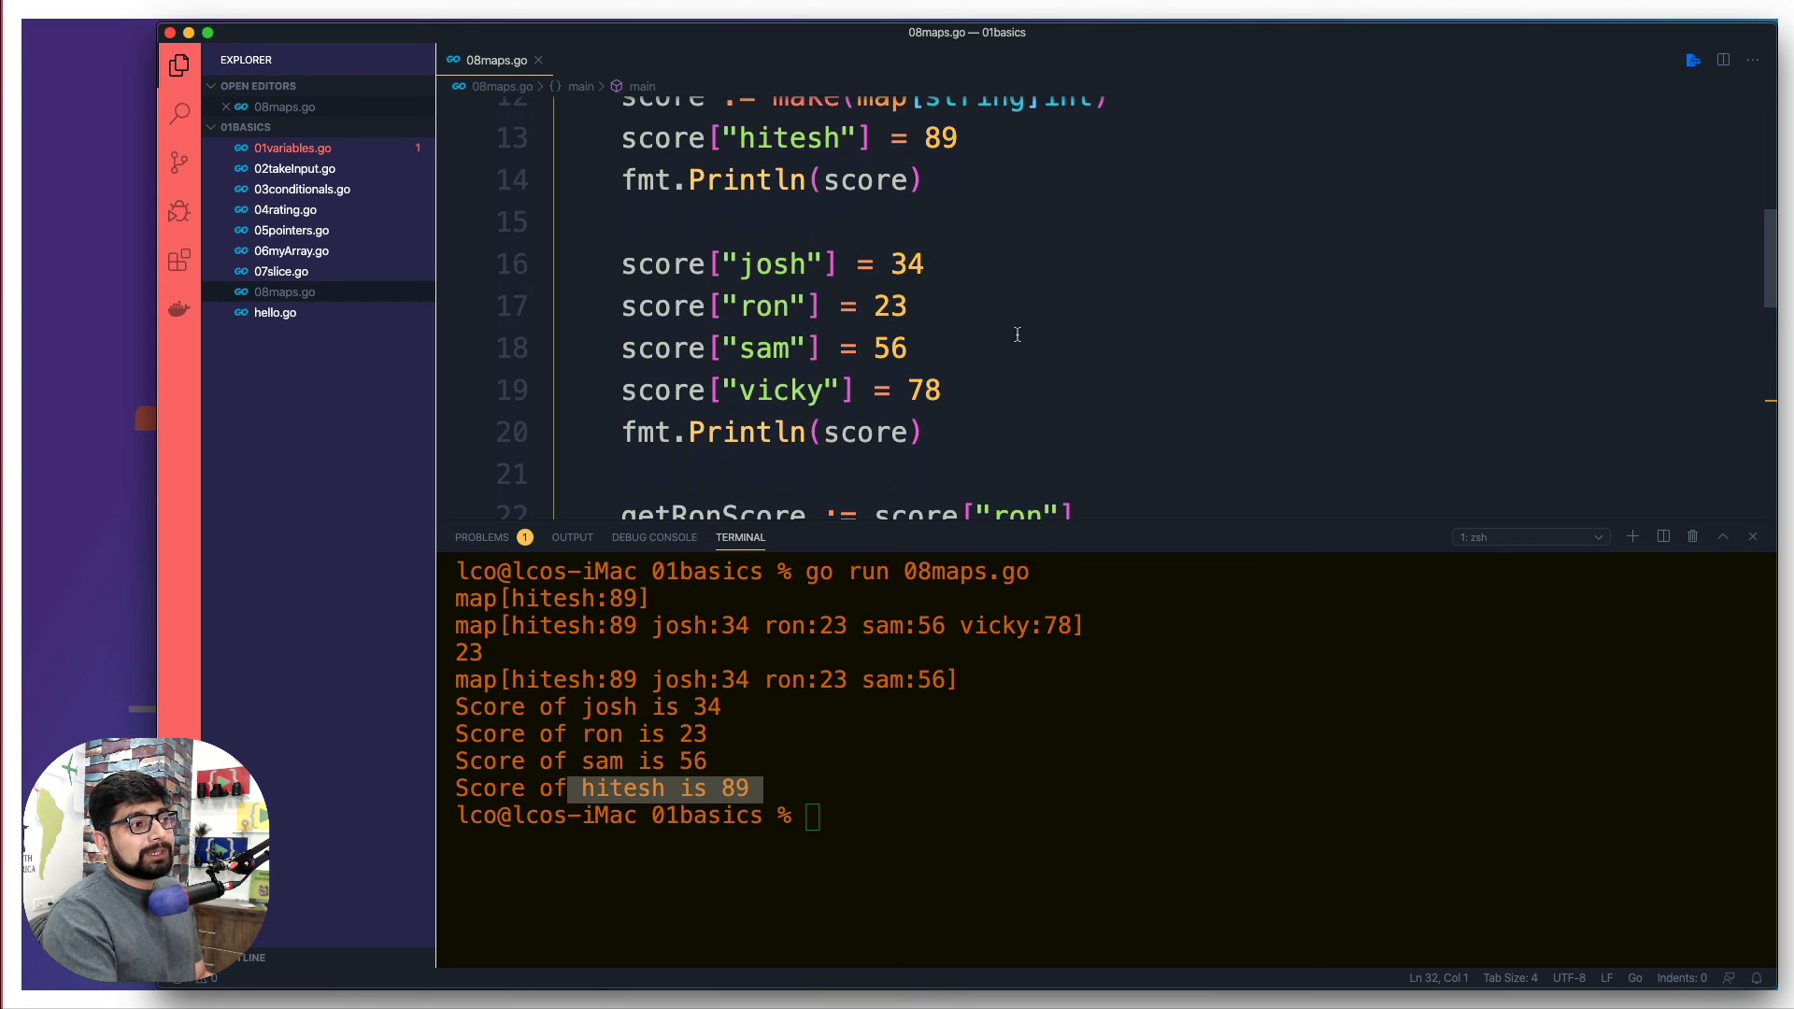
{"action": "scroll", "scroll_direction": "down", "scroll_amount": 3}
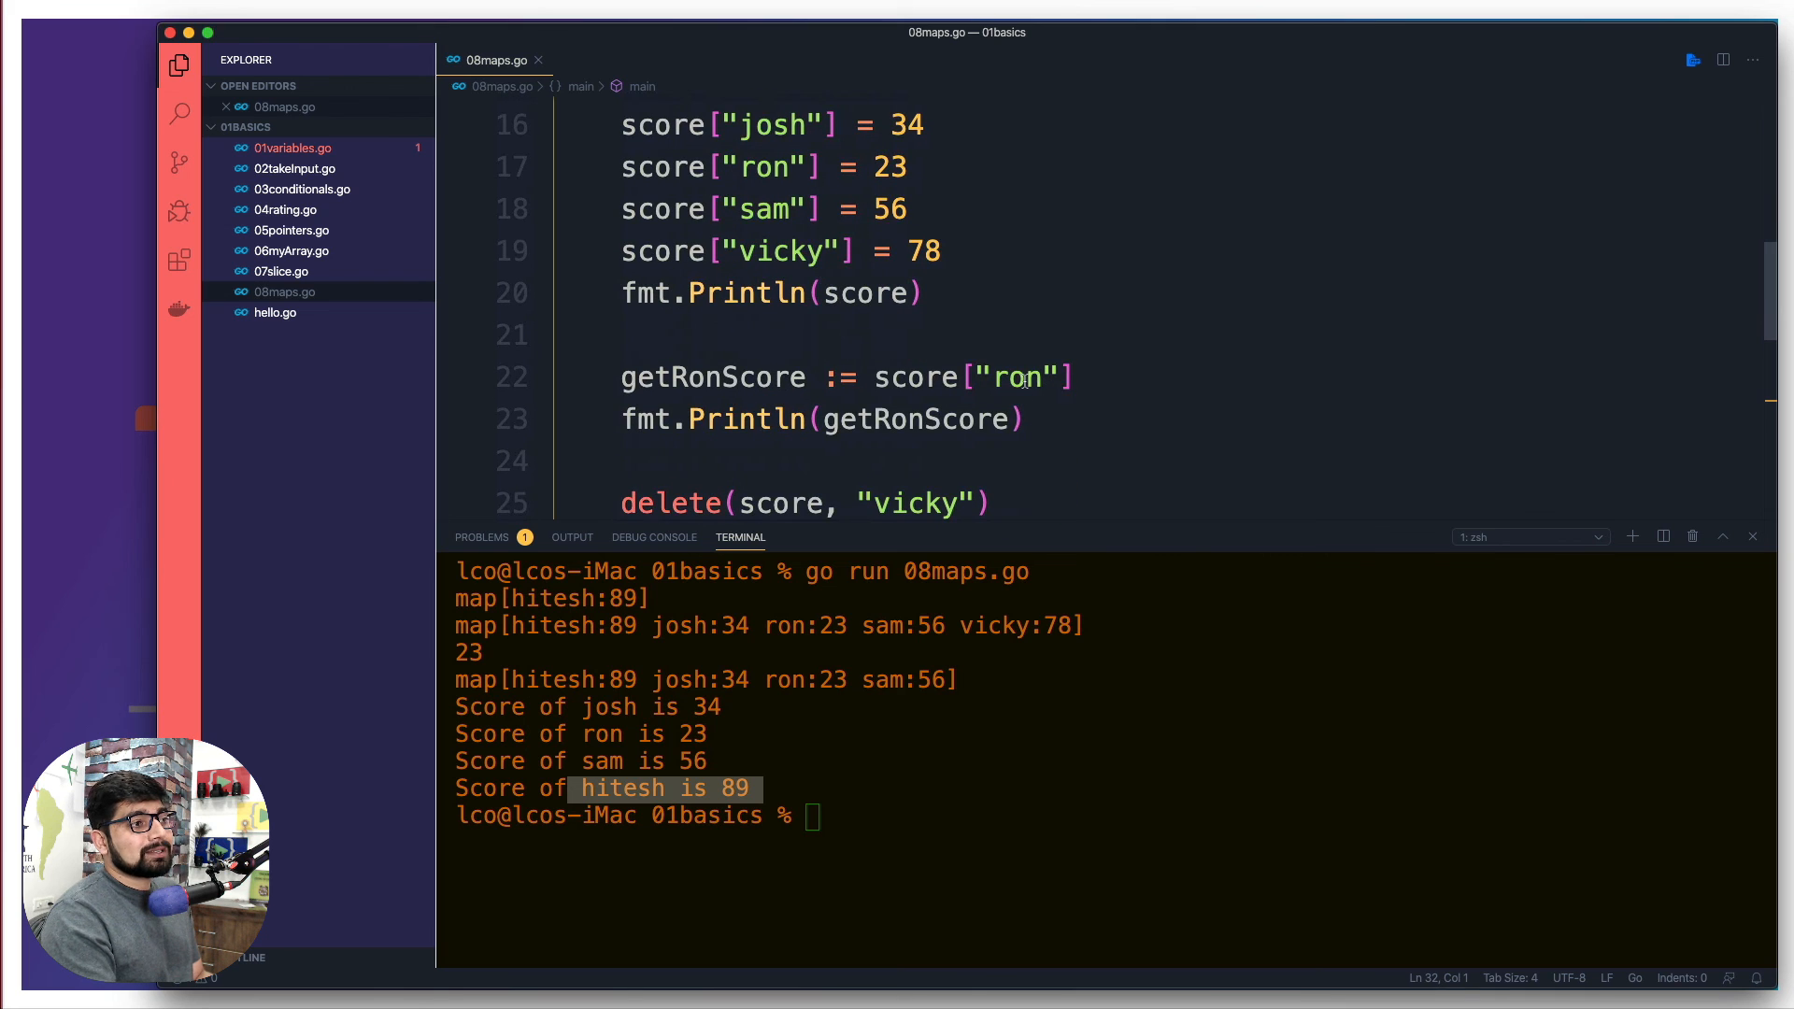
{"action": "left_click", "coordinate": [1069, 375]}
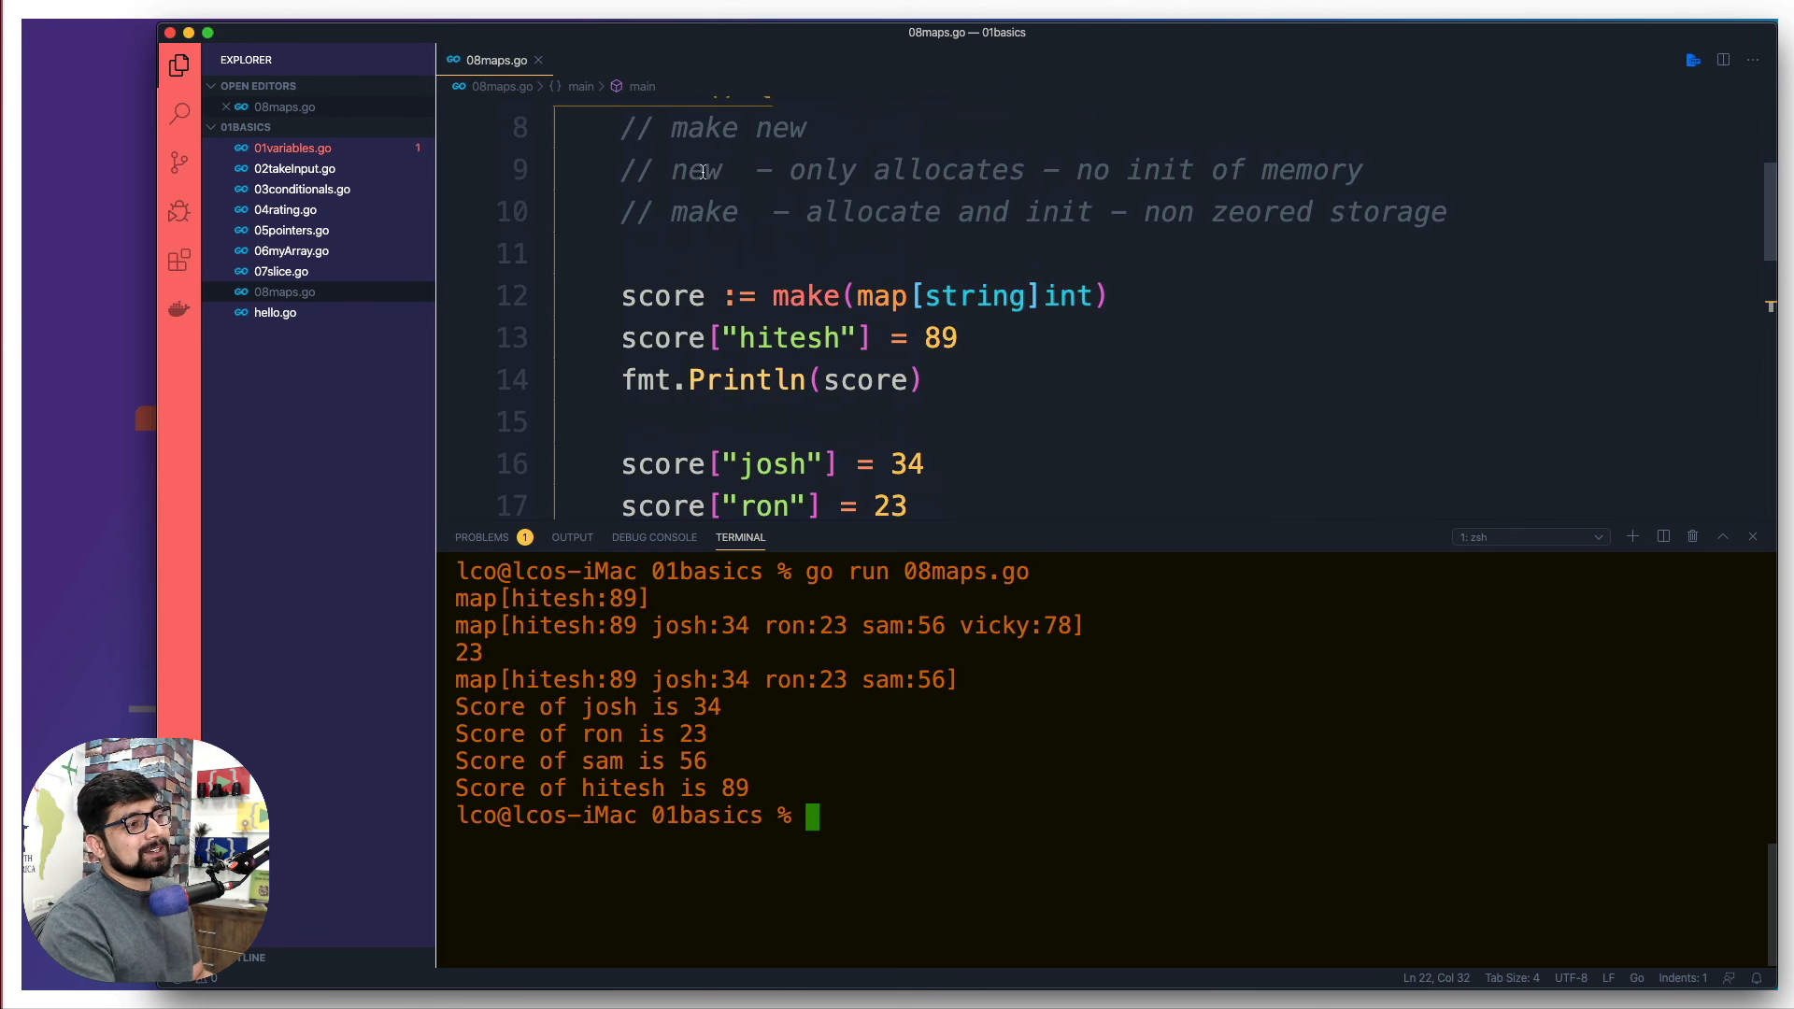
{"action": "left_click", "coordinate": [958, 338]}
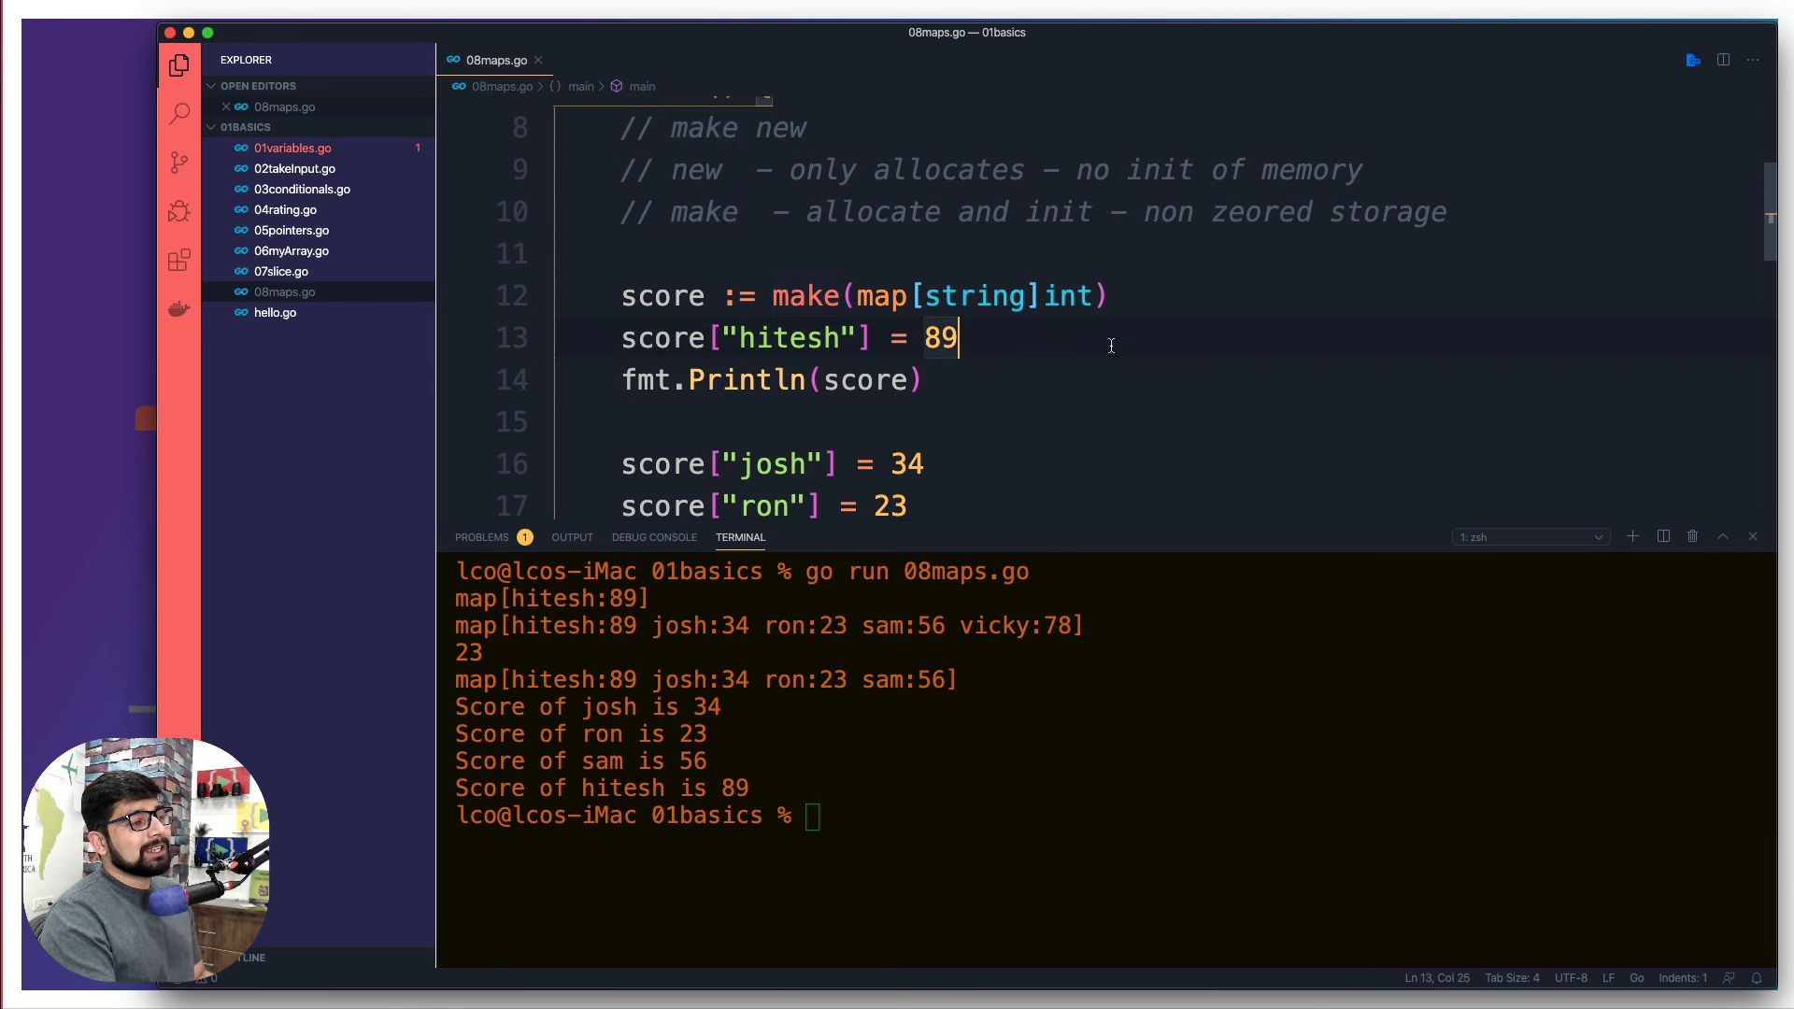